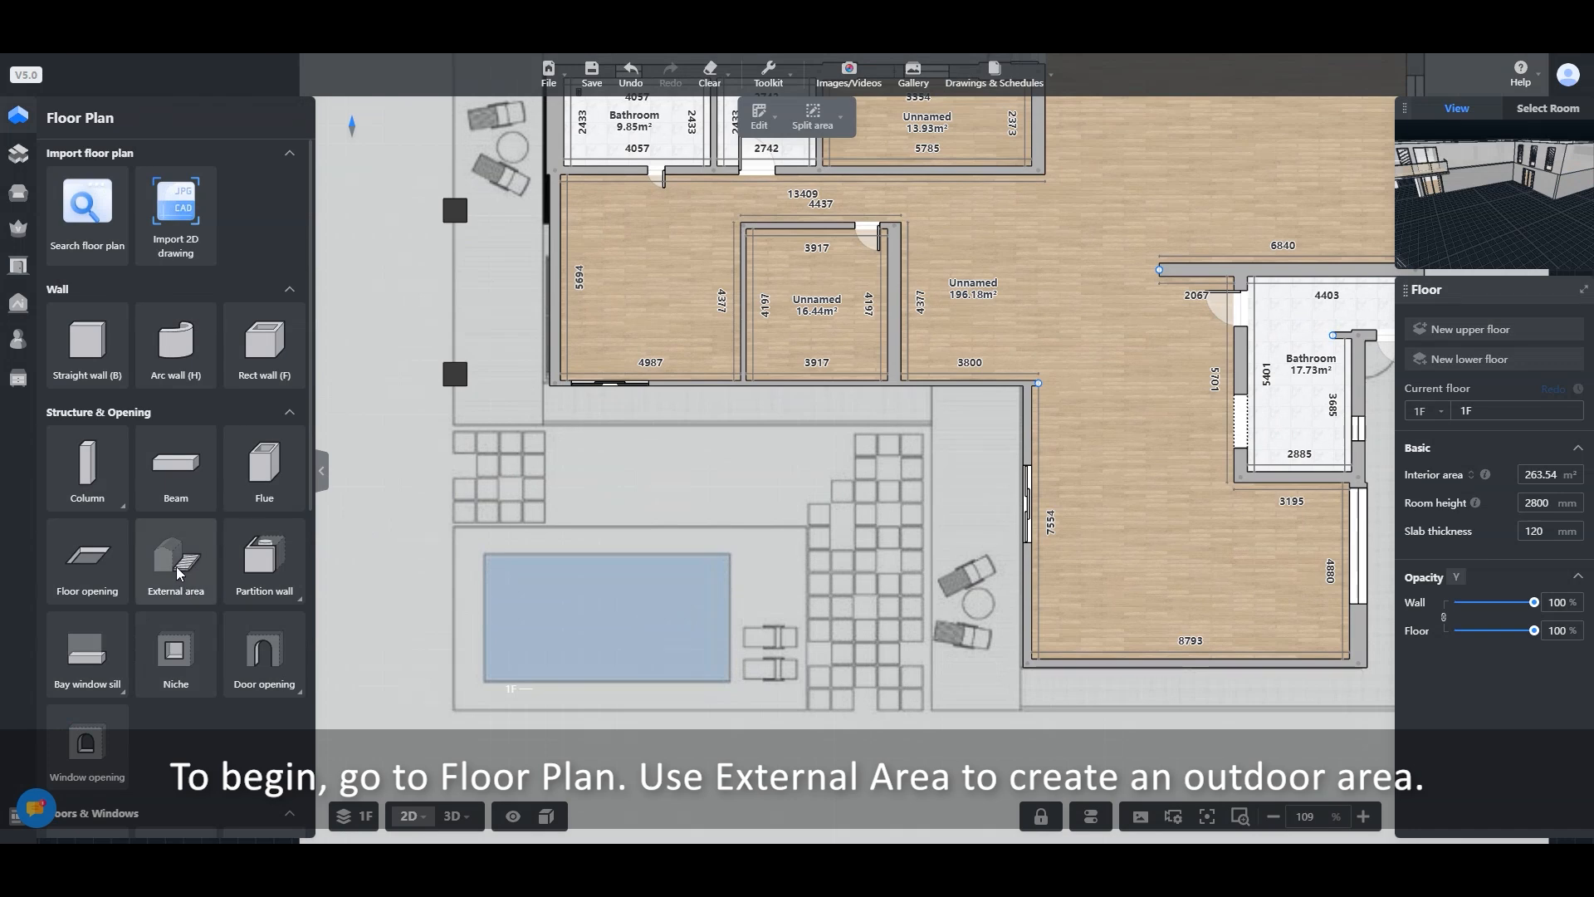
Draw a rectangular External Area over the backyard from the wall corner down past the pool and finish it.
{"action": "left_click", "coordinate": [174, 562]}
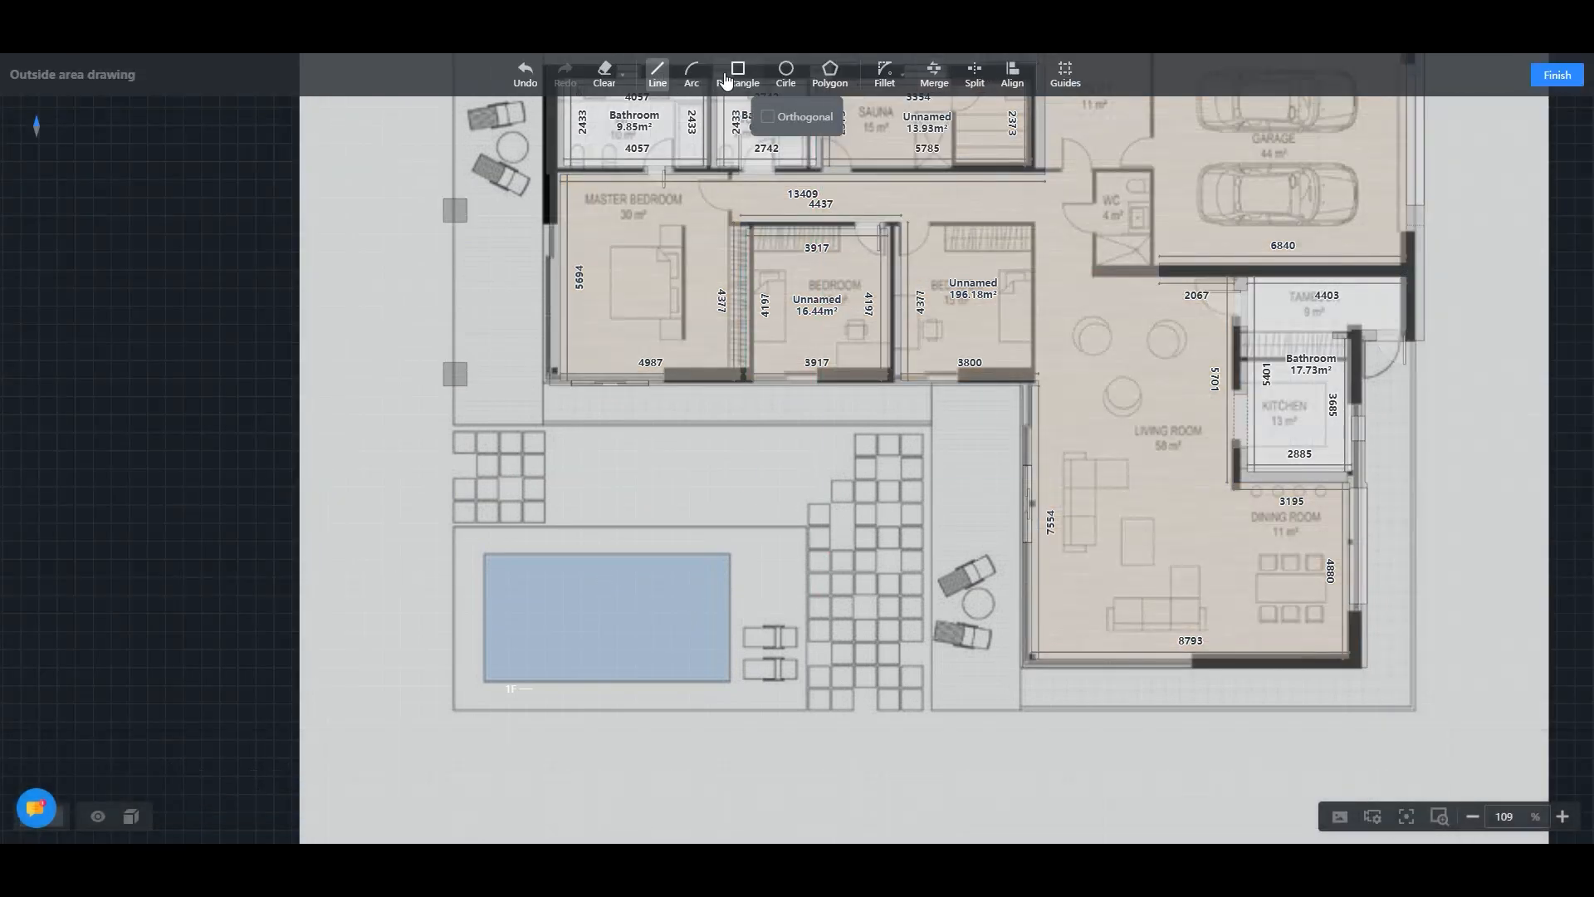
{"action": "left_click", "coordinate": [736, 72]}
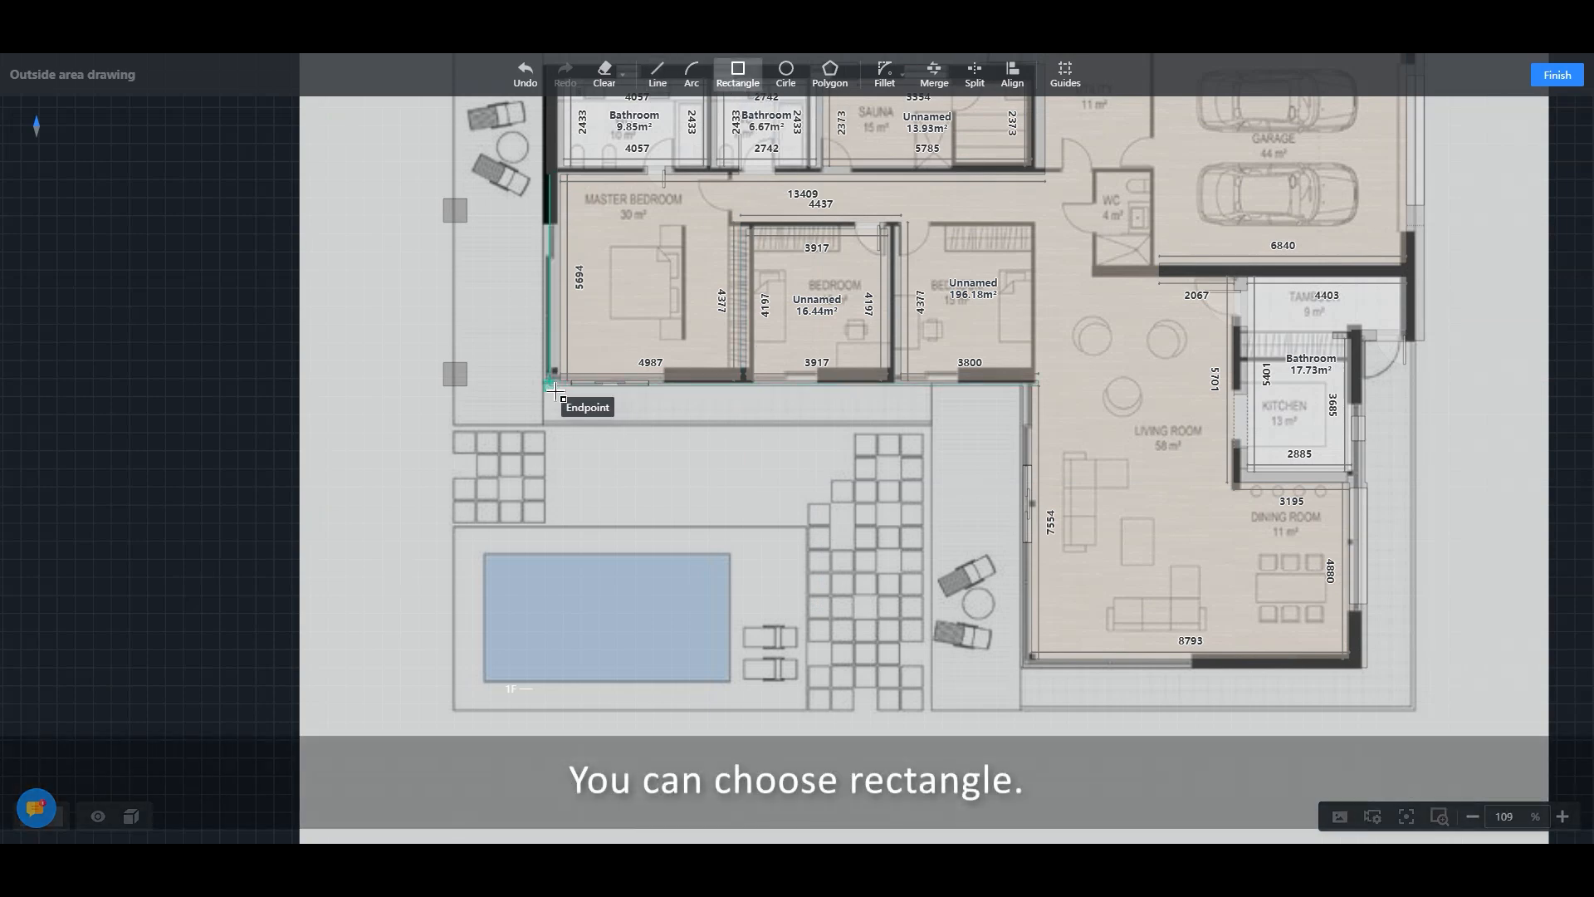
{"action": "left_click_drag", "start_coordinate": [554, 383], "coordinate": [935, 717]}
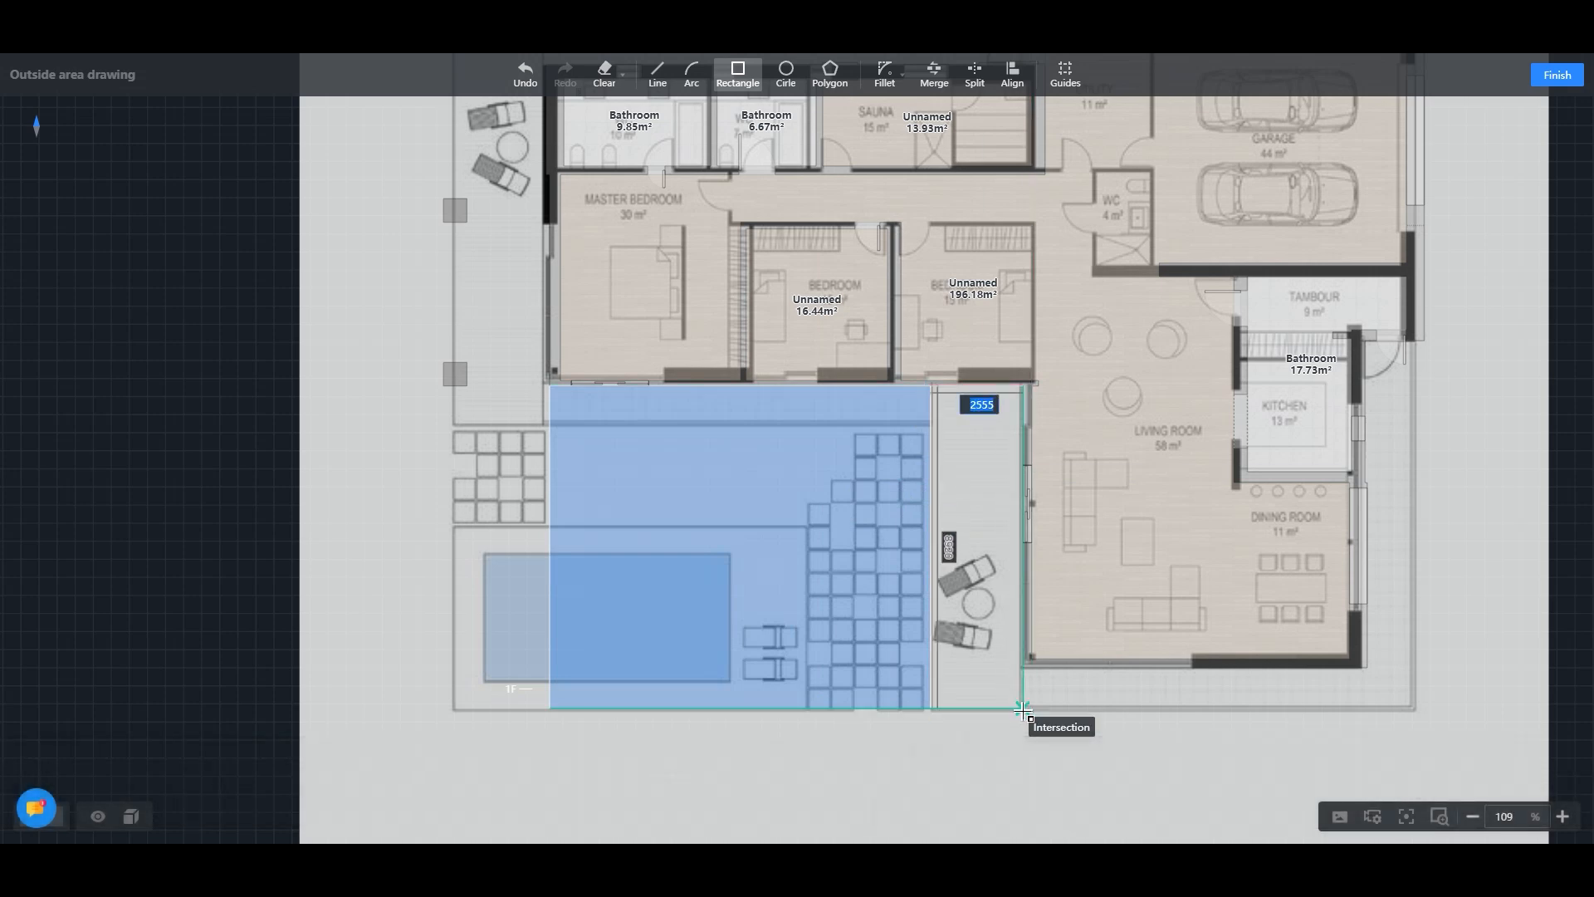
{"action": "left_click", "coordinate": [1022, 709]}
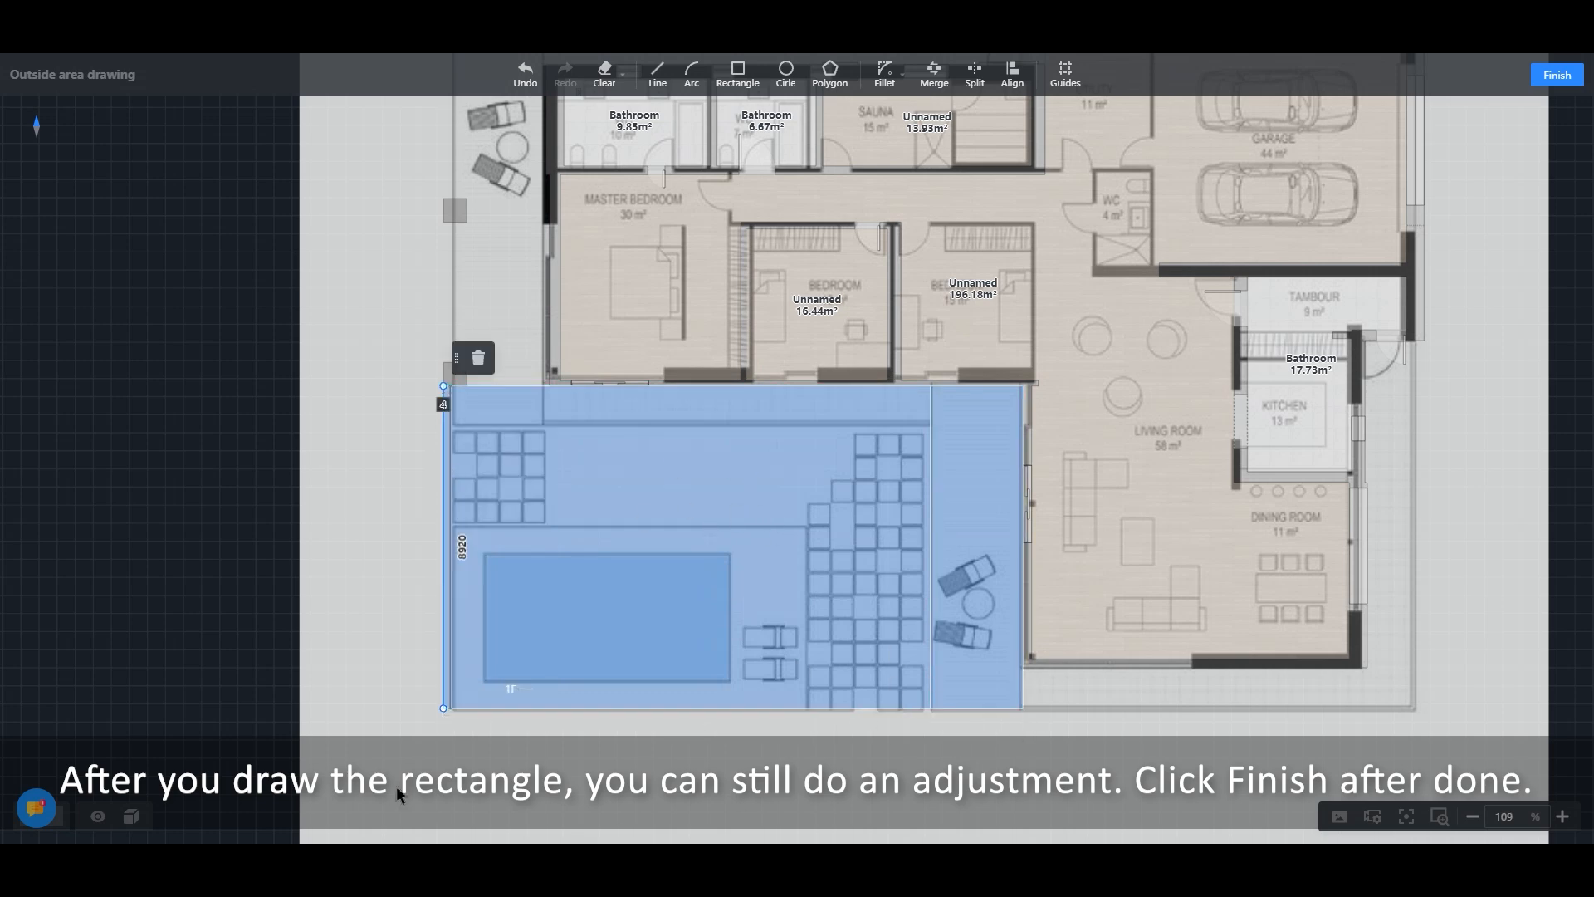
{"action": "left_click", "coordinate": [1554, 75]}
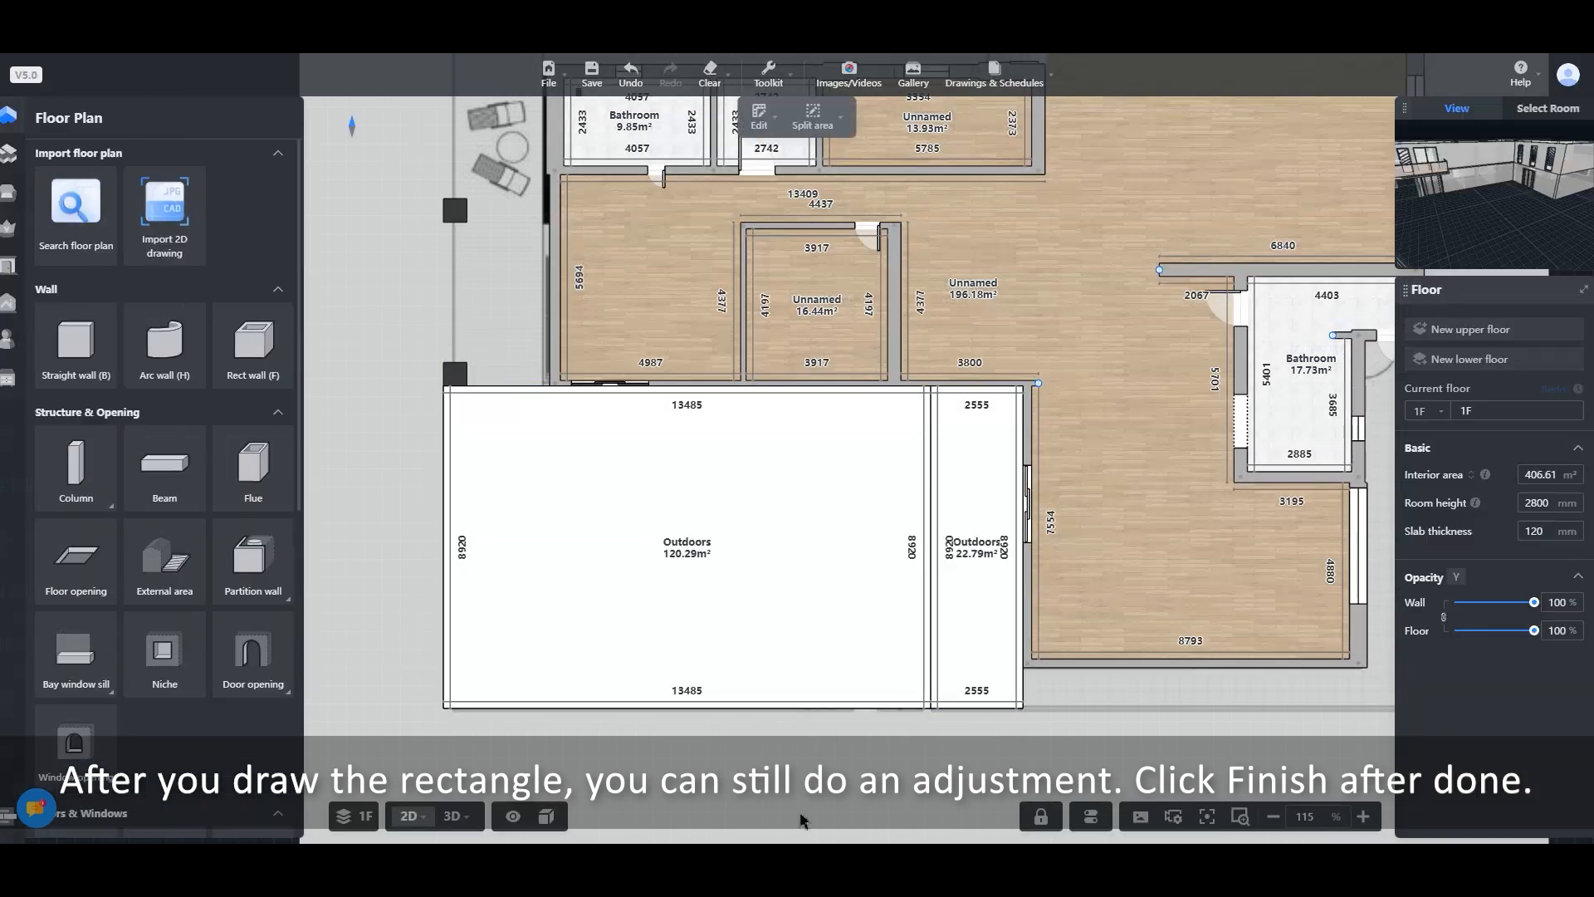
View the yard in 3D, select the narrow grass strip and enter Custom Modeling.
{"action": "left_click", "coordinate": [451, 816]}
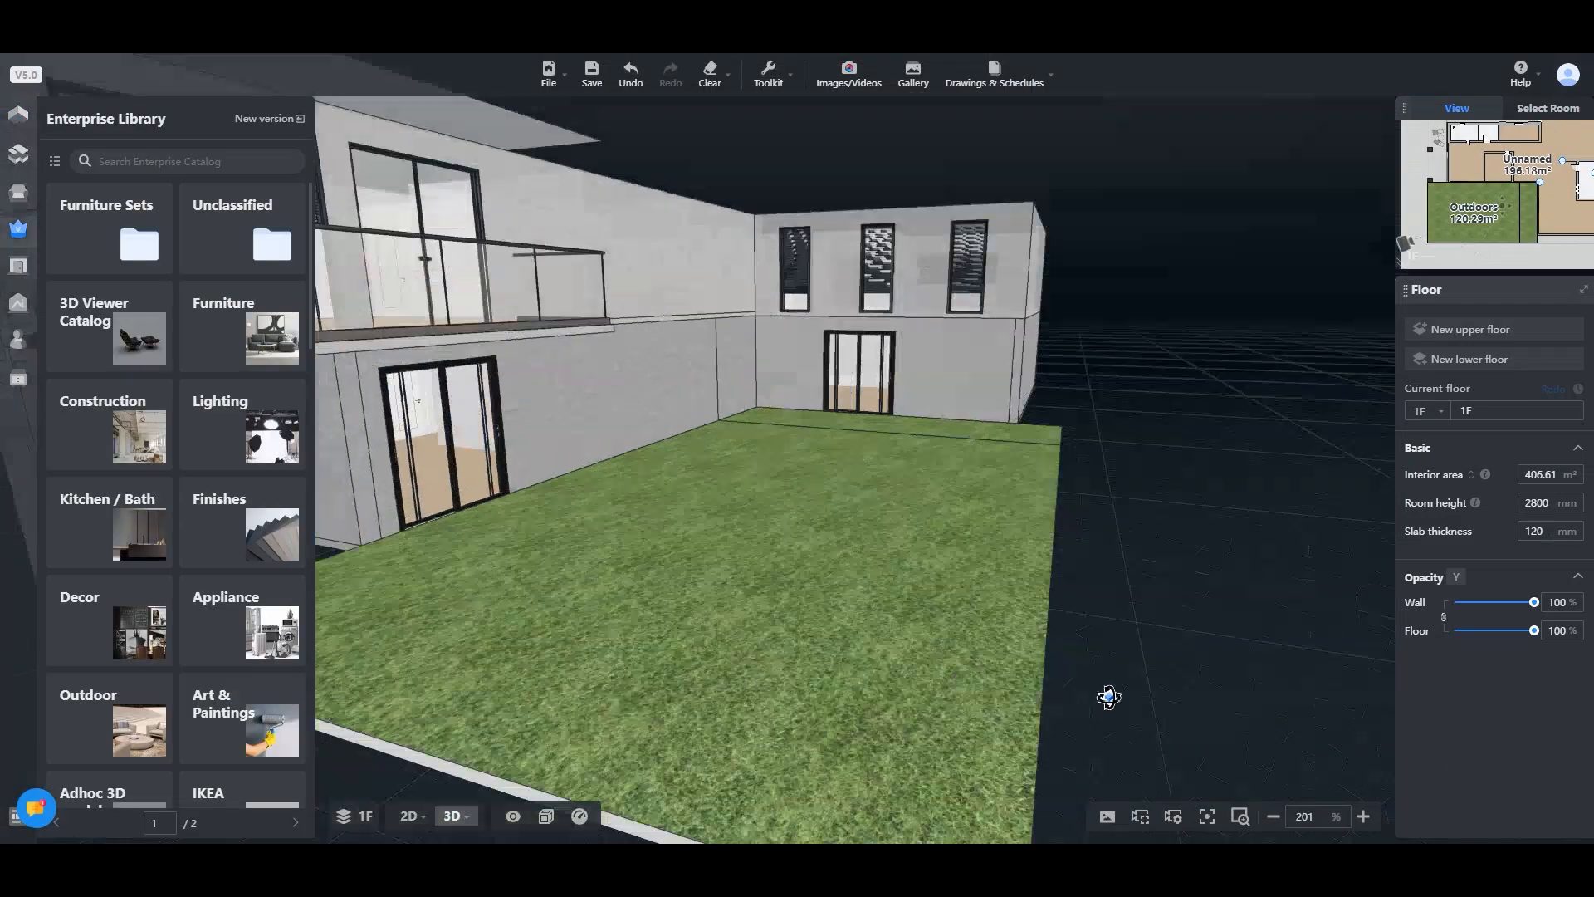
{"action": "left_click_drag", "start_coordinate": [1108, 695], "coordinate": [842, 726]}
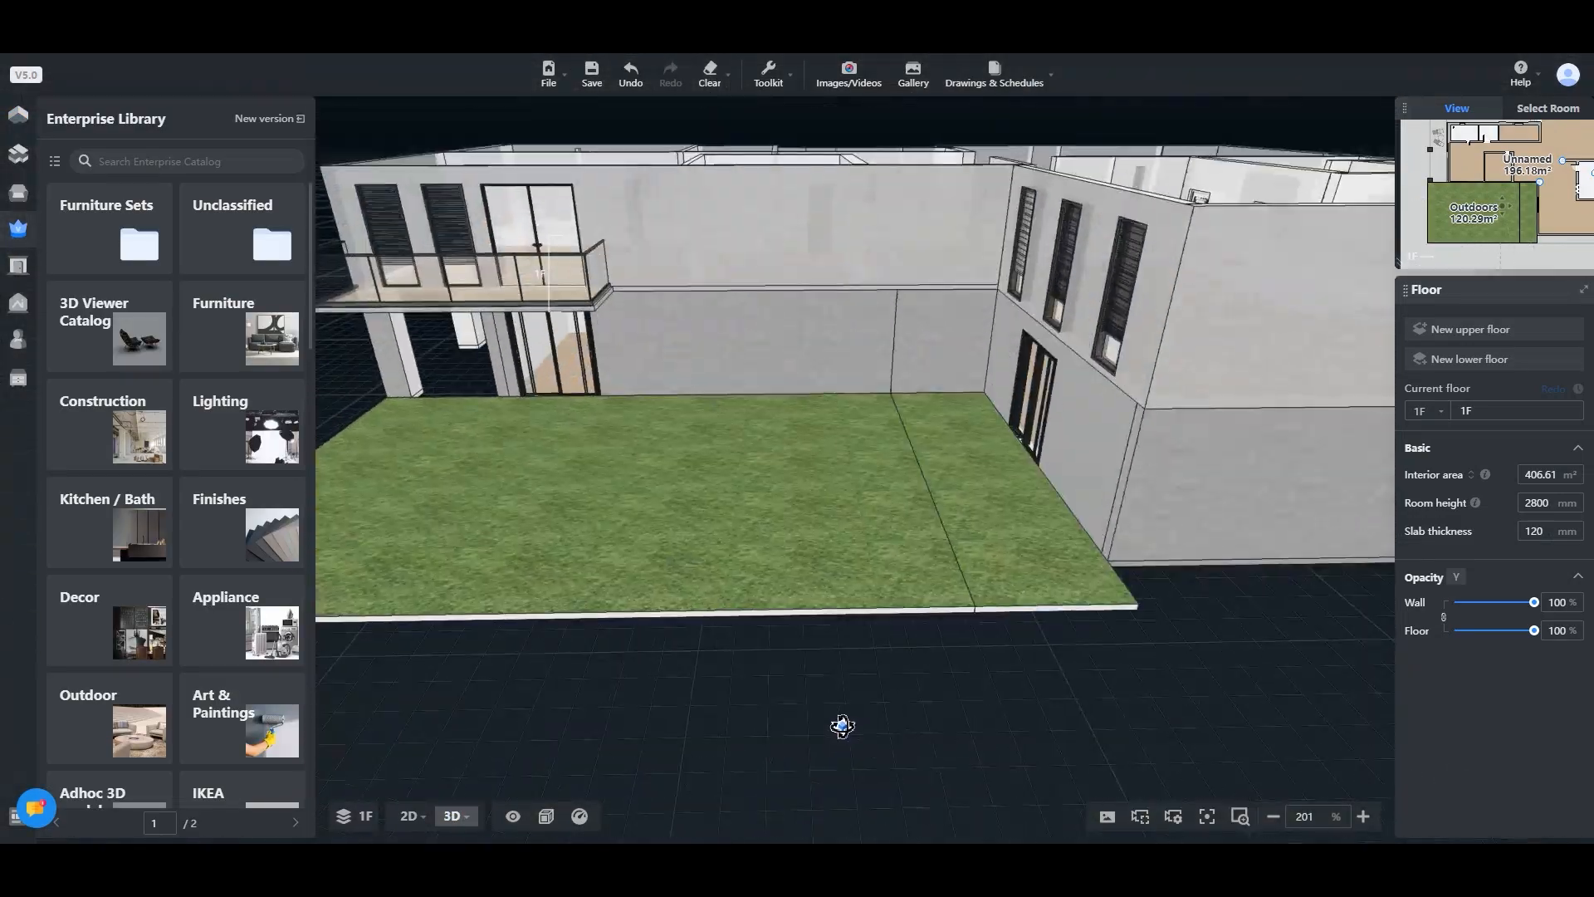
{"action": "left_click", "coordinate": [408, 816]}
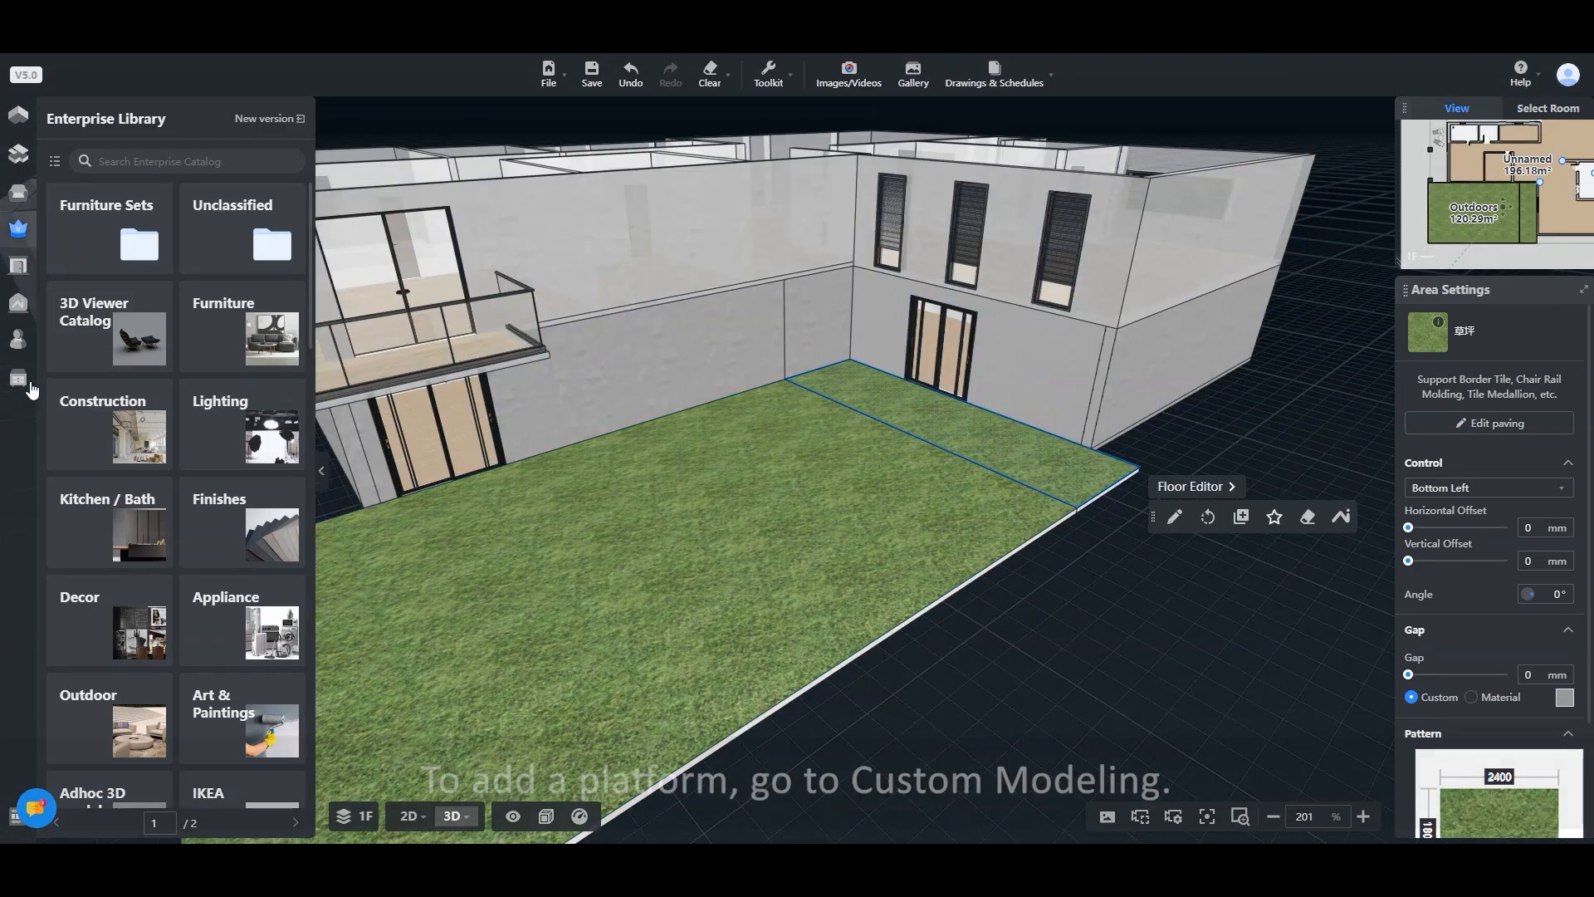
{"action": "left_click", "coordinate": [18, 379]}
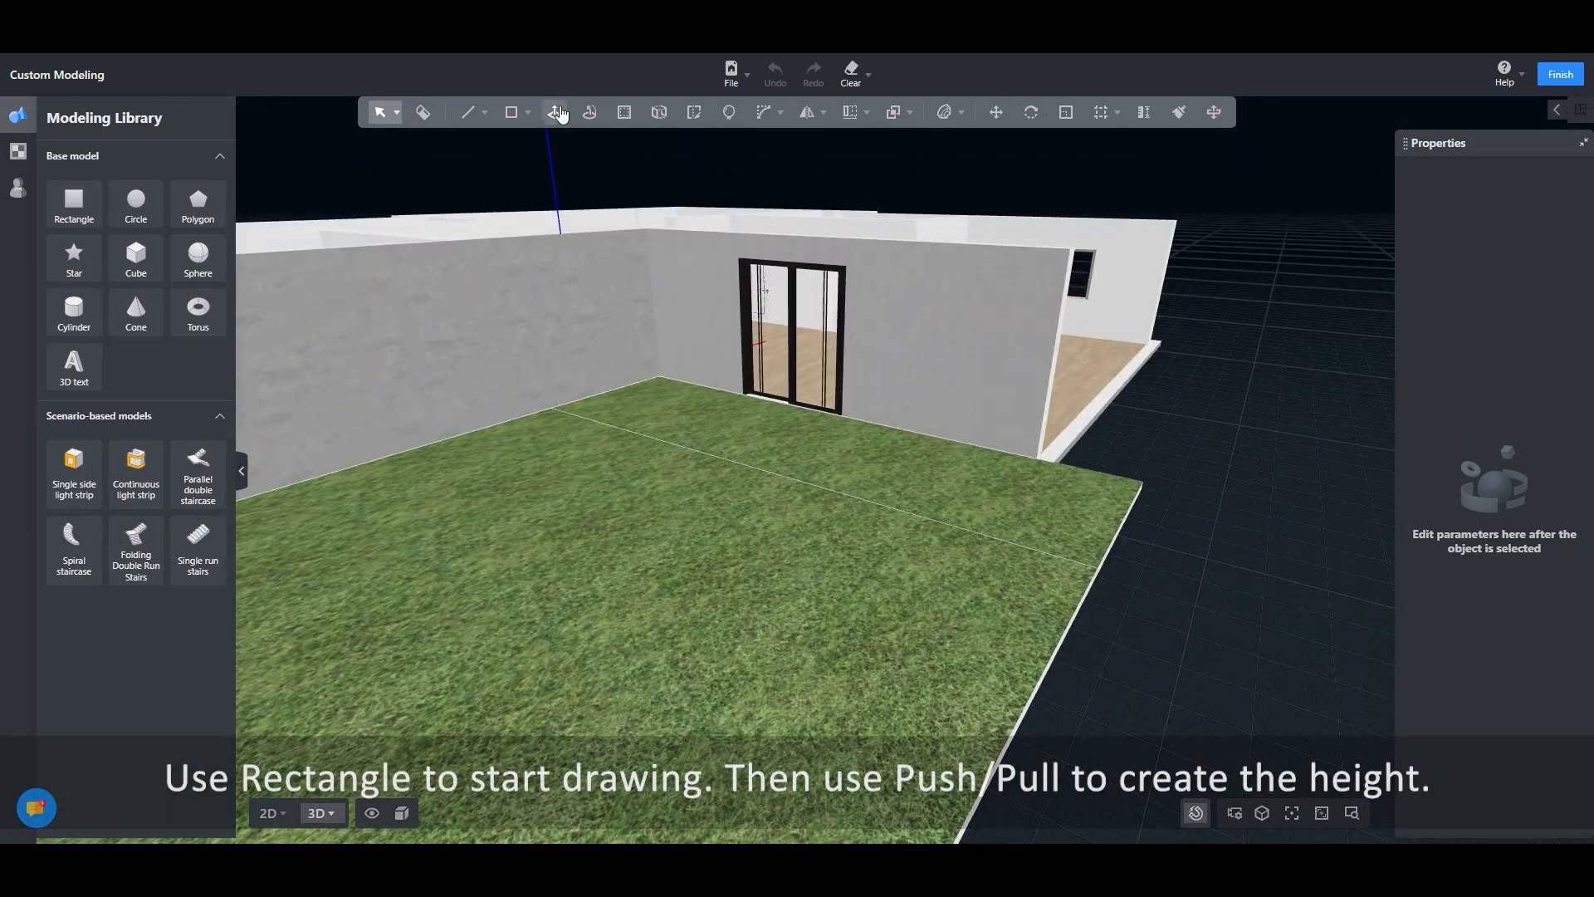
Draw a rectangle along the house wall on the grass strip and raise it into a thin slab.
{"action": "left_click", "coordinate": [513, 112]}
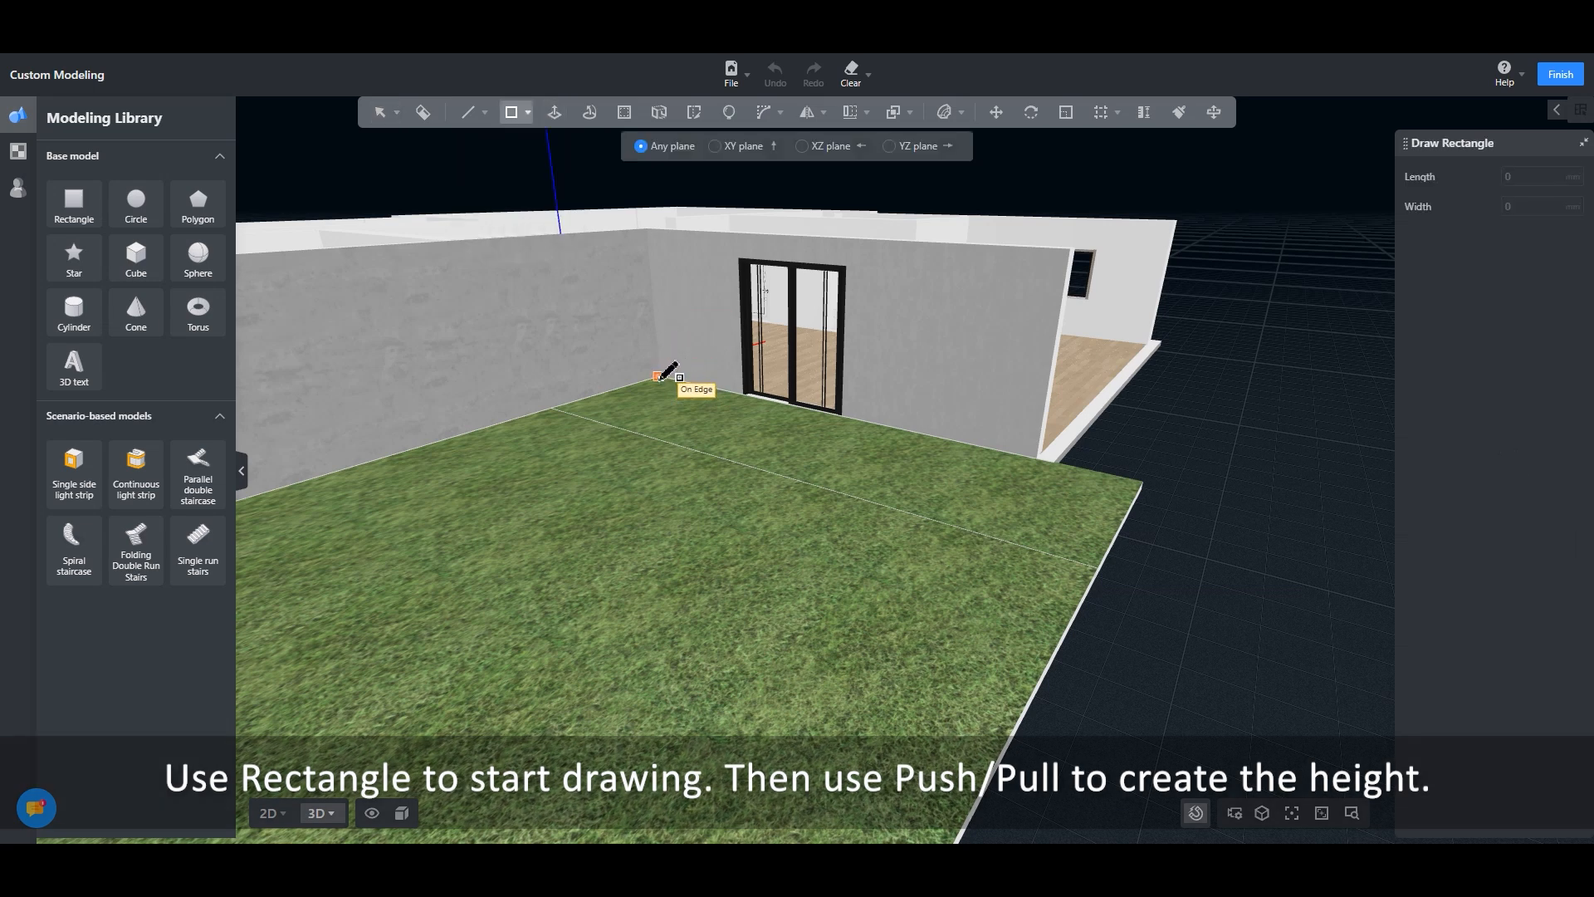
{"action": "left_click_drag", "start_coordinate": [659, 377], "coordinate": [1102, 568]}
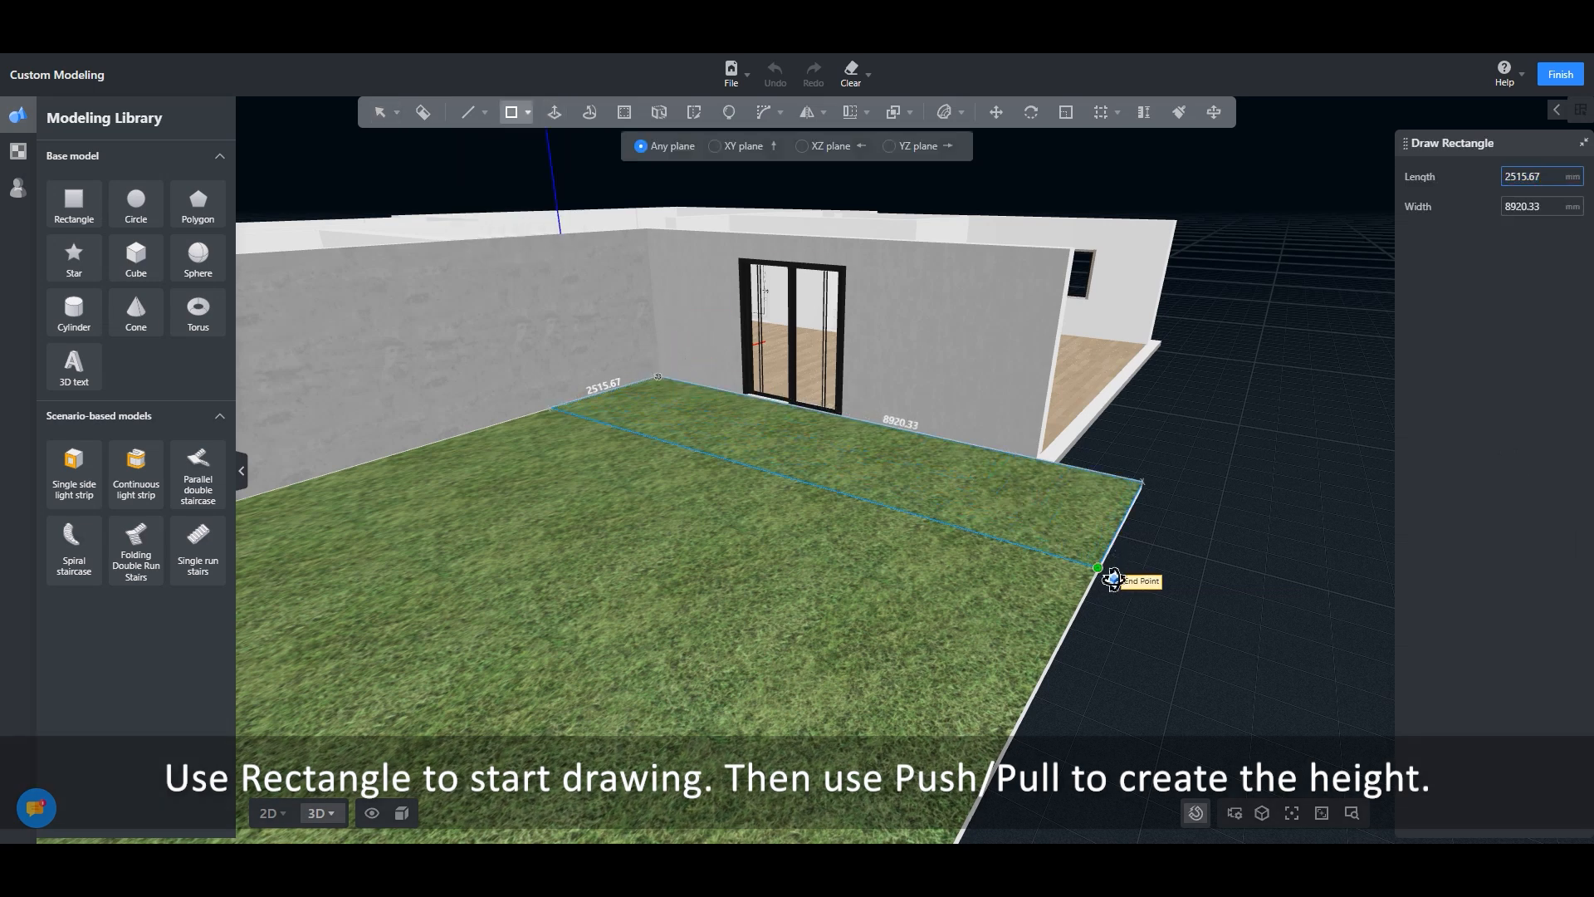
{"action": "left_click", "coordinate": [555, 111]}
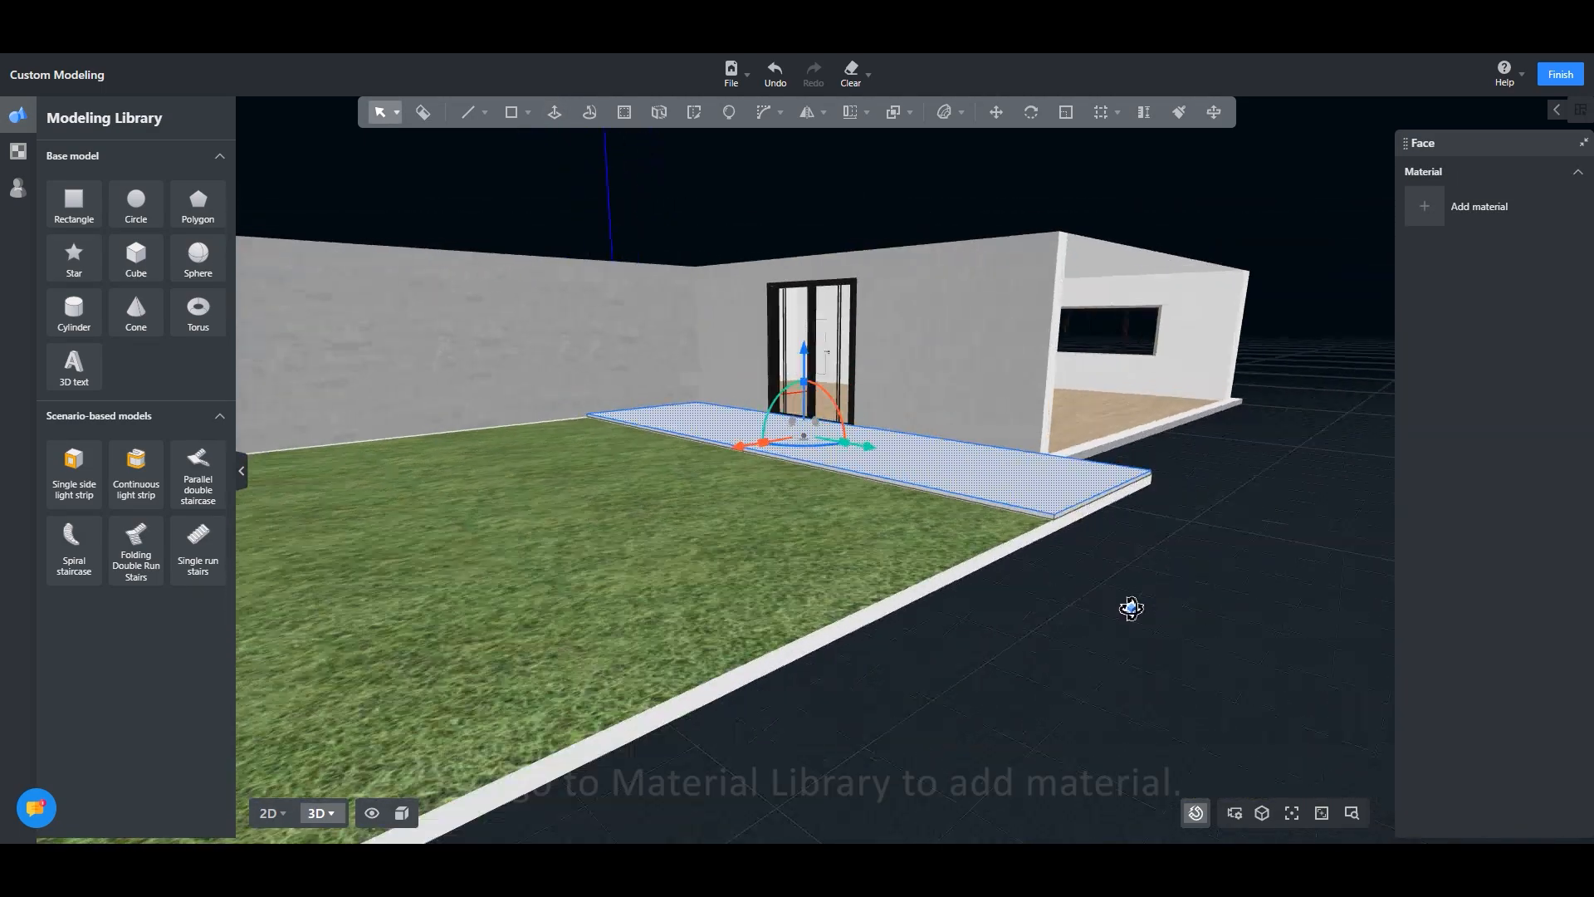
Apply a dark Weathered wood panel material from Common Material > Wood to the platform.
{"action": "left_click", "coordinate": [17, 153]}
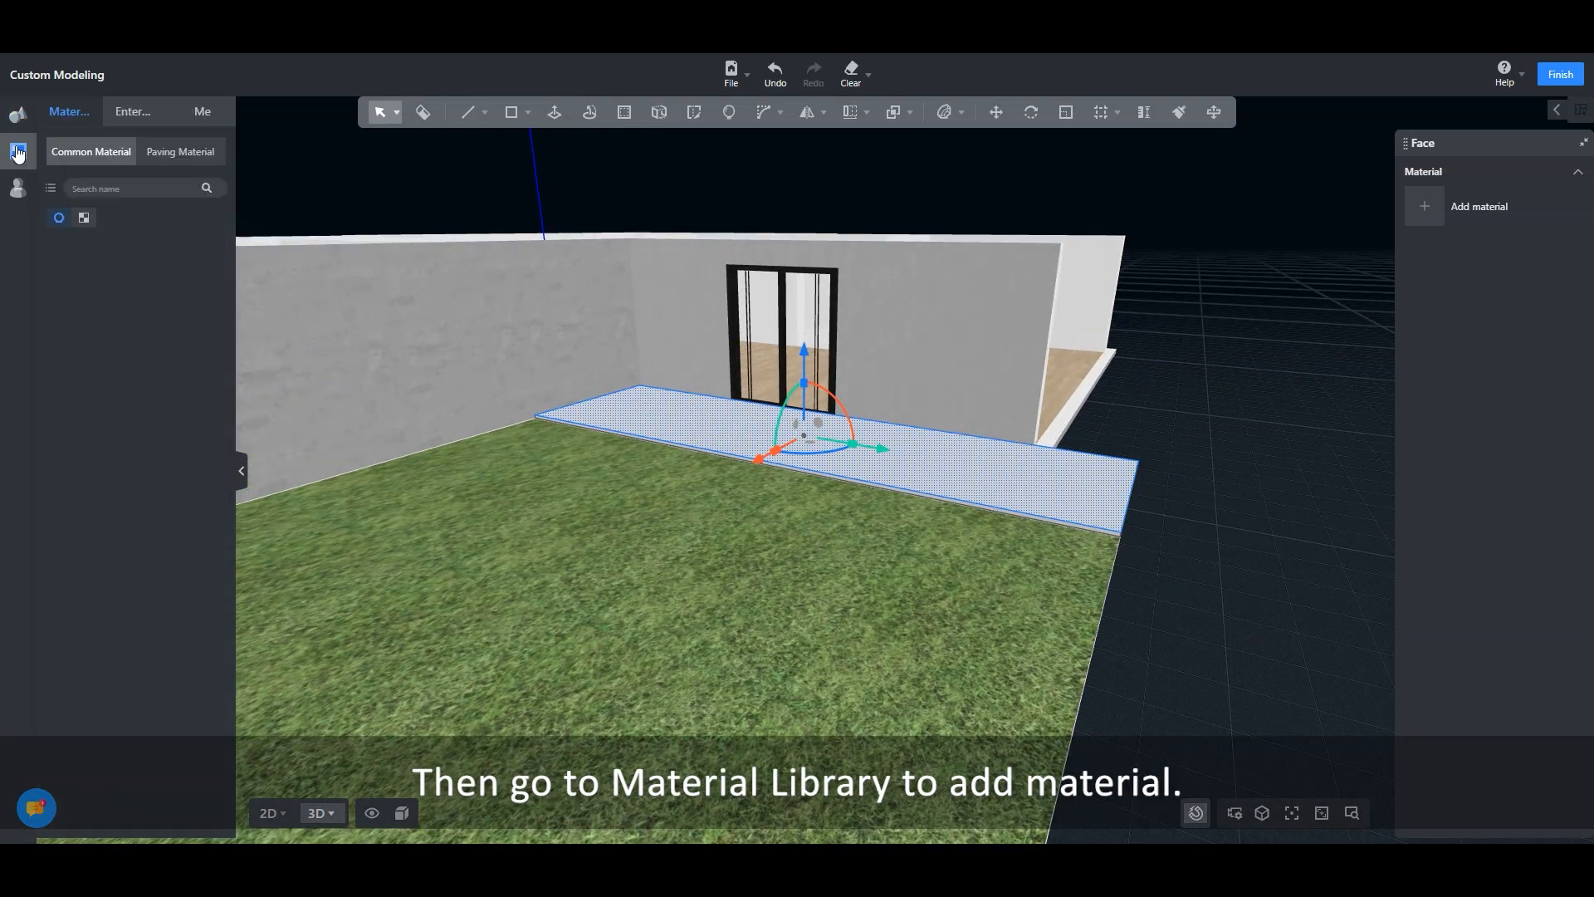
{"action": "left_click", "coordinate": [17, 151]}
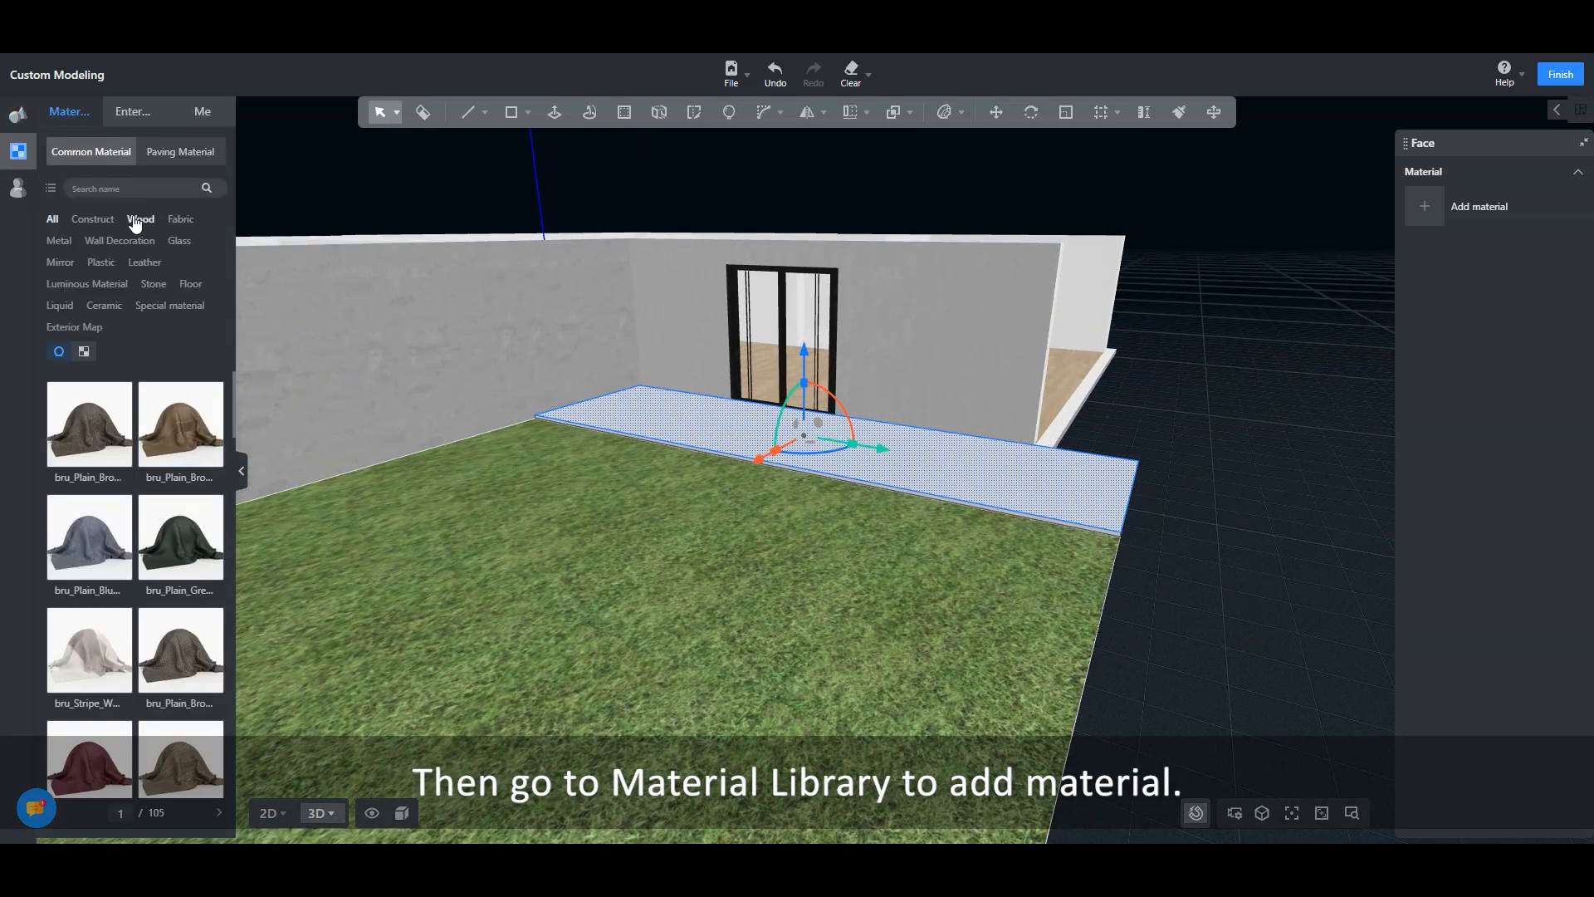
{"action": "left_click", "coordinate": [139, 219]}
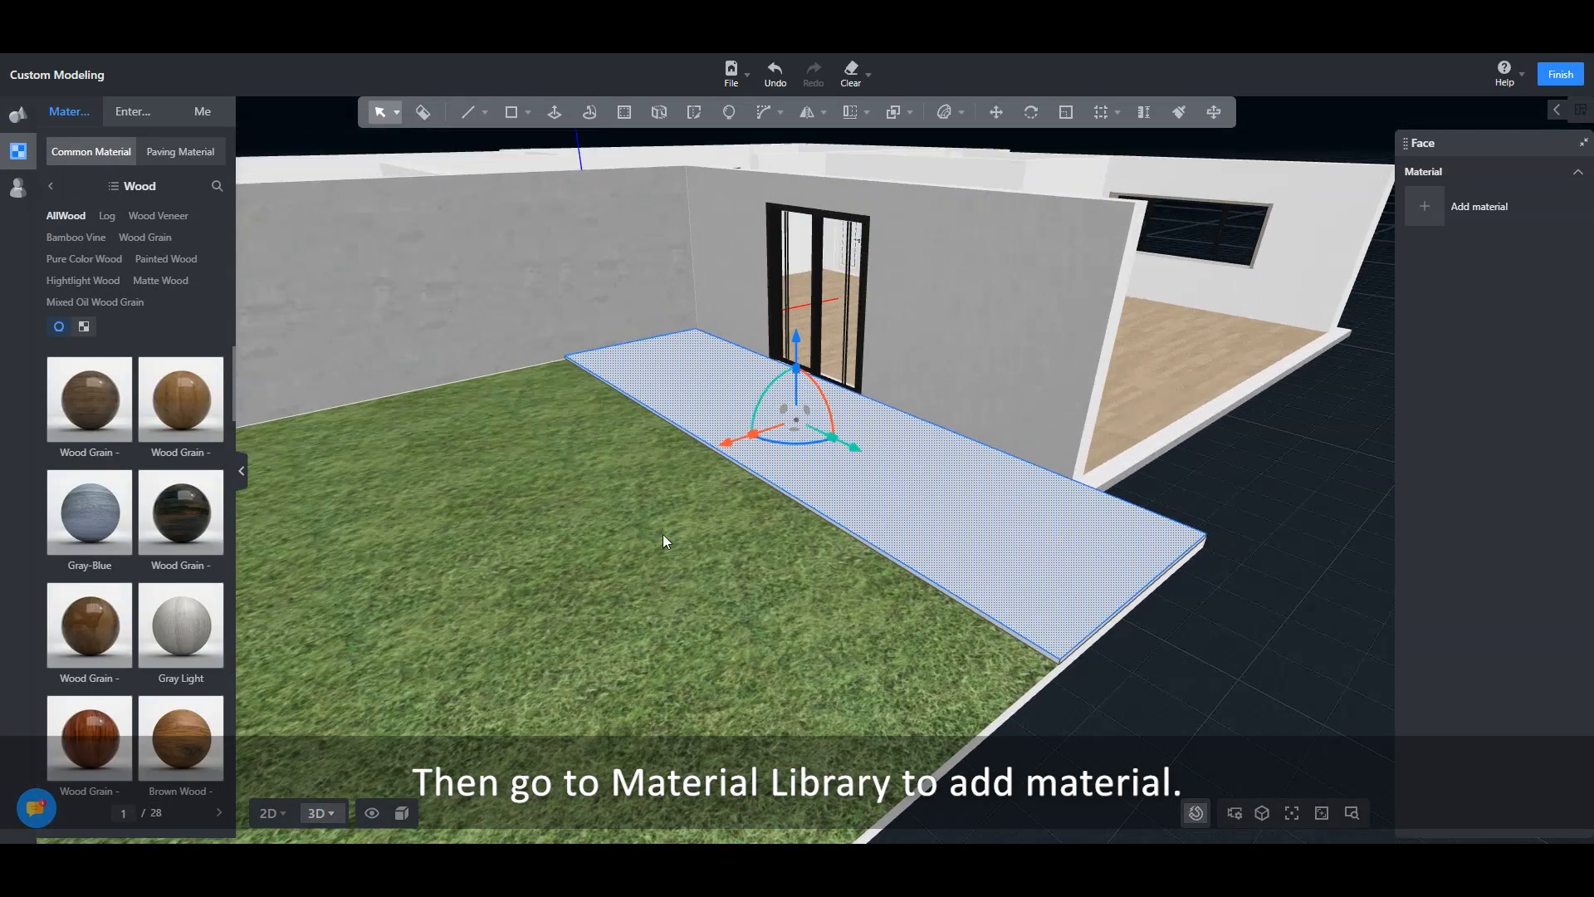
{"action": "scroll", "scroll_direction": "down", "scroll_amount": 3}
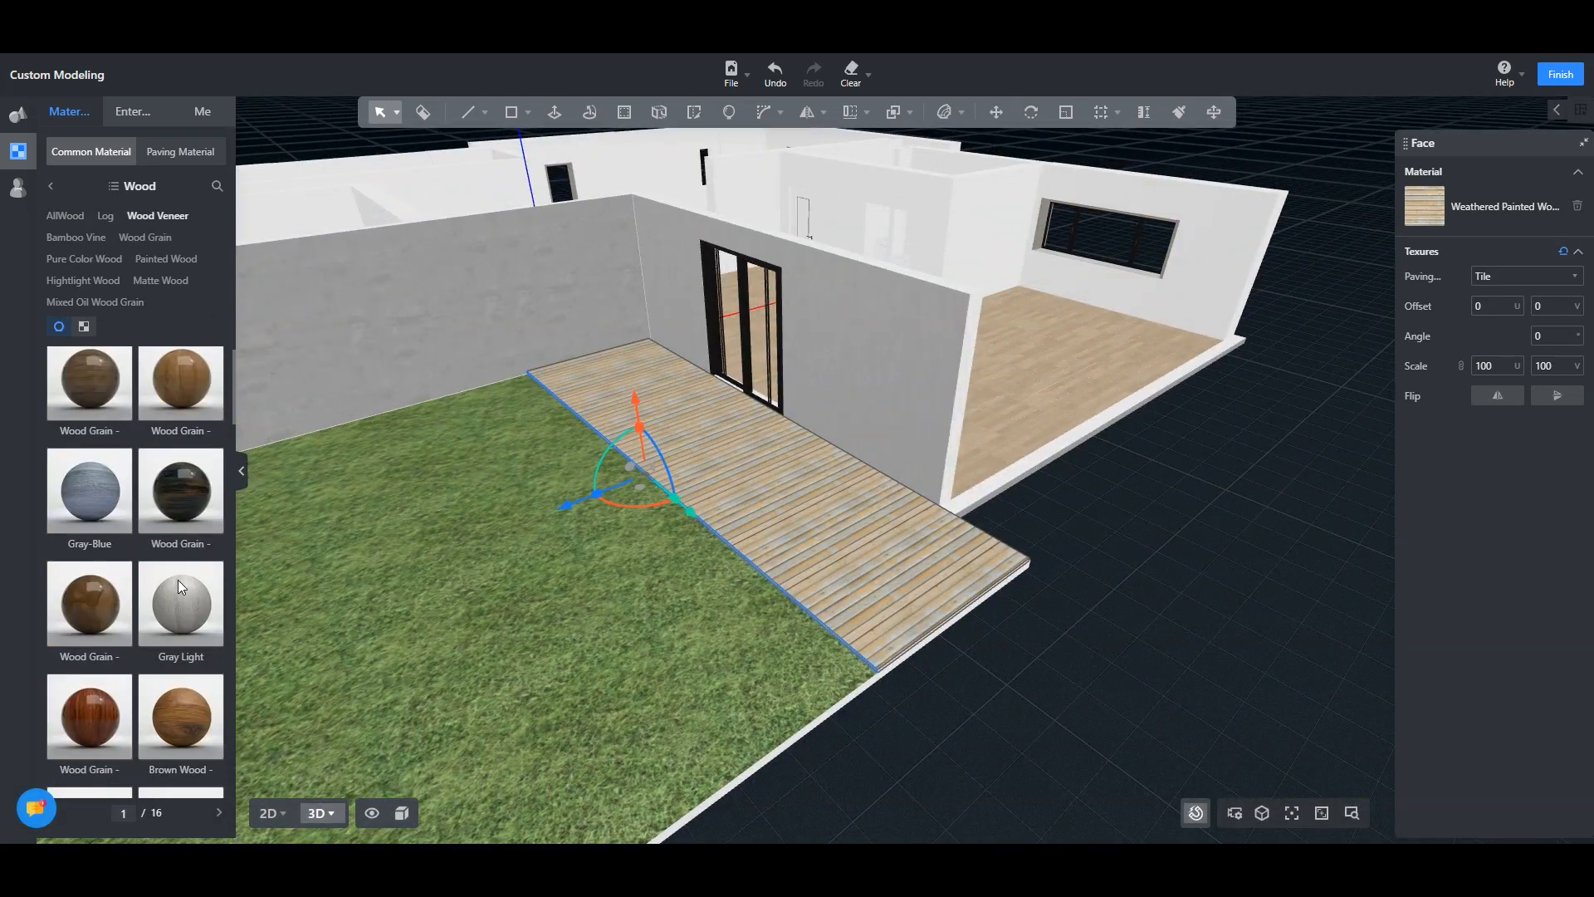
{"action": "left_click", "coordinate": [219, 812]}
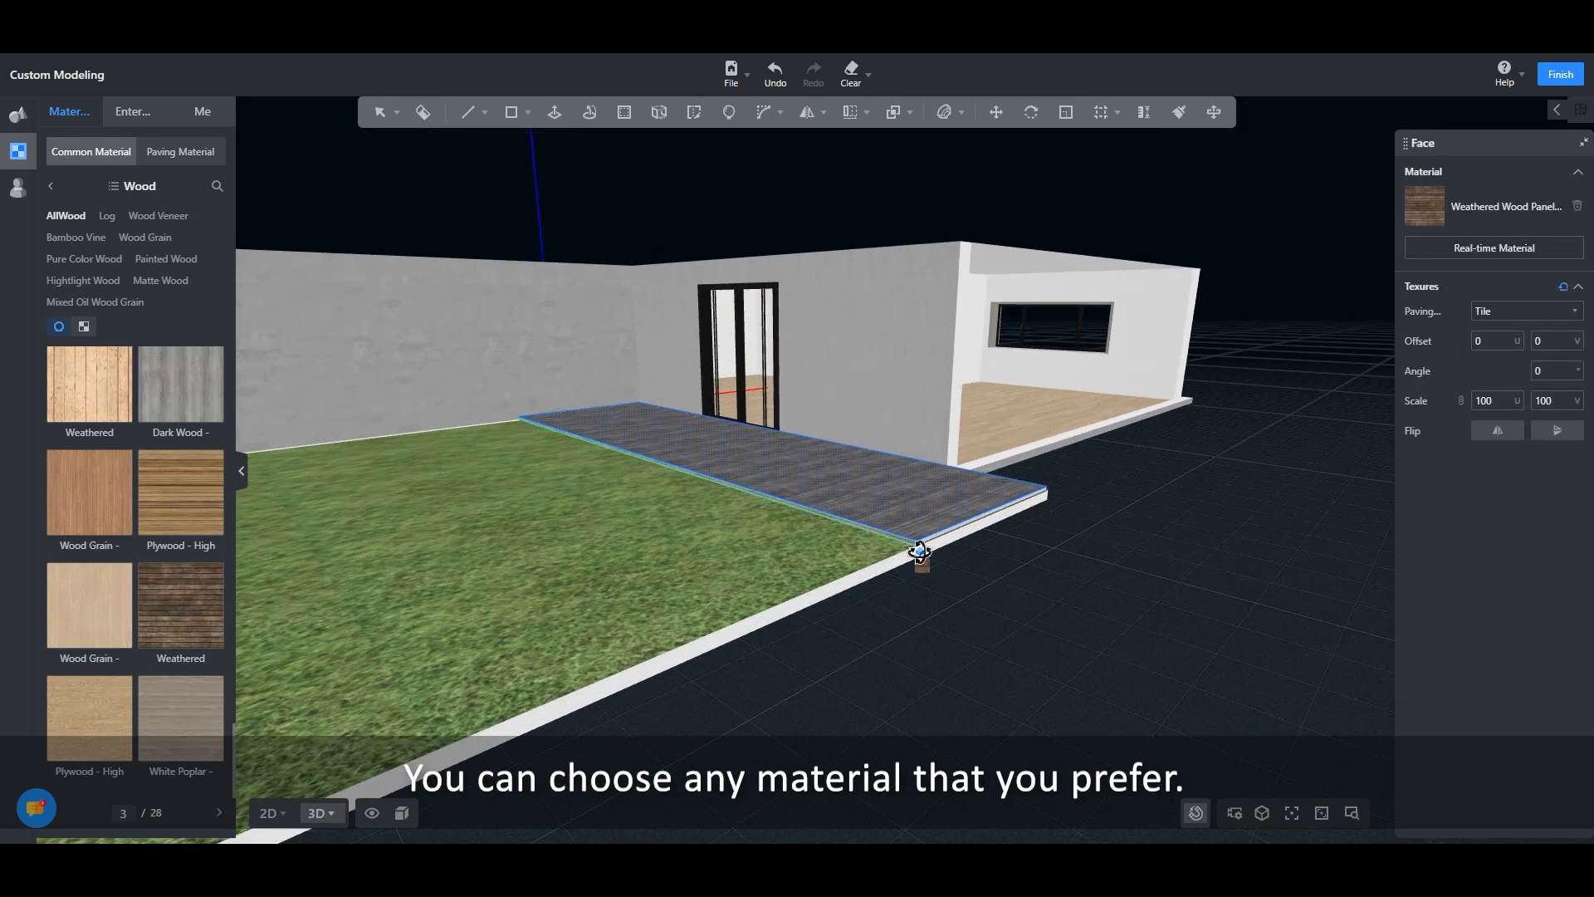
{"action": "left_click_drag", "start_coordinate": [920, 551], "coordinate": [757, 713]}
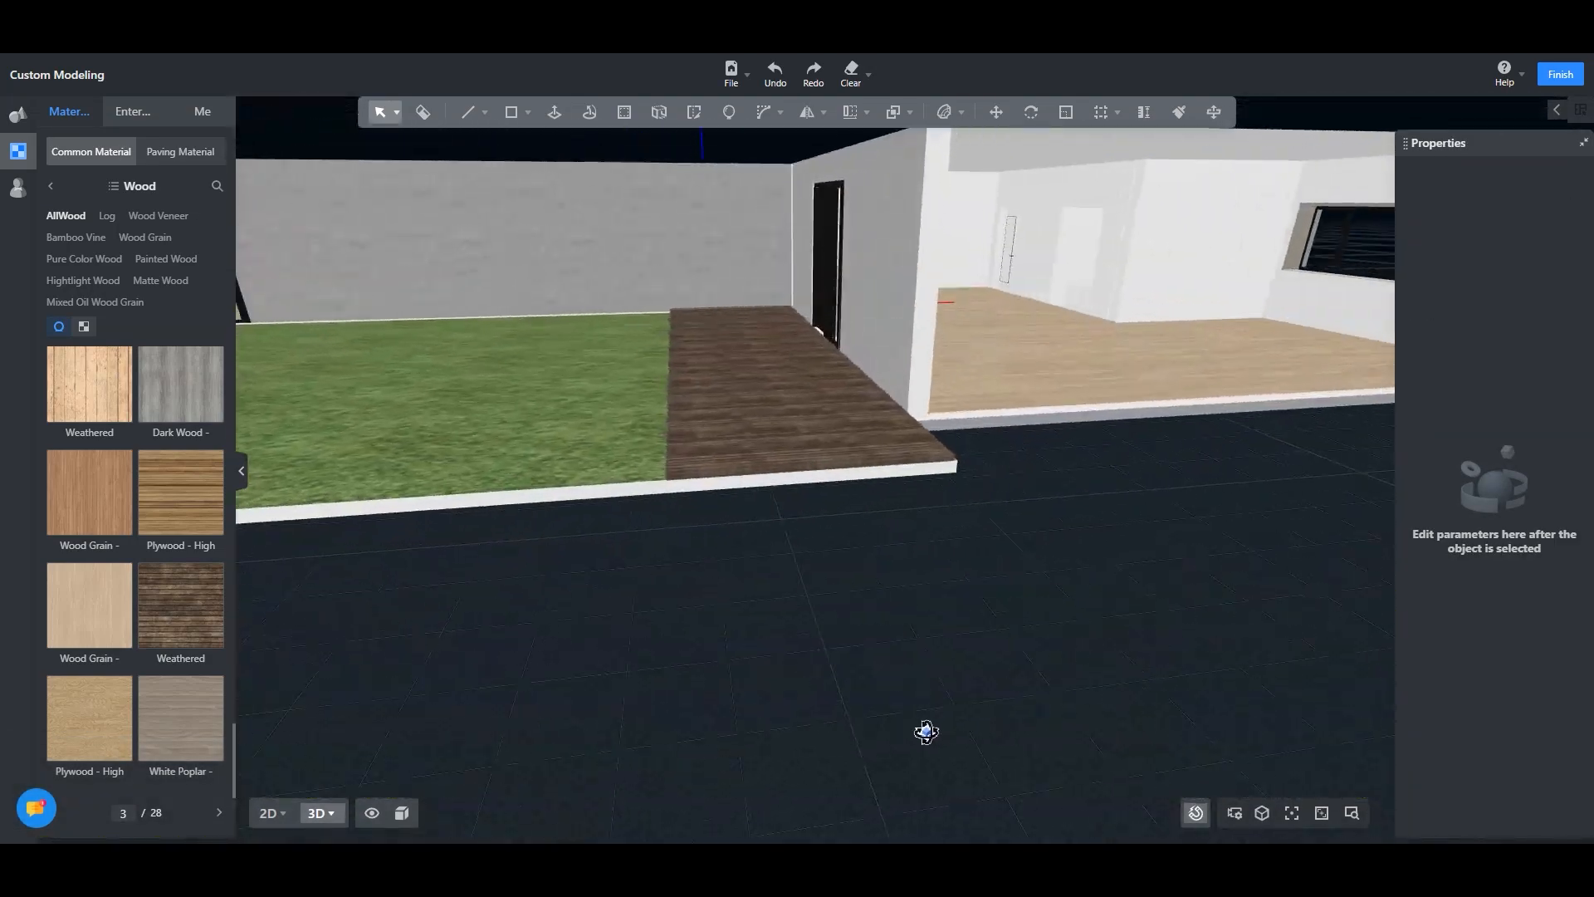
Orbit the view to inspect the wood deck from above and around the backyard.
{"action": "left_click_drag", "start_coordinate": [925, 732], "coordinate": [986, 631]}
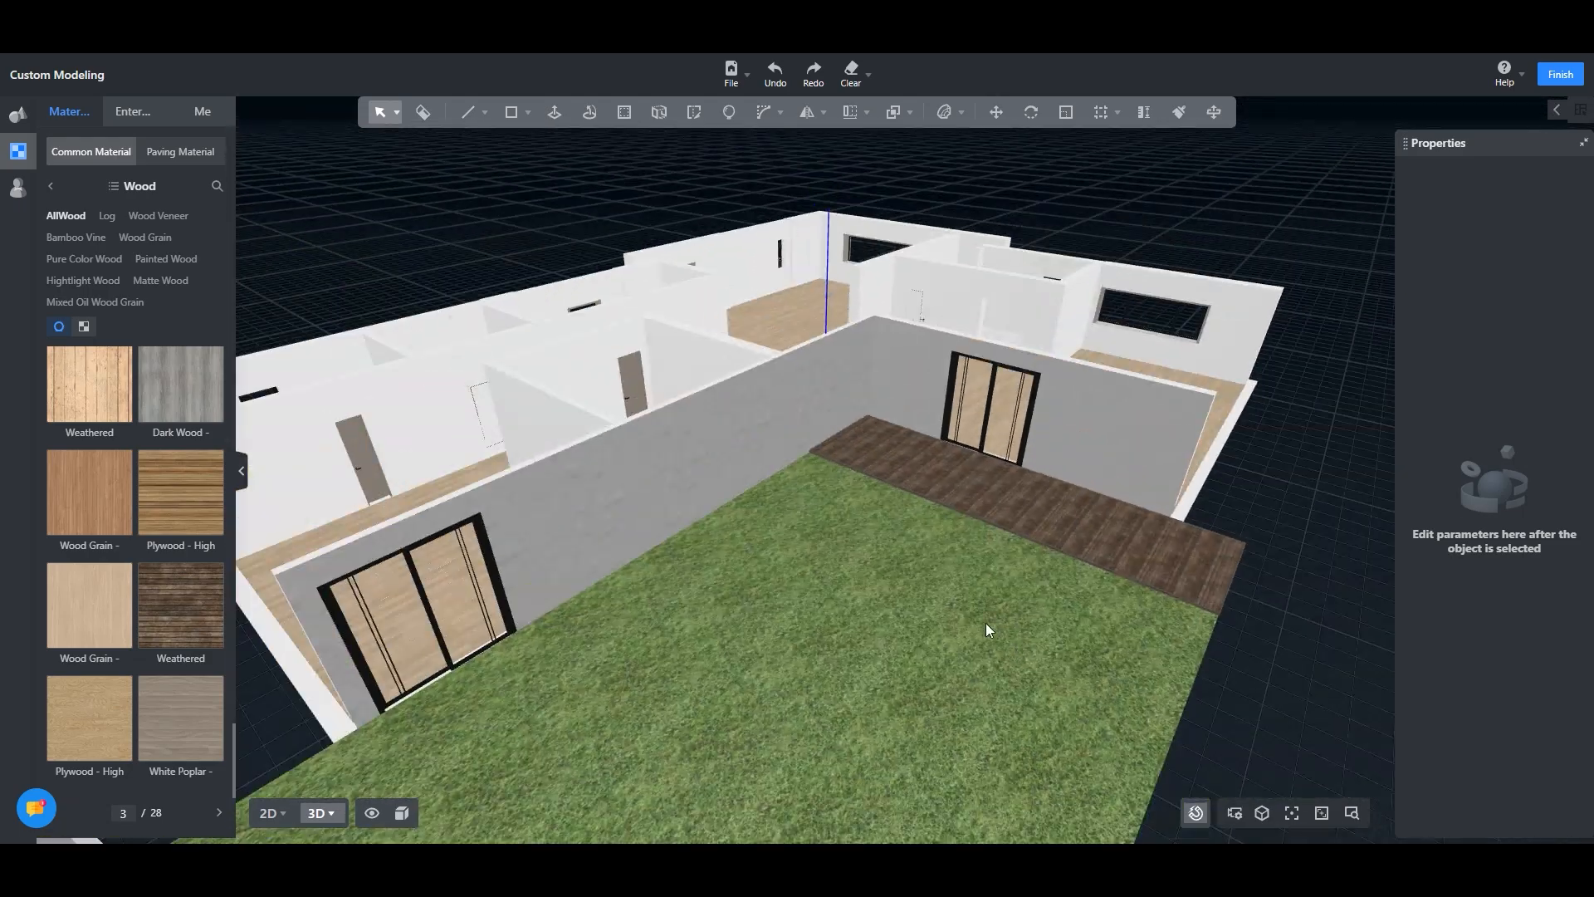
{"action": "left_click_drag", "start_coordinate": [986, 631], "coordinate": [523, 609]}
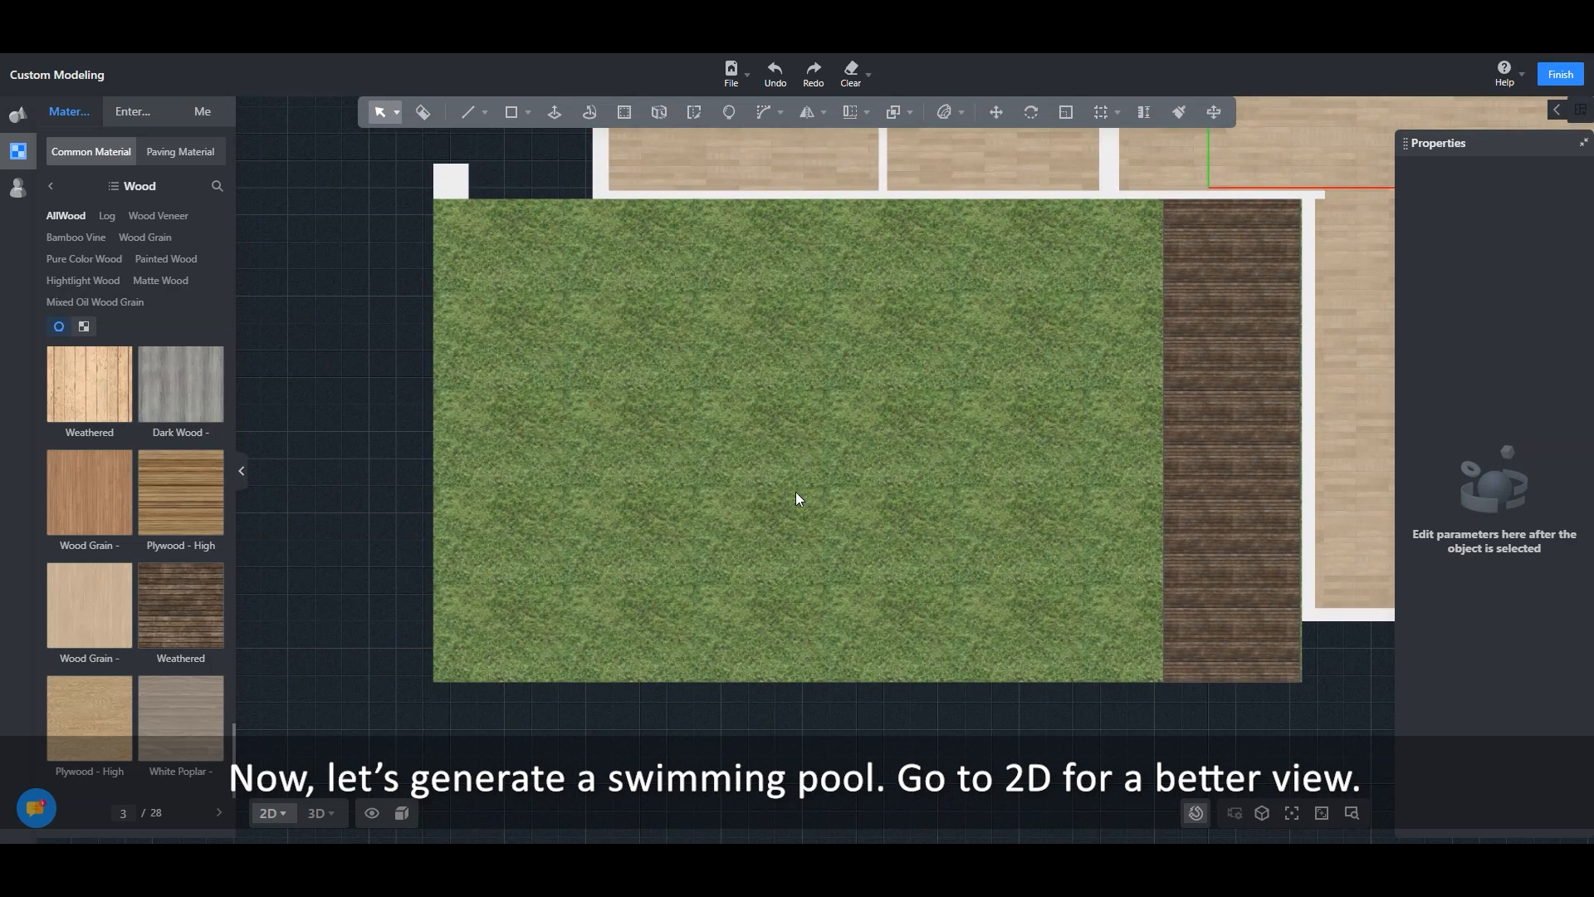
Draw a 6500 mm long rectangle in the middle of the lawn as the pool footprint and check it in 3D.
{"action": "left_click", "coordinate": [513, 111]}
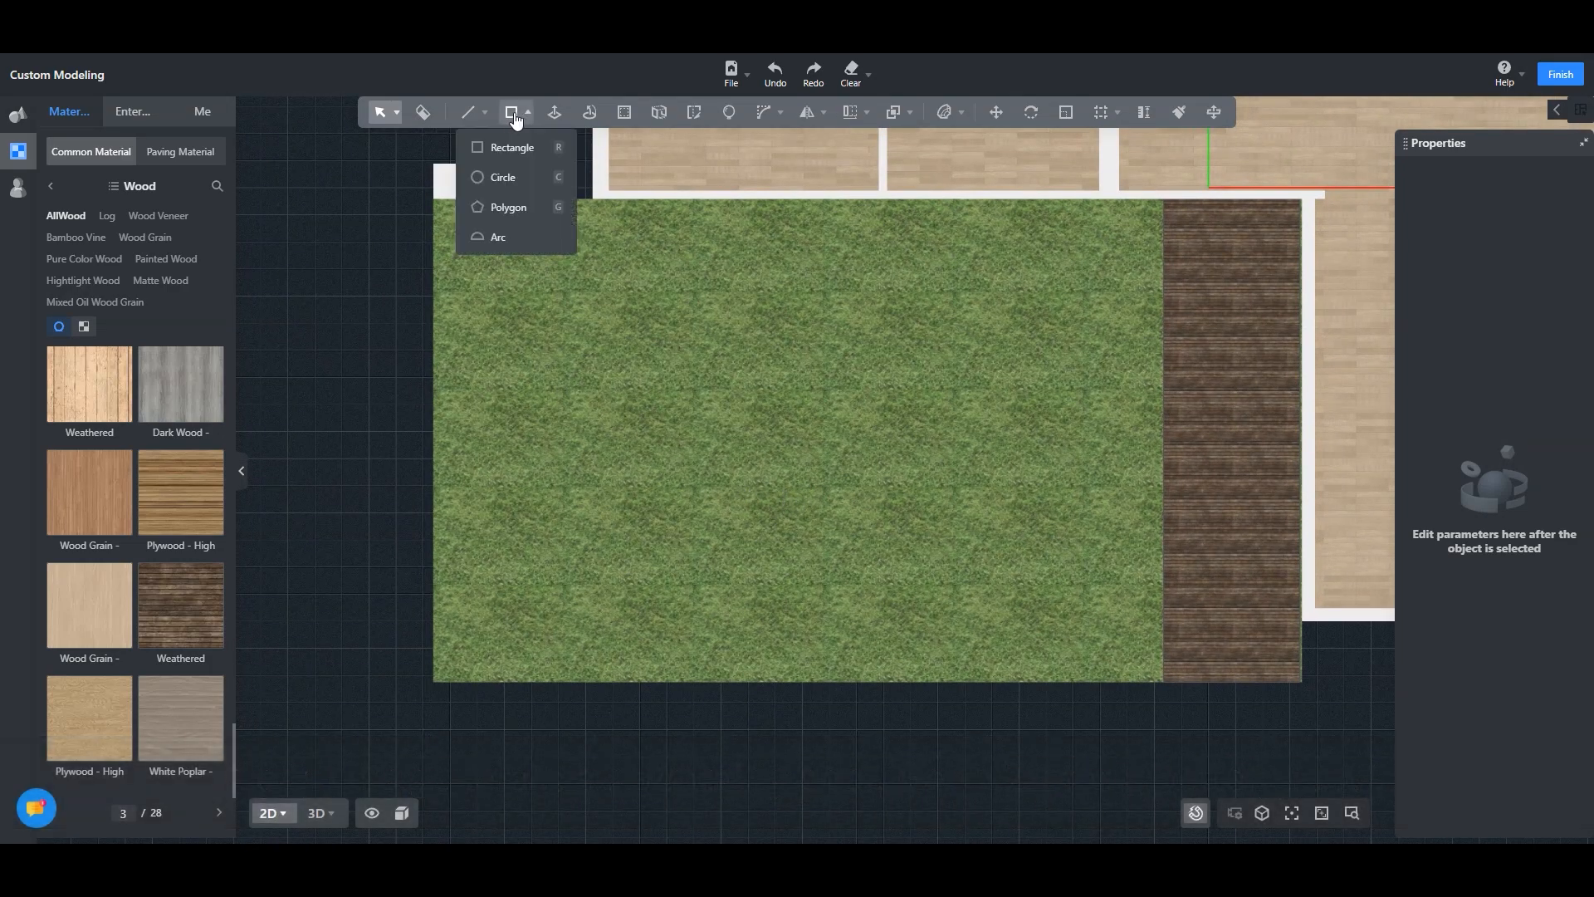
{"action": "left_click", "coordinate": [512, 148]}
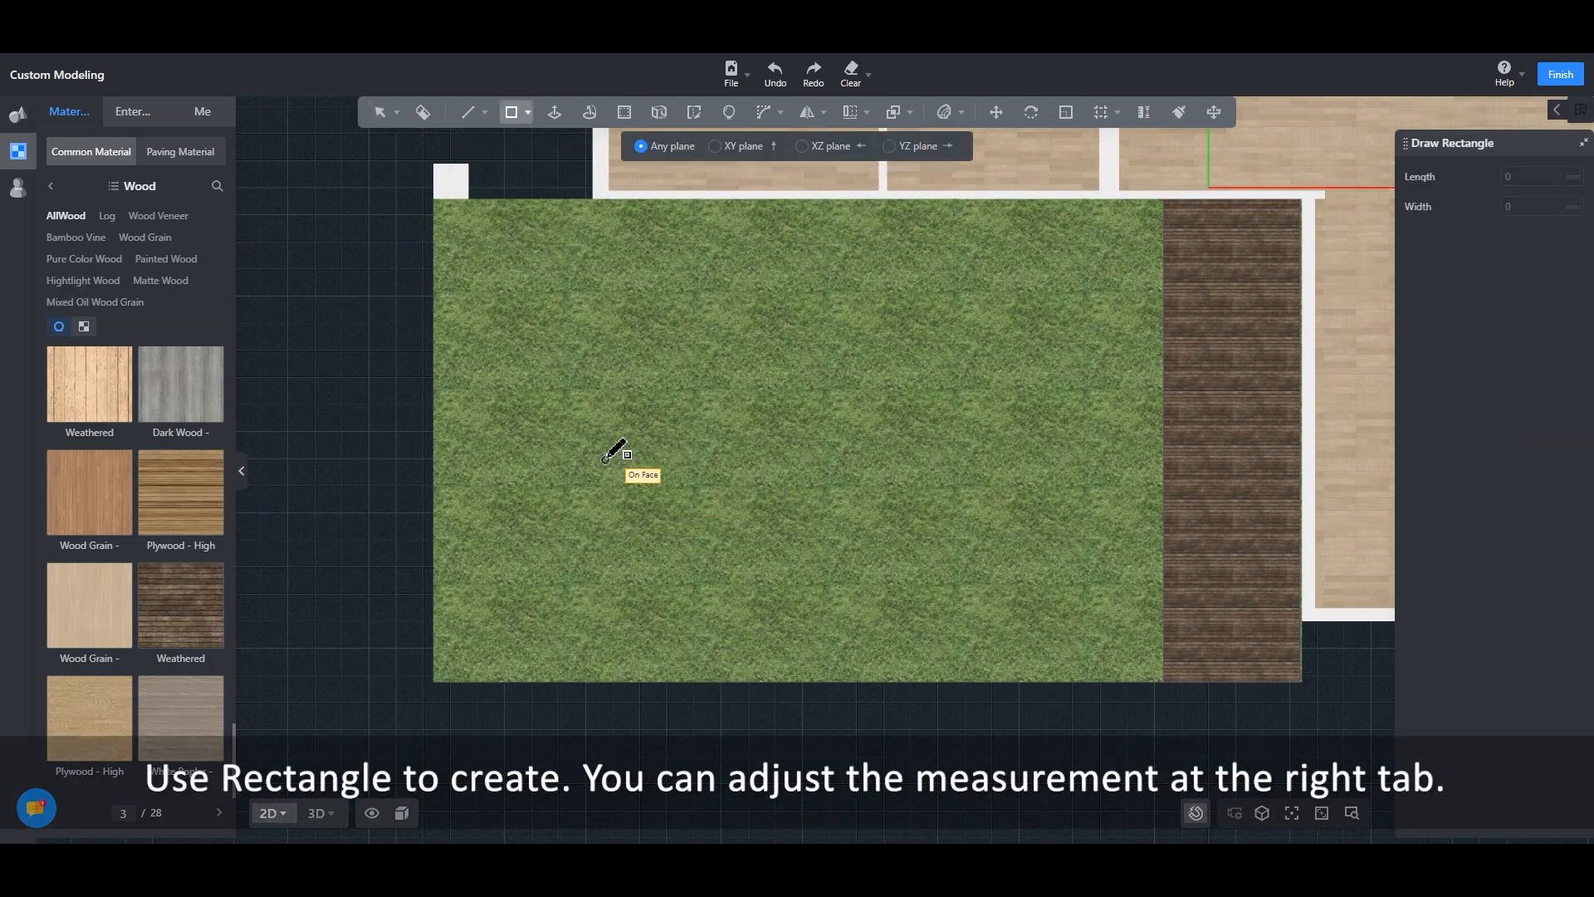
{"action": "left_click_drag", "start_coordinate": [625, 396], "coordinate": [769, 471]}
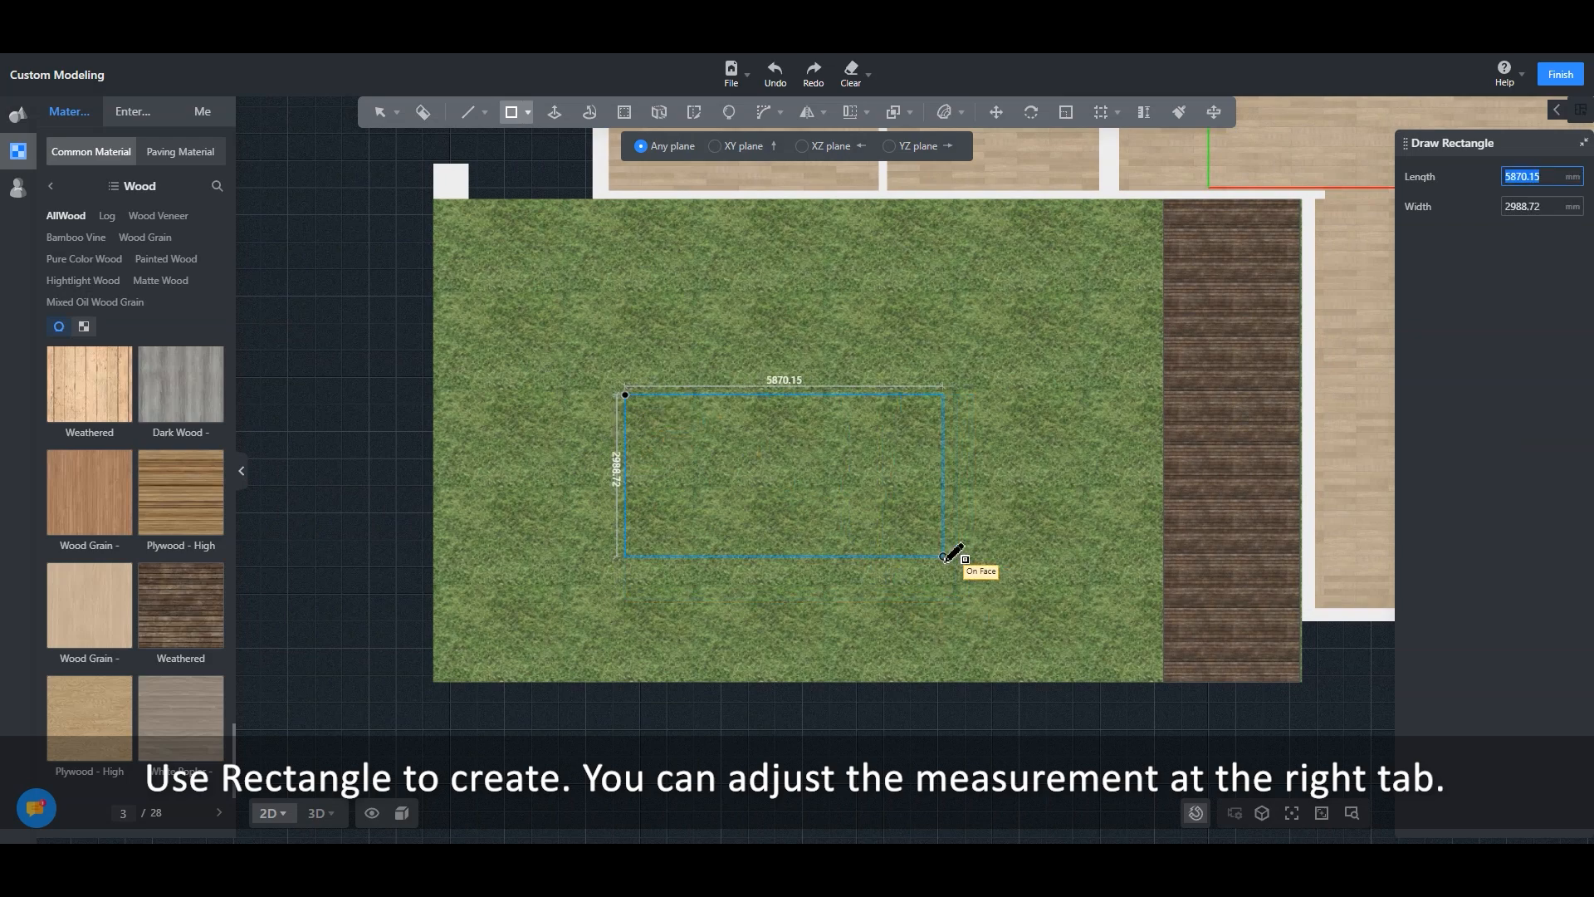
{"action": "left_click_drag", "start_coordinate": [948, 558], "coordinate": [890, 605]}
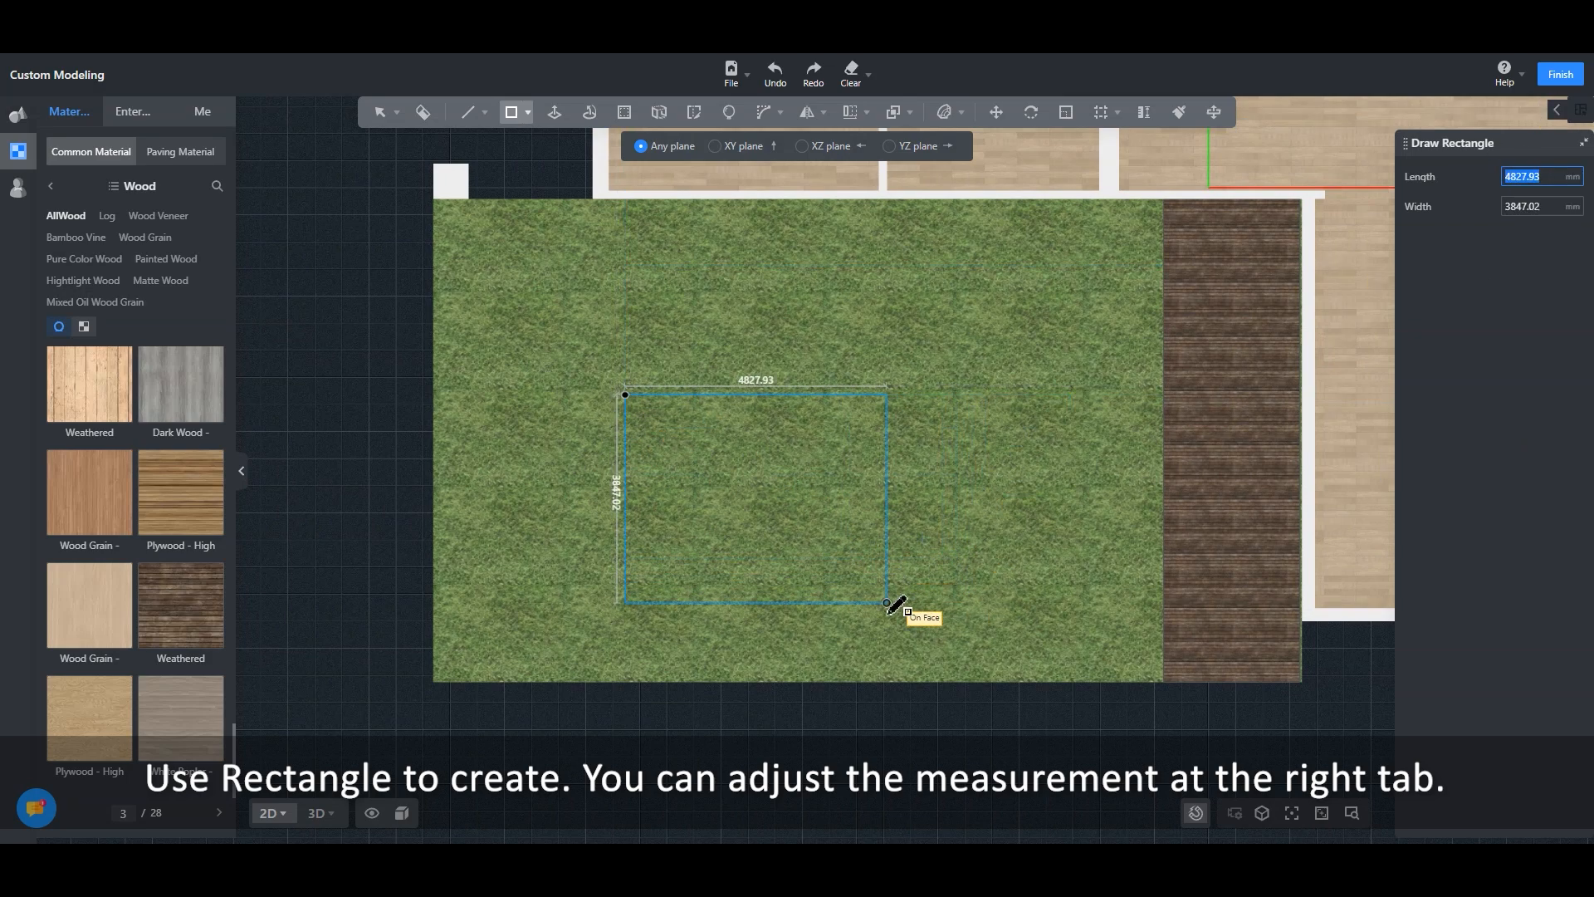
{"action": "left_click_drag", "start_coordinate": [890, 605], "coordinate": [994, 601]}
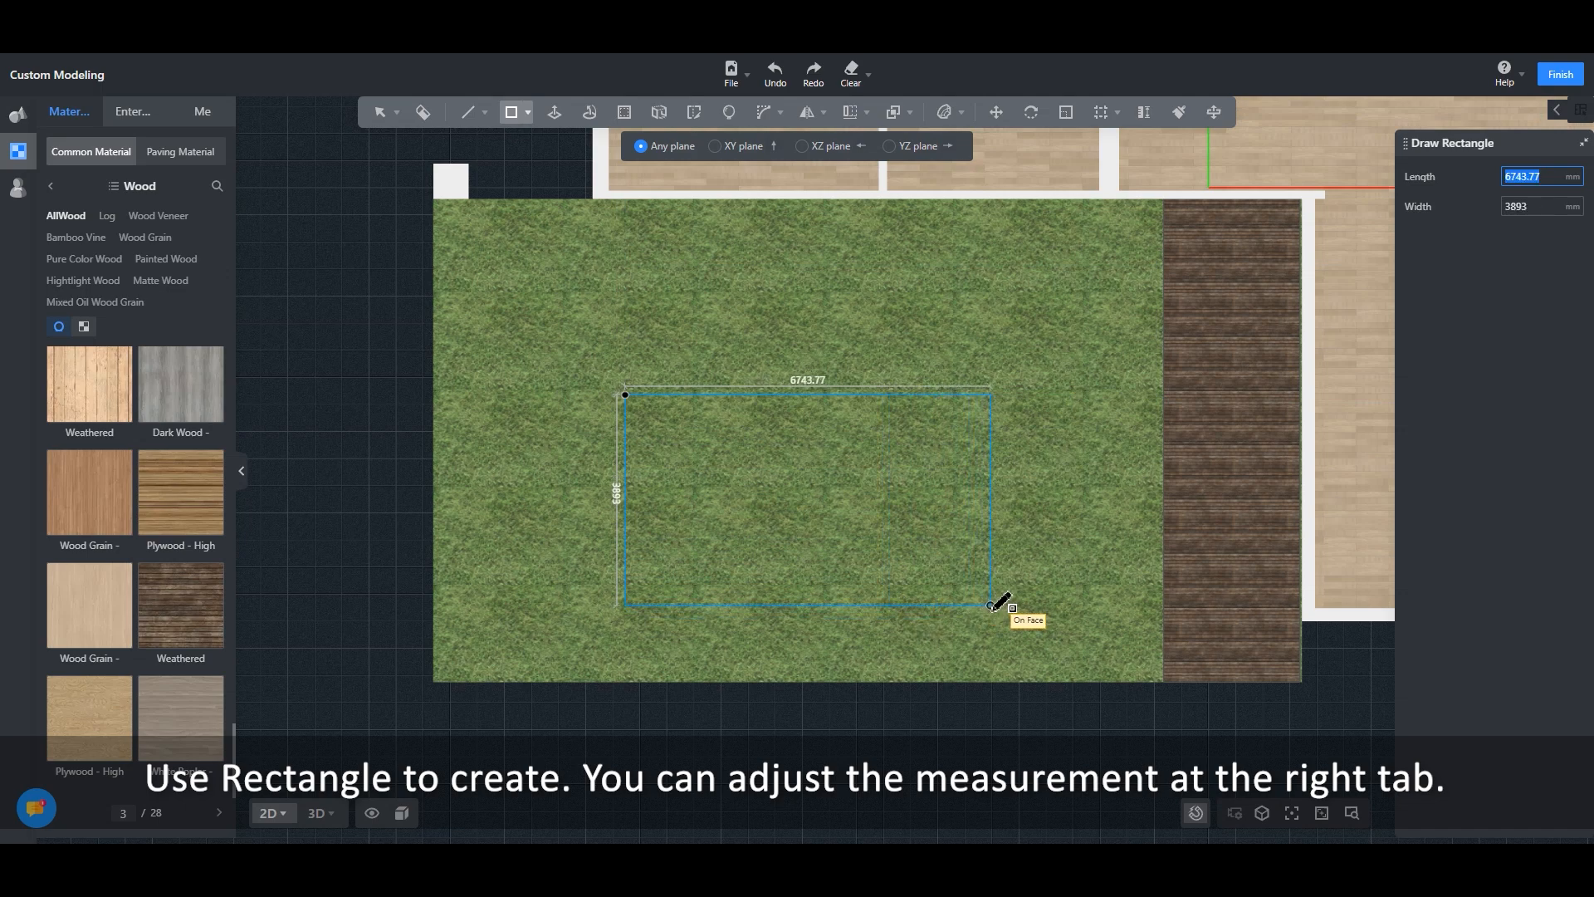
{"action": "type", "text": "6500"}
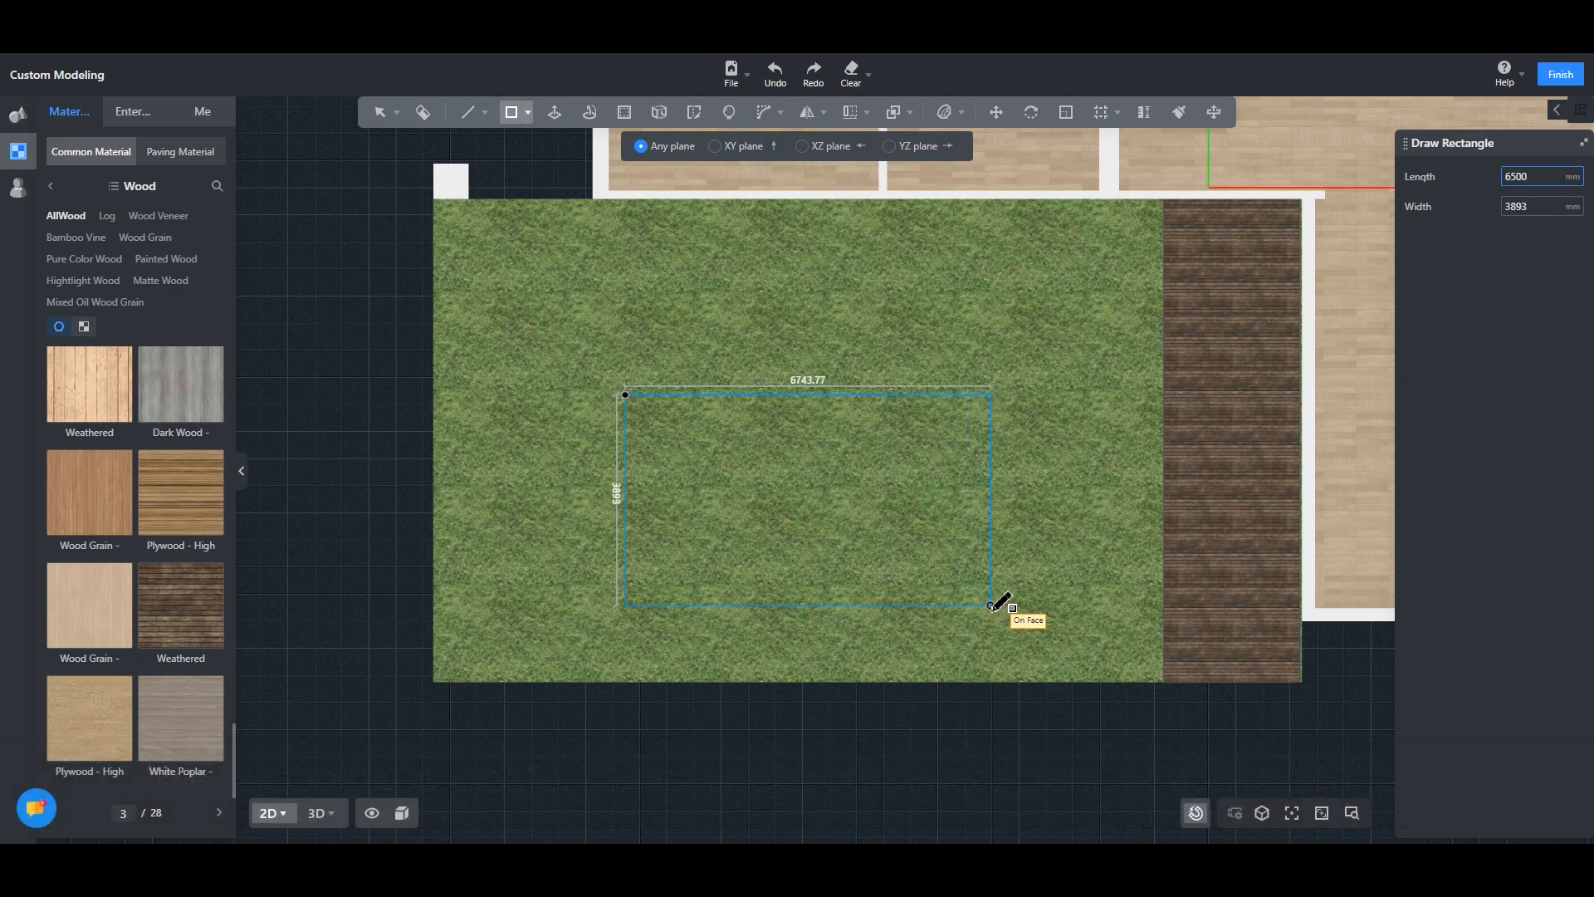
{"action": "left_click", "coordinate": [991, 603]}
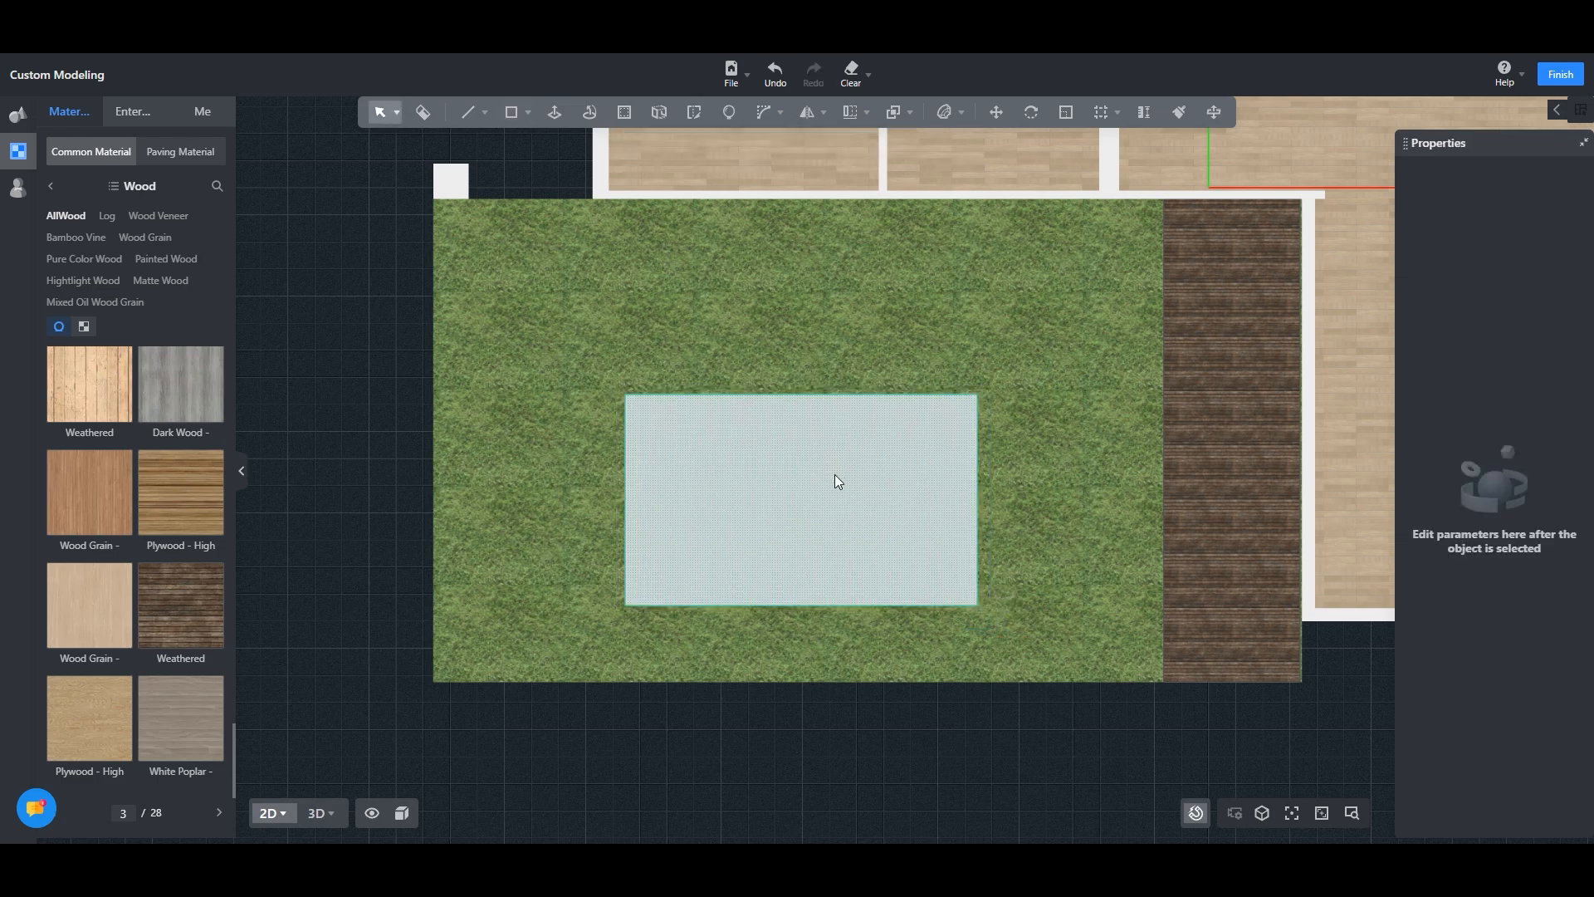
{"action": "left_click", "coordinate": [315, 812]}
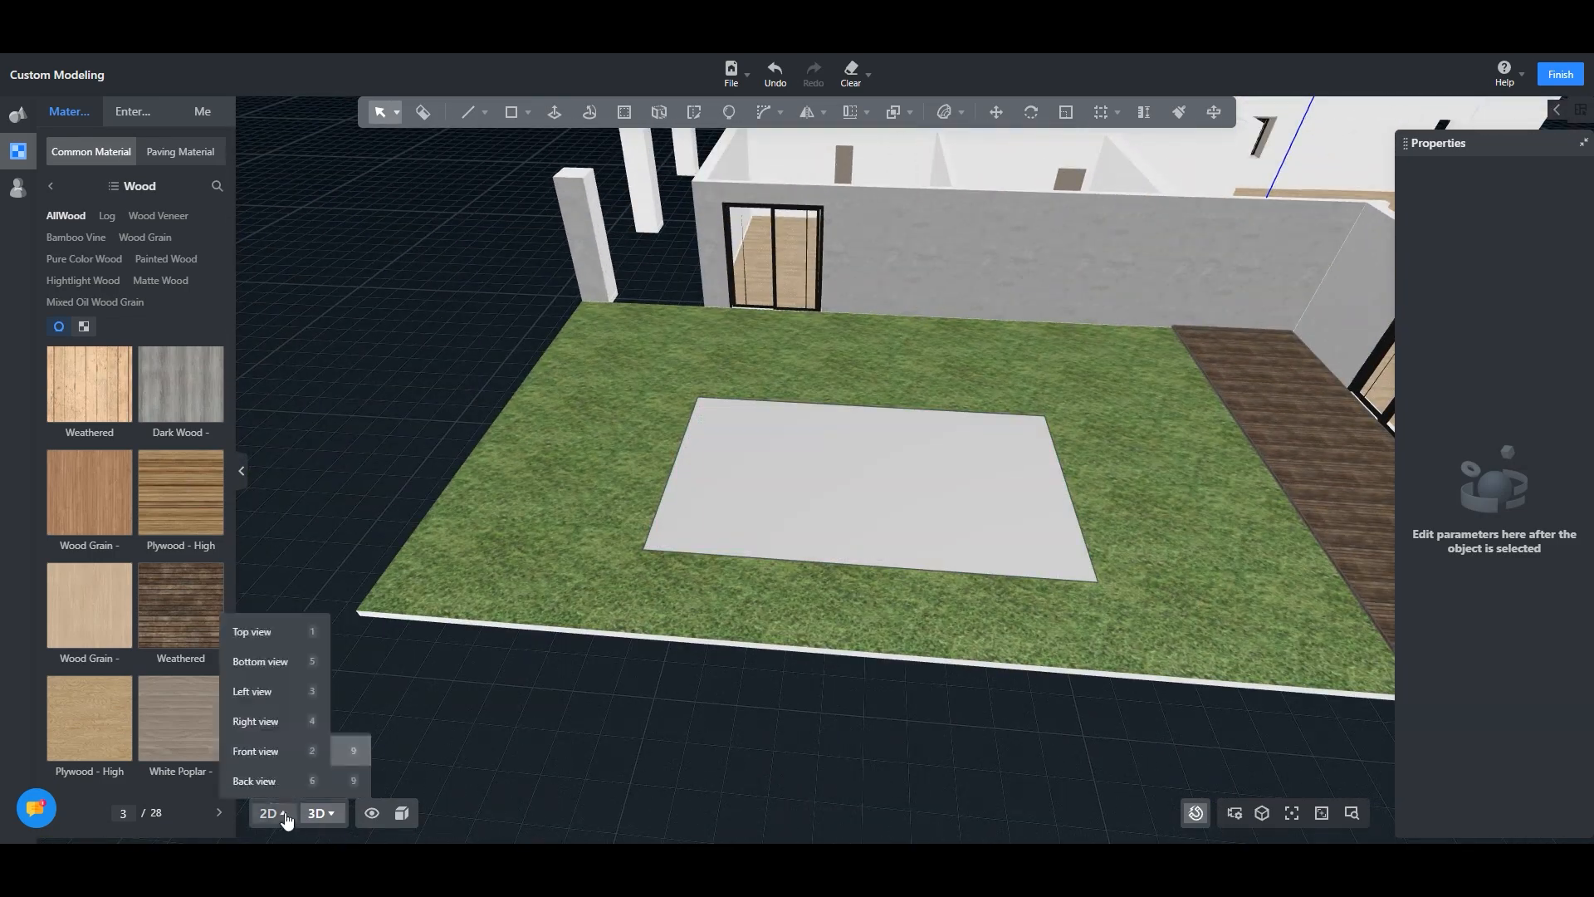
Offset the pool rectangle inward, then Push/Pull it up into a raised slab and confirm the height.
{"action": "left_click", "coordinate": [251, 631]}
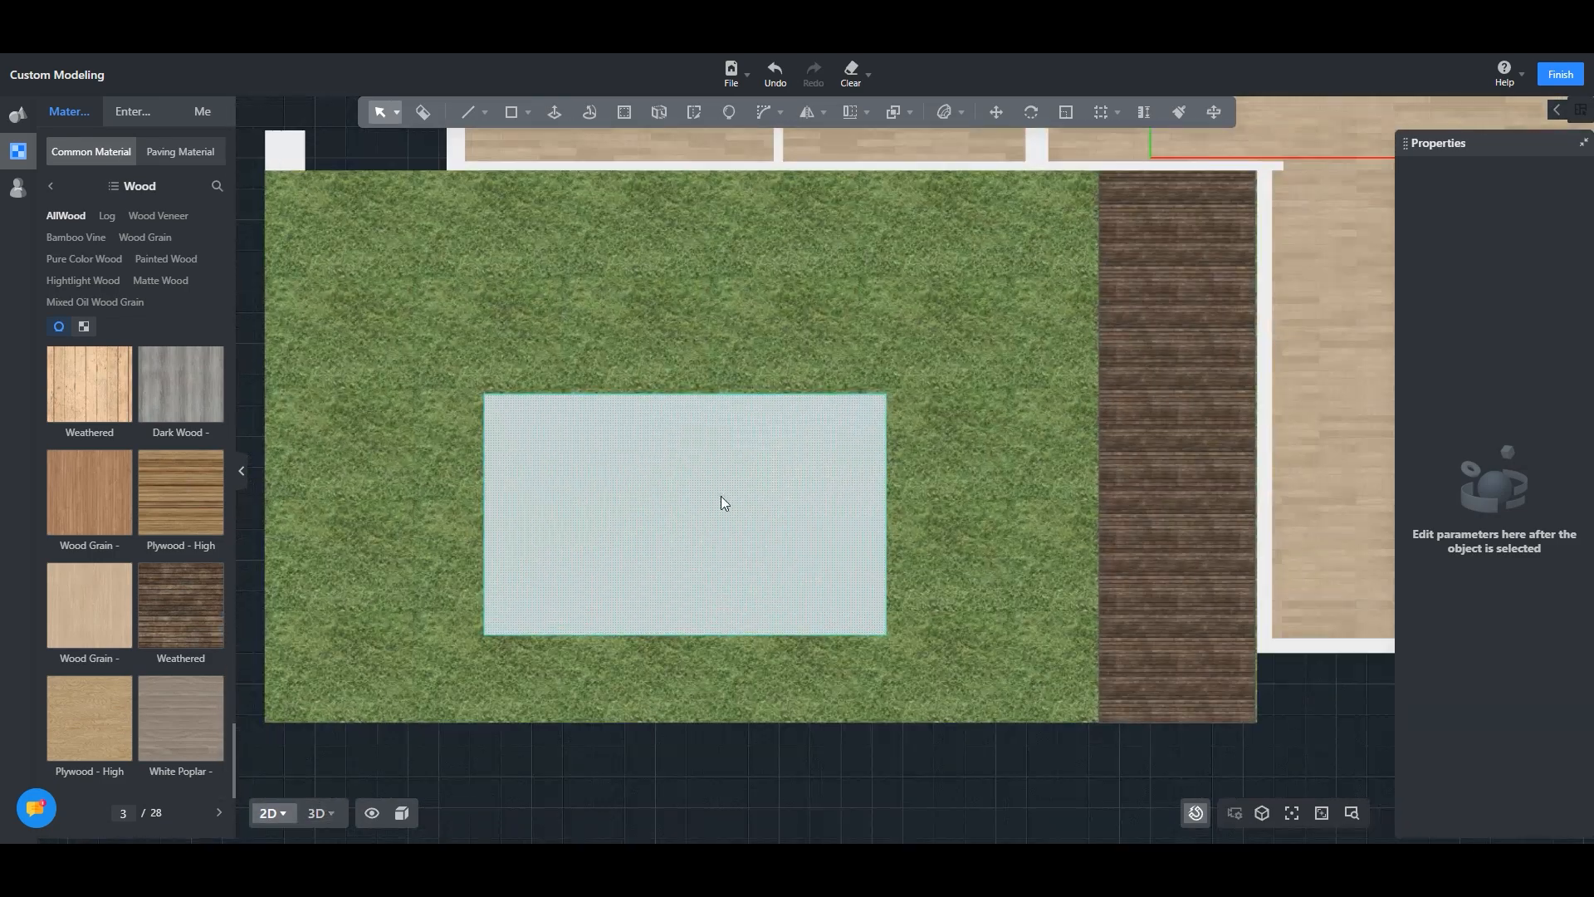
{"action": "left_click", "coordinate": [623, 112]}
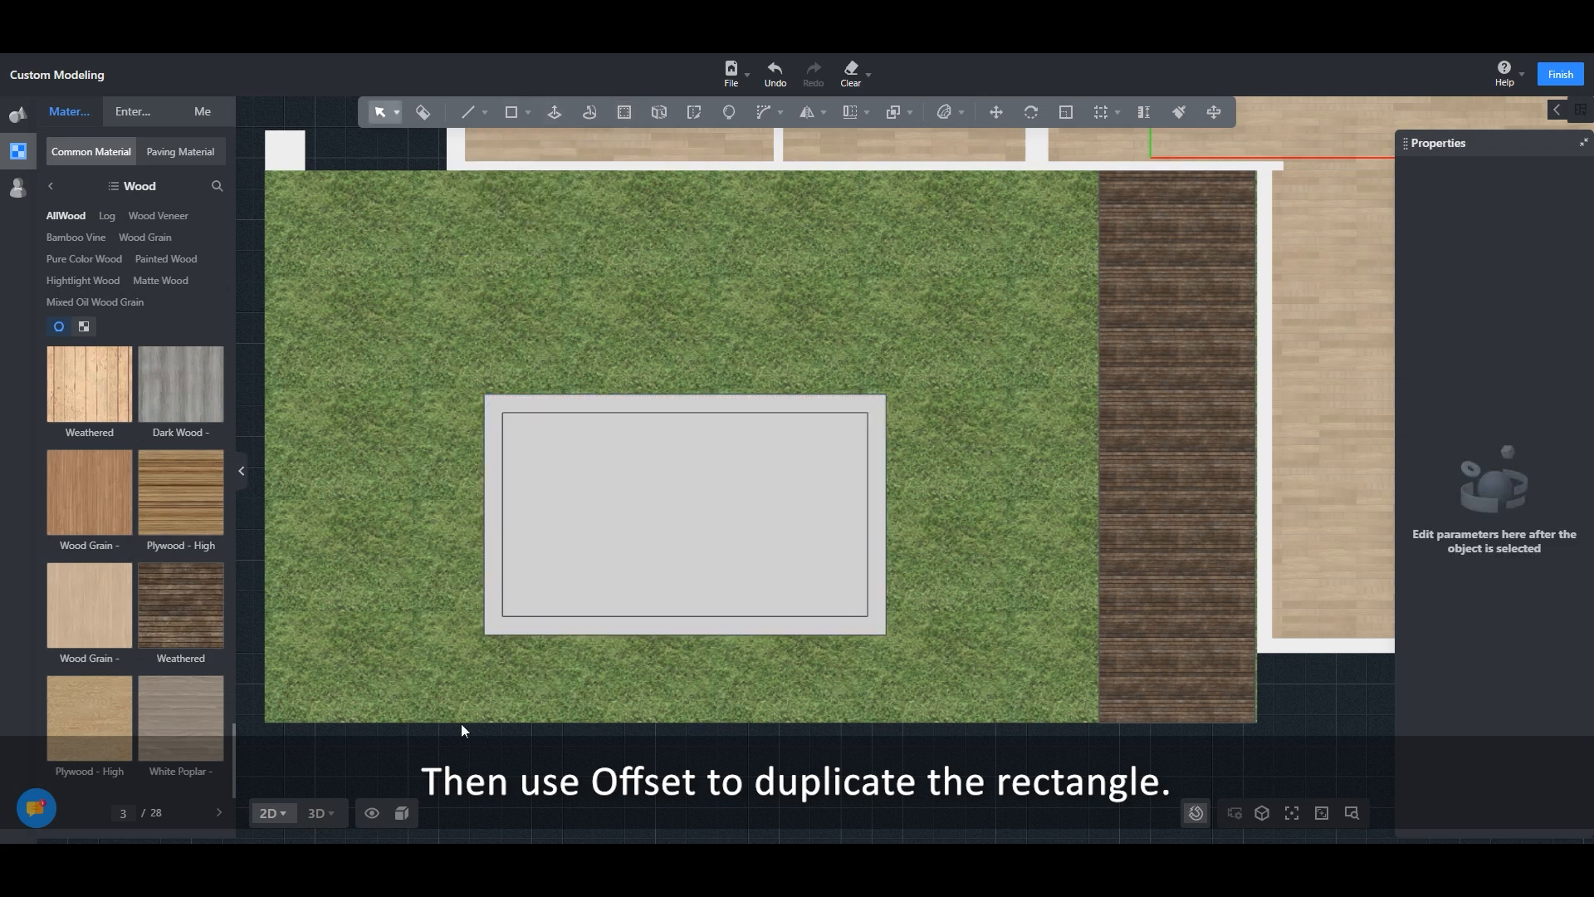
{"action": "left_click", "coordinate": [317, 812]}
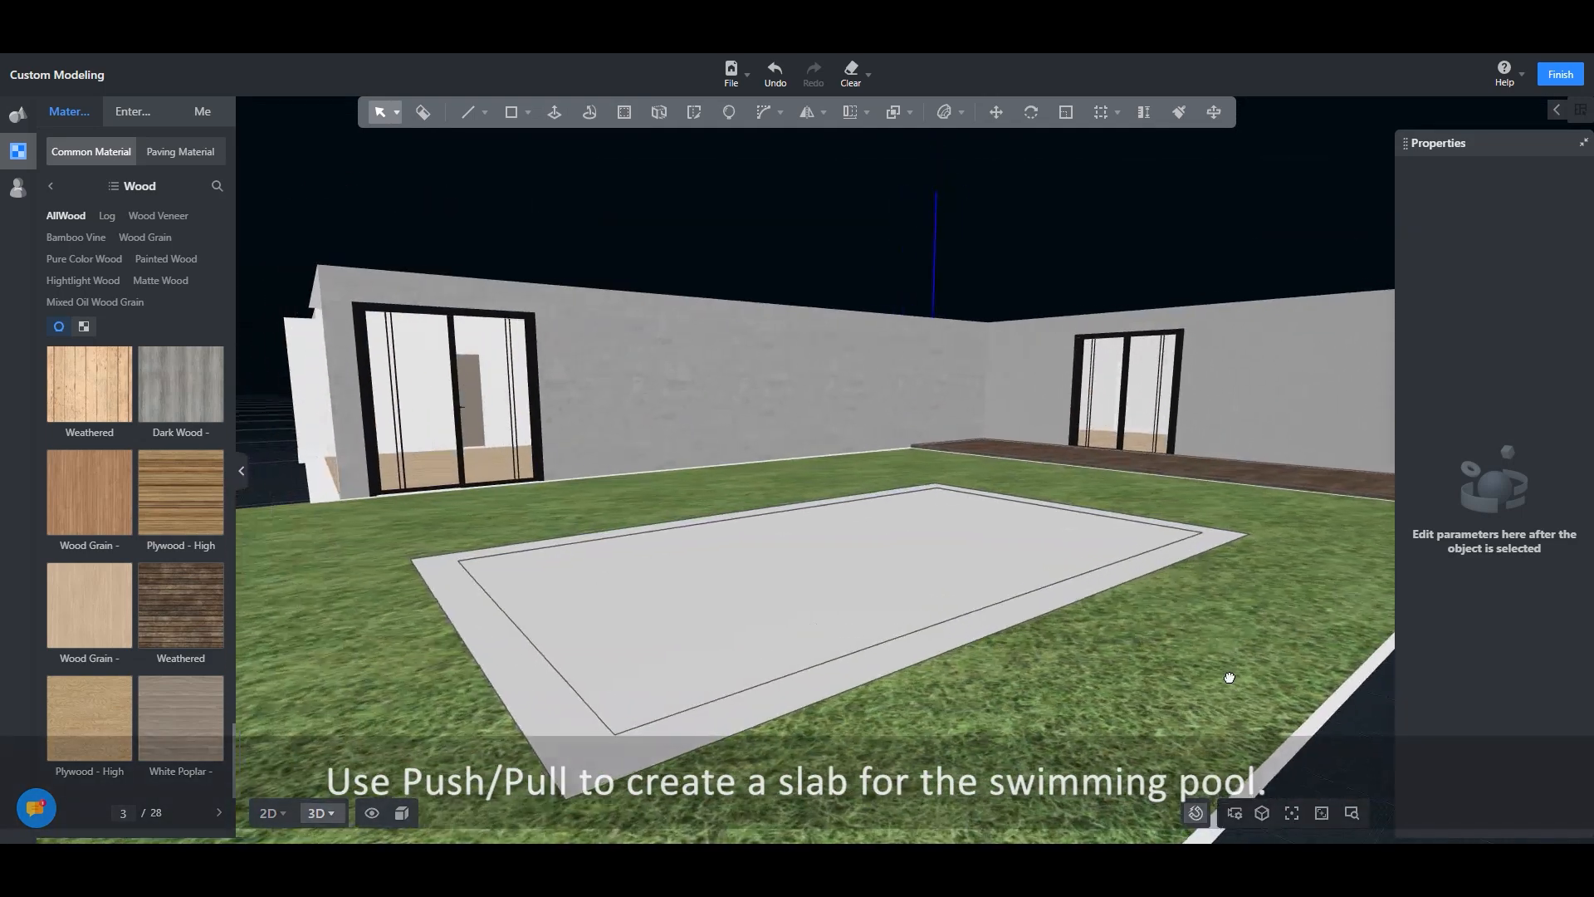
{"action": "left_click", "coordinate": [555, 111]}
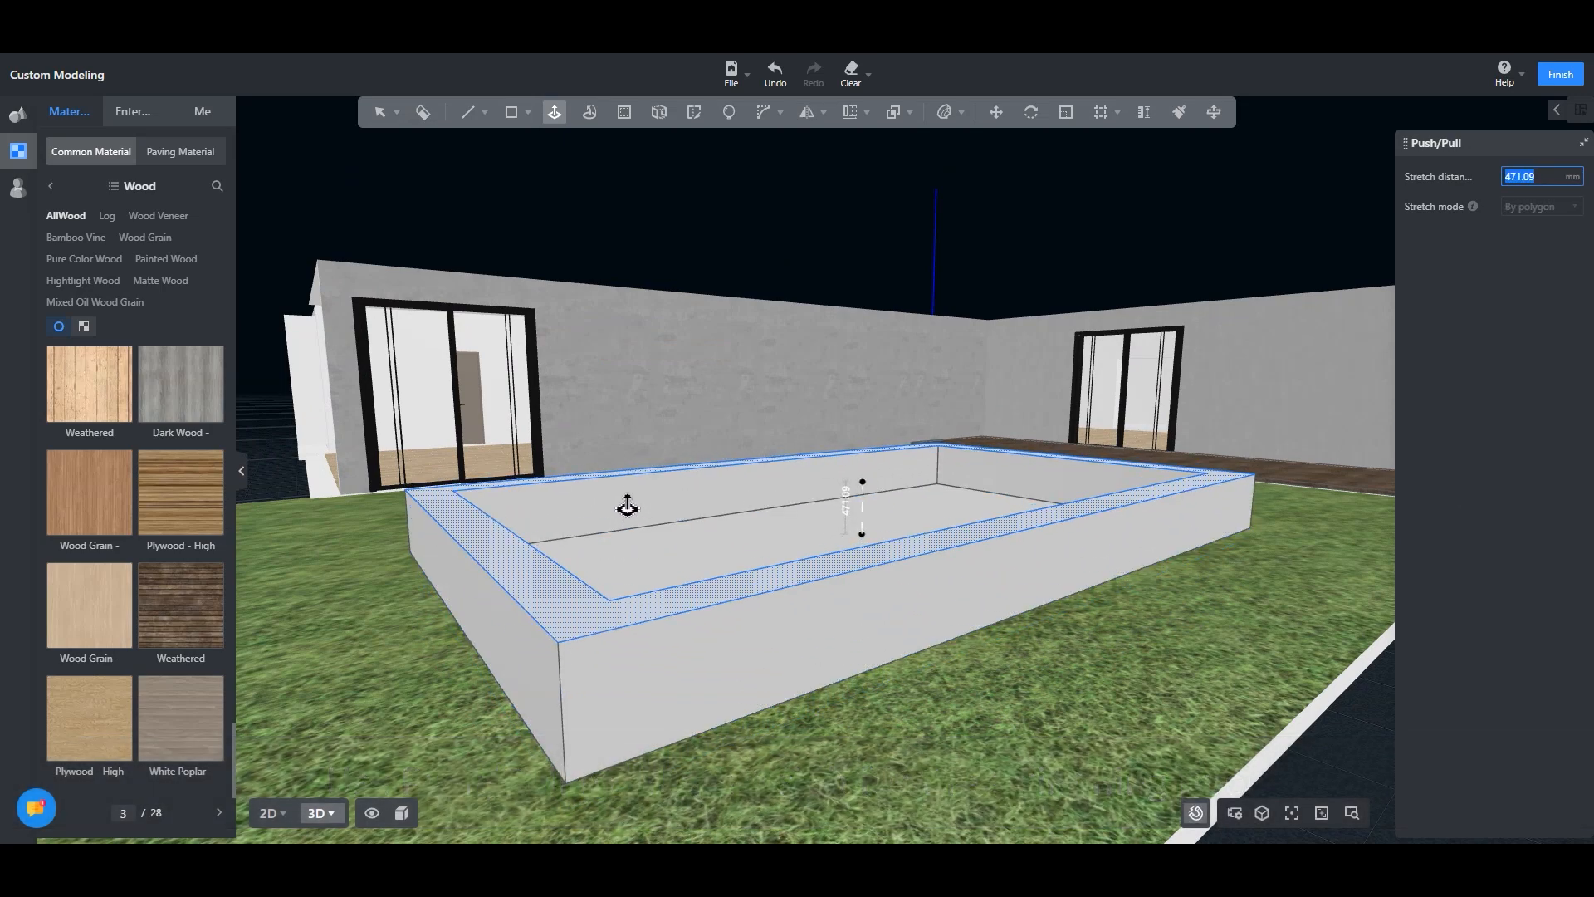
{"action": "left_click", "coordinate": [556, 111]}
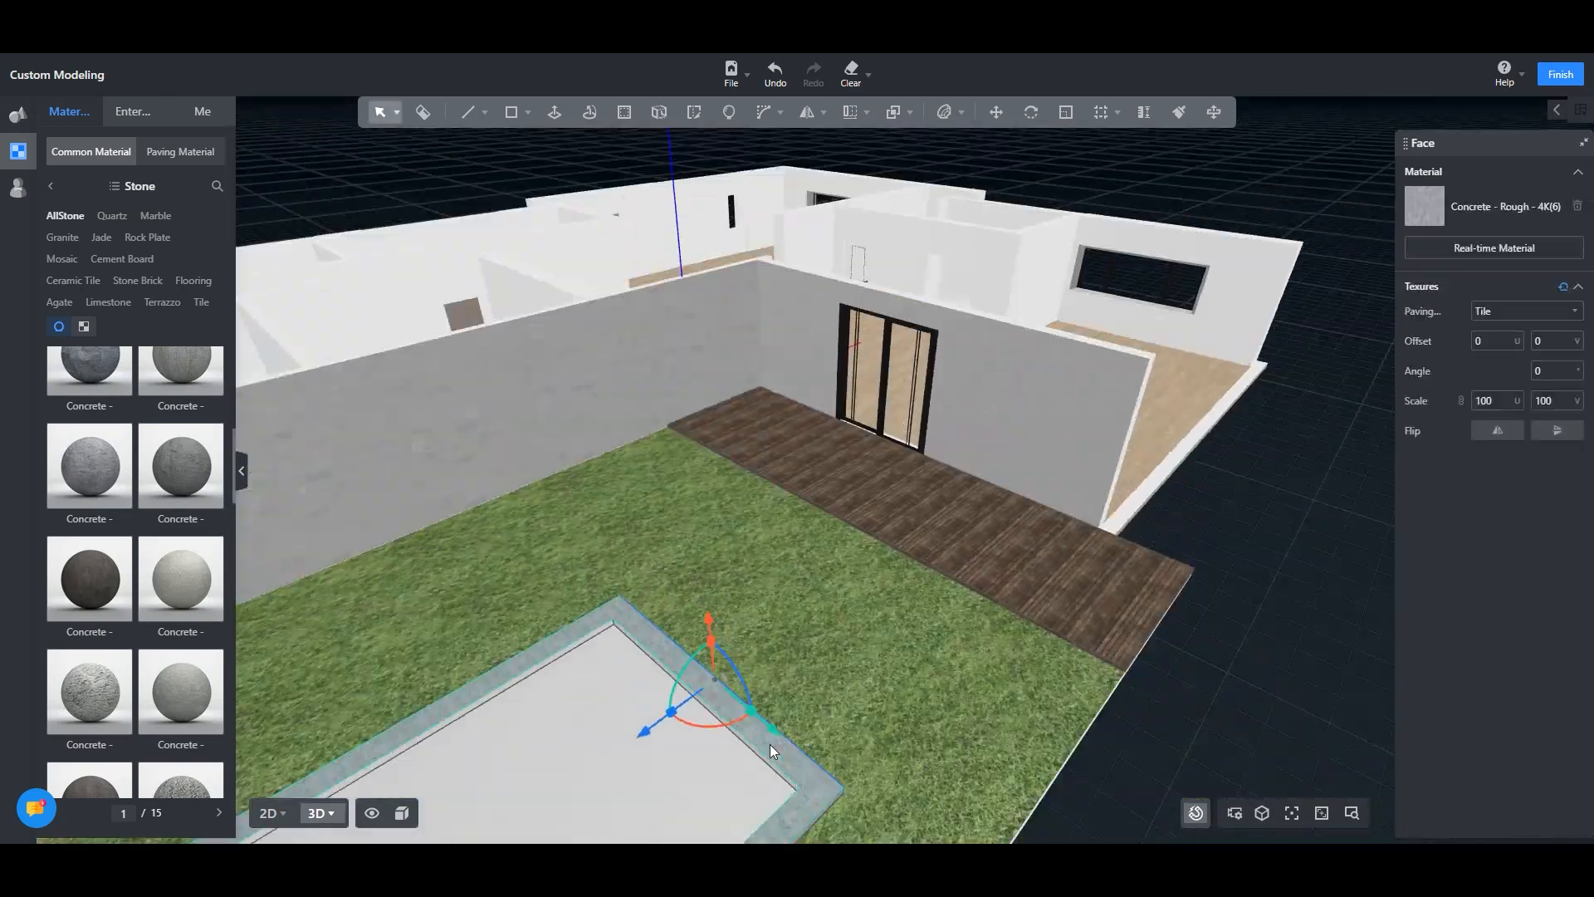
Apply Concrete - Rough to the pool rim and a blue Mosaic tile to the basin interior.
{"action": "left_click", "coordinate": [138, 281]}
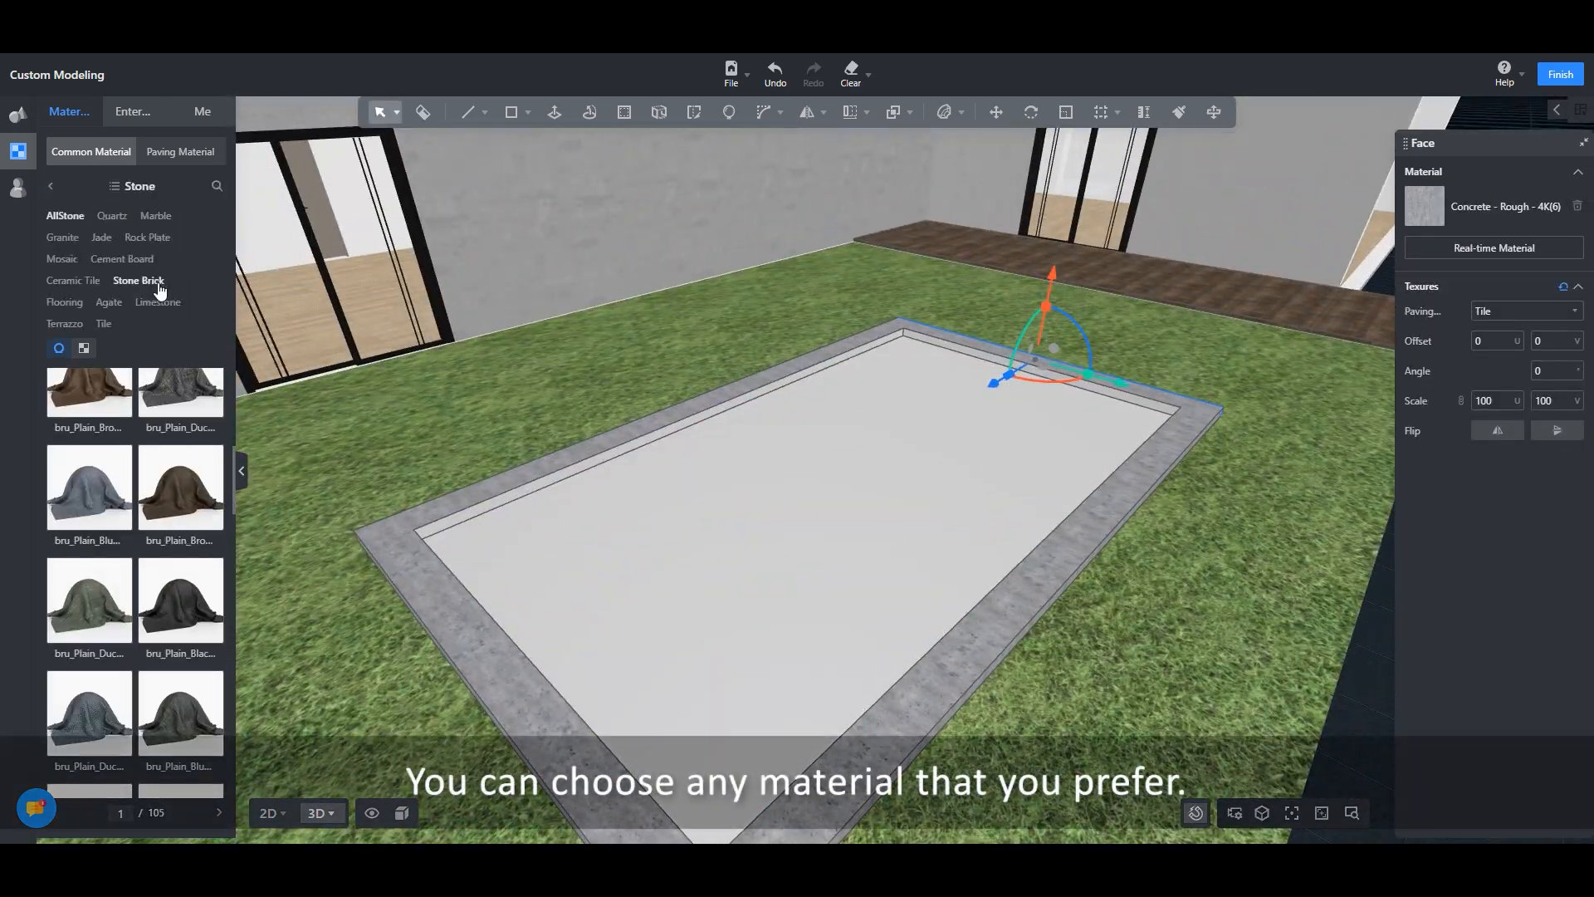
{"action": "left_click", "coordinate": [61, 259]}
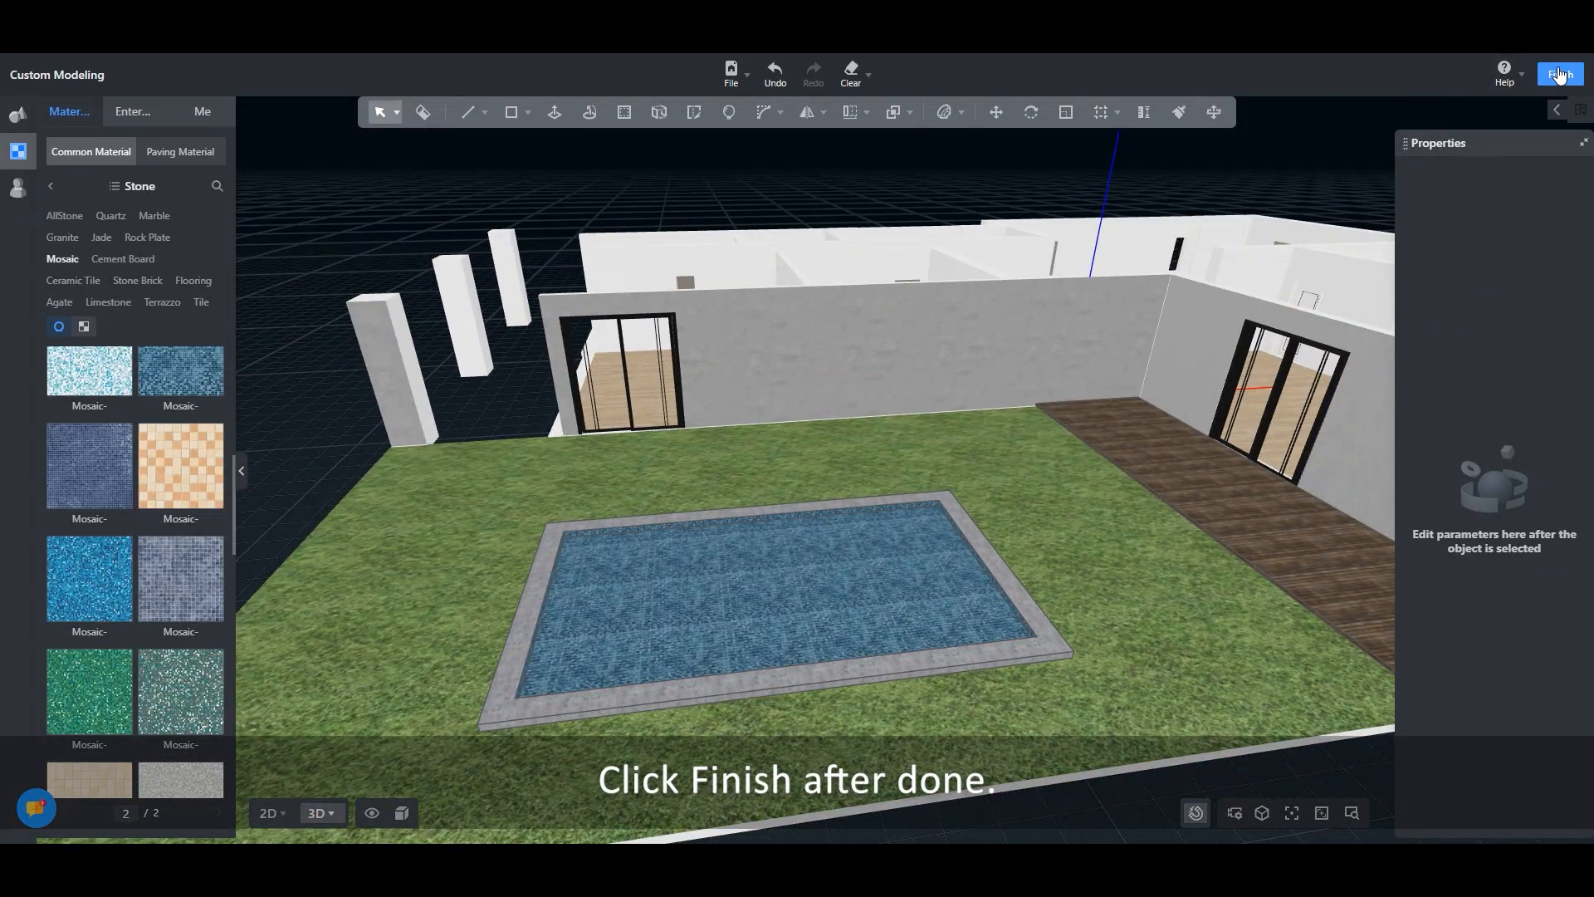
Finish custom modelling and search the Public Library for 'swimming pool'.
{"action": "left_click", "coordinate": [1559, 73]}
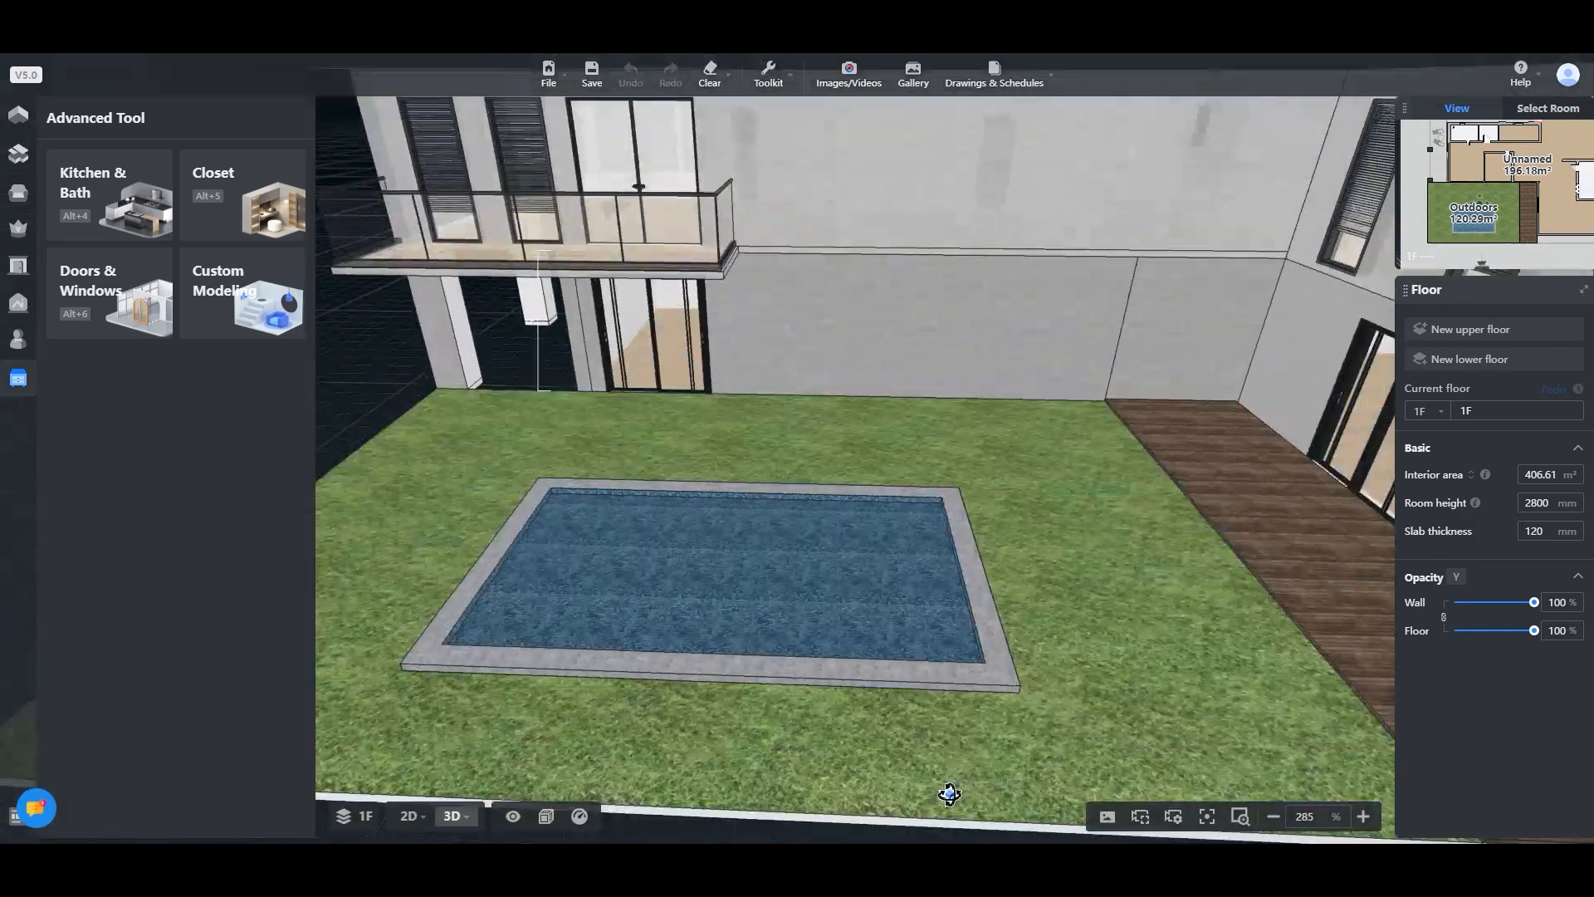
{"action": "left_click", "coordinate": [18, 193]}
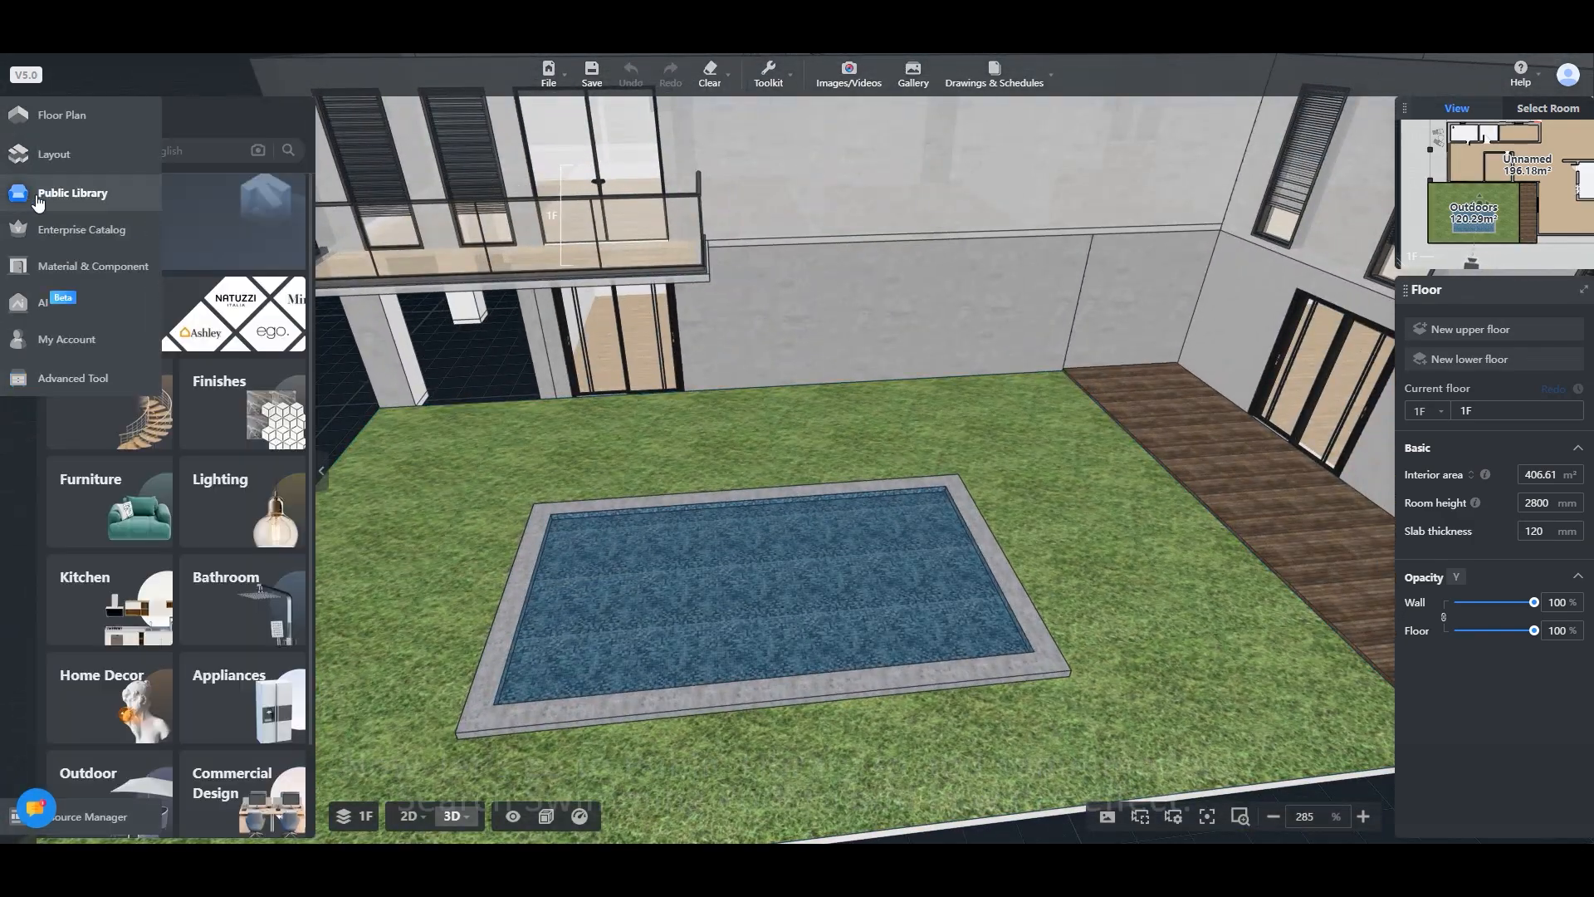
{"action": "type", "text": "sw"}
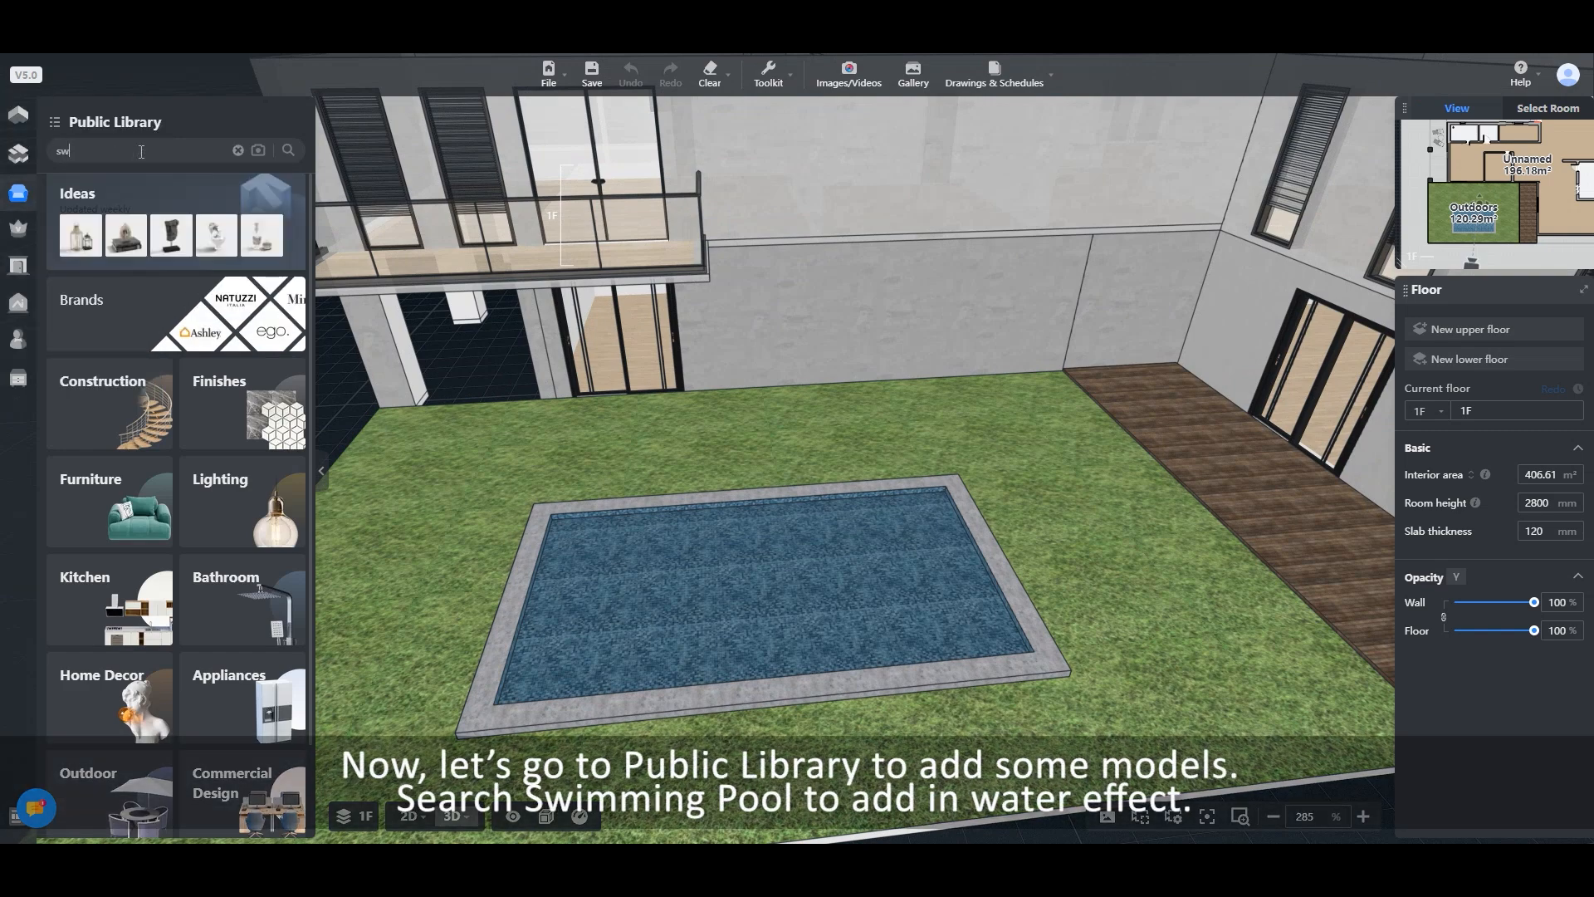
{"action": "type", "text": "swimming pool"}
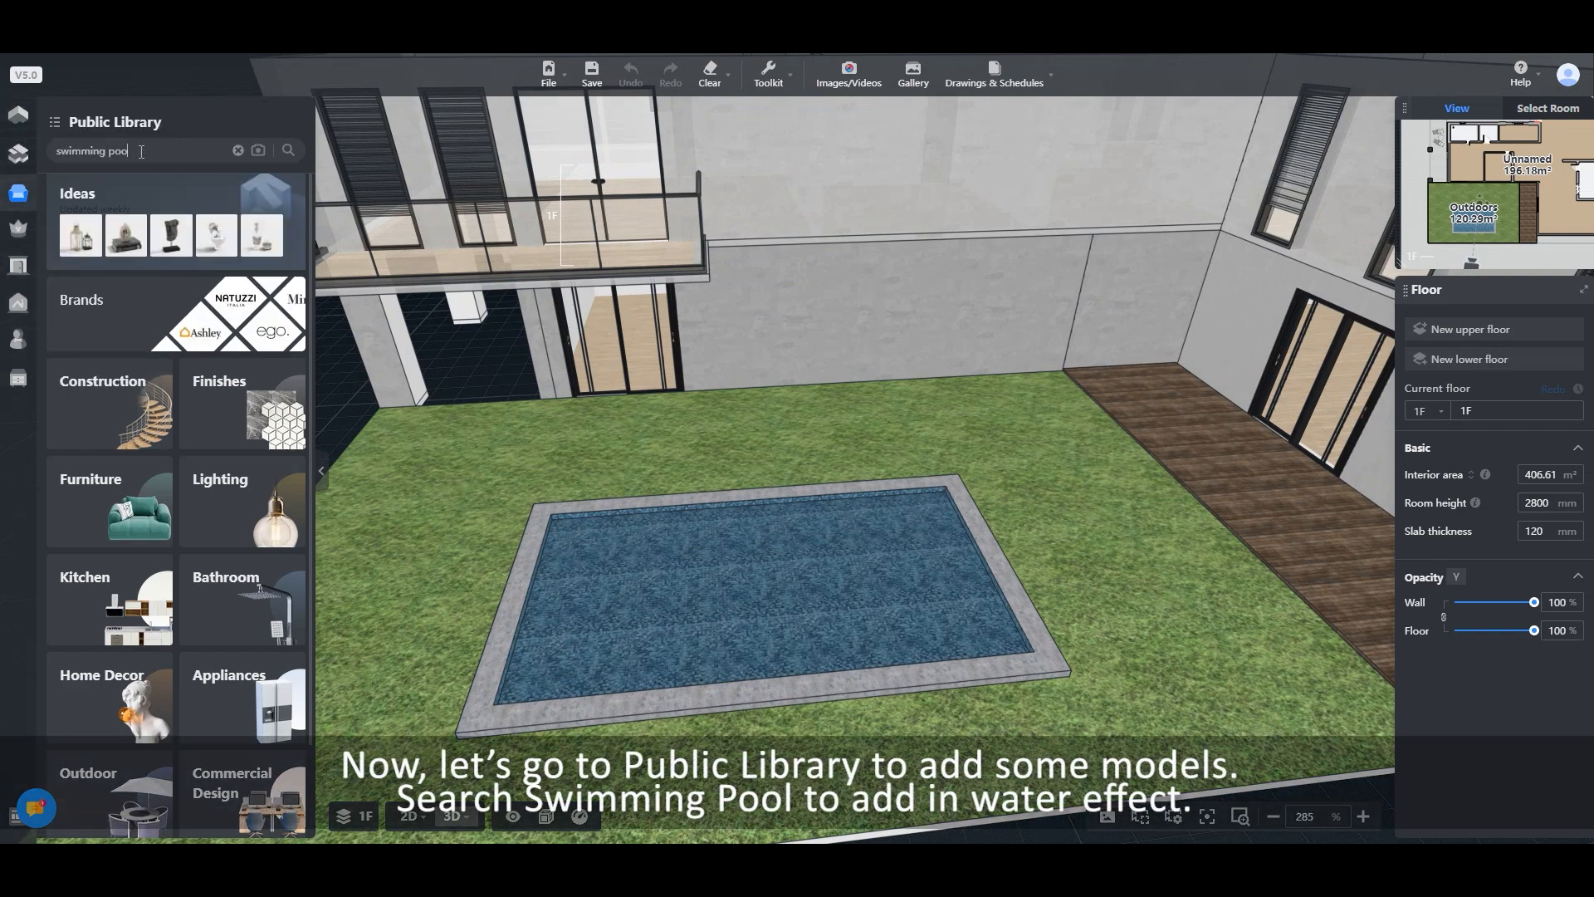
{"action": "left_click", "coordinate": [289, 150]}
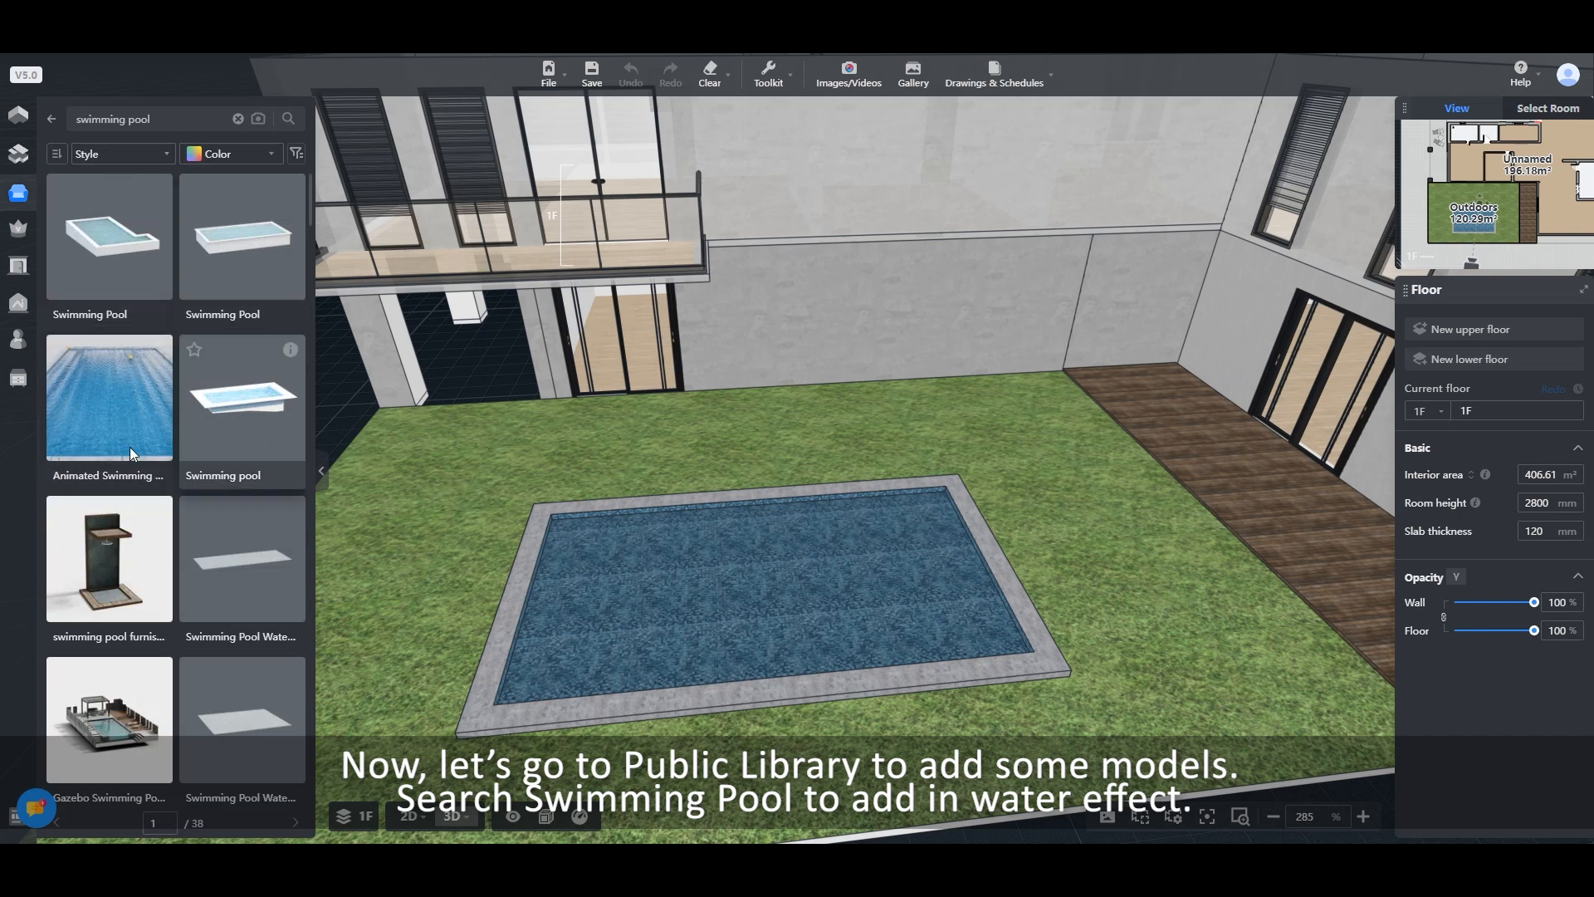
{"action": "mouse_move", "coordinate": [243, 235]}
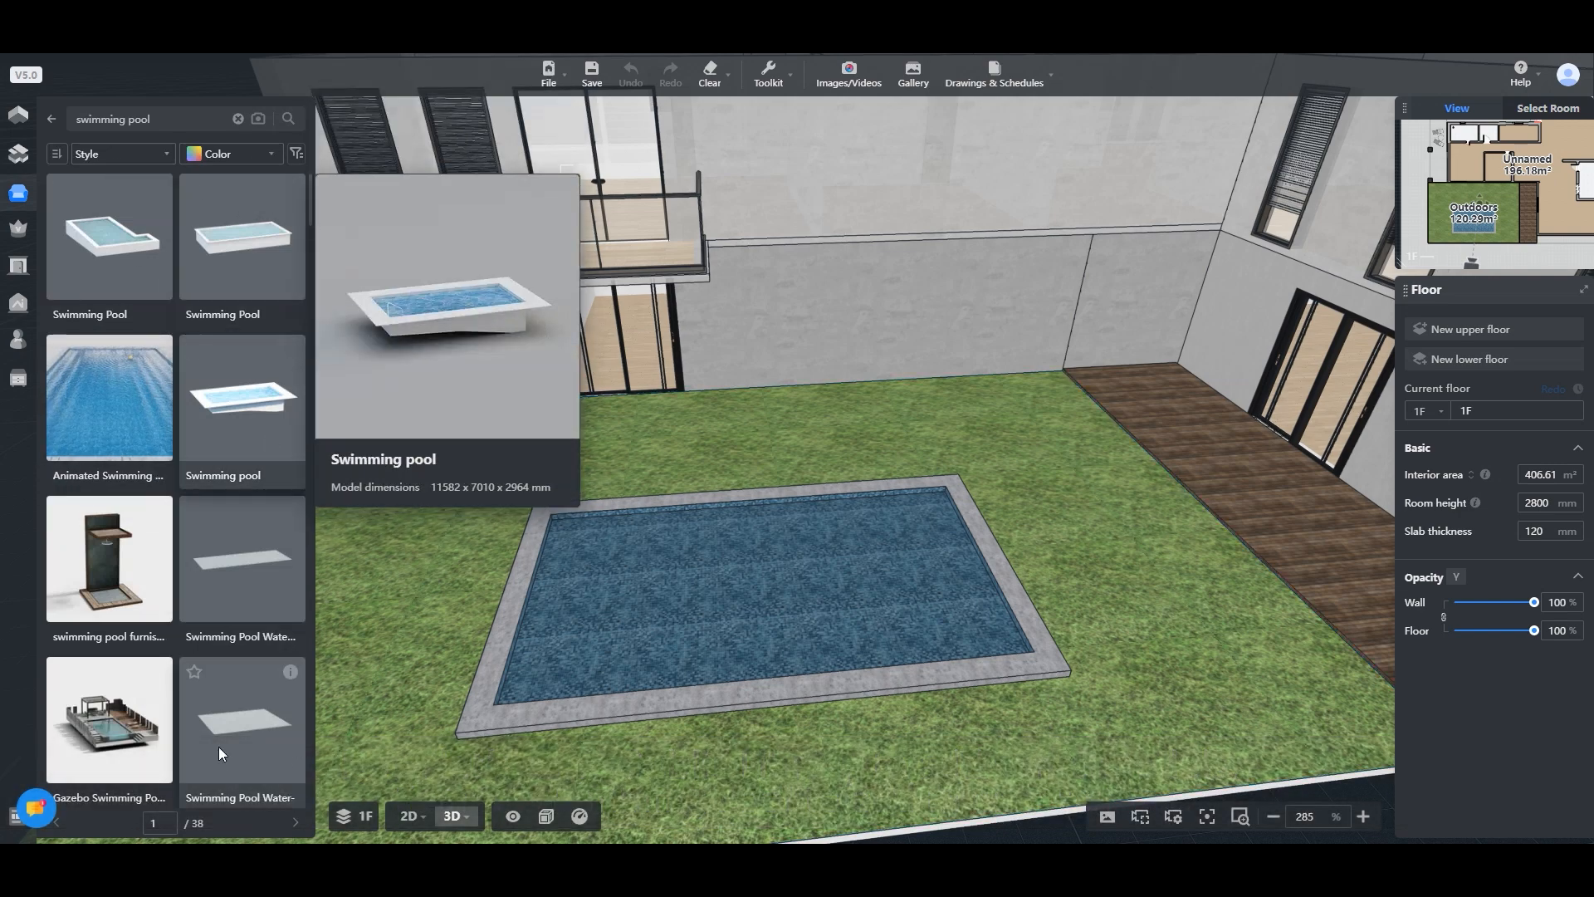
{"action": "mouse_move", "coordinate": [109, 397]}
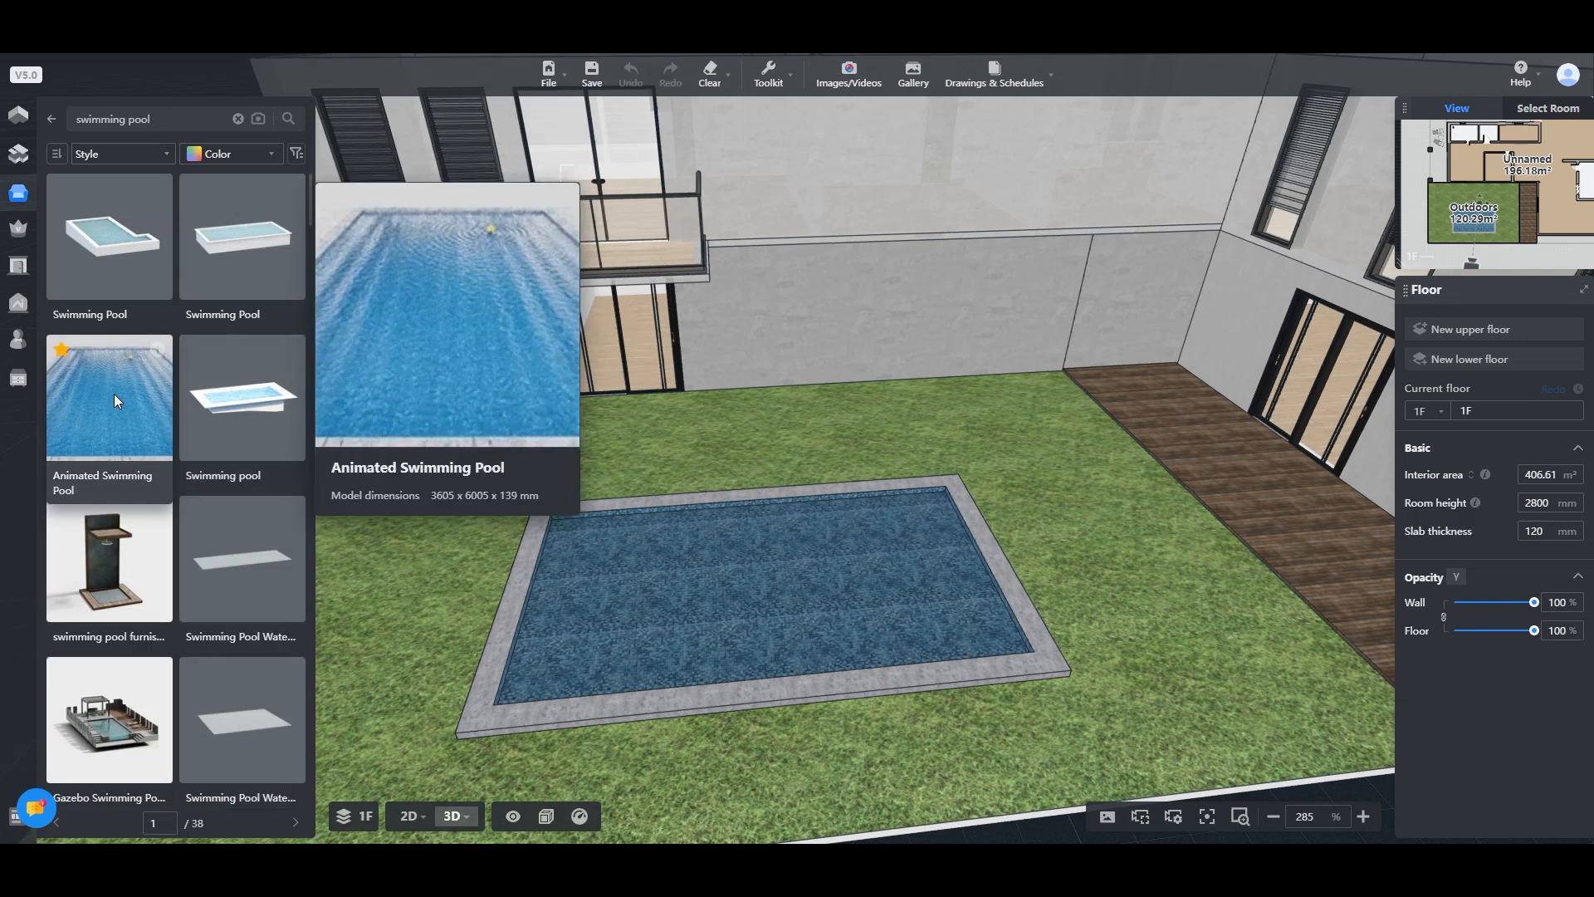
Place the Animated Swimming Pool water into the basin and add a Swimming Pool Ladder at its left end.
{"action": "left_click", "coordinate": [409, 815]}
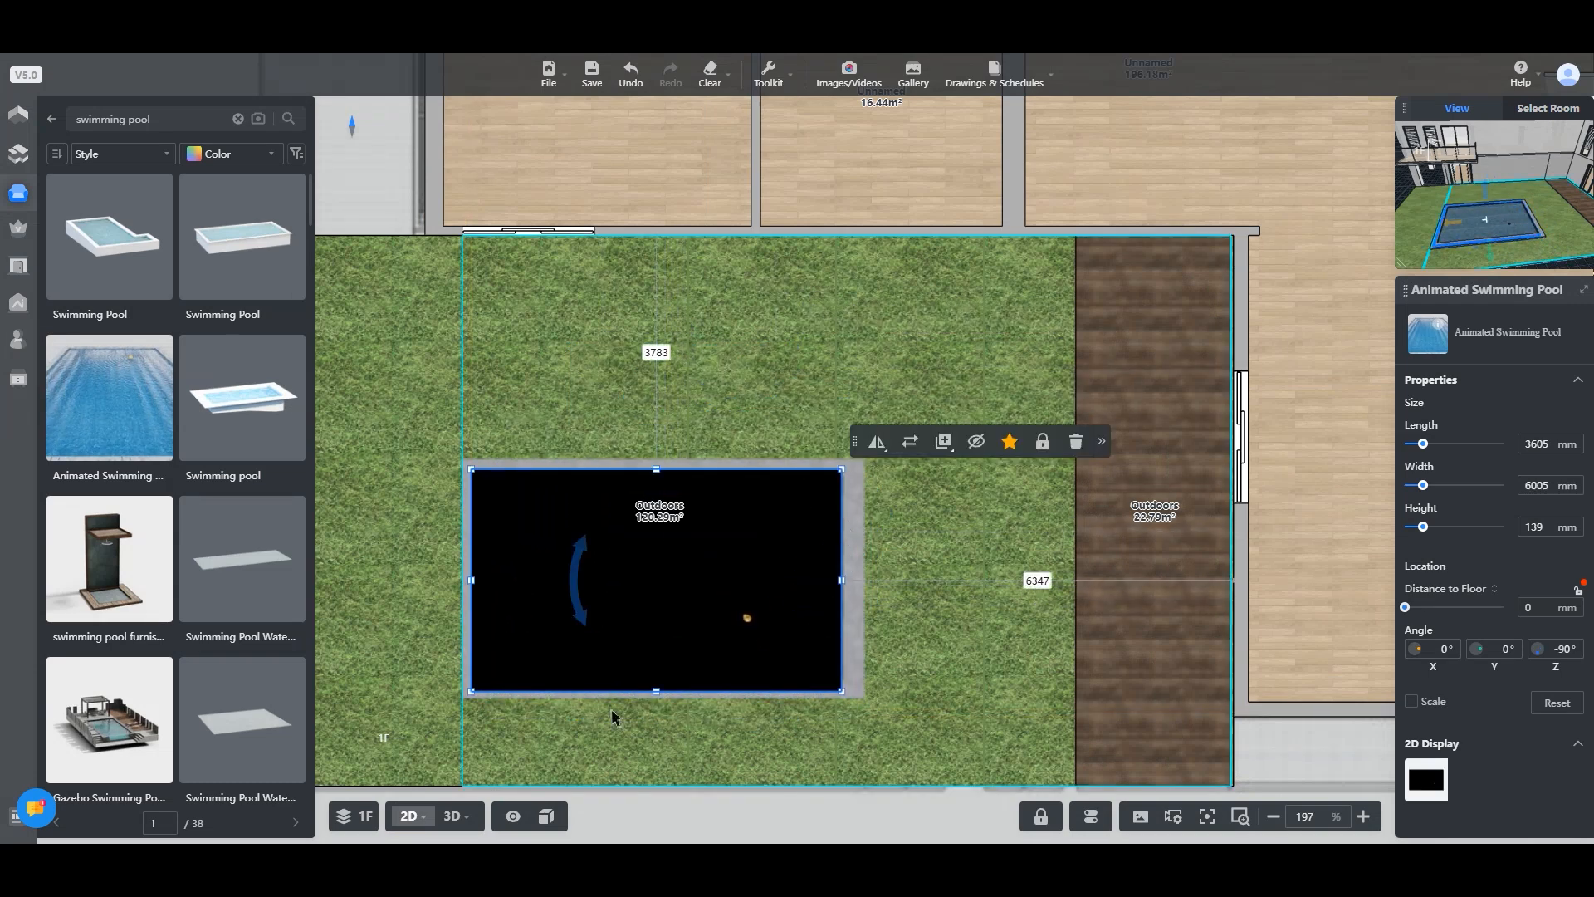
{"action": "left_click", "coordinate": [452, 815]}
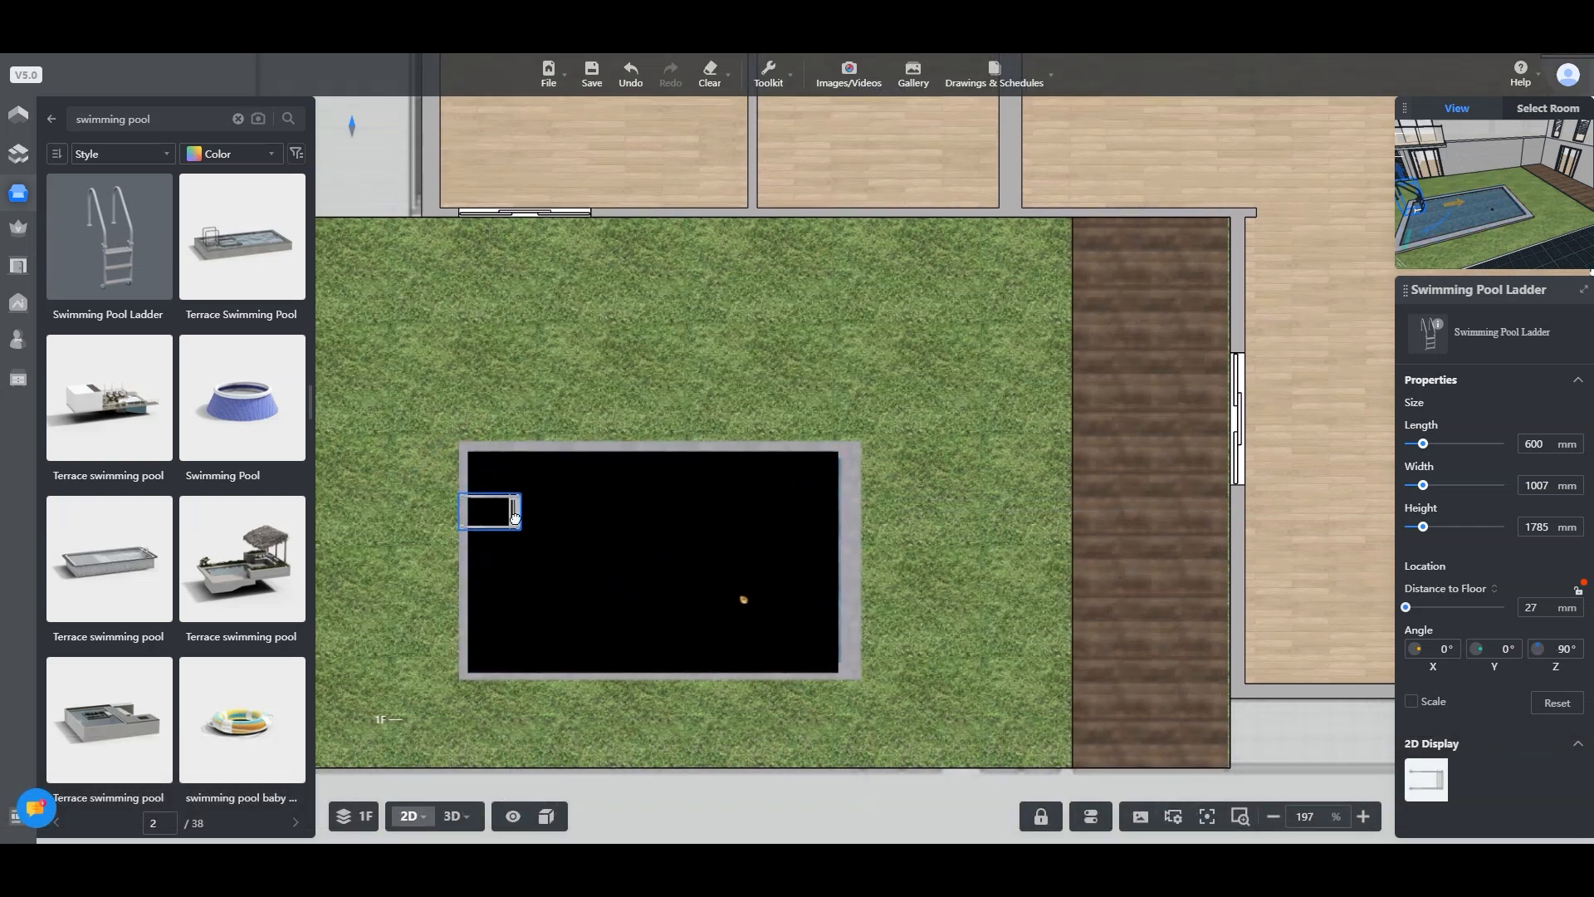
Check the pool and ladder in 3D, then return to the 2D plan with the library categories.
{"action": "left_click", "coordinate": [451, 815]}
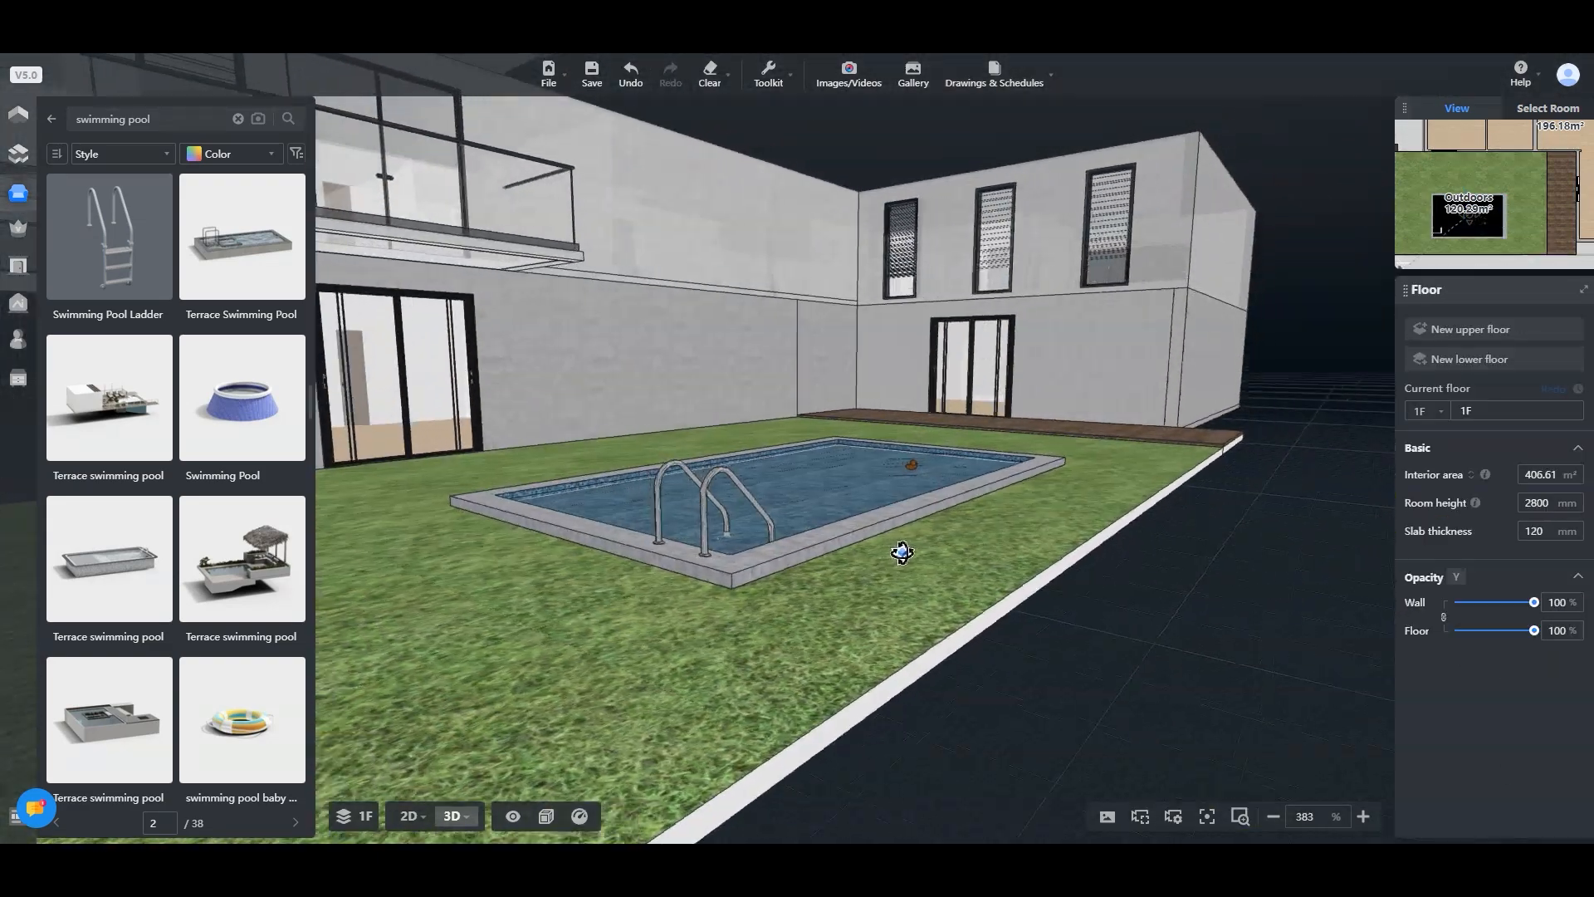
{"action": "left_click_drag", "start_coordinate": [902, 551], "coordinate": [958, 558]}
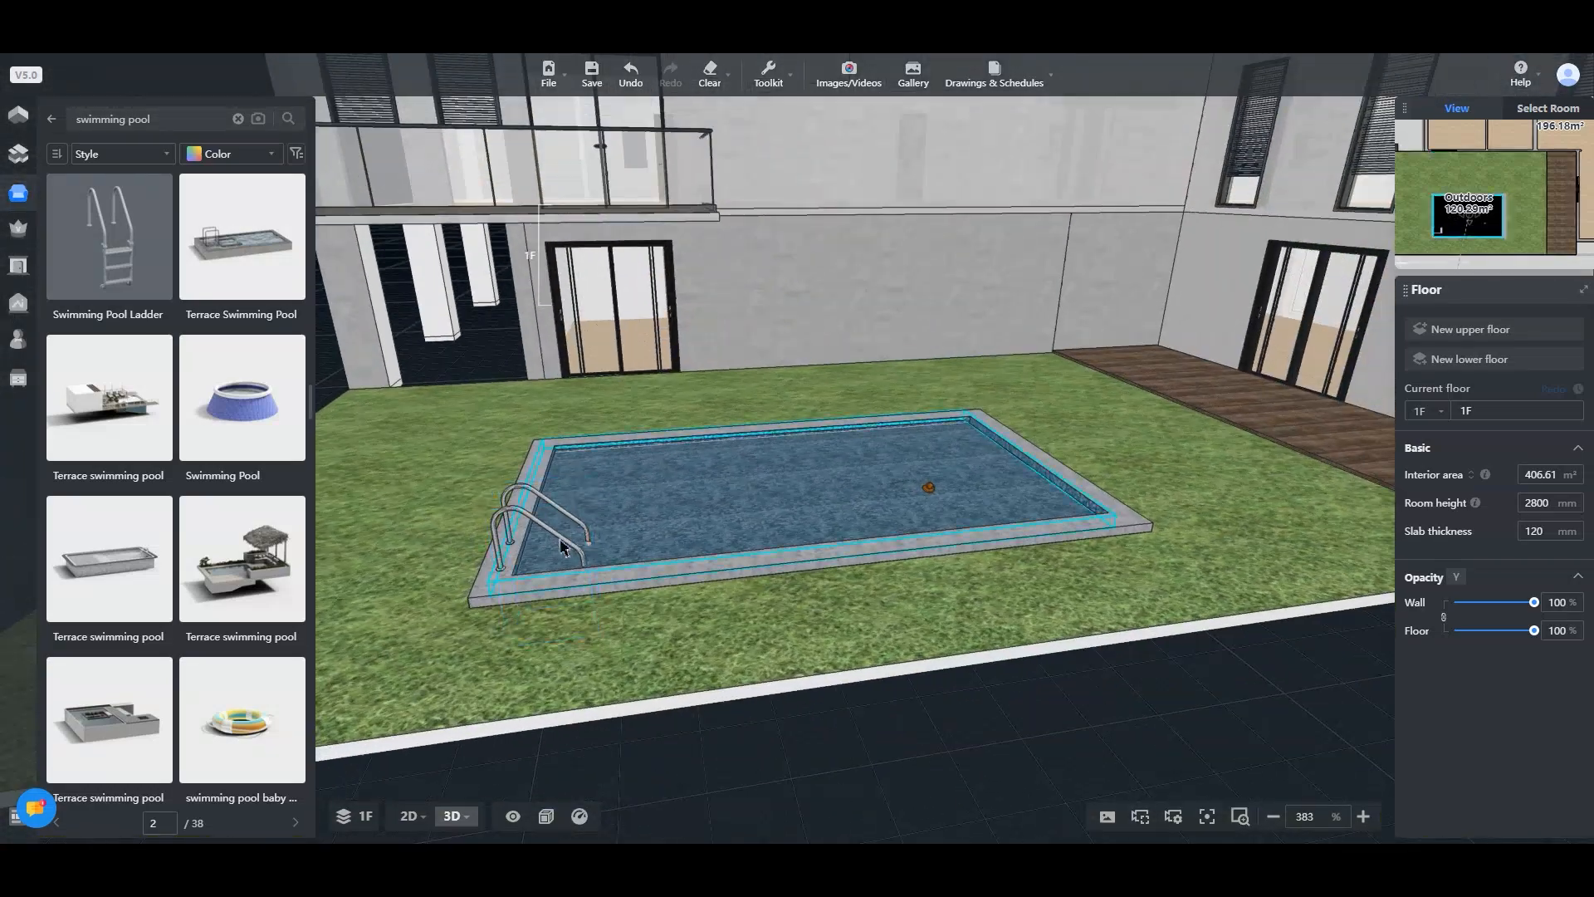
{"action": "left_click", "coordinate": [794, 488]}
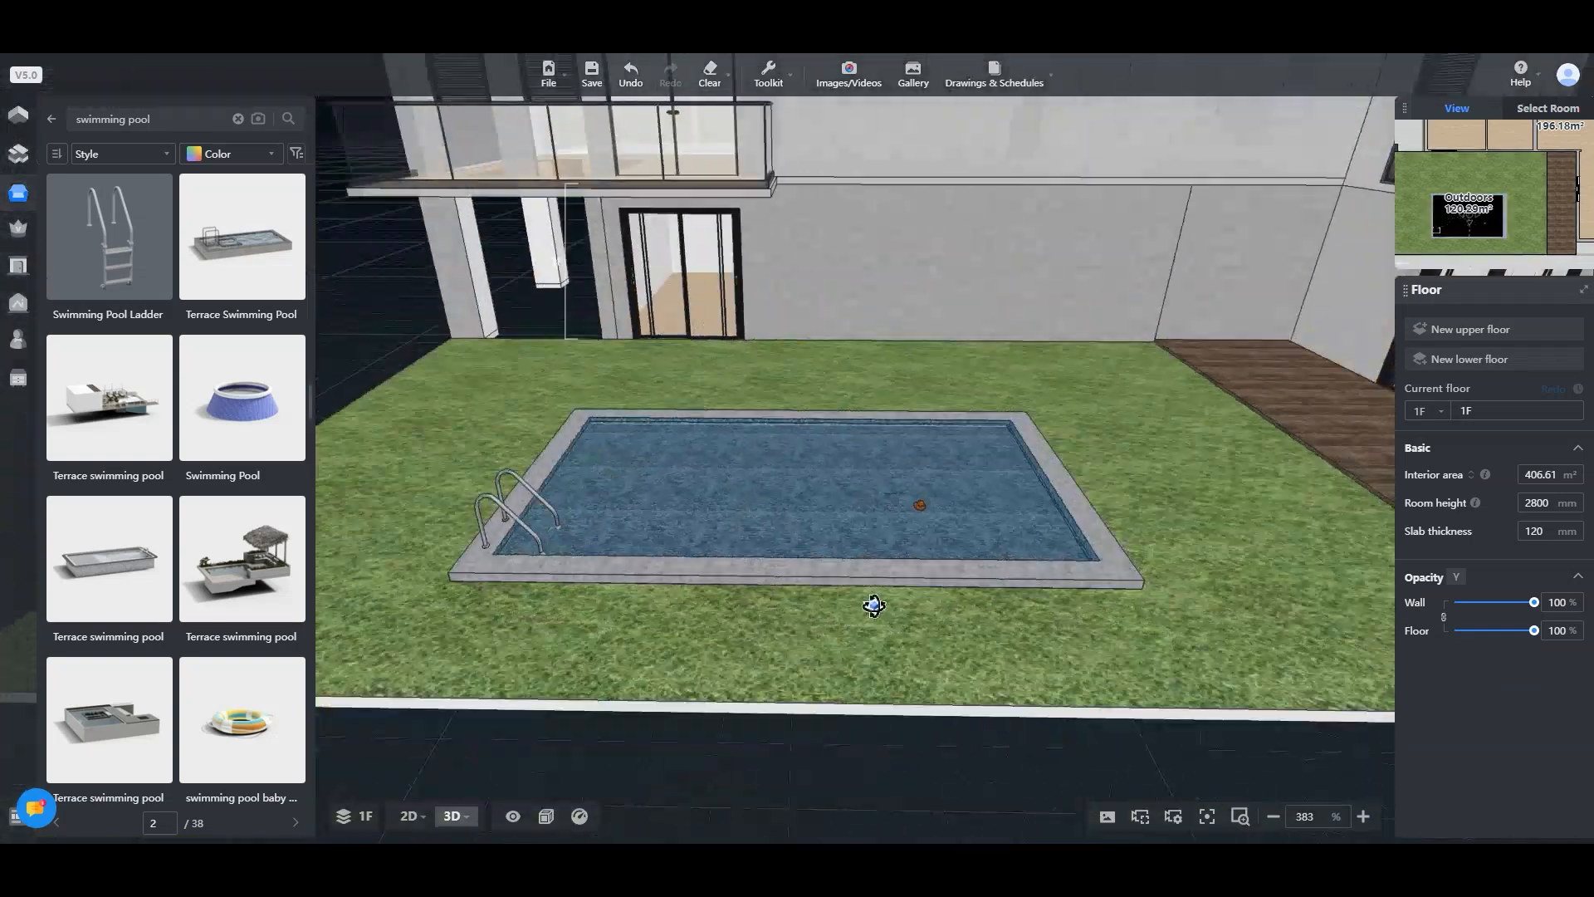
{"action": "left_click", "coordinate": [409, 816]}
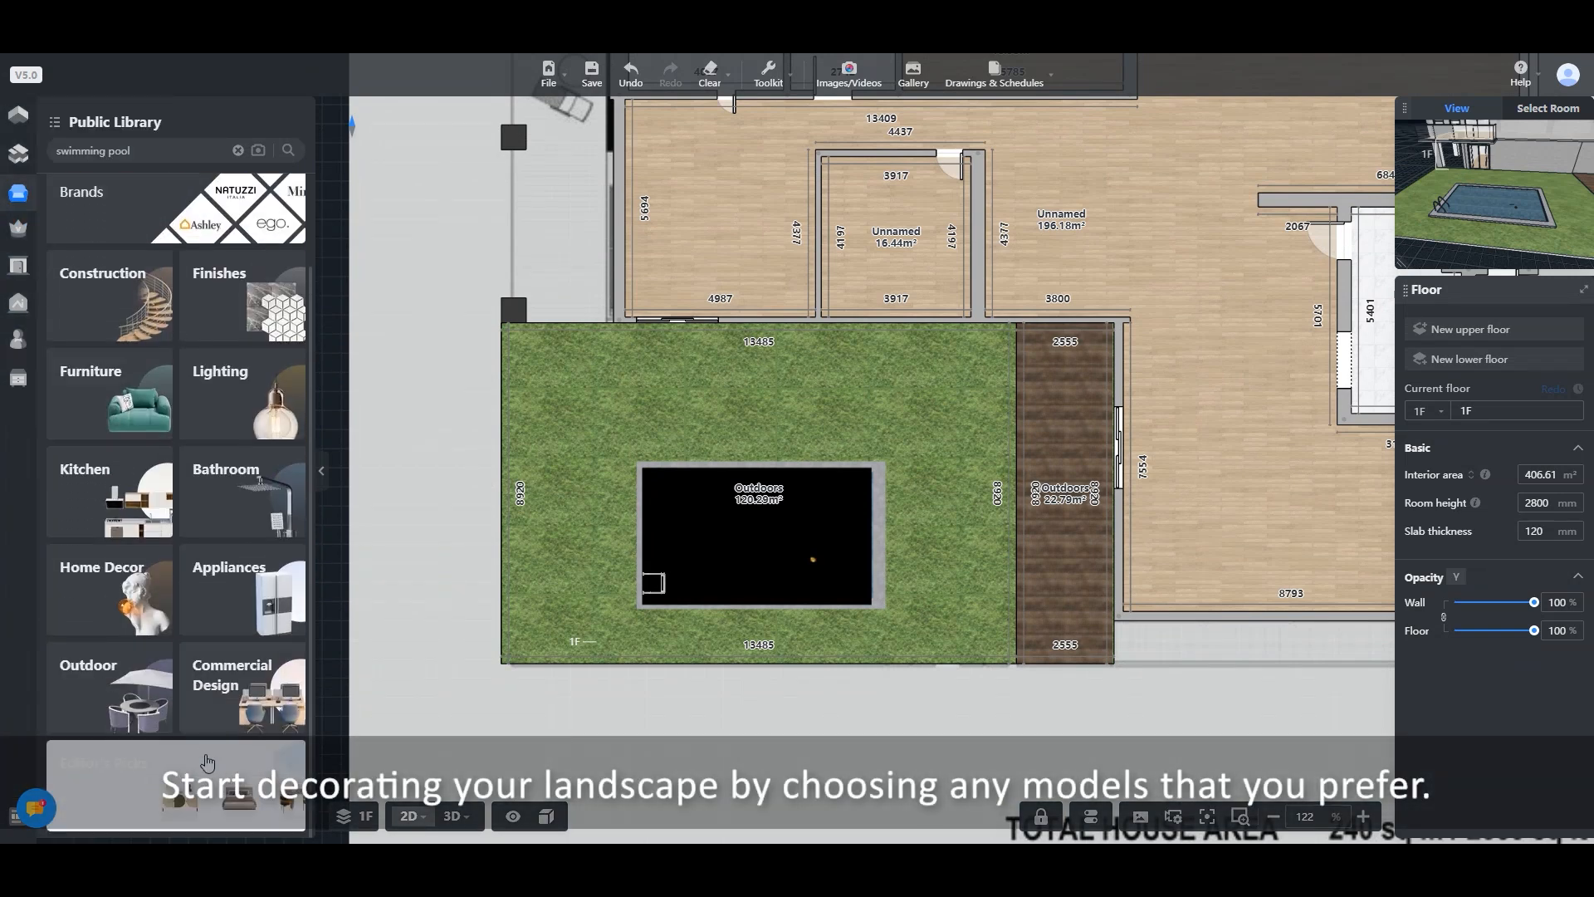
Place an outdoor sofa model from the Outdoor Sofa library into the backyard.
{"action": "left_click", "coordinate": [109, 689]}
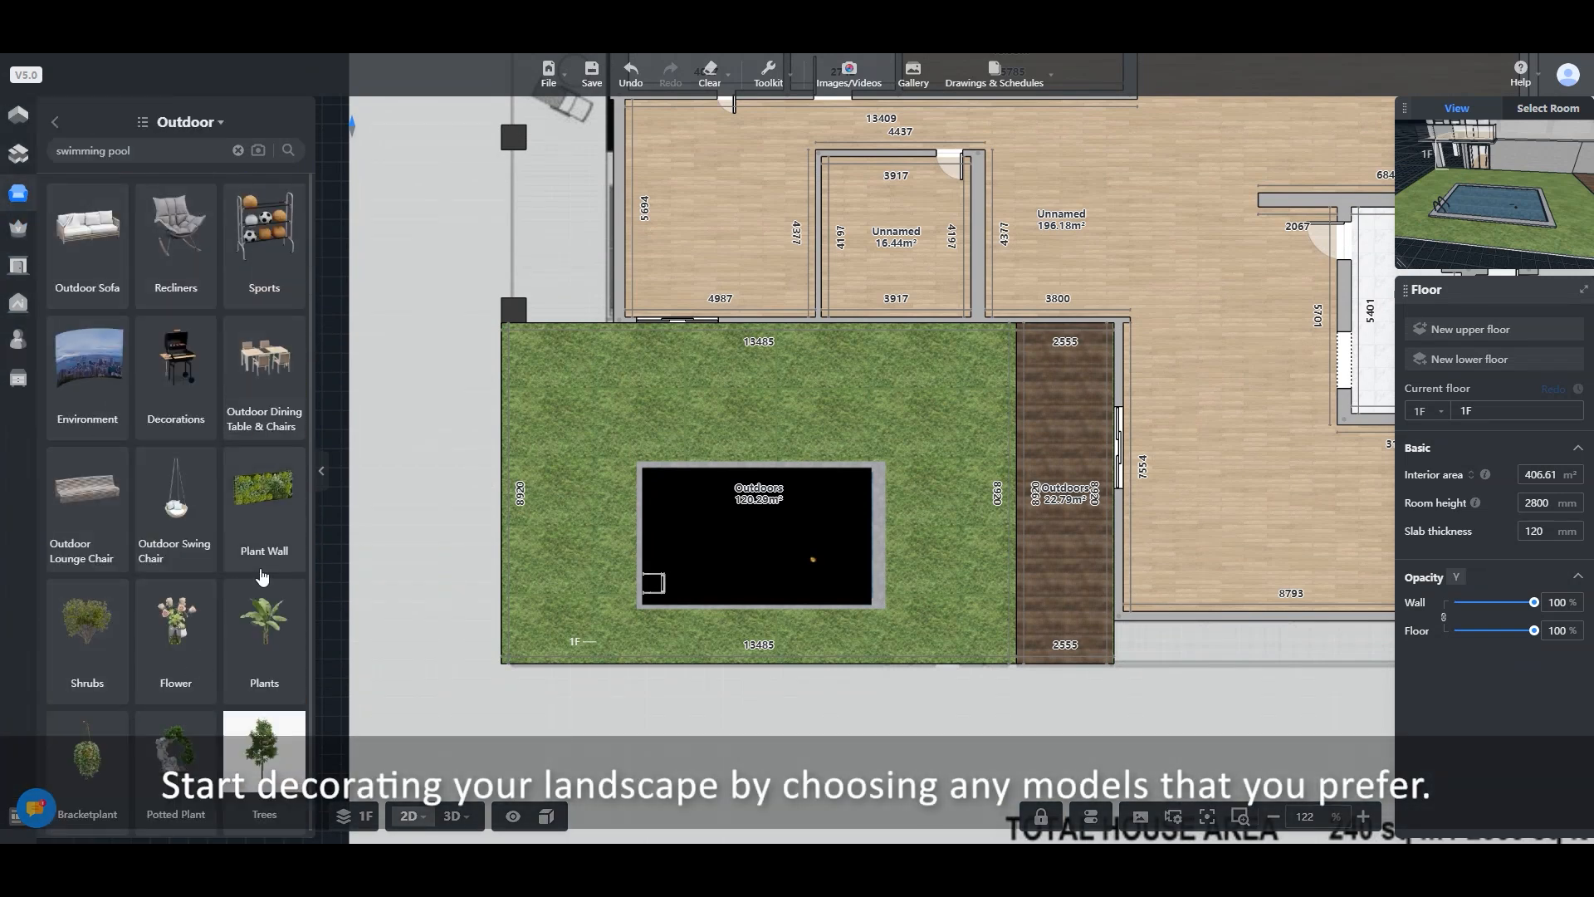
{"action": "left_click", "coordinate": [87, 224]}
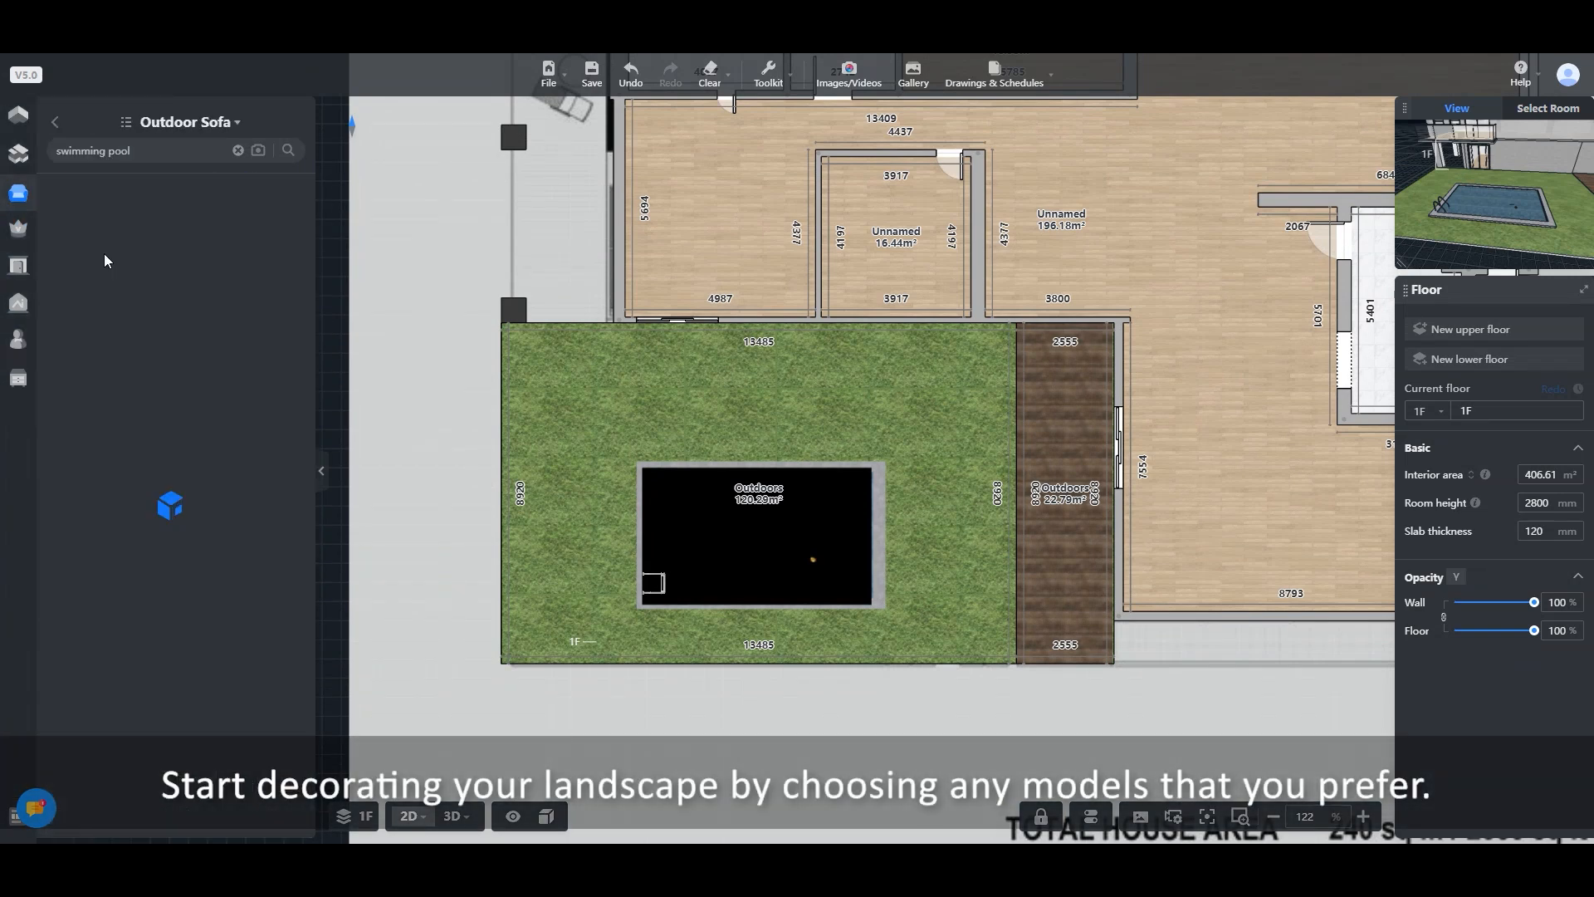
{"action": "left_click", "coordinate": [289, 151]}
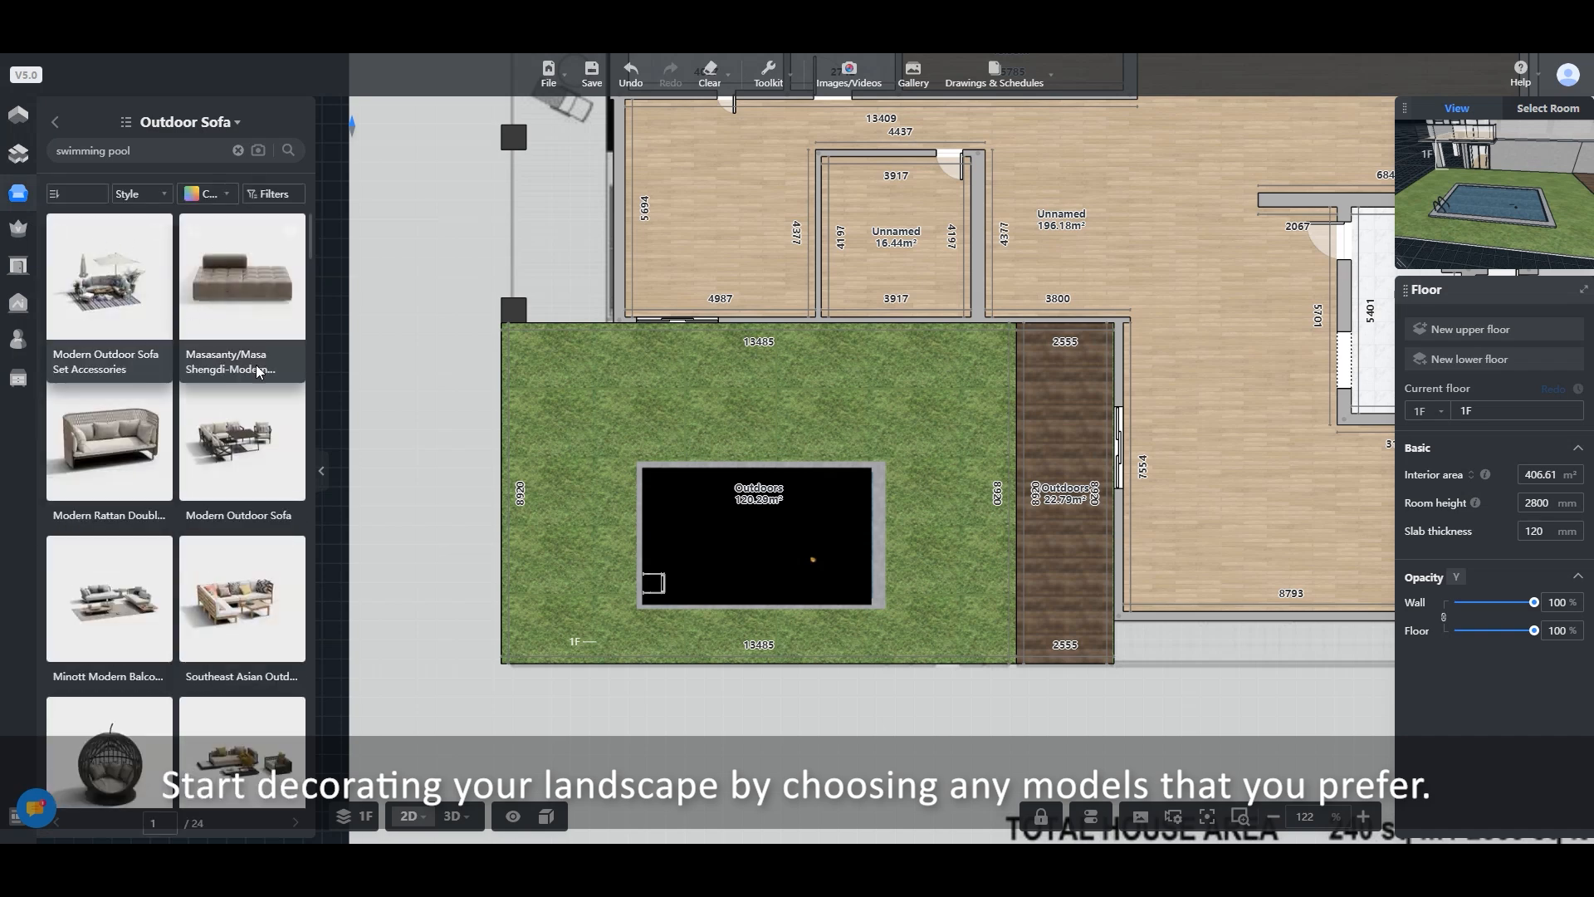
{"action": "mouse_move", "coordinate": [110, 277]}
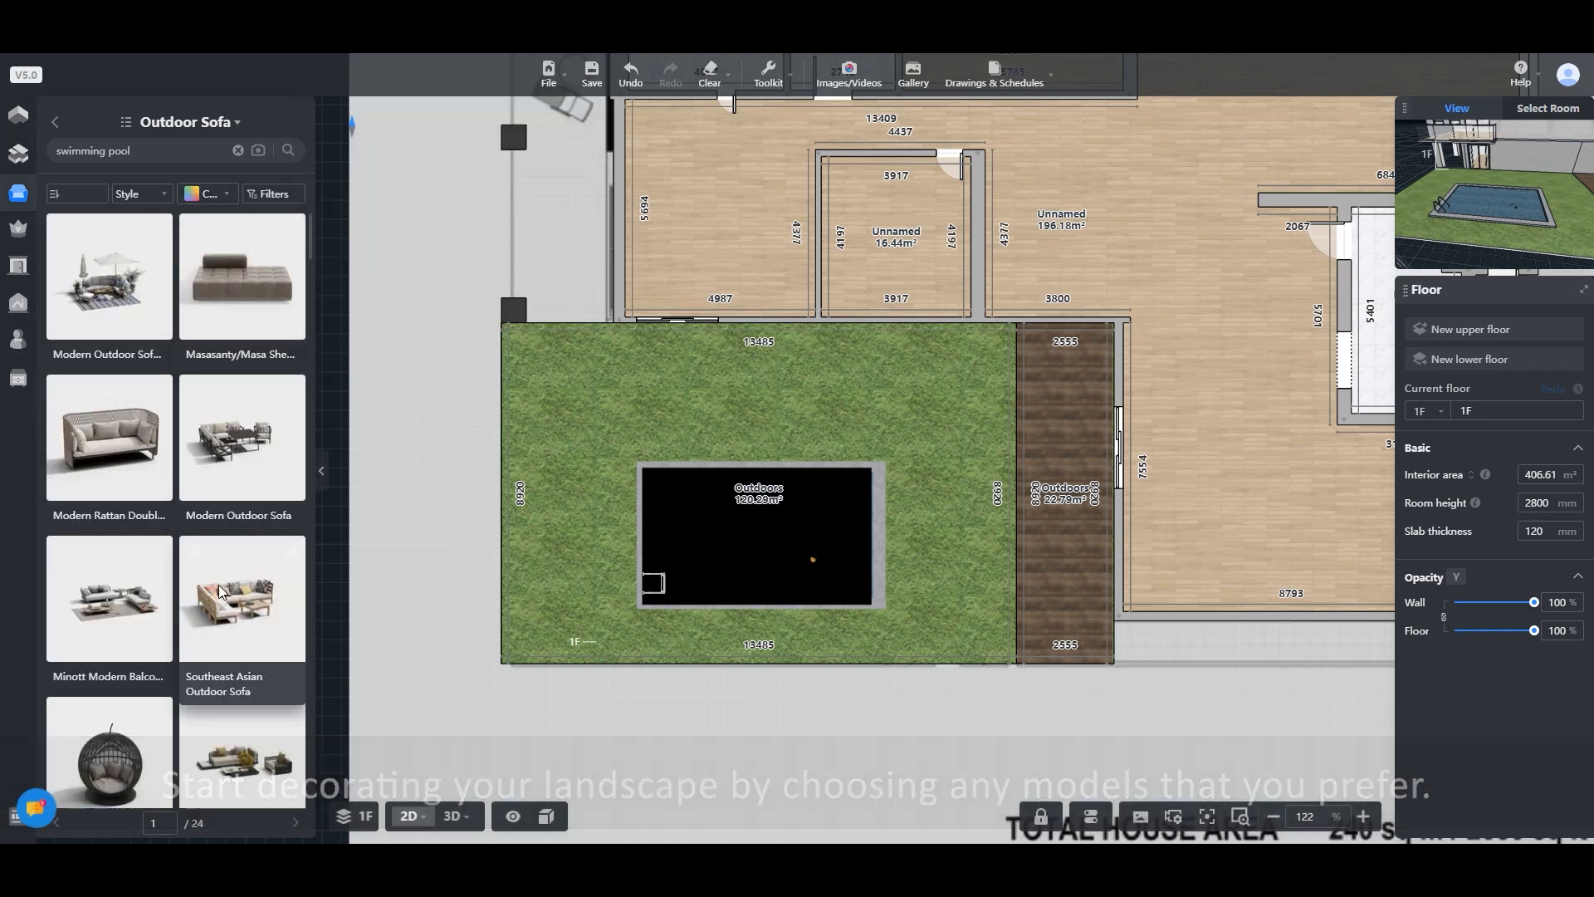
{"action": "left_click", "coordinate": [452, 815]}
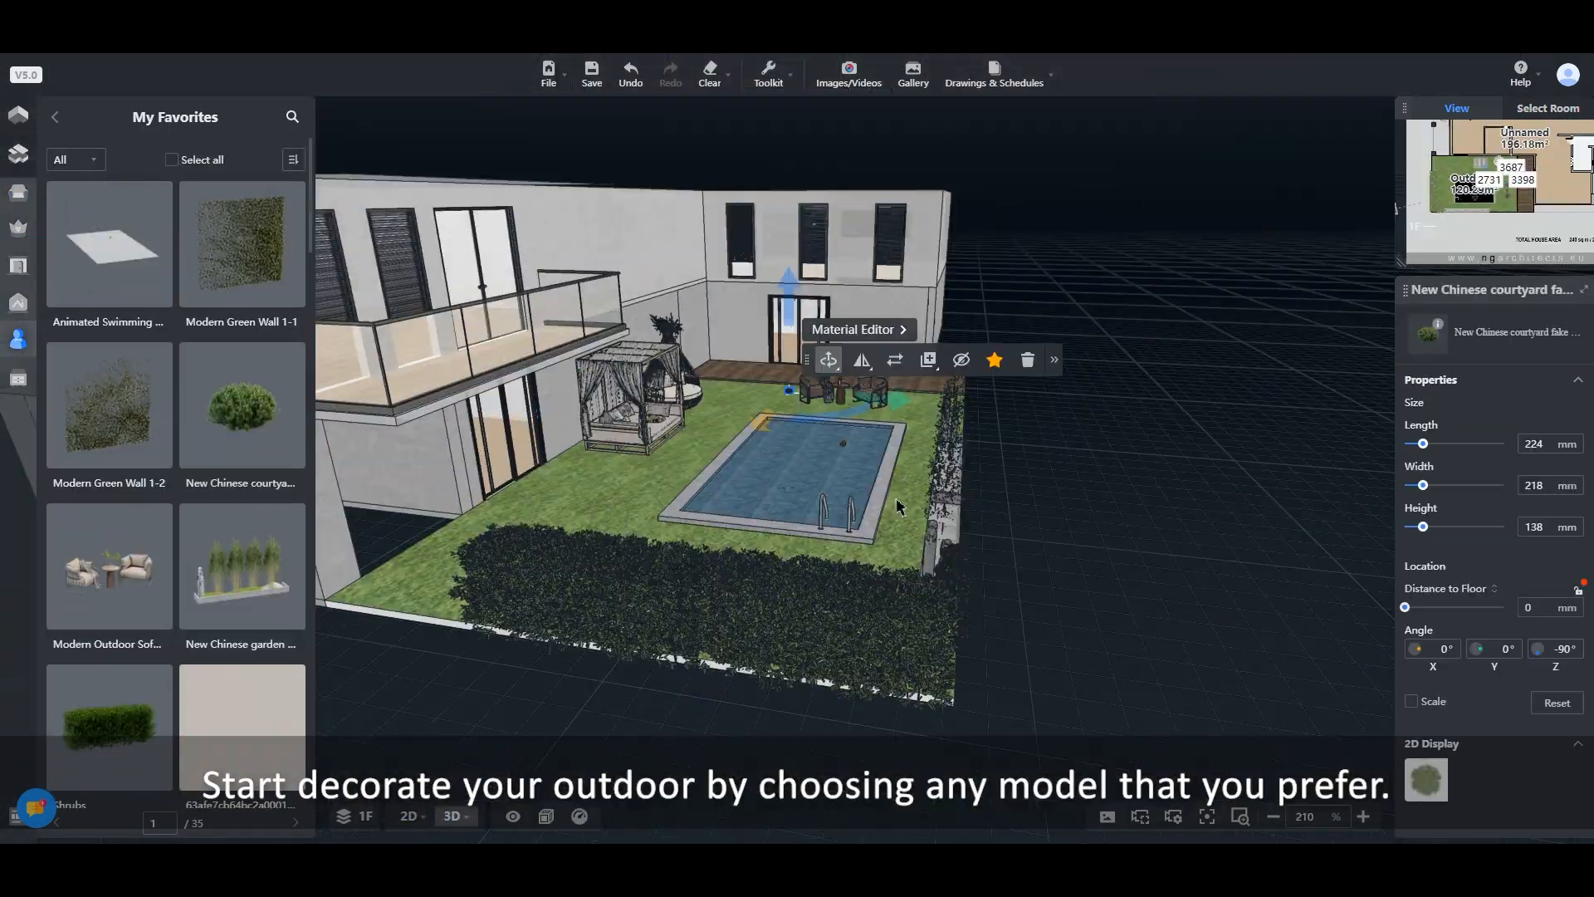
Check the garden layout from above in 2D, then return to the 3D view.
{"action": "left_click", "coordinate": [409, 816]}
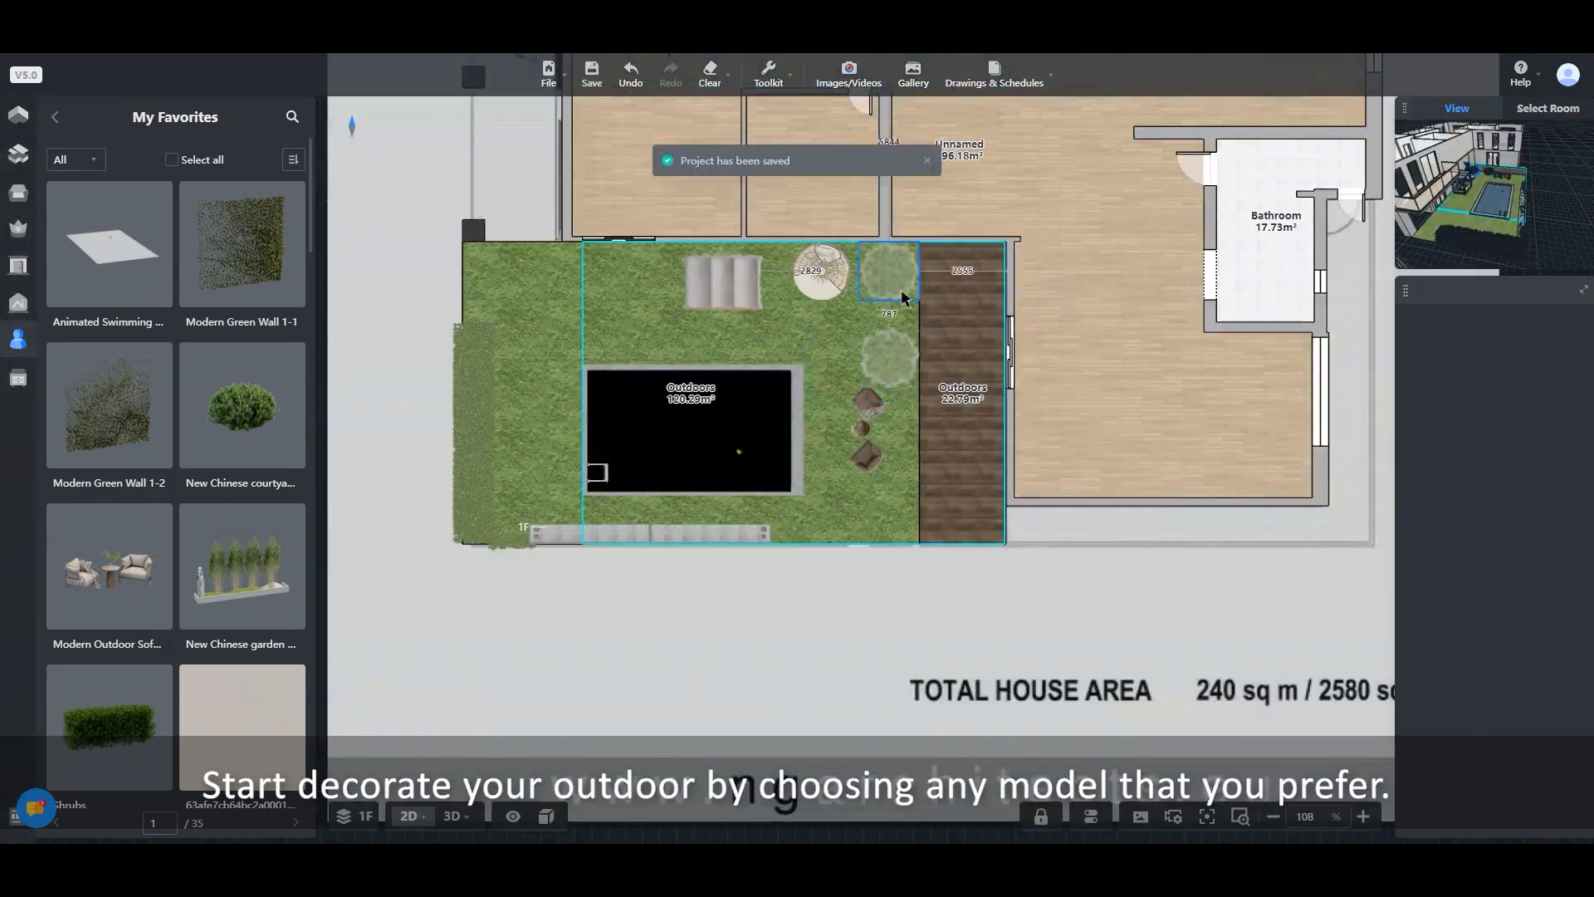
{"action": "left_click", "coordinate": [452, 816]}
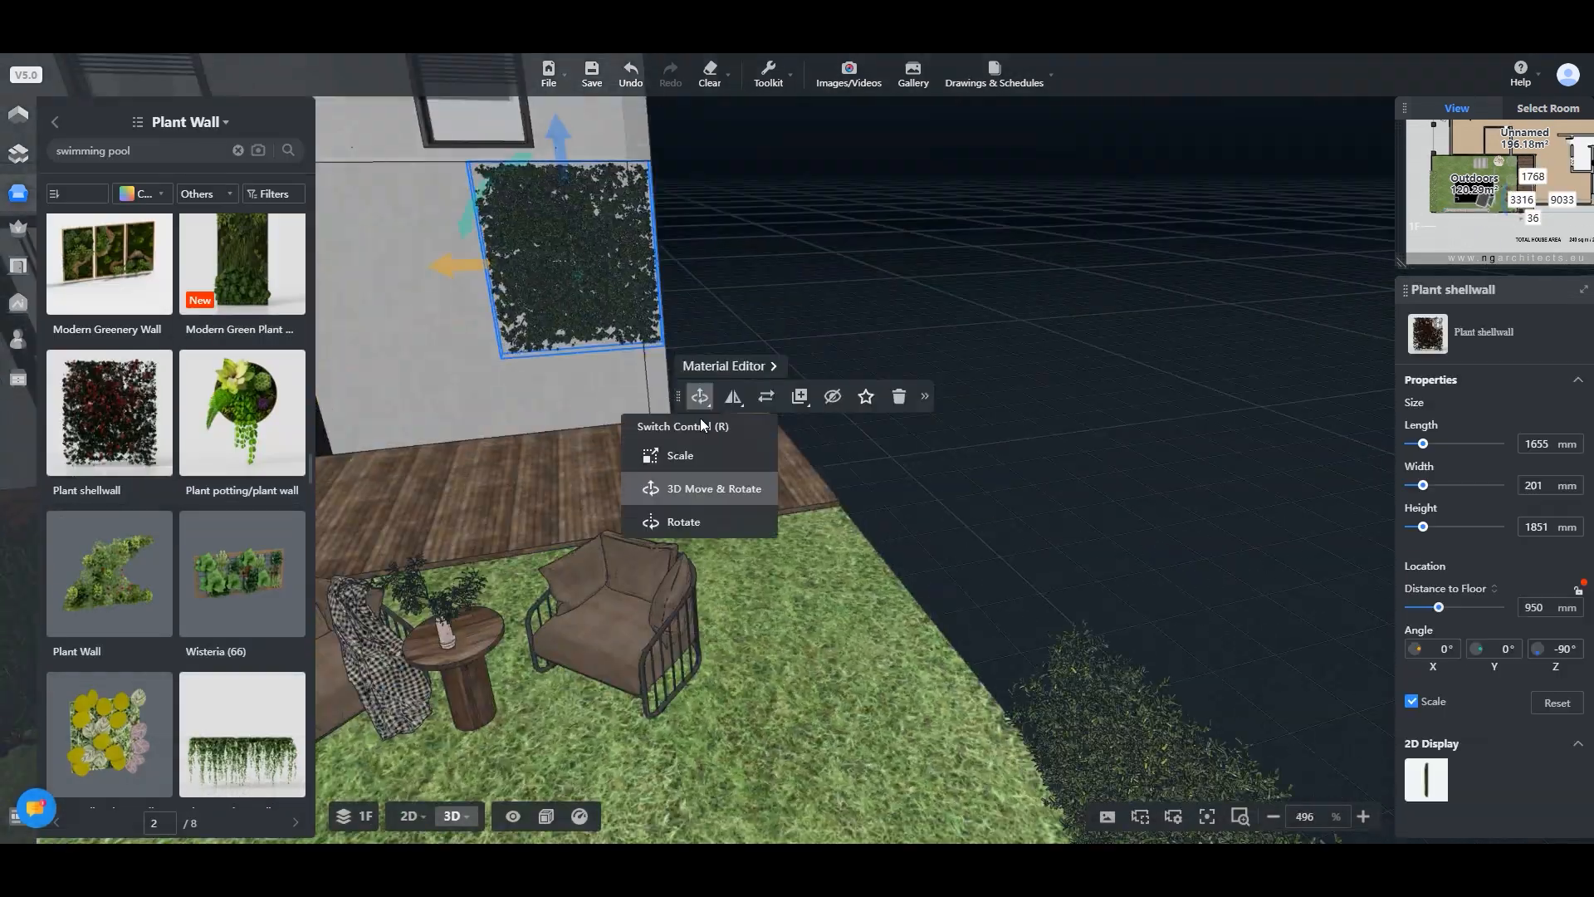
Position plant walls along the back boundary and deck-side wall, checking them in 3D.
{"action": "left_click", "coordinate": [408, 816]}
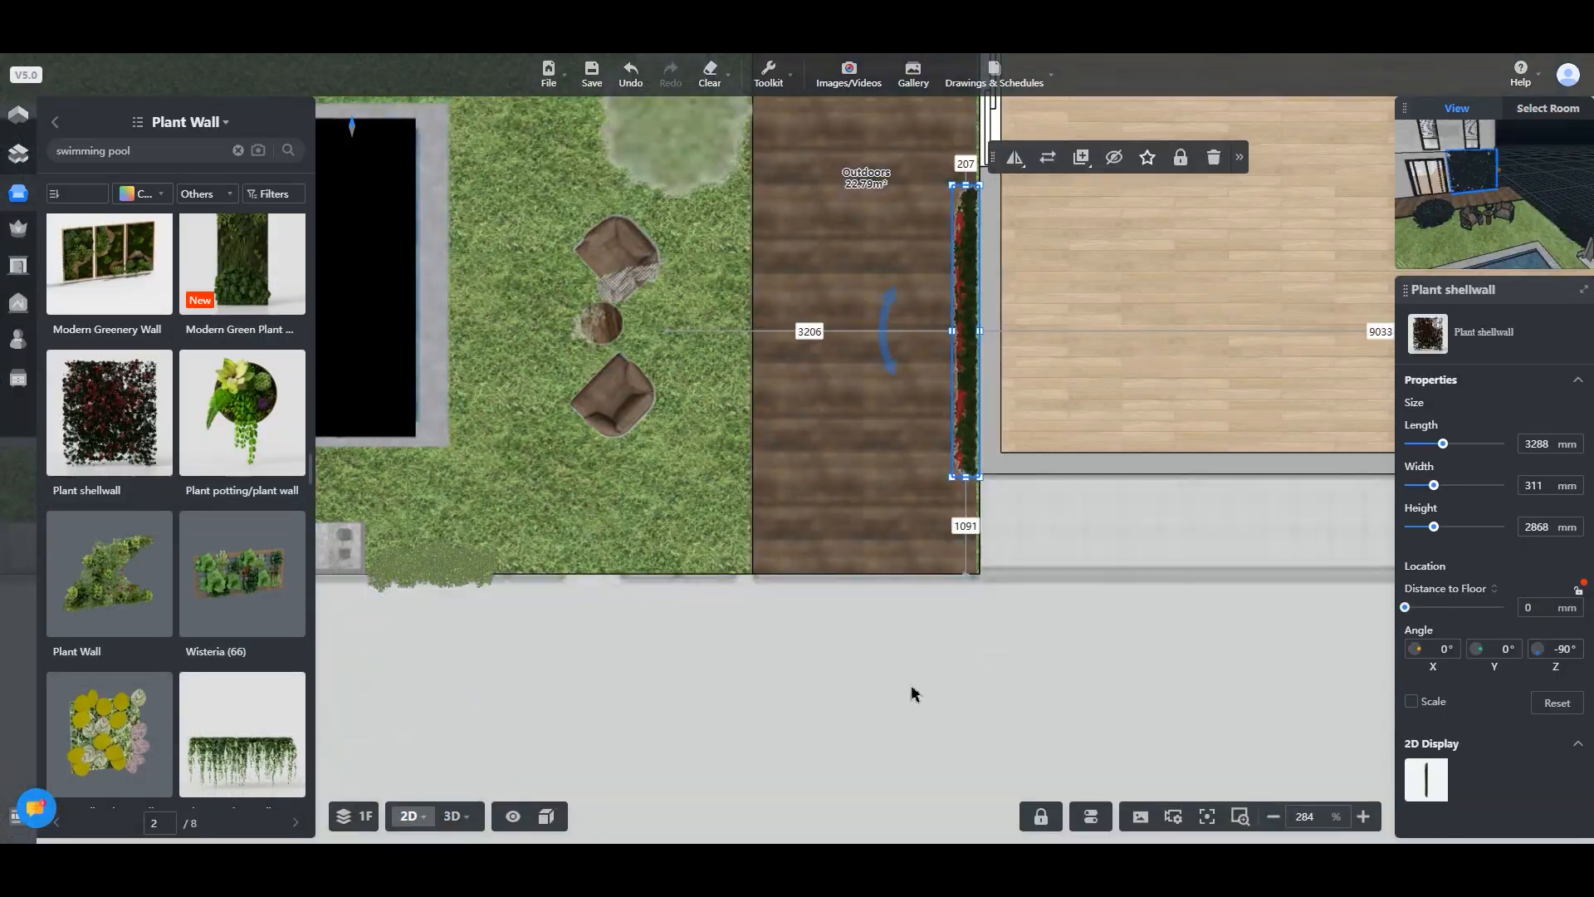
{"action": "left_click", "coordinate": [451, 815]}
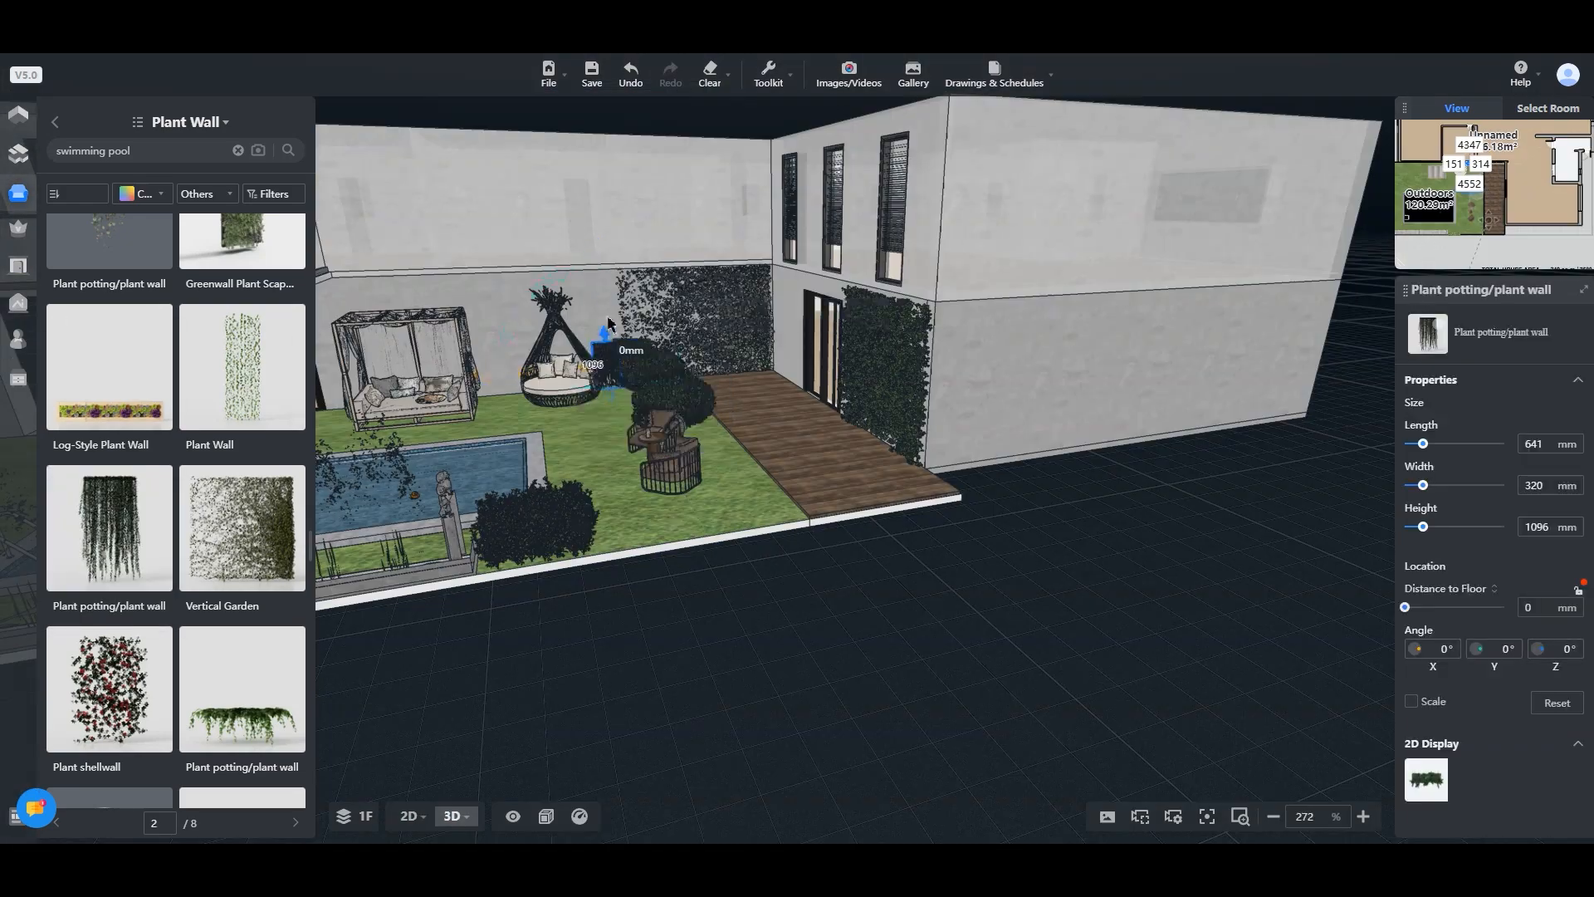
{"action": "left_click", "coordinate": [409, 815]}
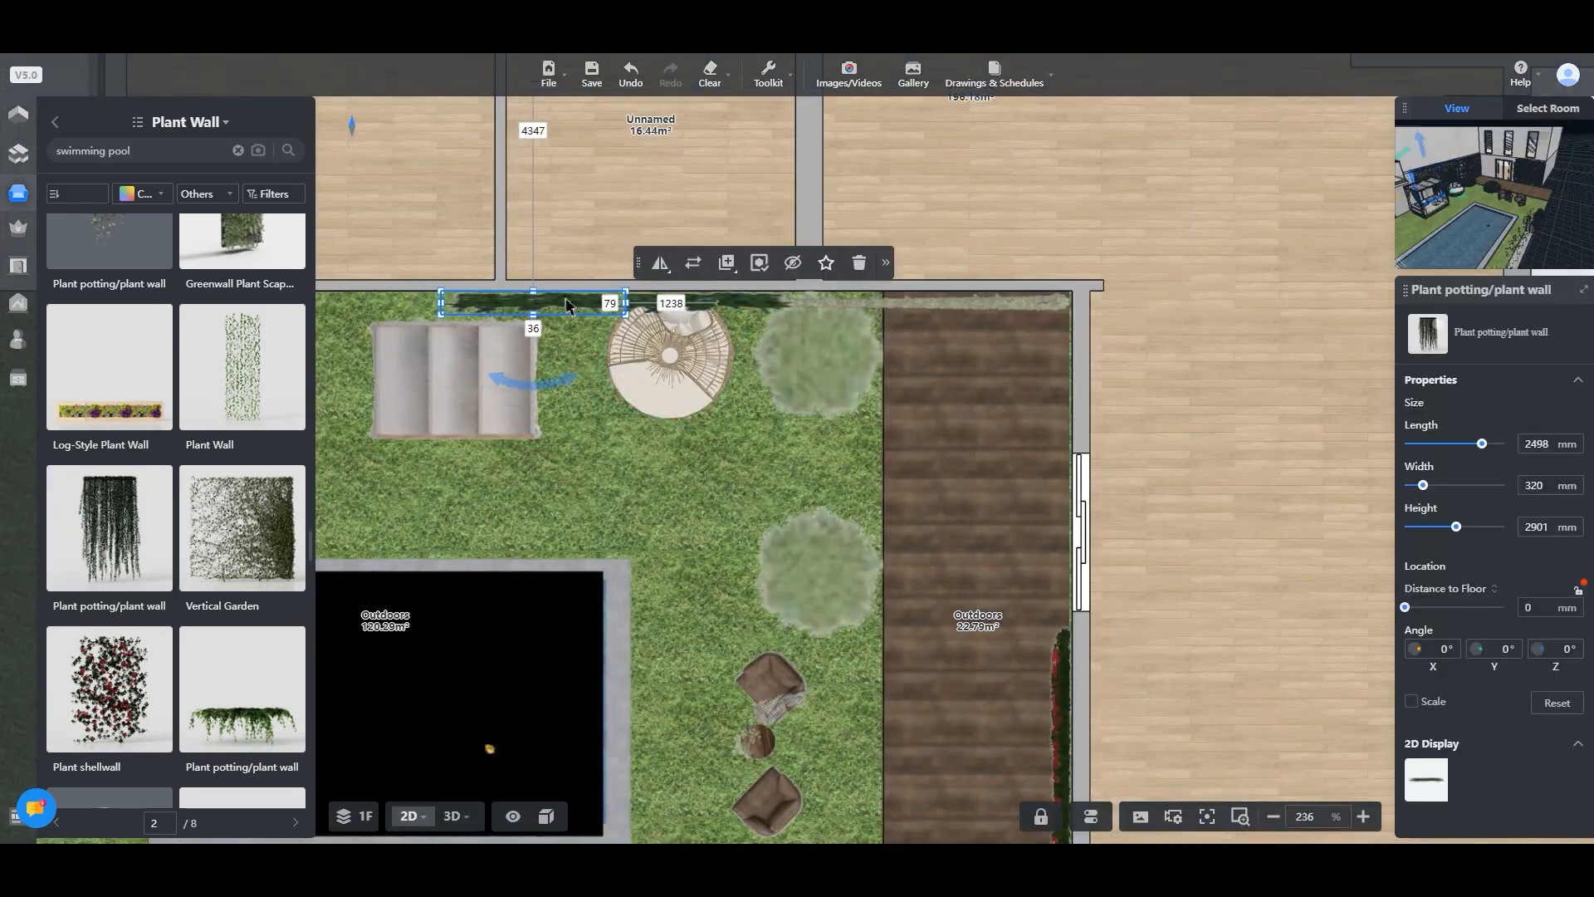
{"action": "left_click", "coordinate": [450, 815]}
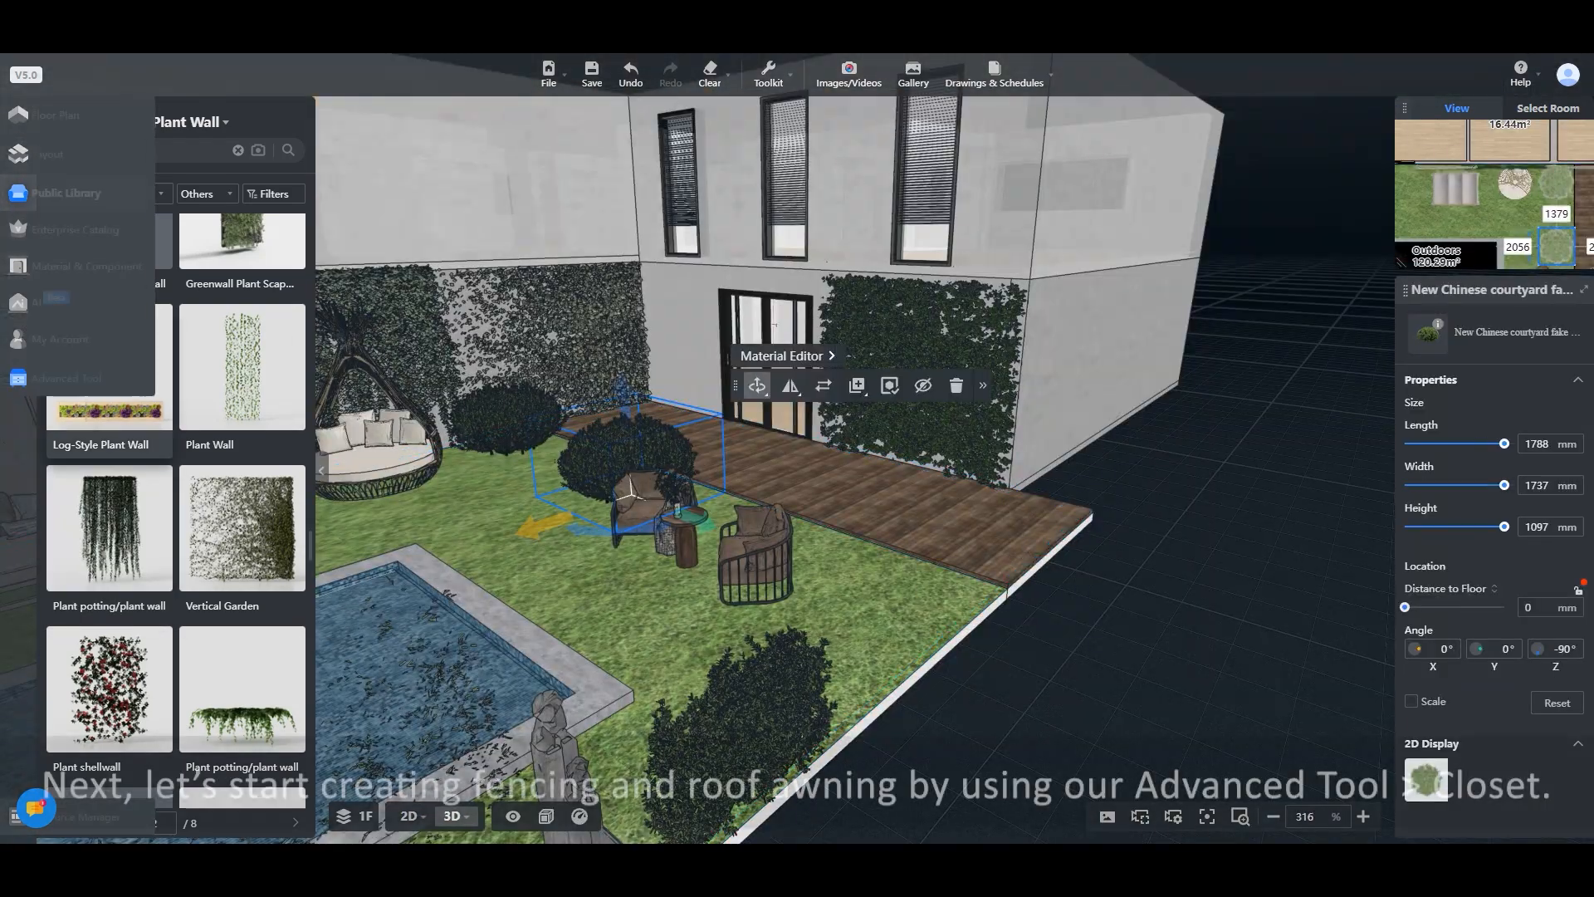
Launch the Closet advanced tool and open the C [DIY Panel] catalog category.
{"action": "left_click", "coordinate": [17, 379]}
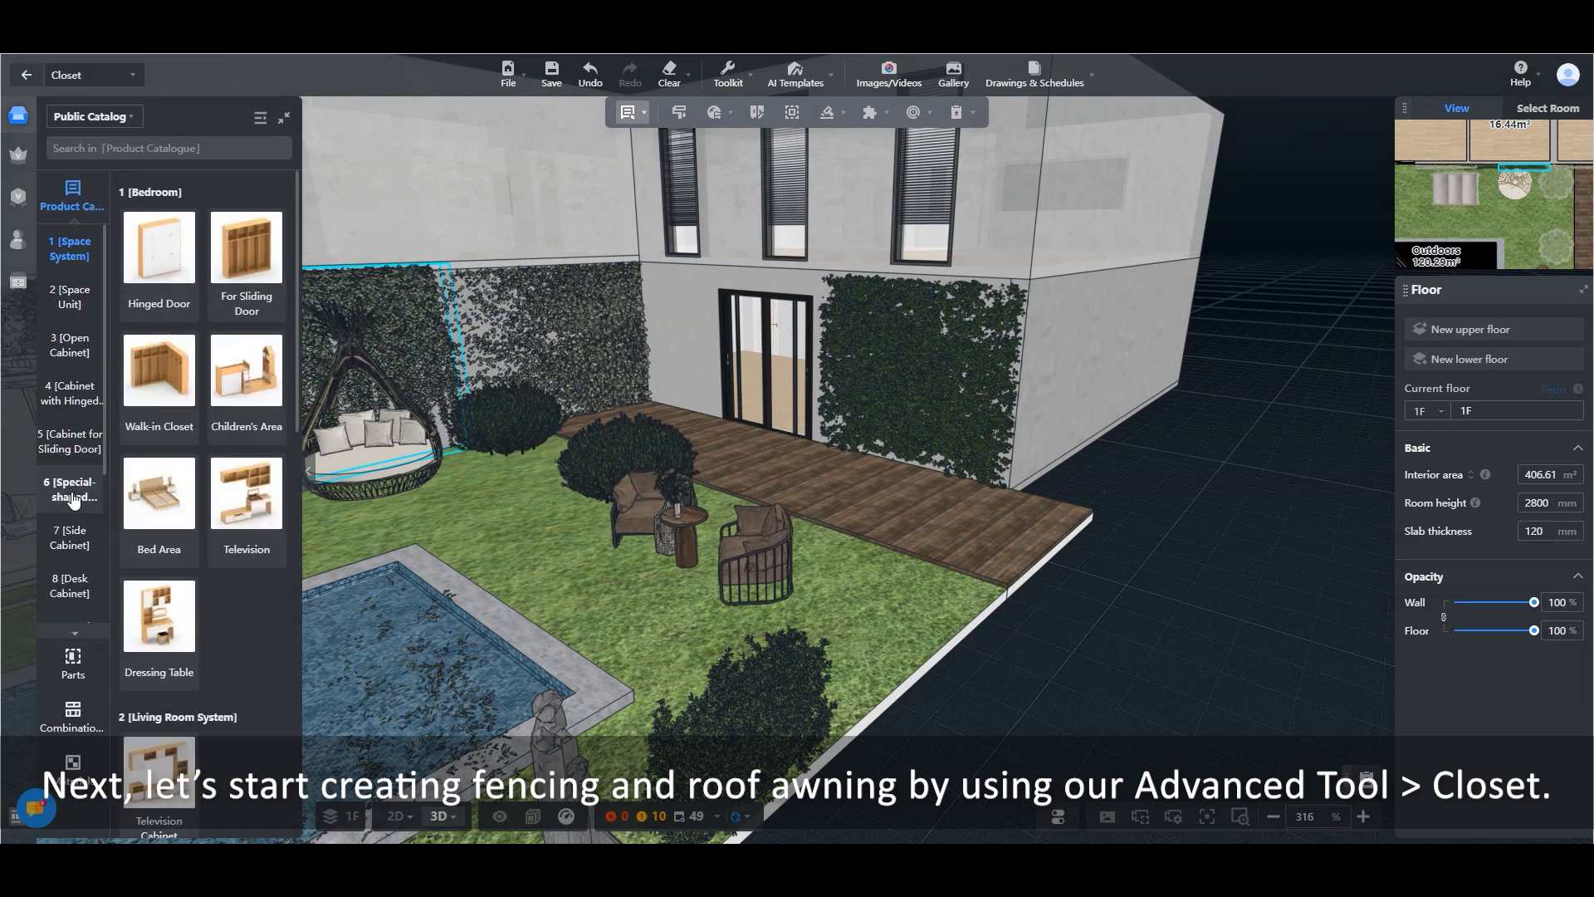
{"action": "scroll", "scroll_direction": "down", "scroll_amount": 3}
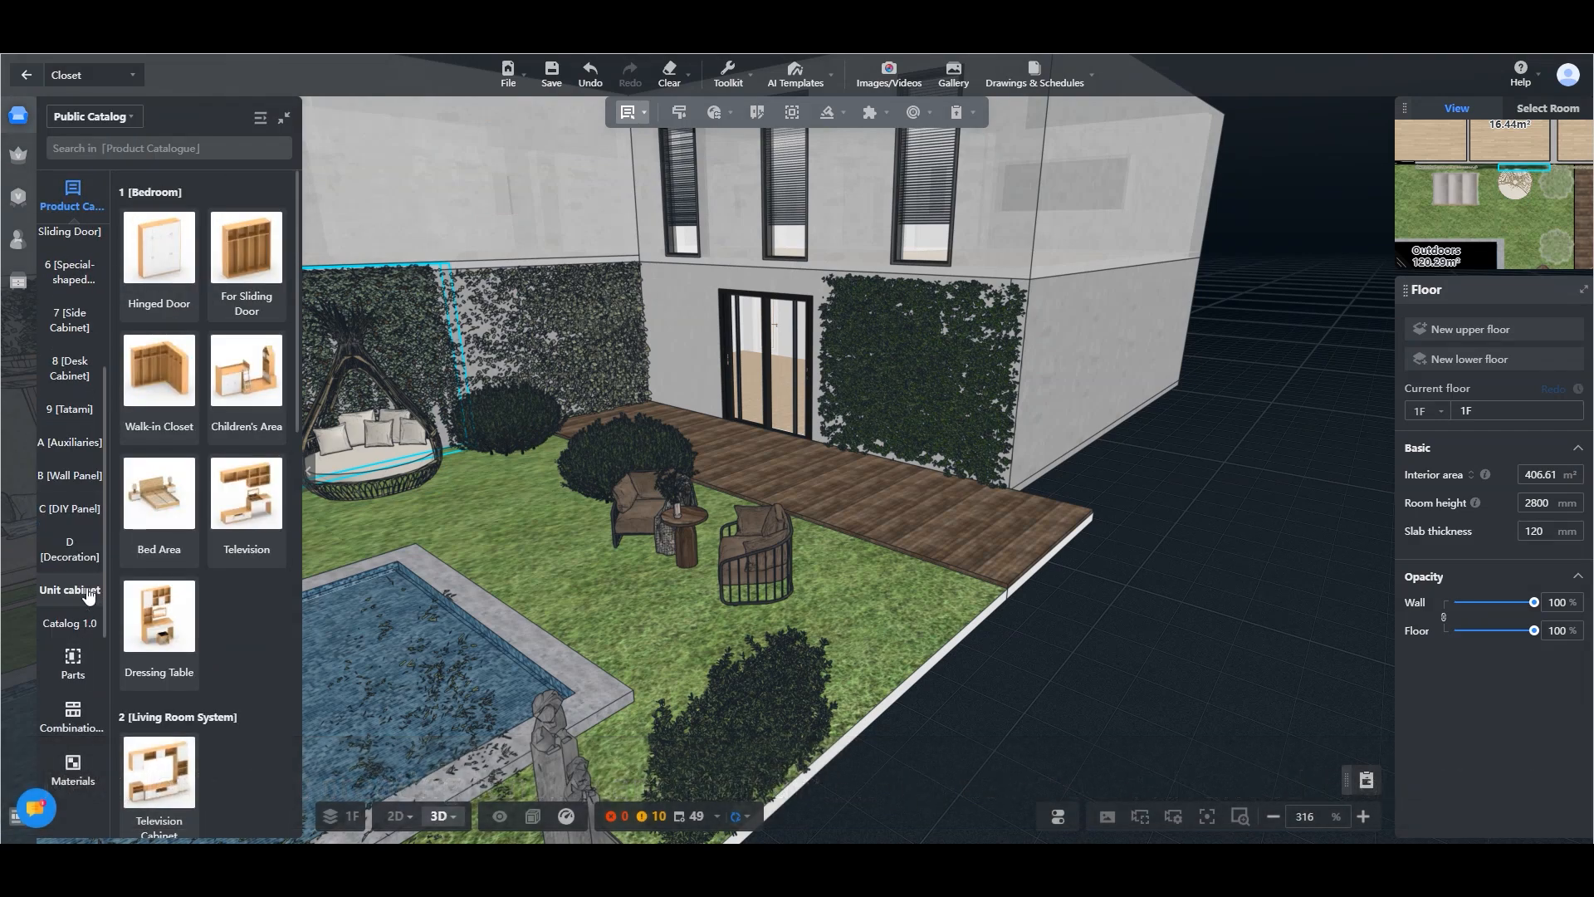
{"action": "left_click", "coordinate": [69, 508]}
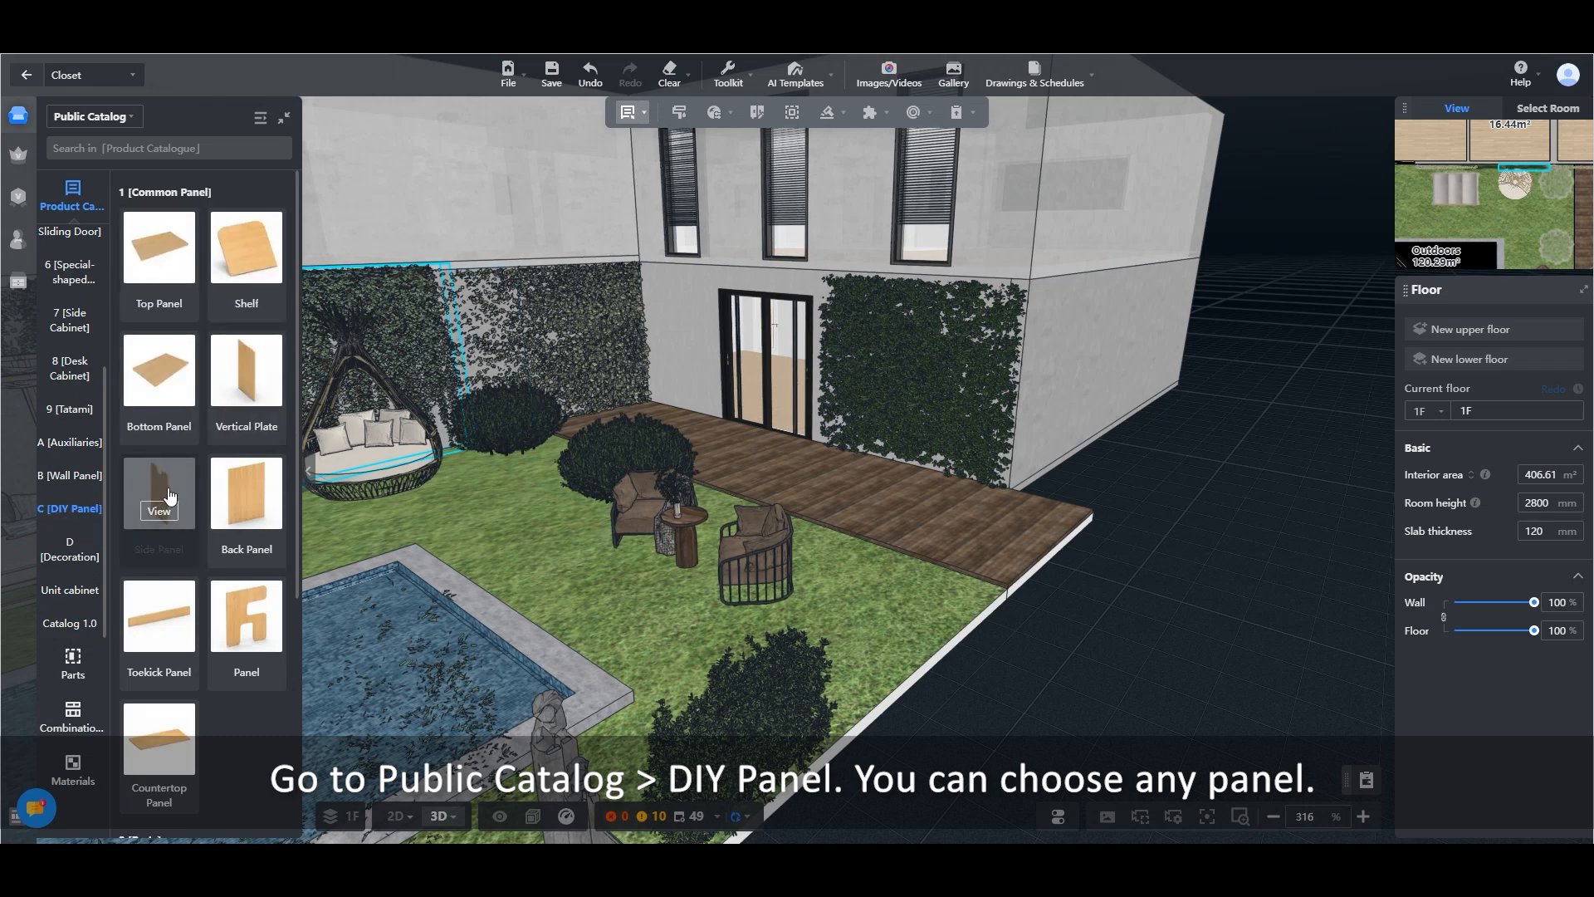
Browse the Bottom Panel list and pick a bottom panel to add.
{"action": "scroll", "scroll_direction": "down", "scroll_amount": 3}
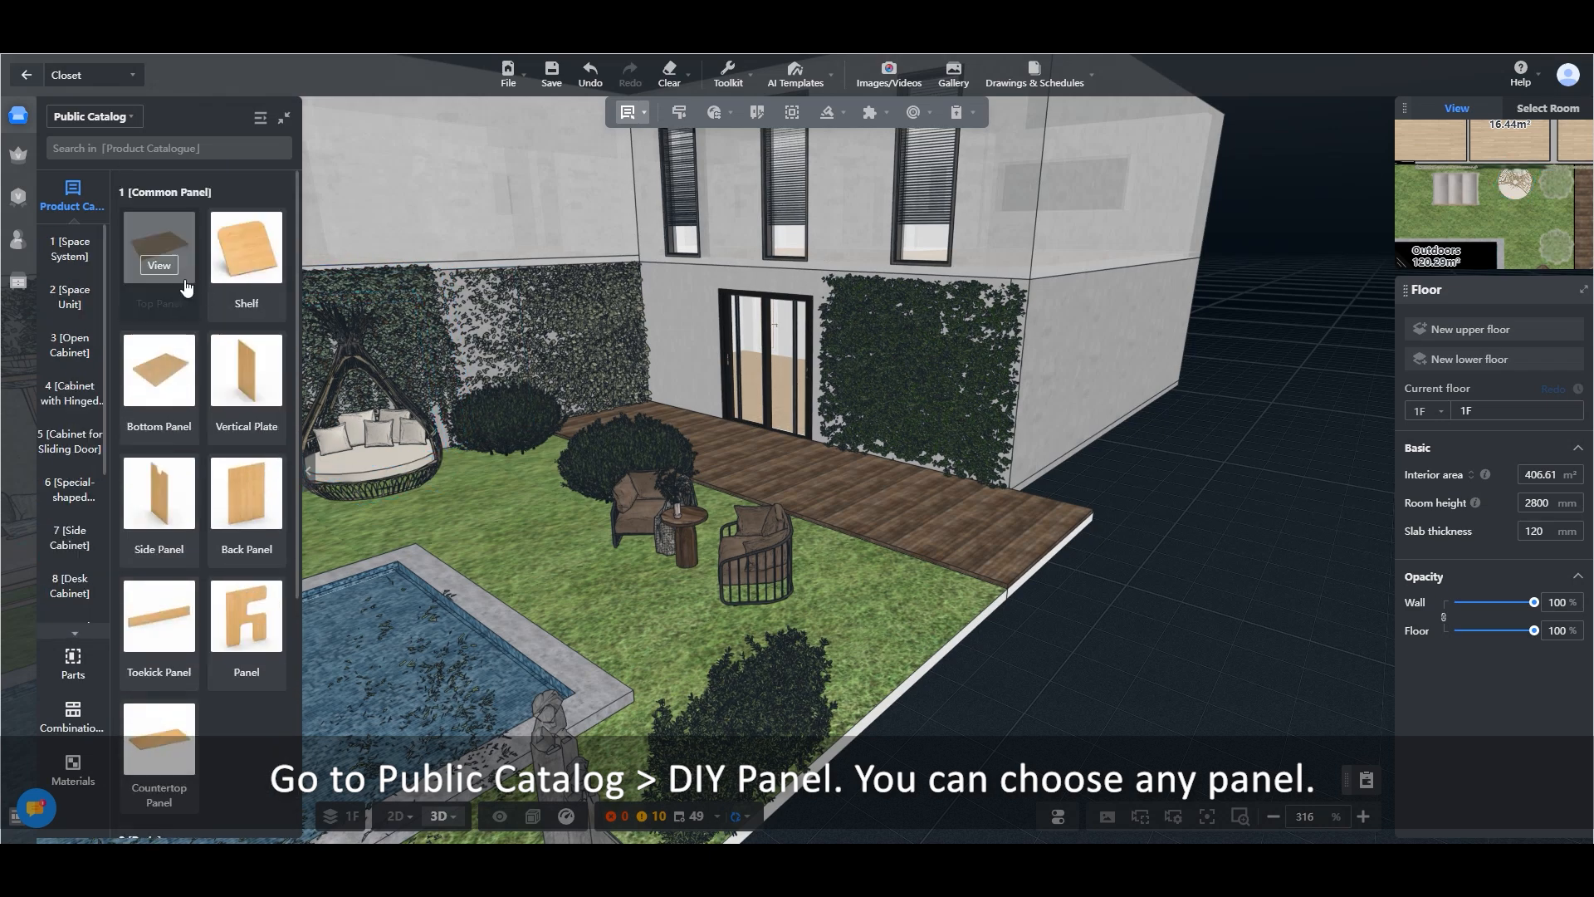
{"action": "left_click", "coordinate": [159, 382]}
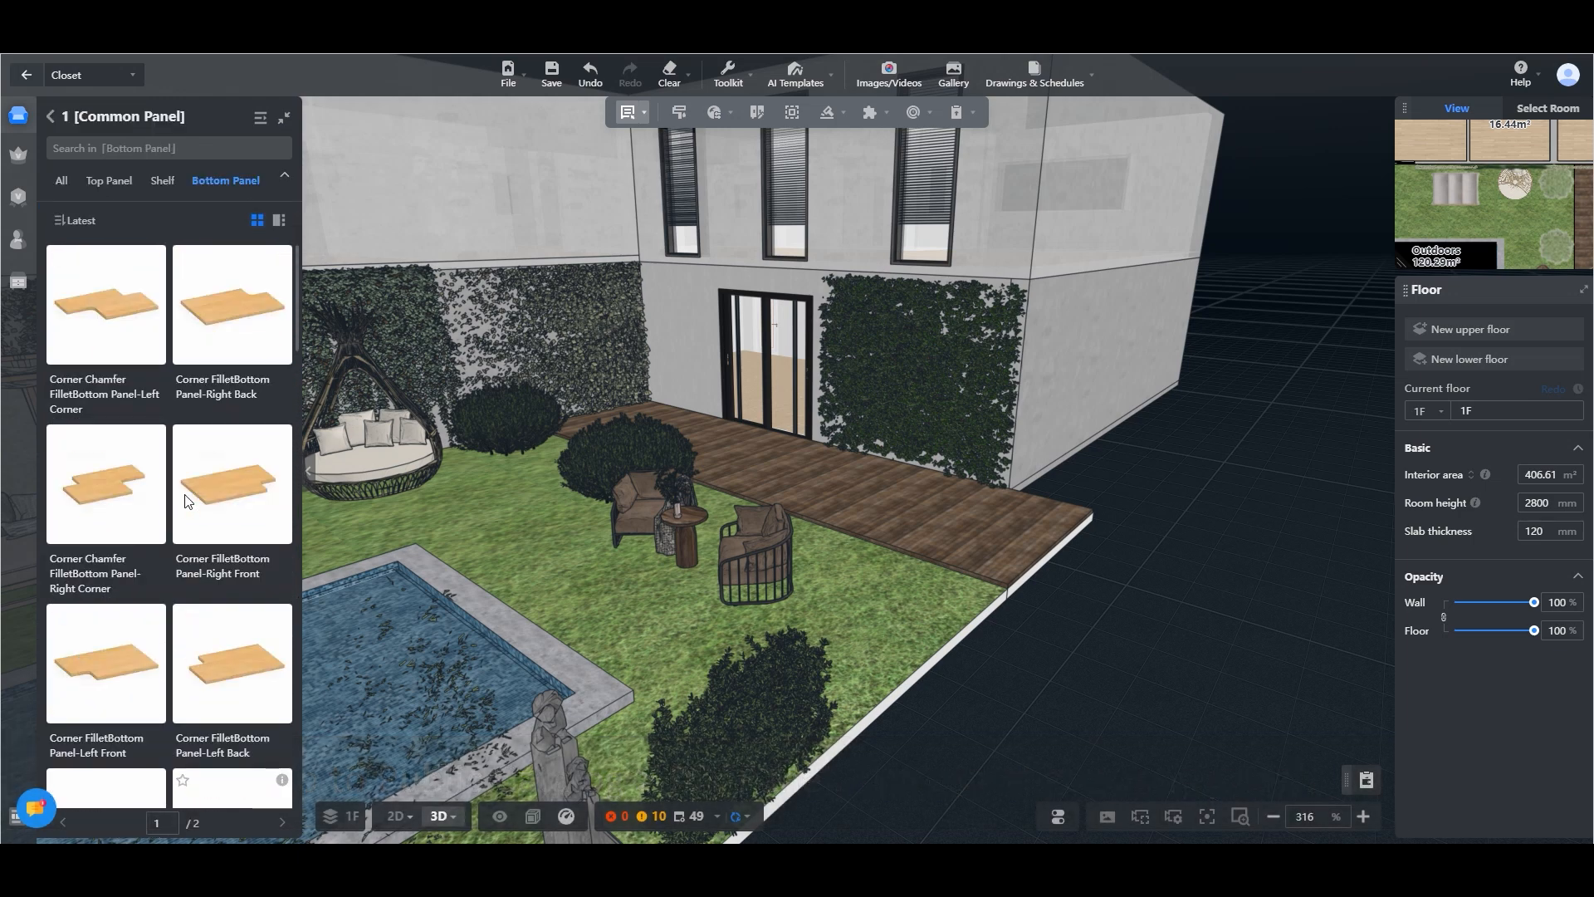
{"action": "scroll", "scroll_direction": "down", "scroll_amount": 3}
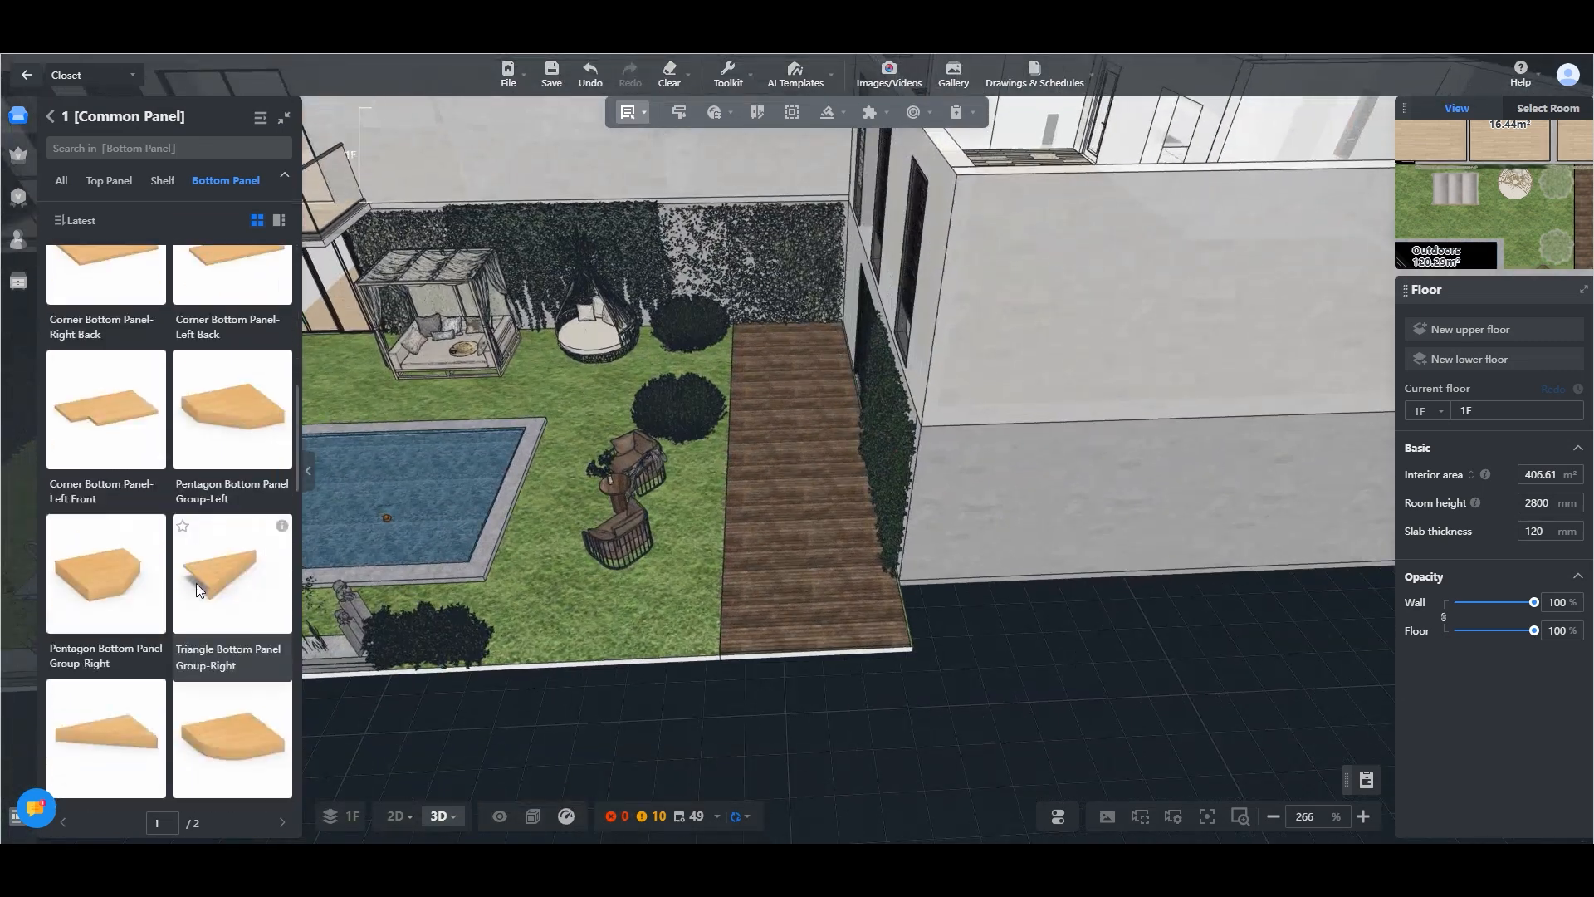
{"action": "left_click", "coordinate": [282, 822]}
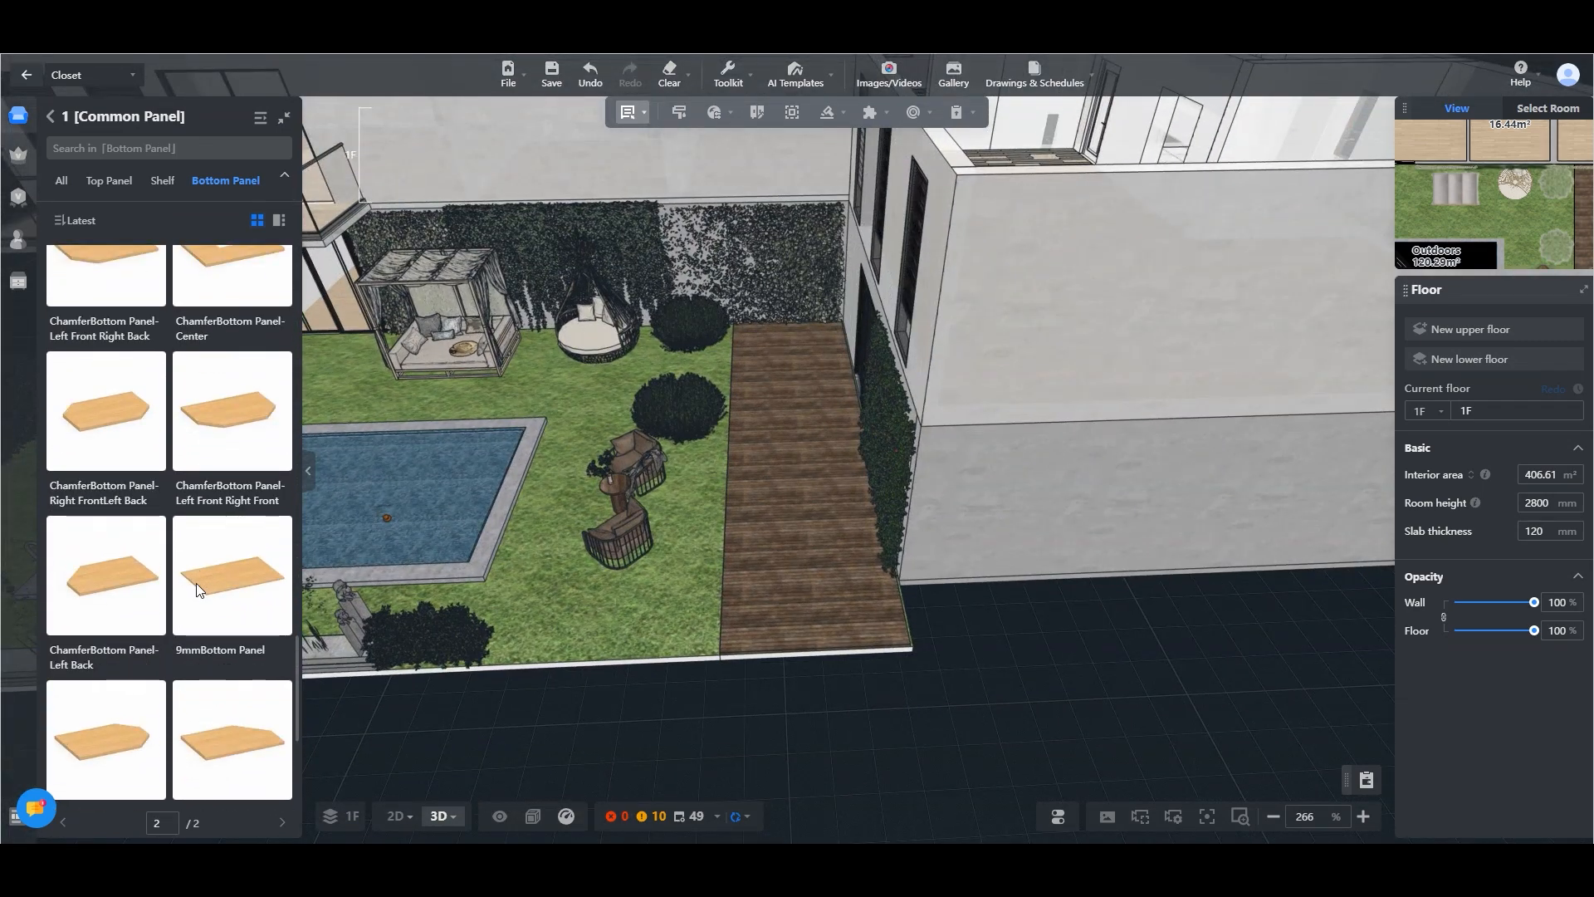
Resize the 18mm bottom panel at the deck corner to a 150 × 150 × 900 mm post.
{"action": "scroll", "scroll_direction": "down", "scroll_amount": 3}
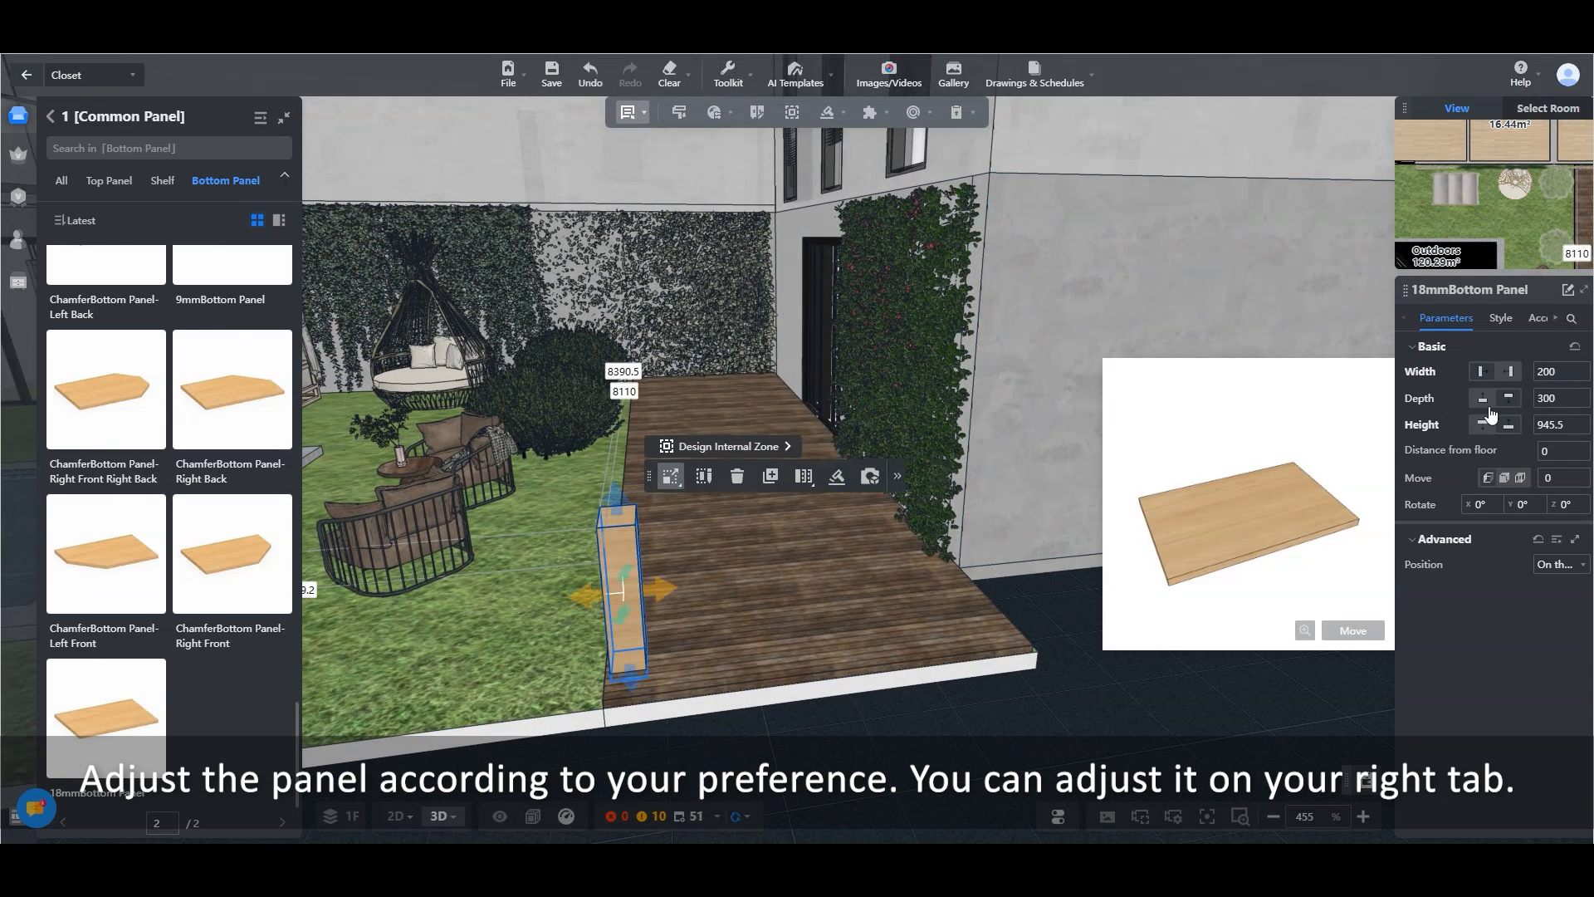
{"action": "left_click", "coordinate": [1481, 397]}
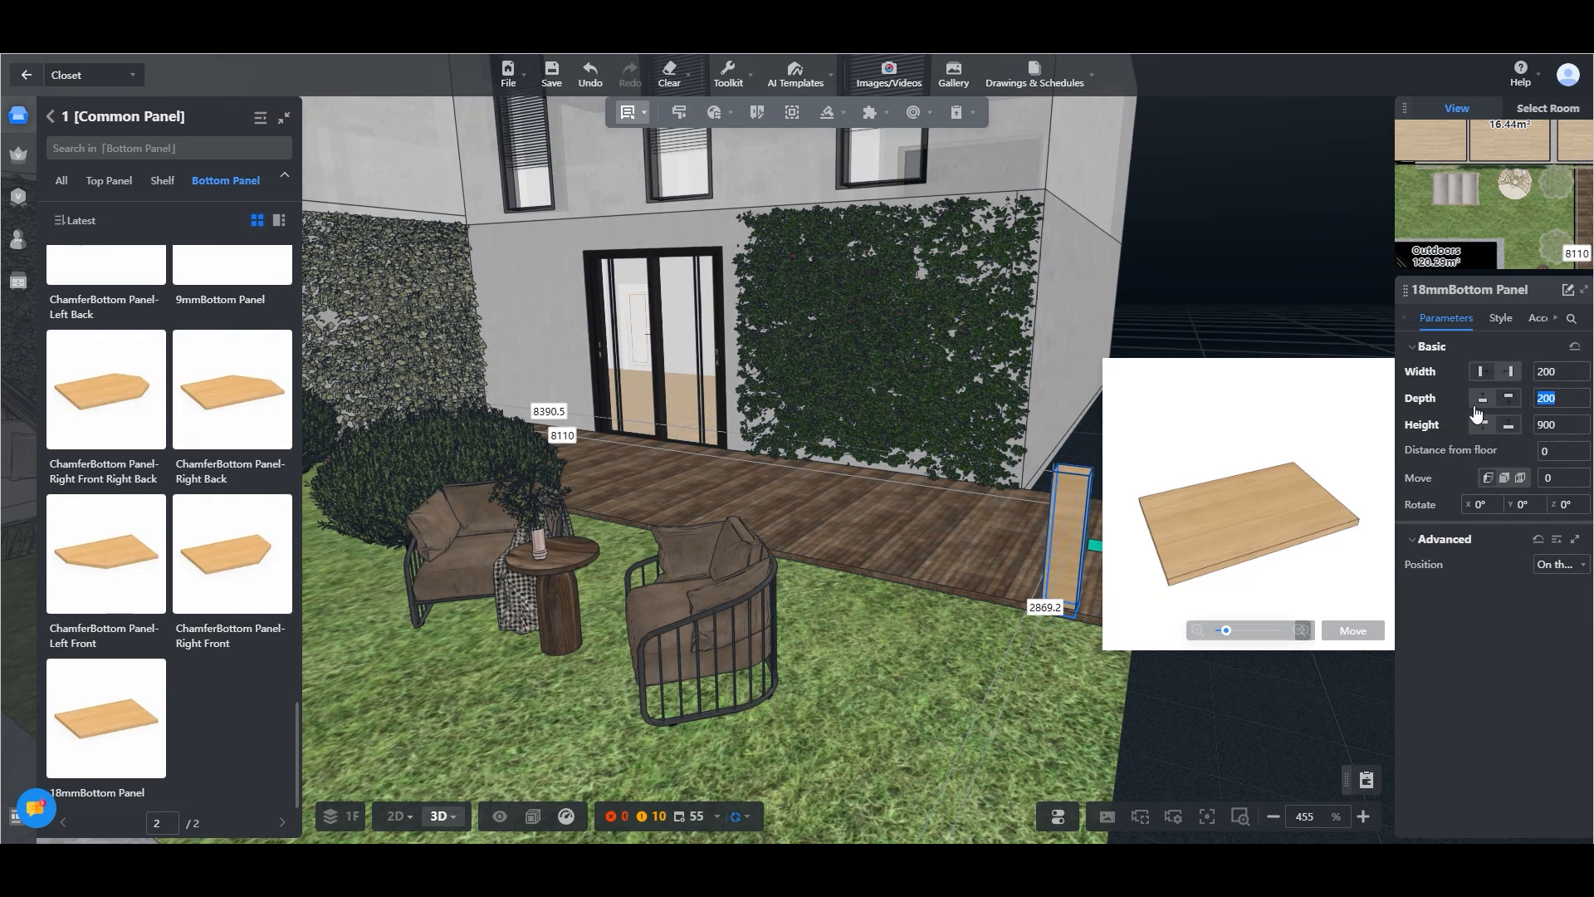
{"action": "type", "text": "150"}
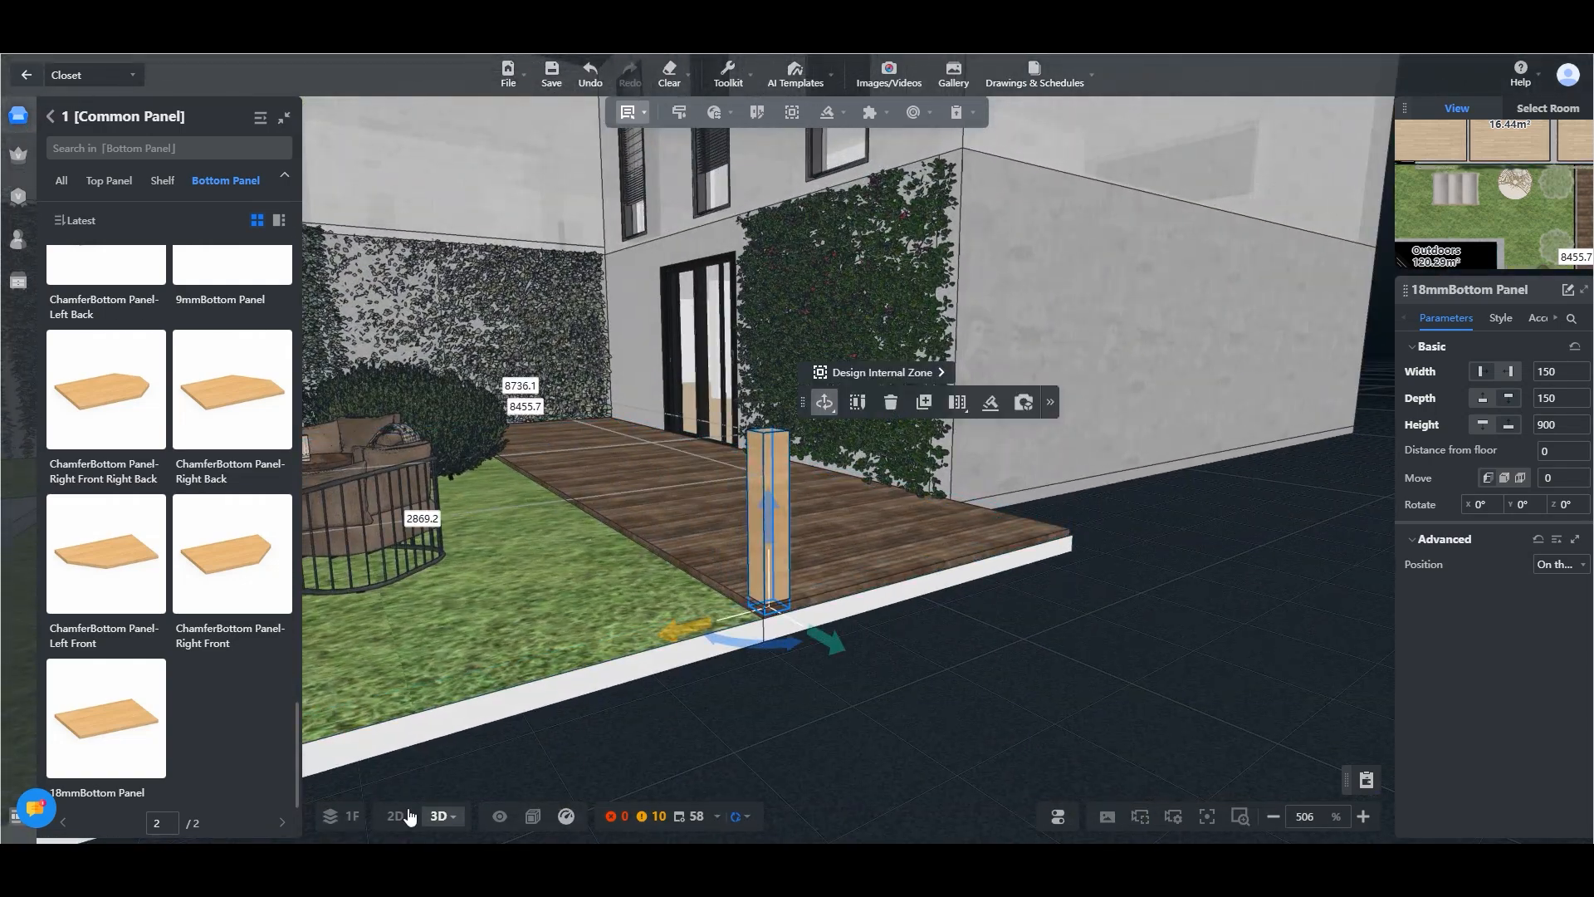
Array the post into a row of five evenly spaced copies along the deck edge.
{"action": "left_click", "coordinate": [391, 816]}
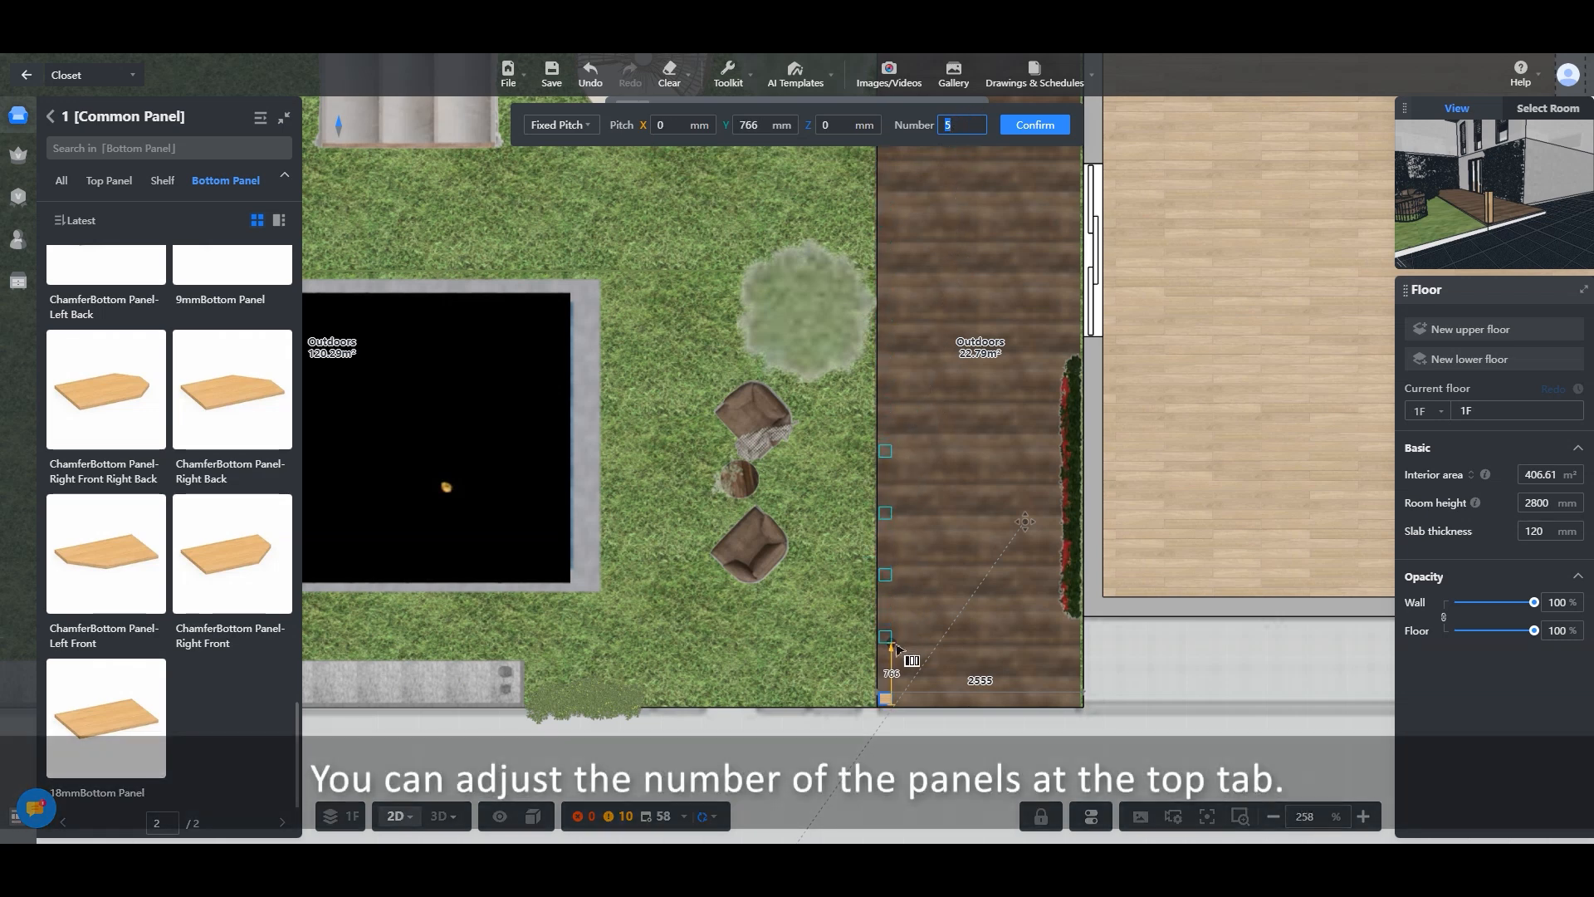
{"action": "left_click_drag", "start_coordinate": [909, 661], "coordinate": [905, 631]}
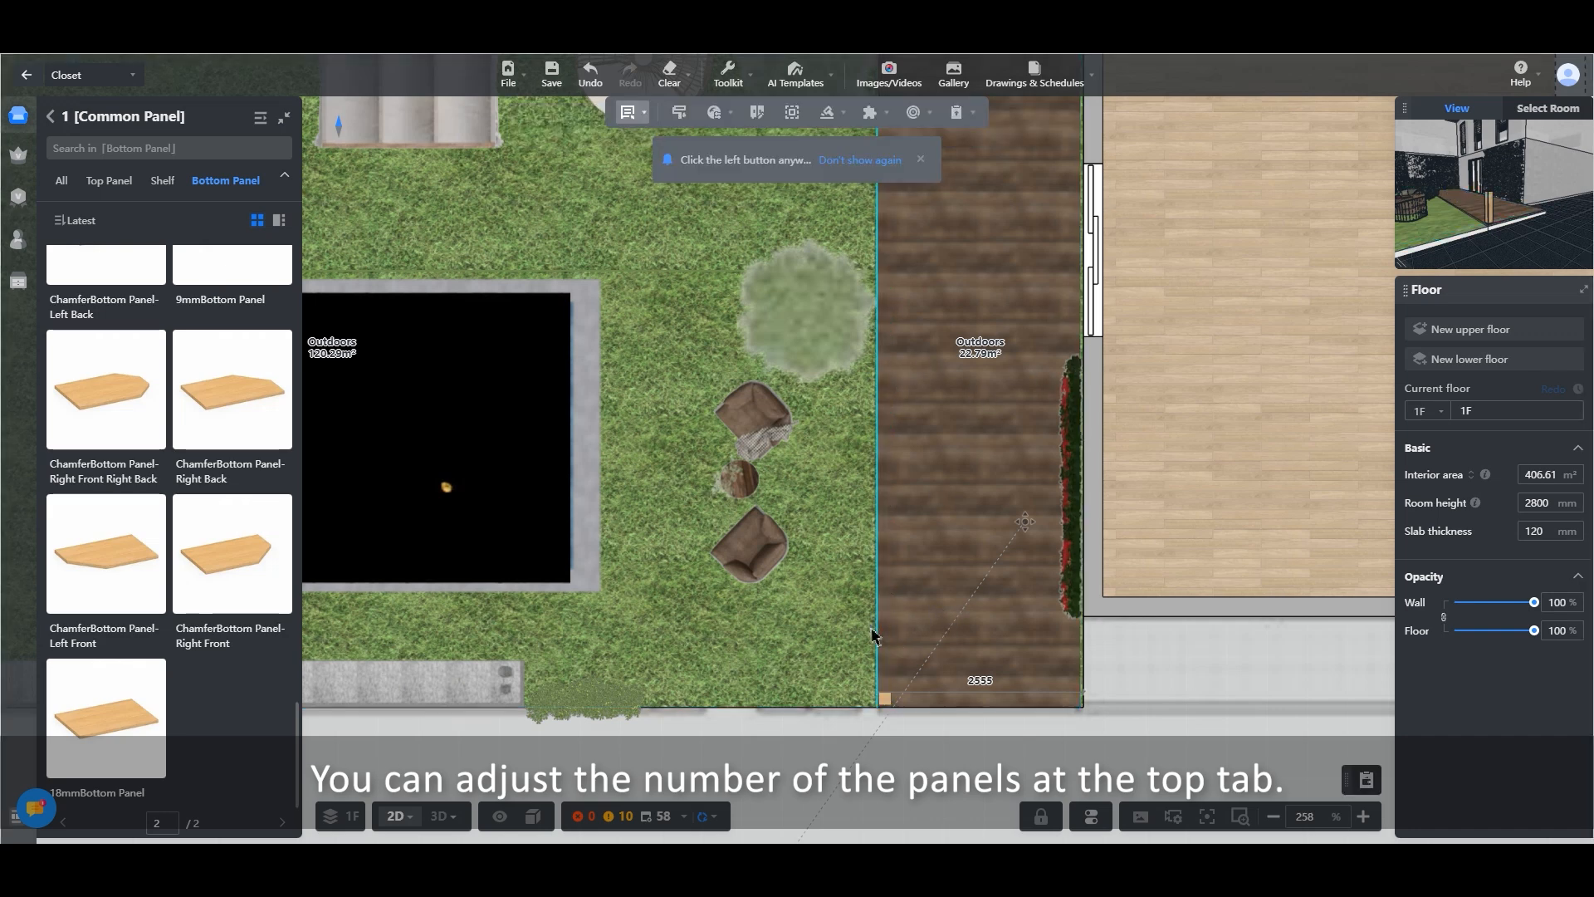
{"action": "left_click", "coordinate": [882, 699]}
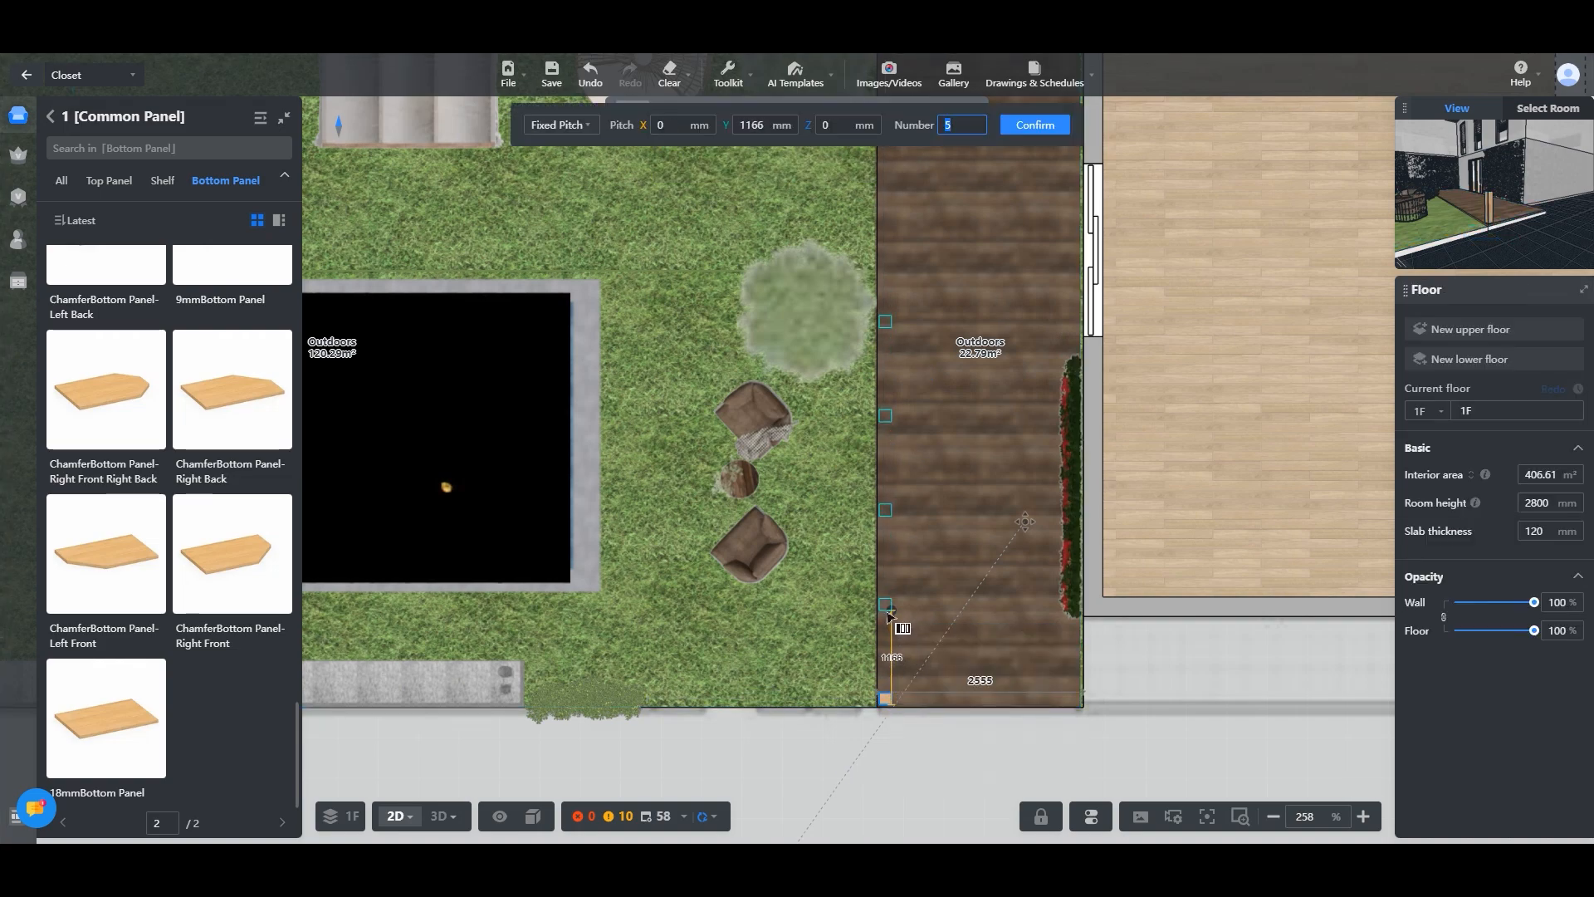
{"action": "left_click", "coordinate": [438, 816]}
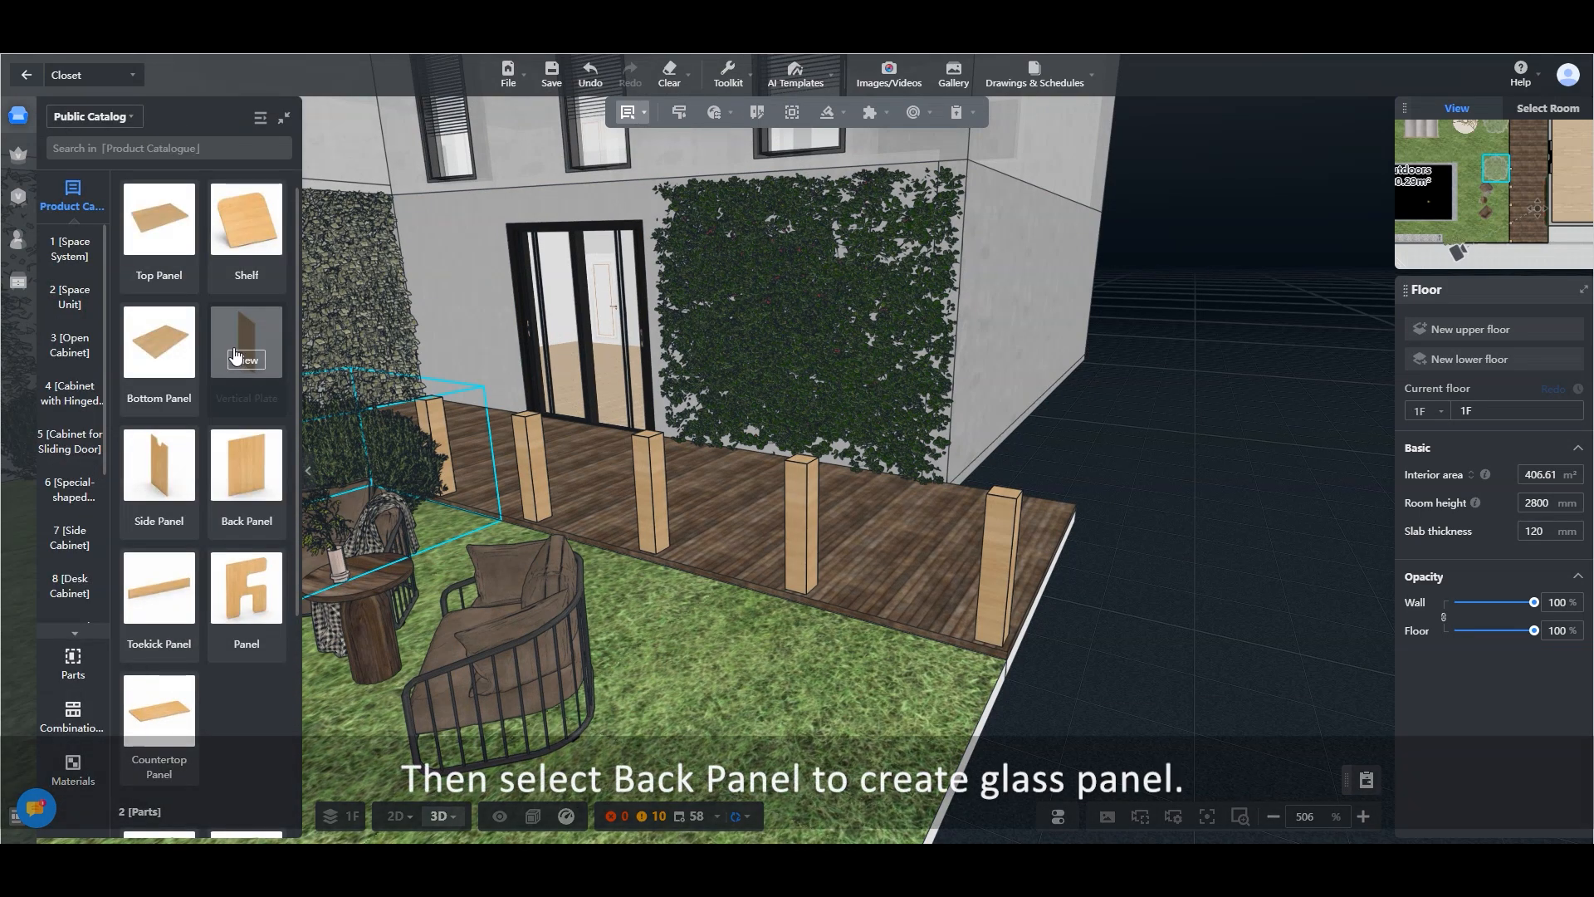
Add an 18mm Back Panel between two posts on the deck edge.
{"action": "left_click", "coordinate": [246, 467]}
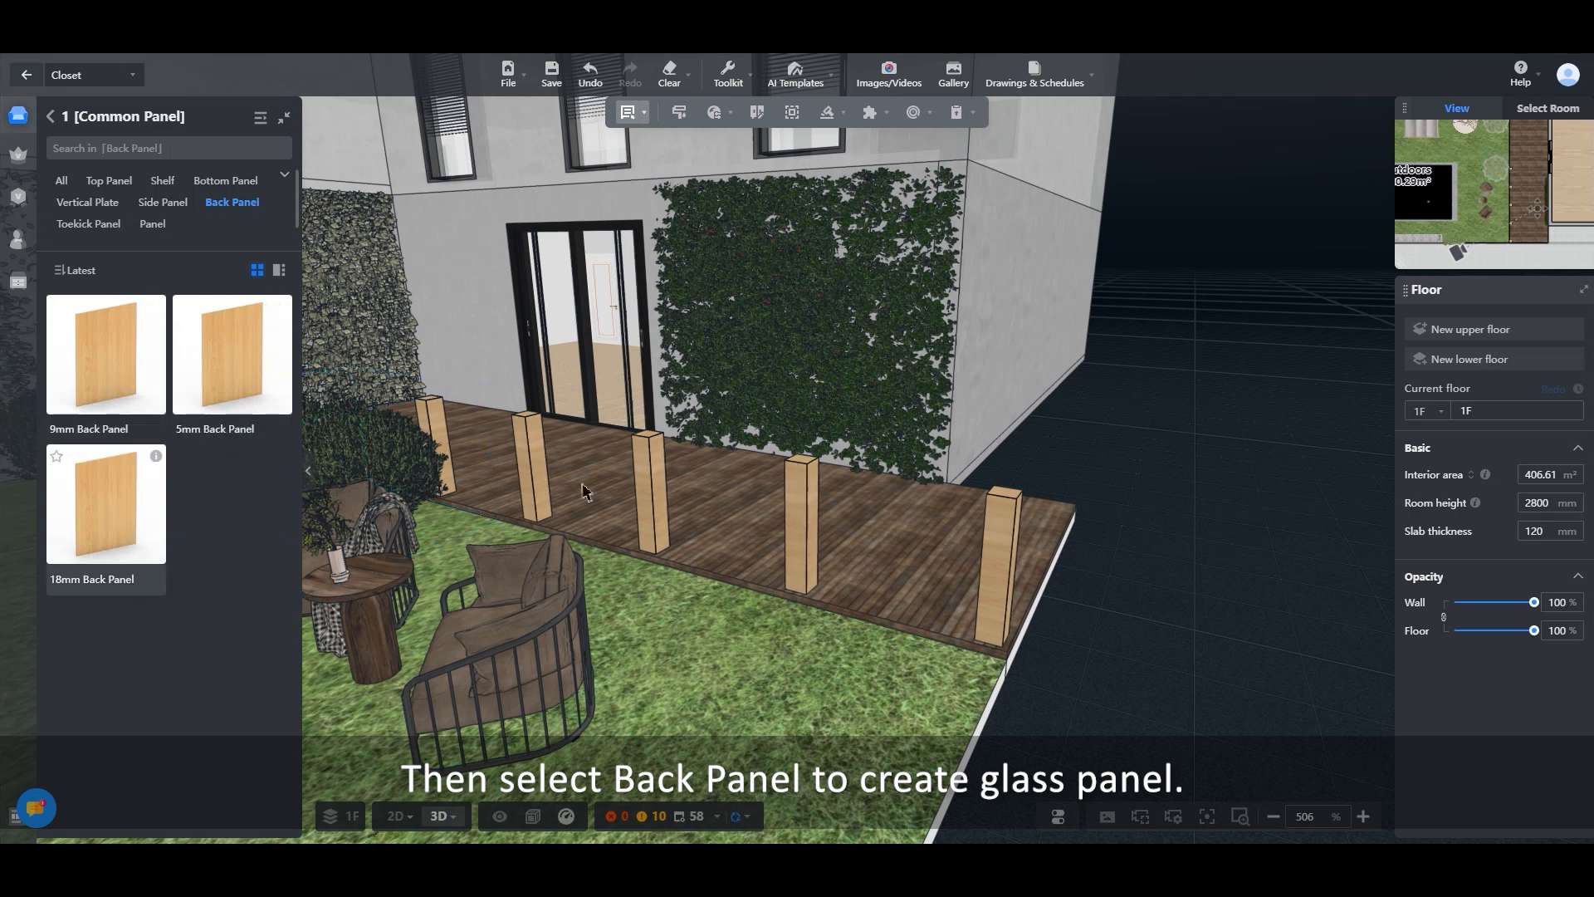
{"action": "left_click", "coordinate": [106, 505]}
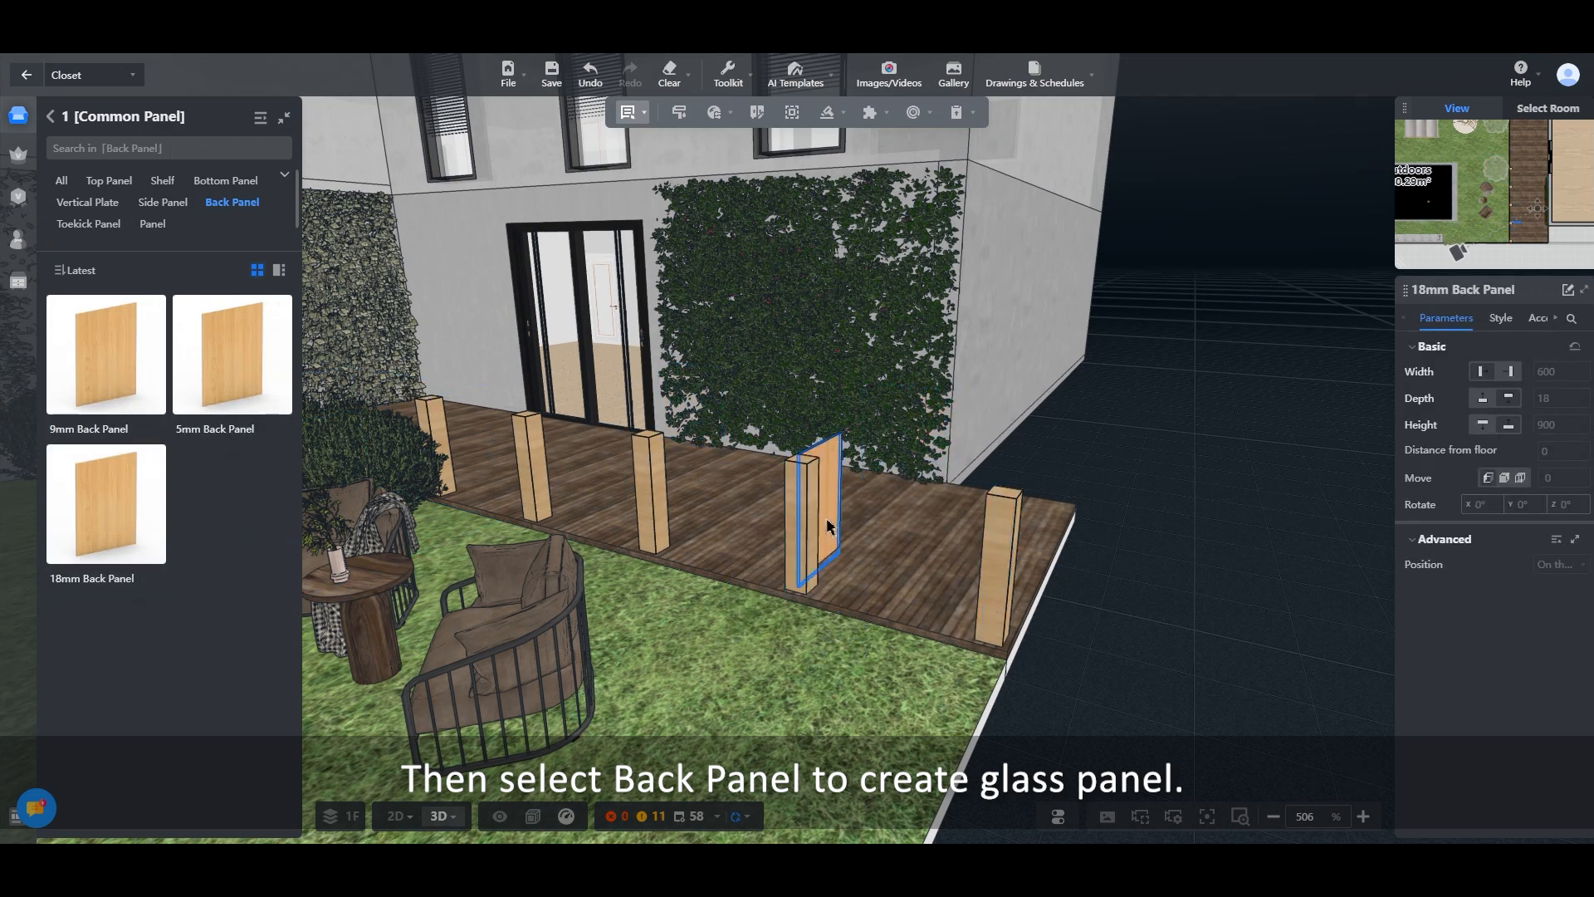
{"action": "left_click", "coordinate": [392, 816]}
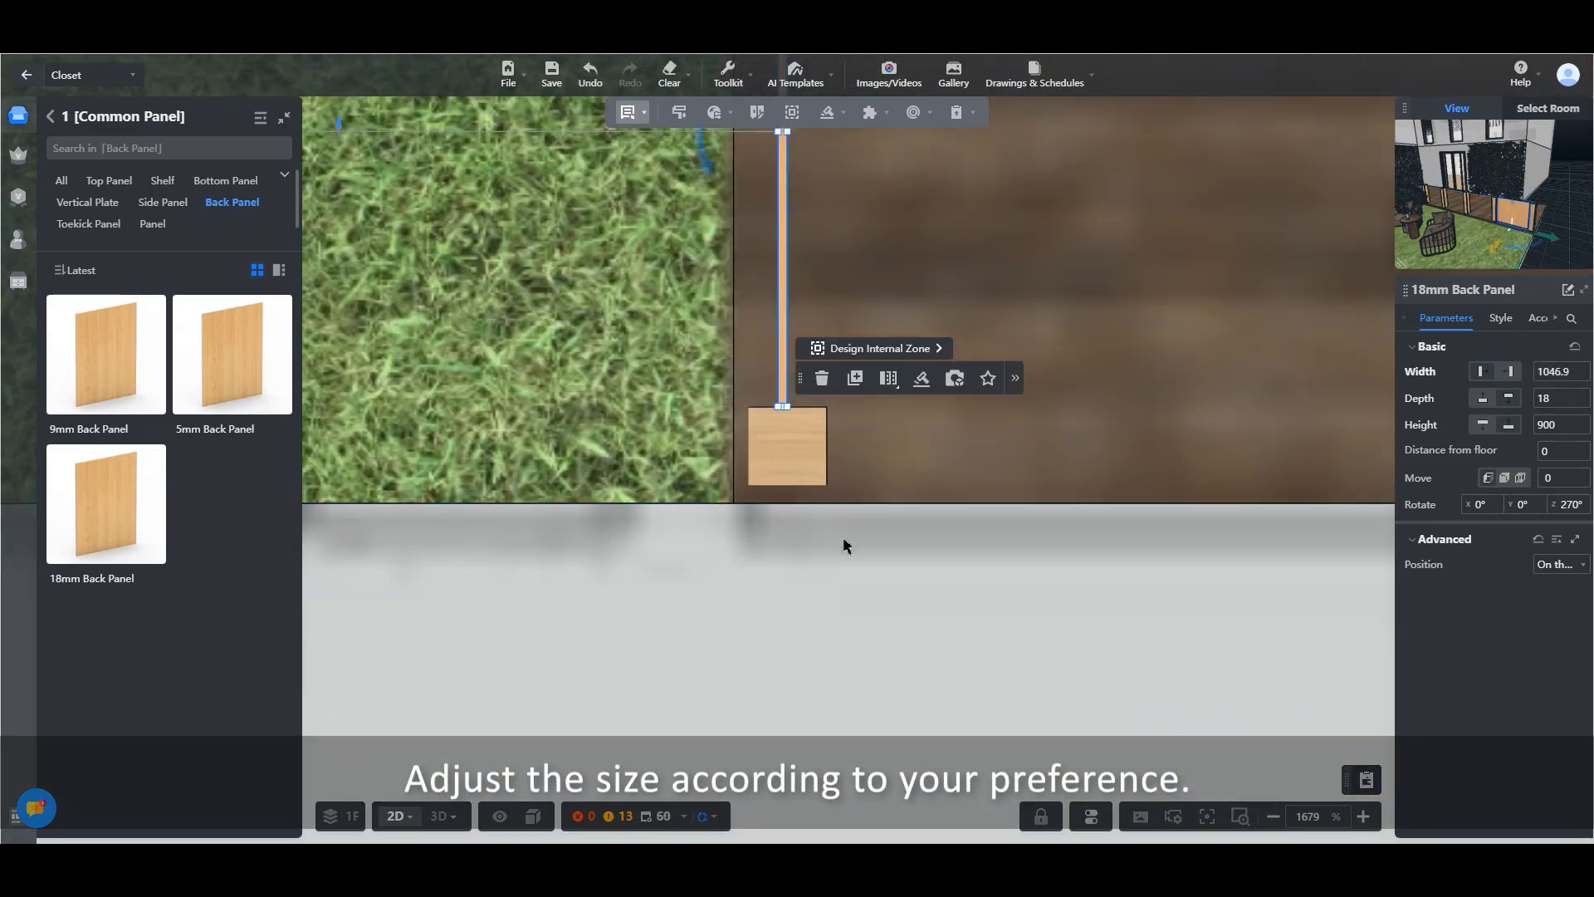
Stretch the back panel into a 4646.9 mm fence run and check it in 3D.
{"action": "left_click", "coordinate": [438, 816]}
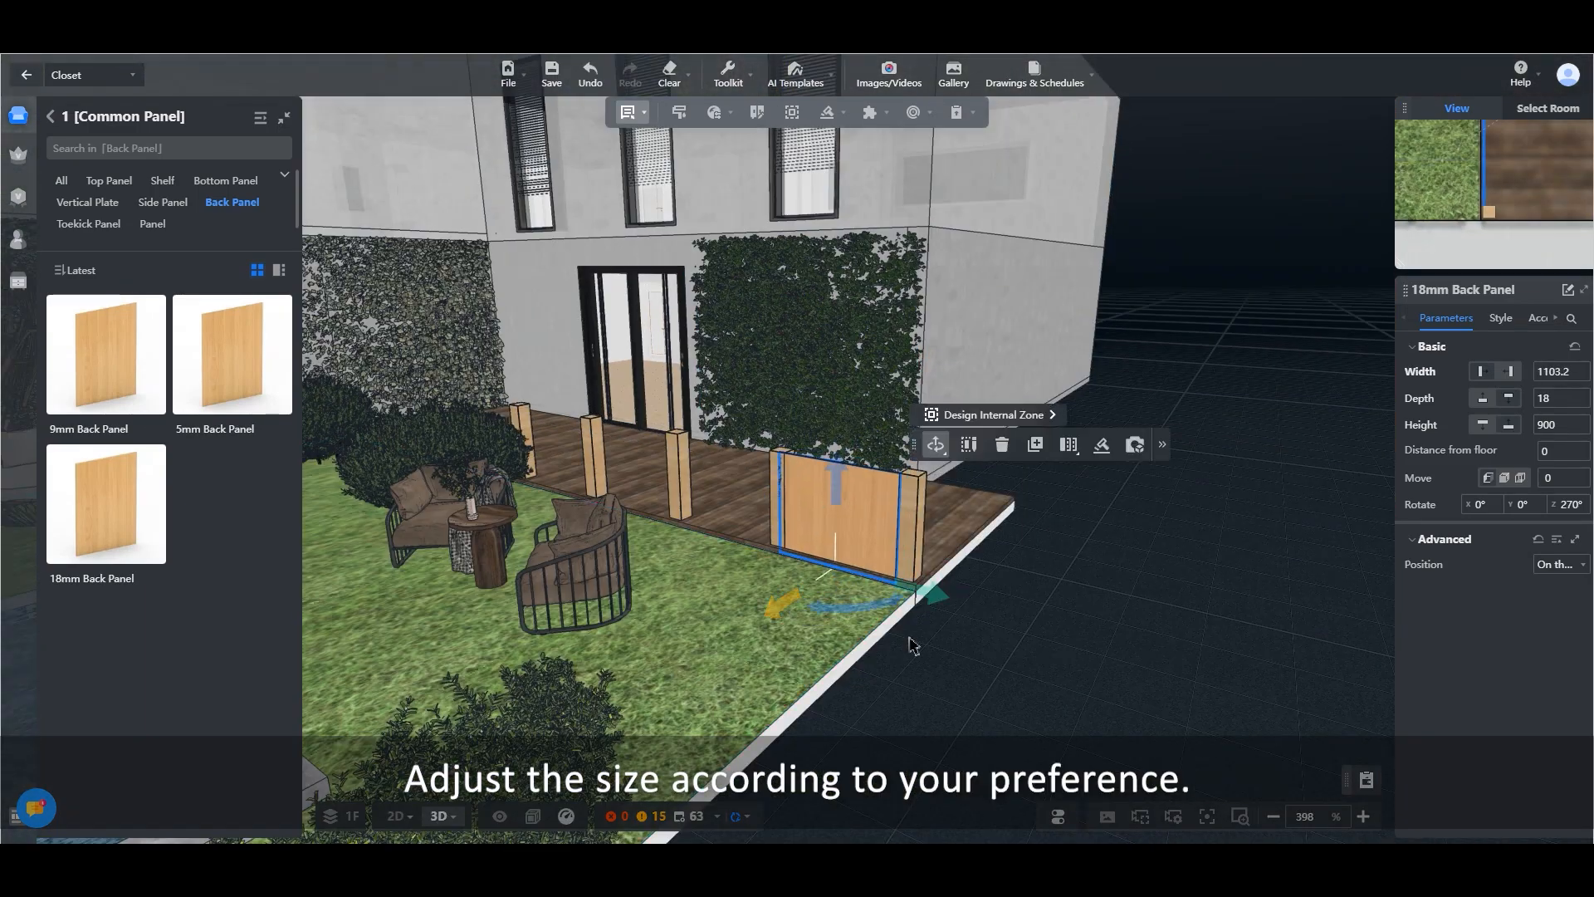
{"action": "left_click", "coordinate": [392, 815]}
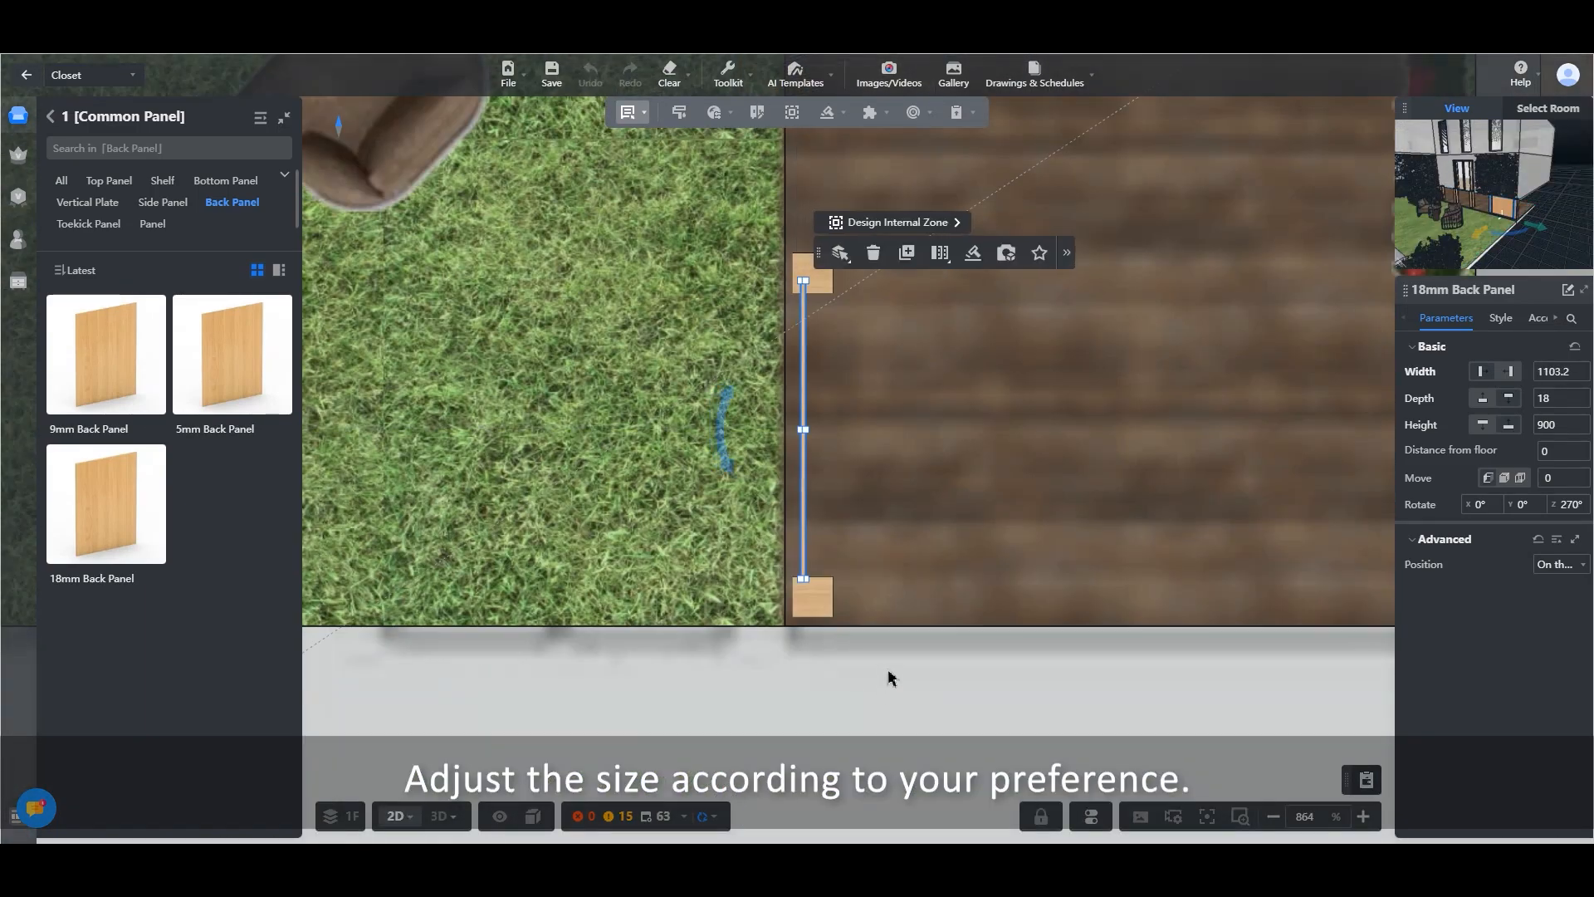
{"action": "left_click", "coordinate": [439, 815]}
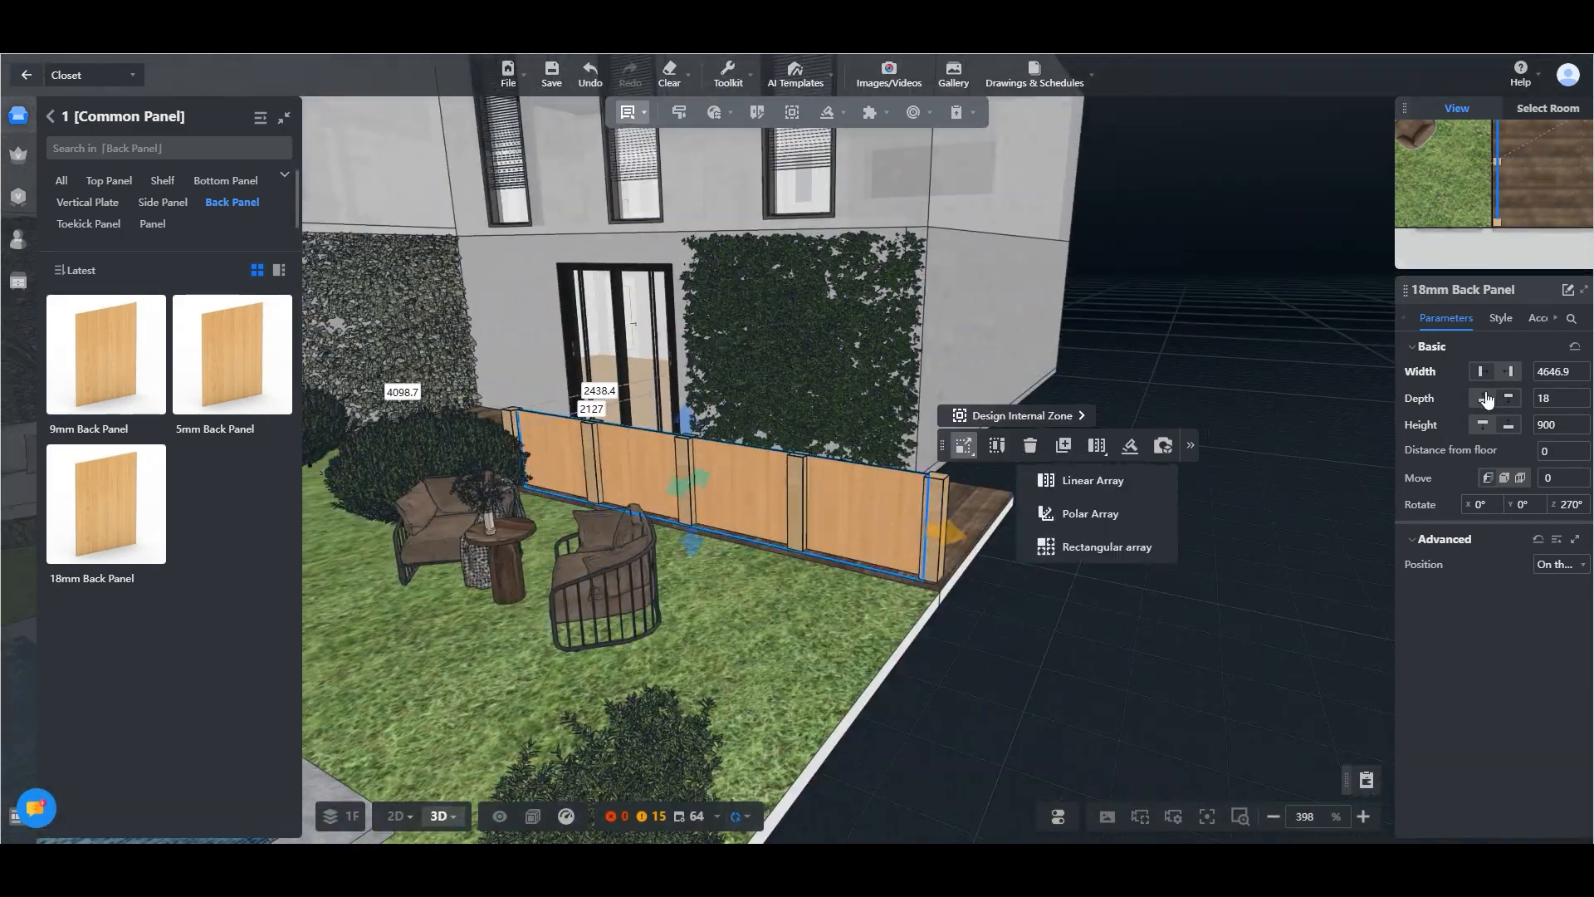
Set the fence panel's BodyMaterial to Clear Glass2.
{"action": "left_click", "coordinate": [1501, 317]}
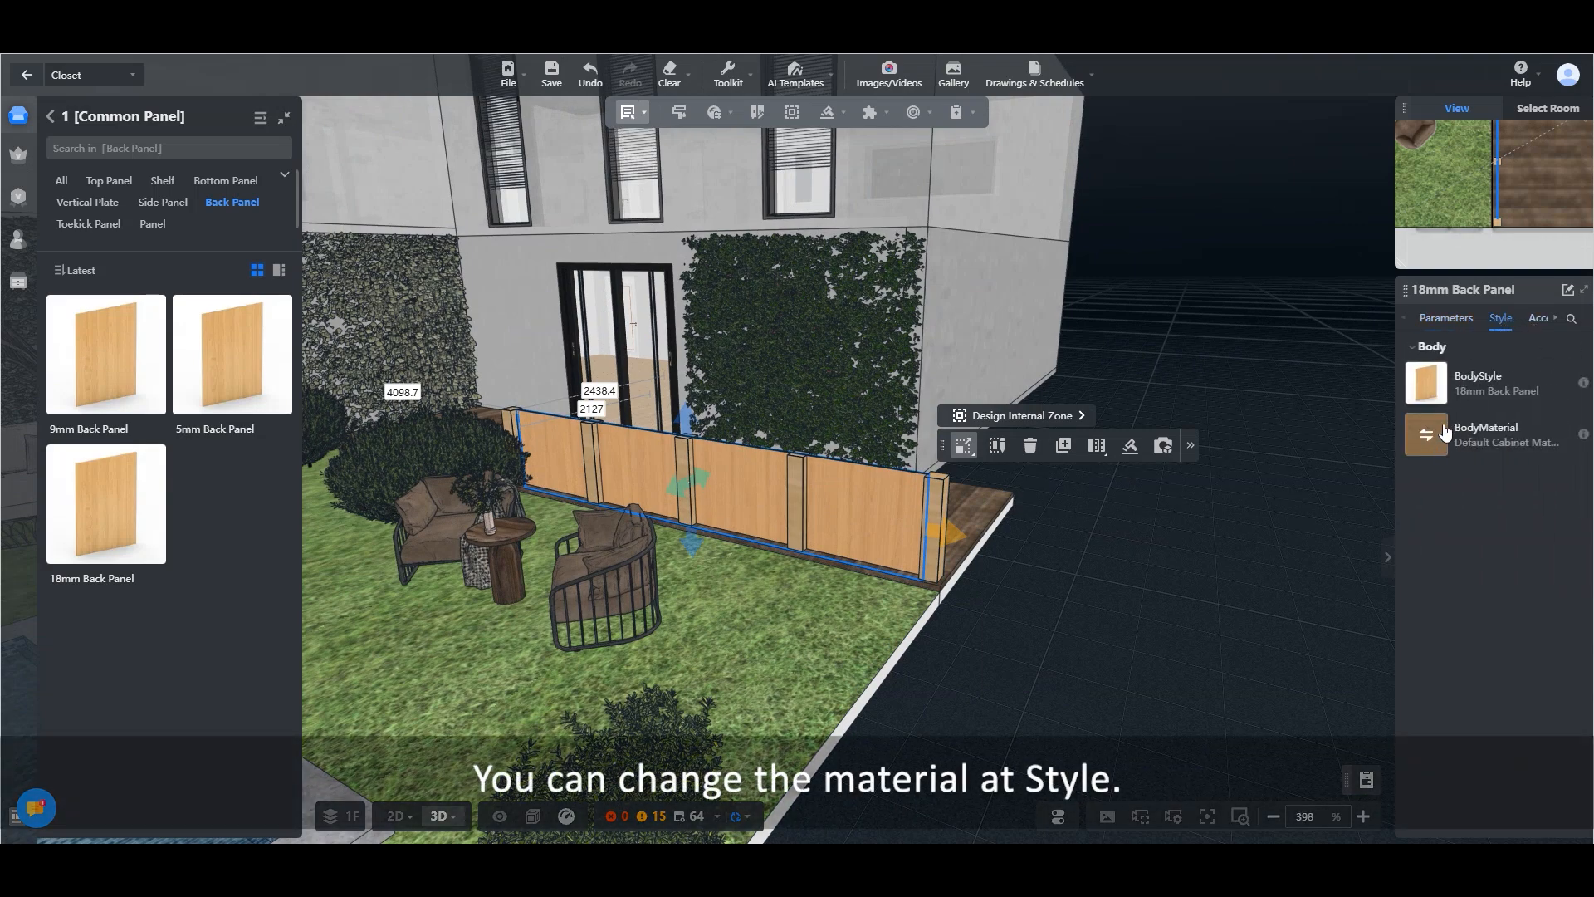
{"action": "left_click", "coordinate": [1425, 434]}
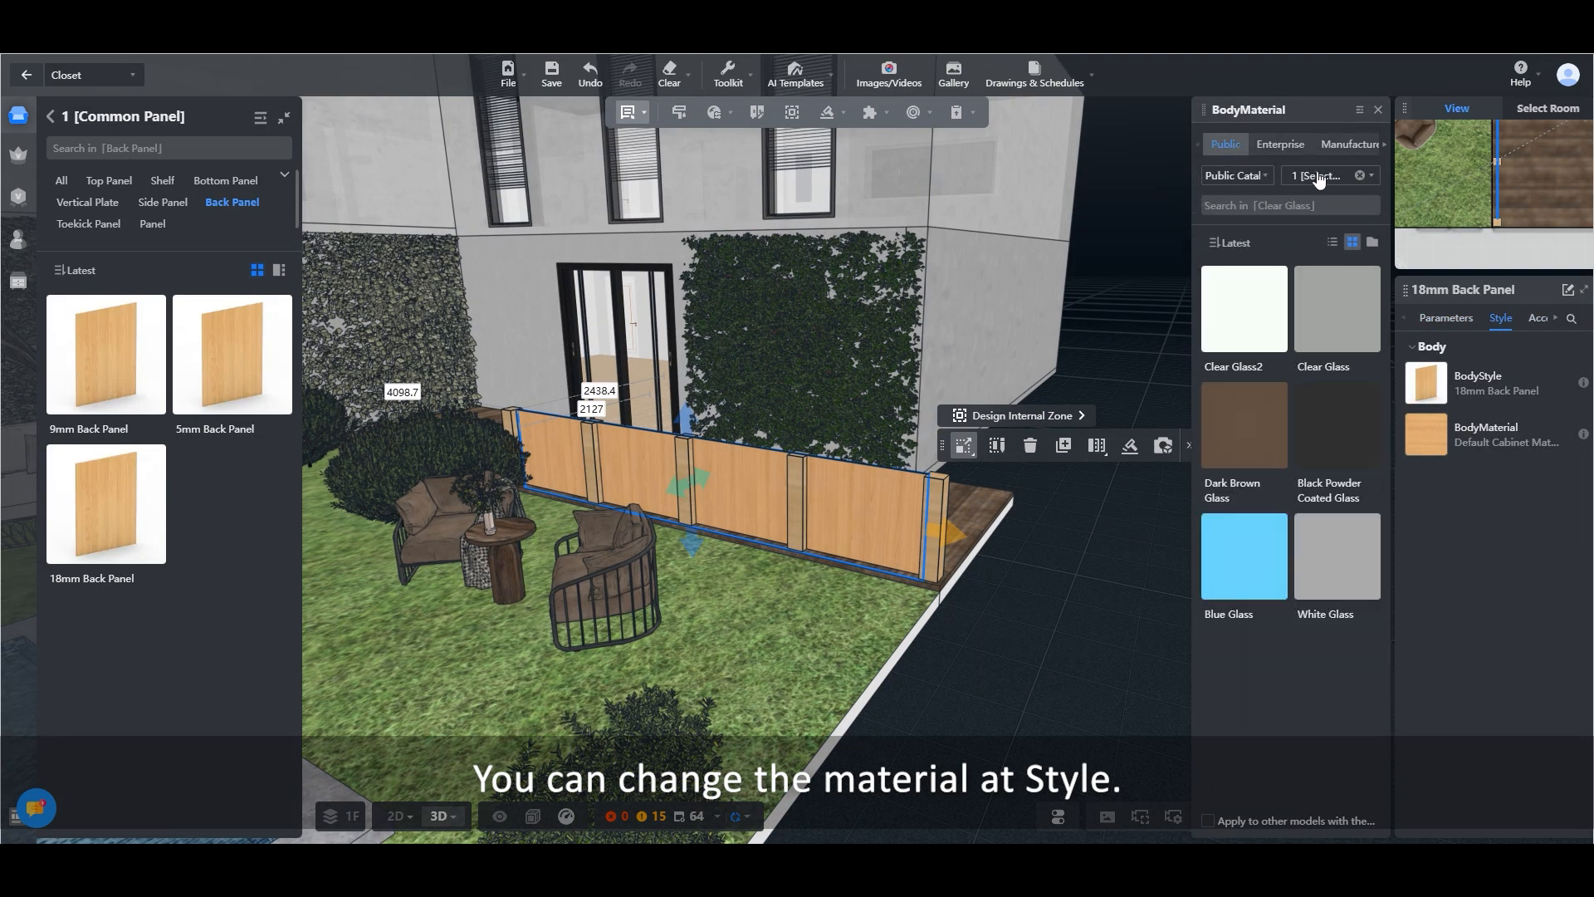
{"action": "left_click", "coordinate": [1322, 174]}
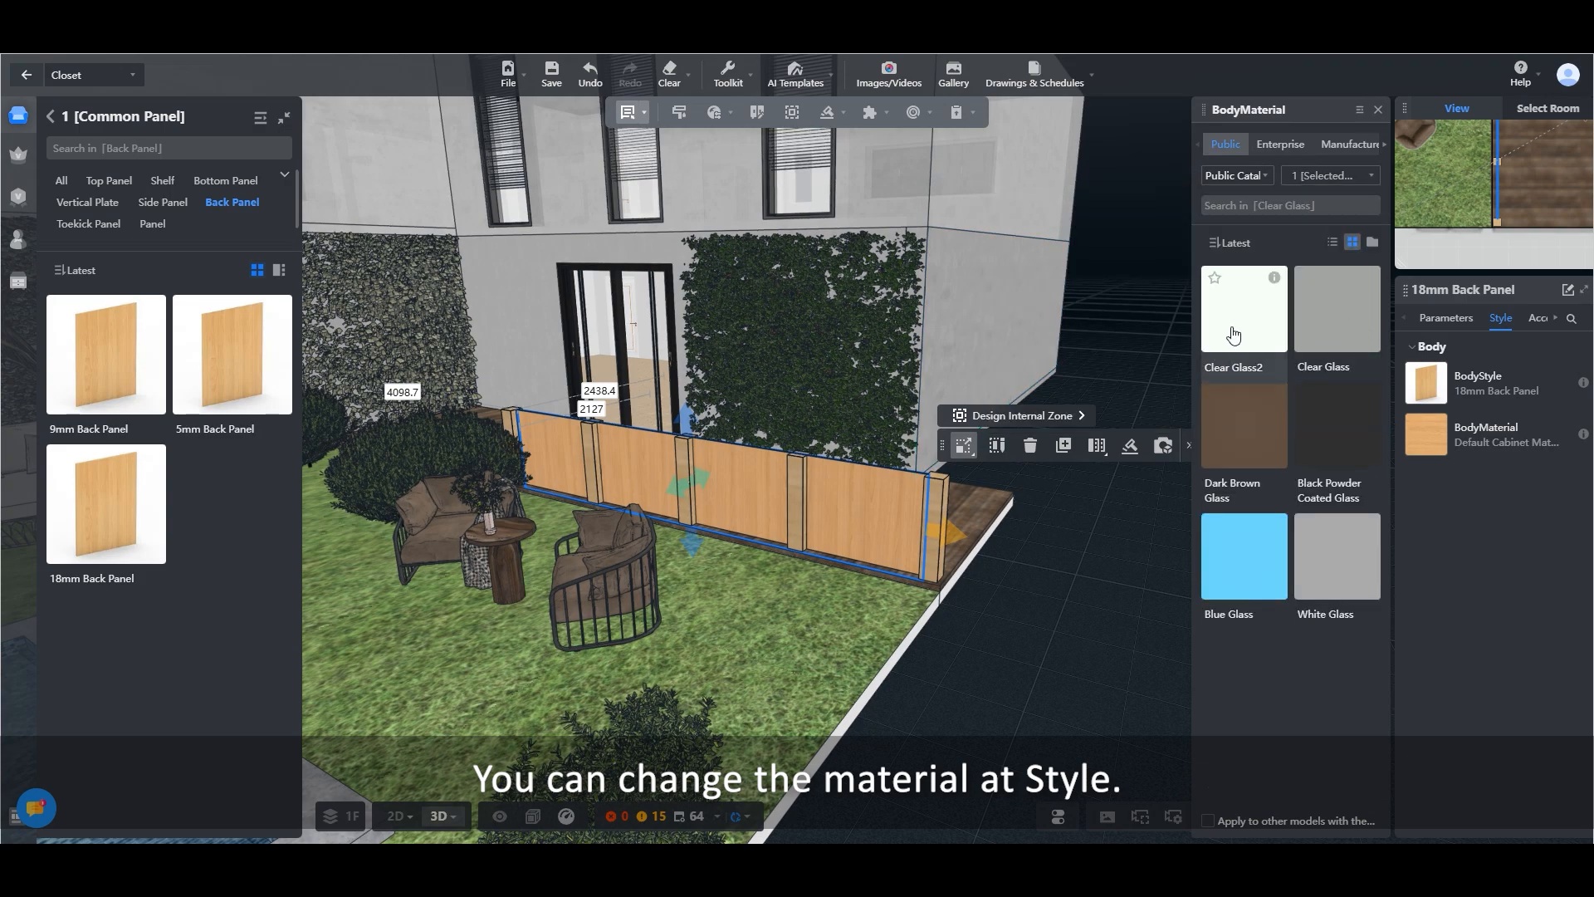
{"action": "left_click", "coordinate": [1242, 309]}
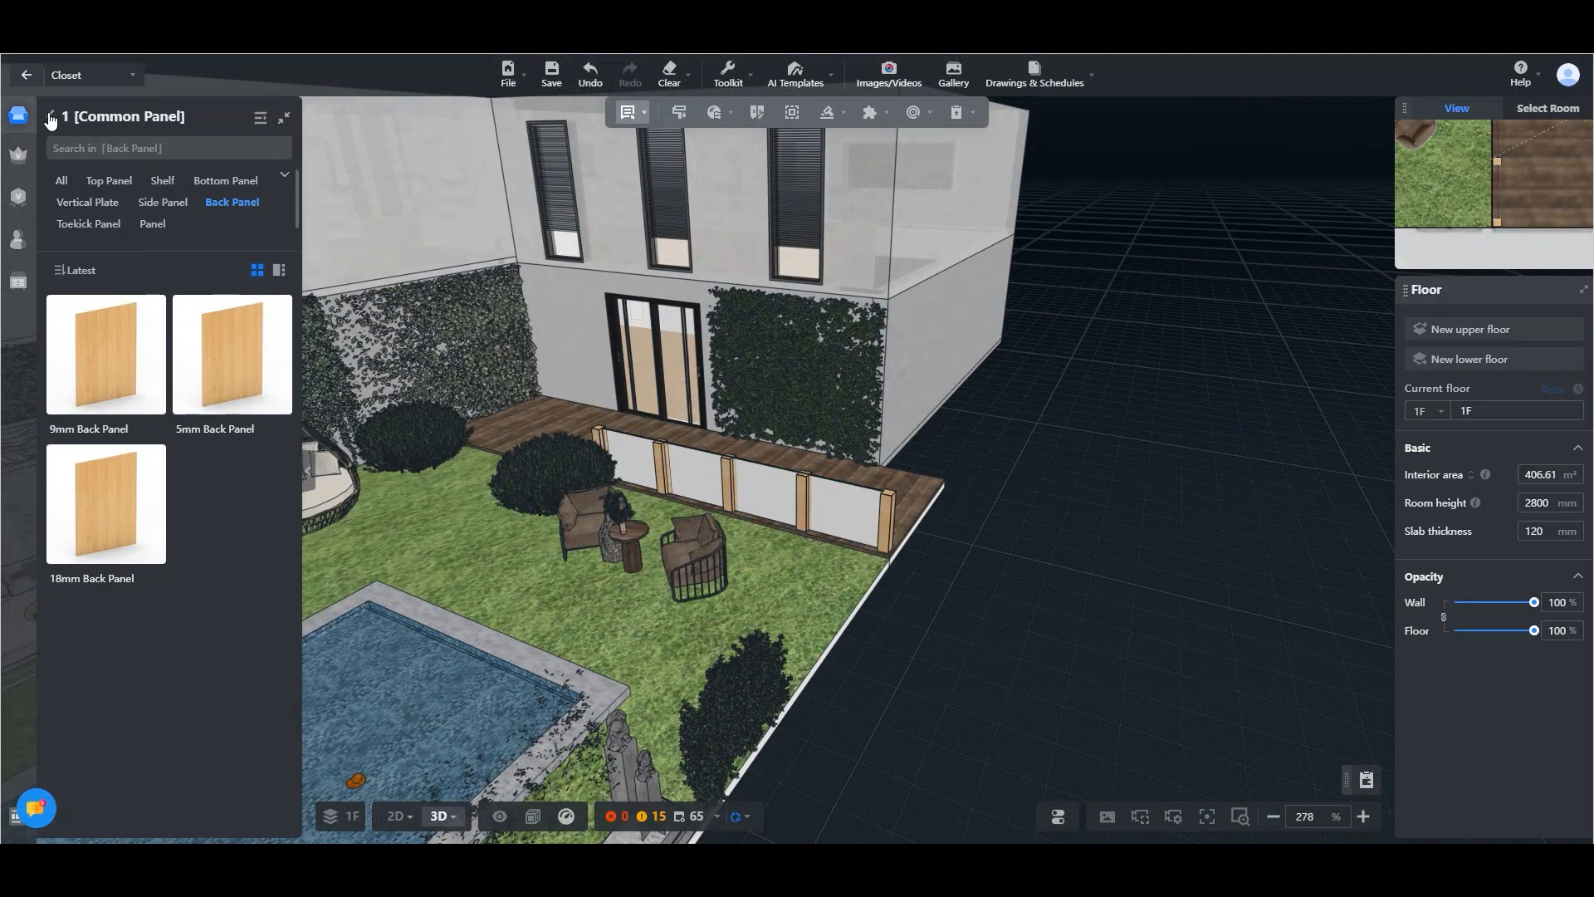
Add a Top Shelf panel and switch to the floor plan to size it.
{"action": "left_click", "coordinate": [108, 179]}
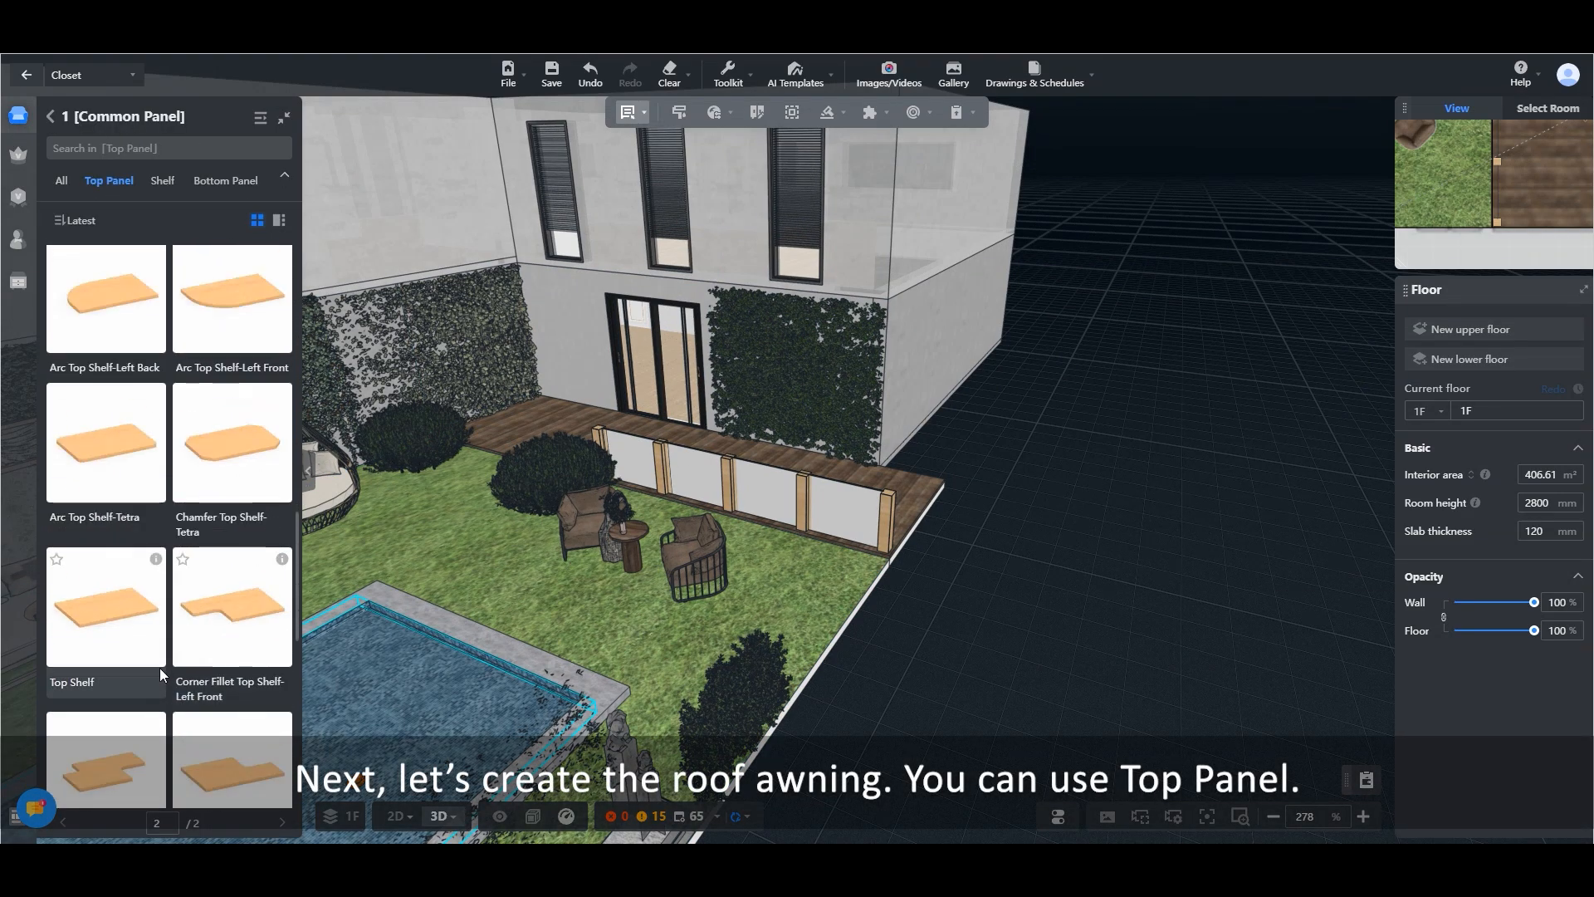
{"action": "left_click", "coordinate": [105, 608]}
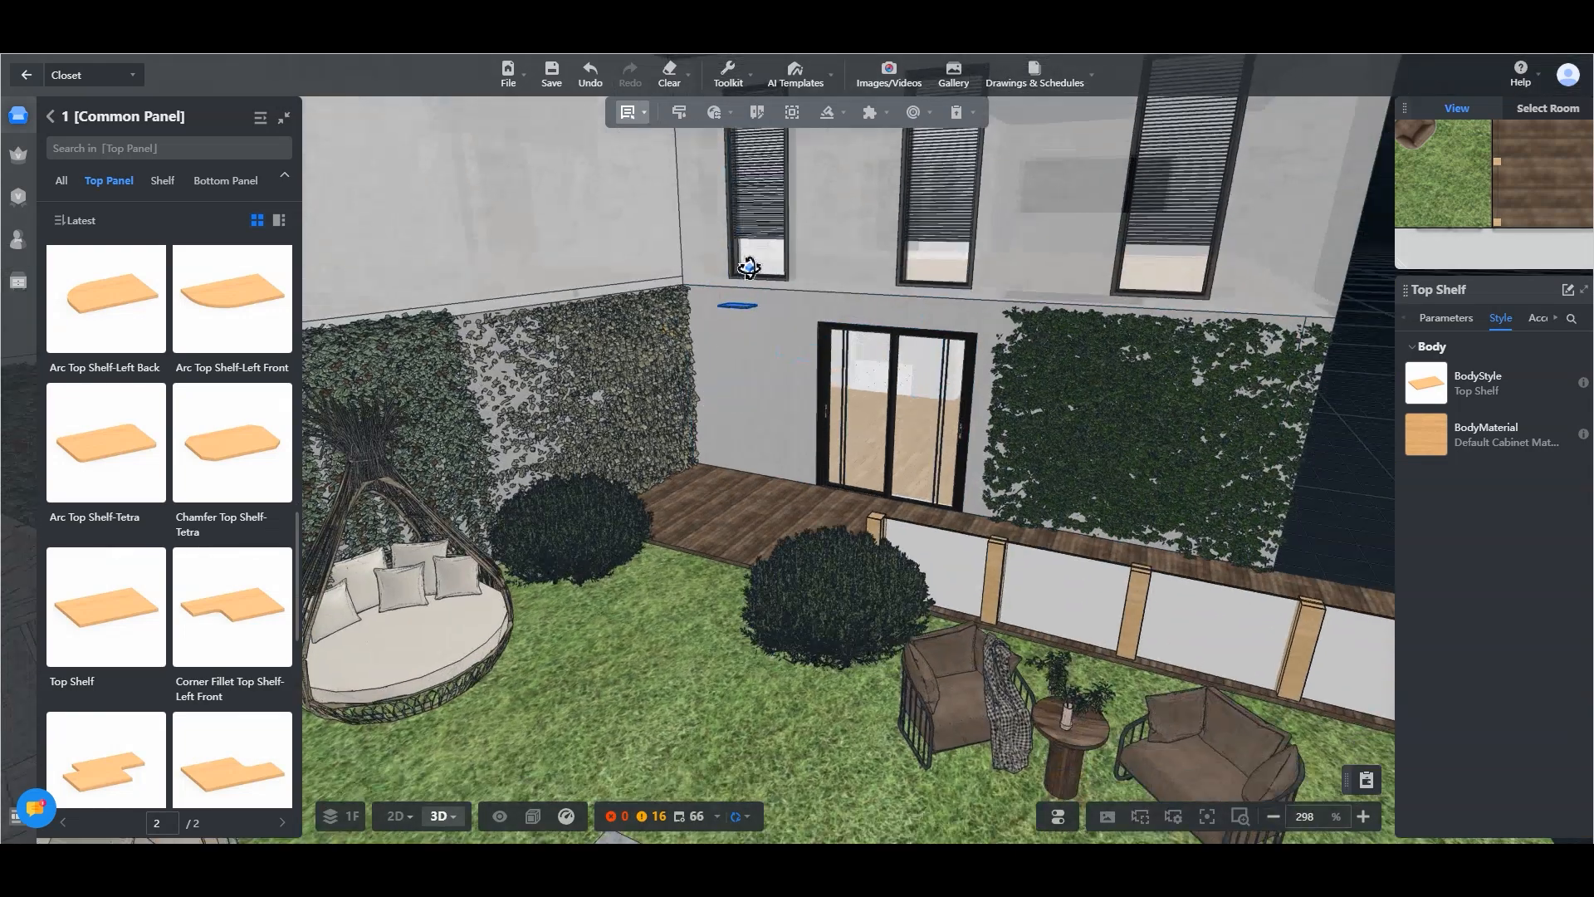
{"action": "left_click", "coordinate": [395, 816]}
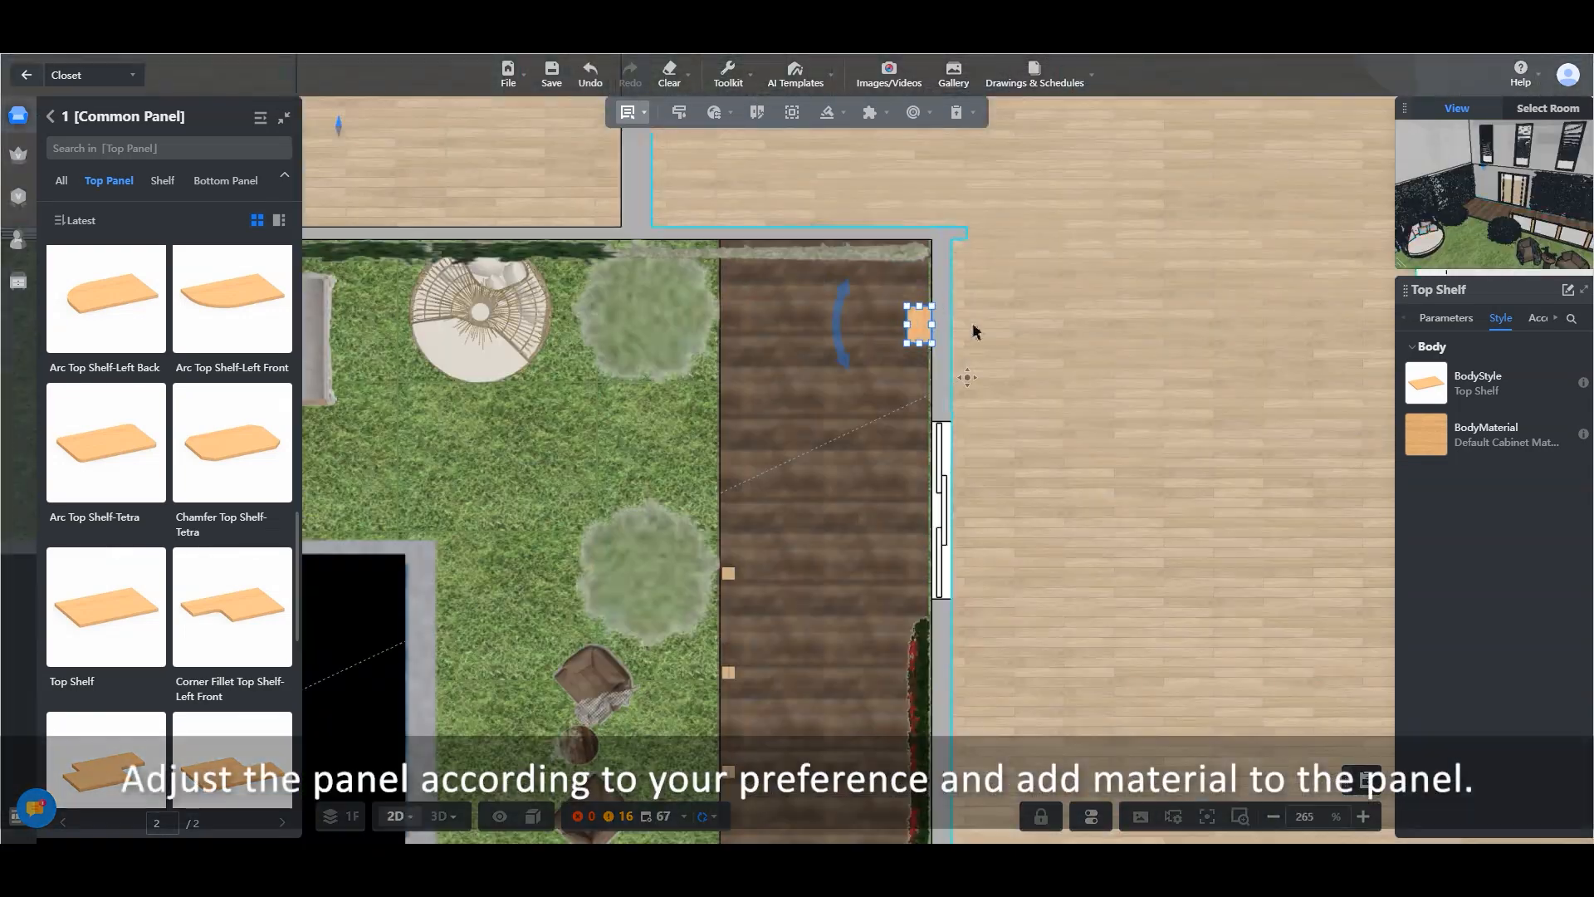
Stretch the top panel over the whole deck and finish it in cs-Colored Glass.
{"action": "scroll", "scroll_direction": "down", "scroll_amount": 3}
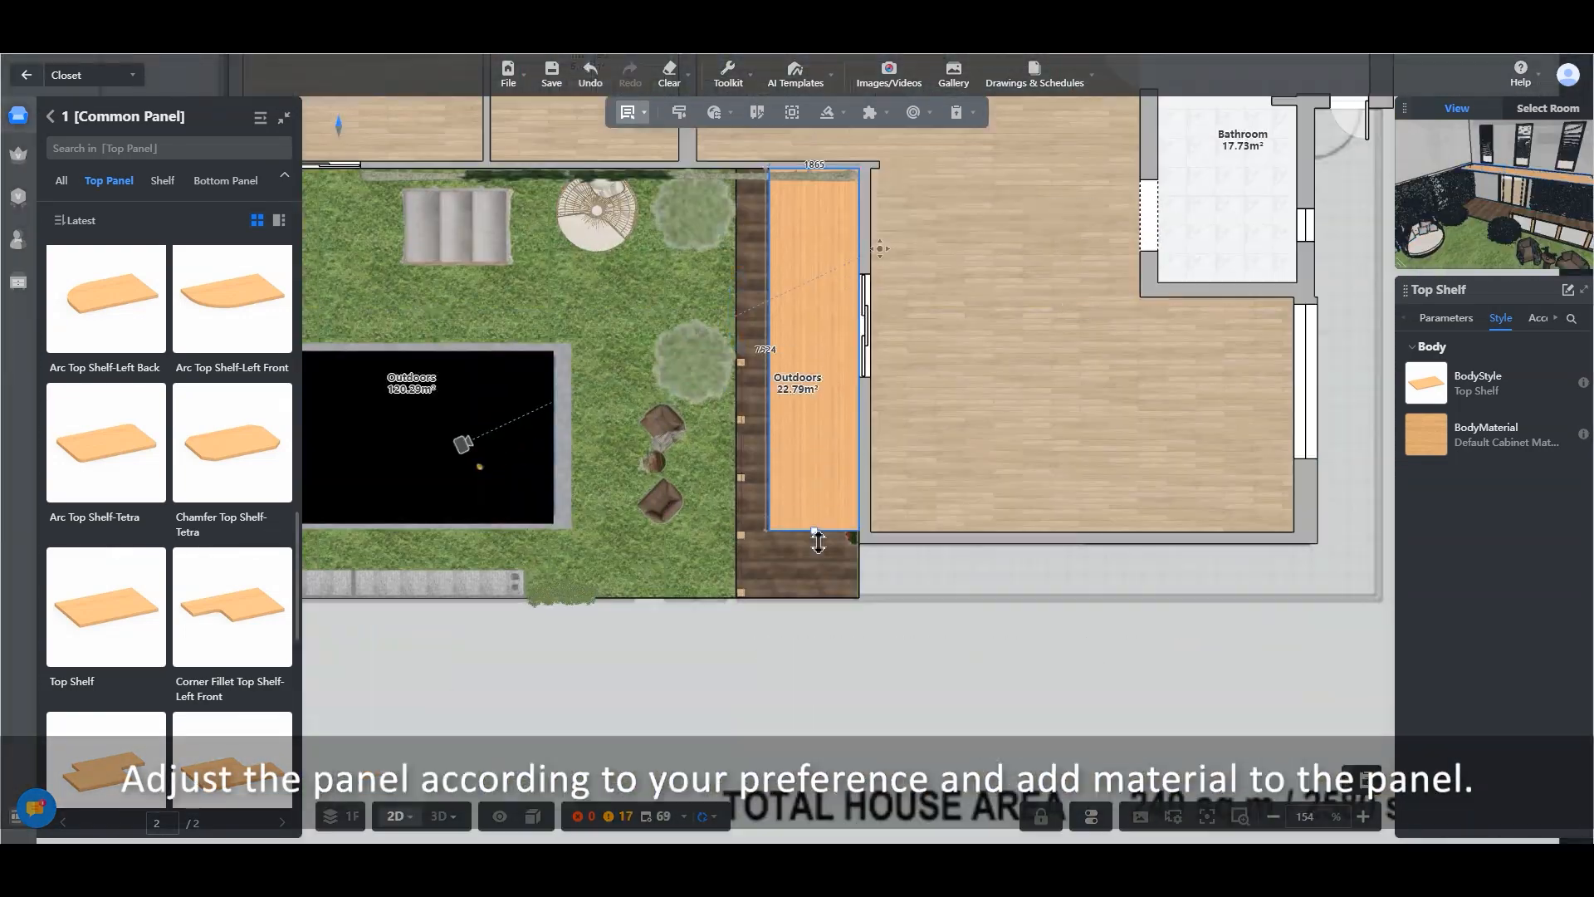
{"action": "left_click", "coordinate": [440, 815]}
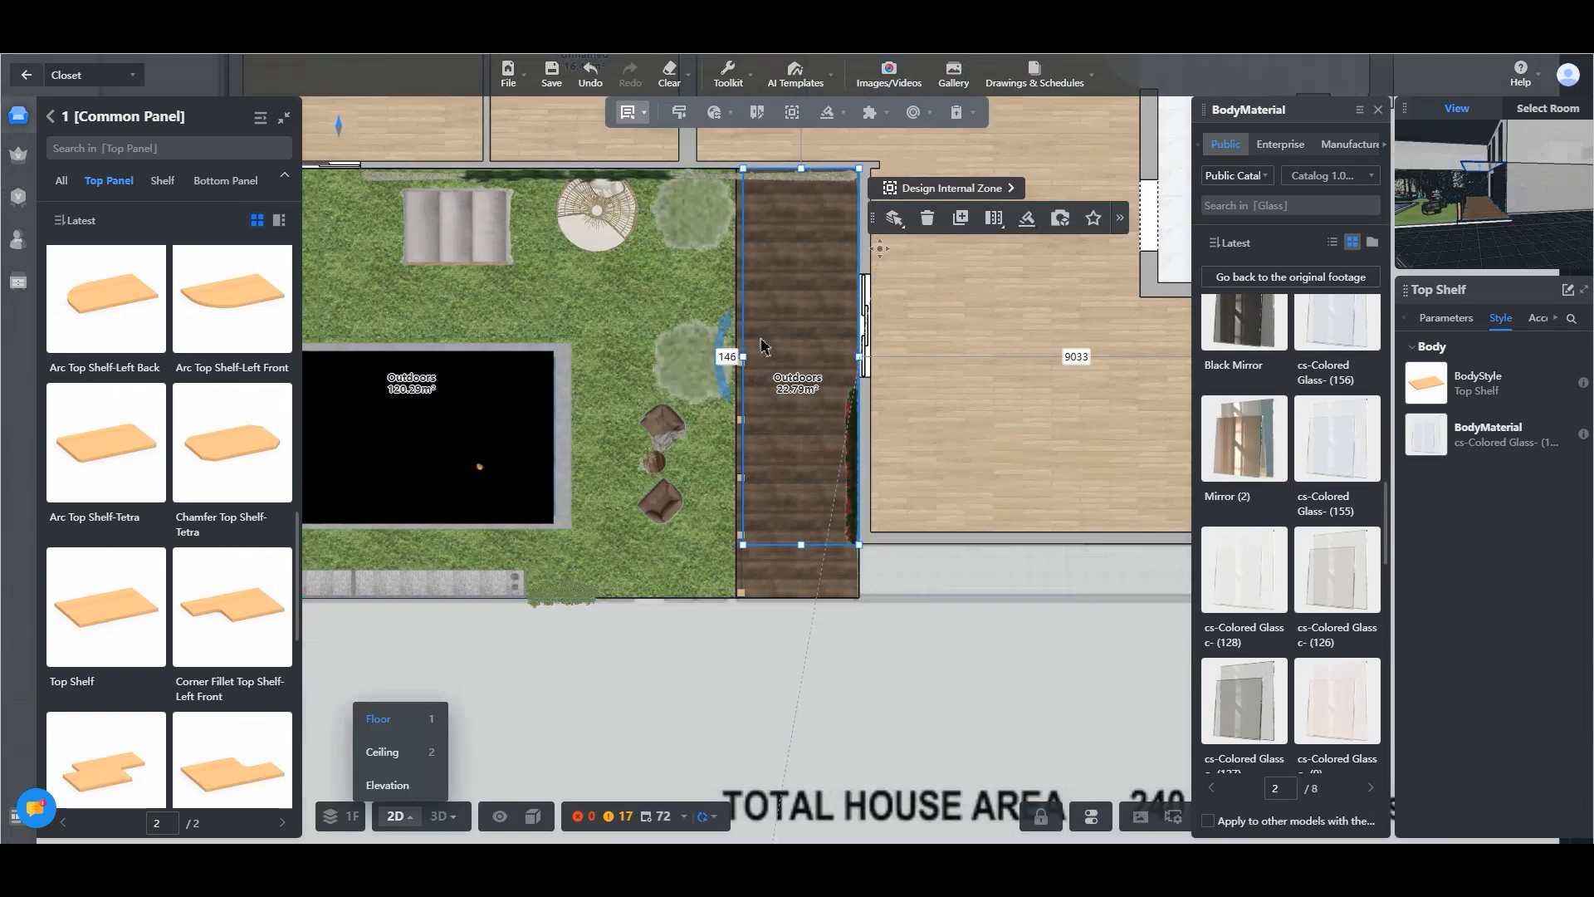
{"action": "scroll", "scroll_direction": "down", "scroll_amount": 3}
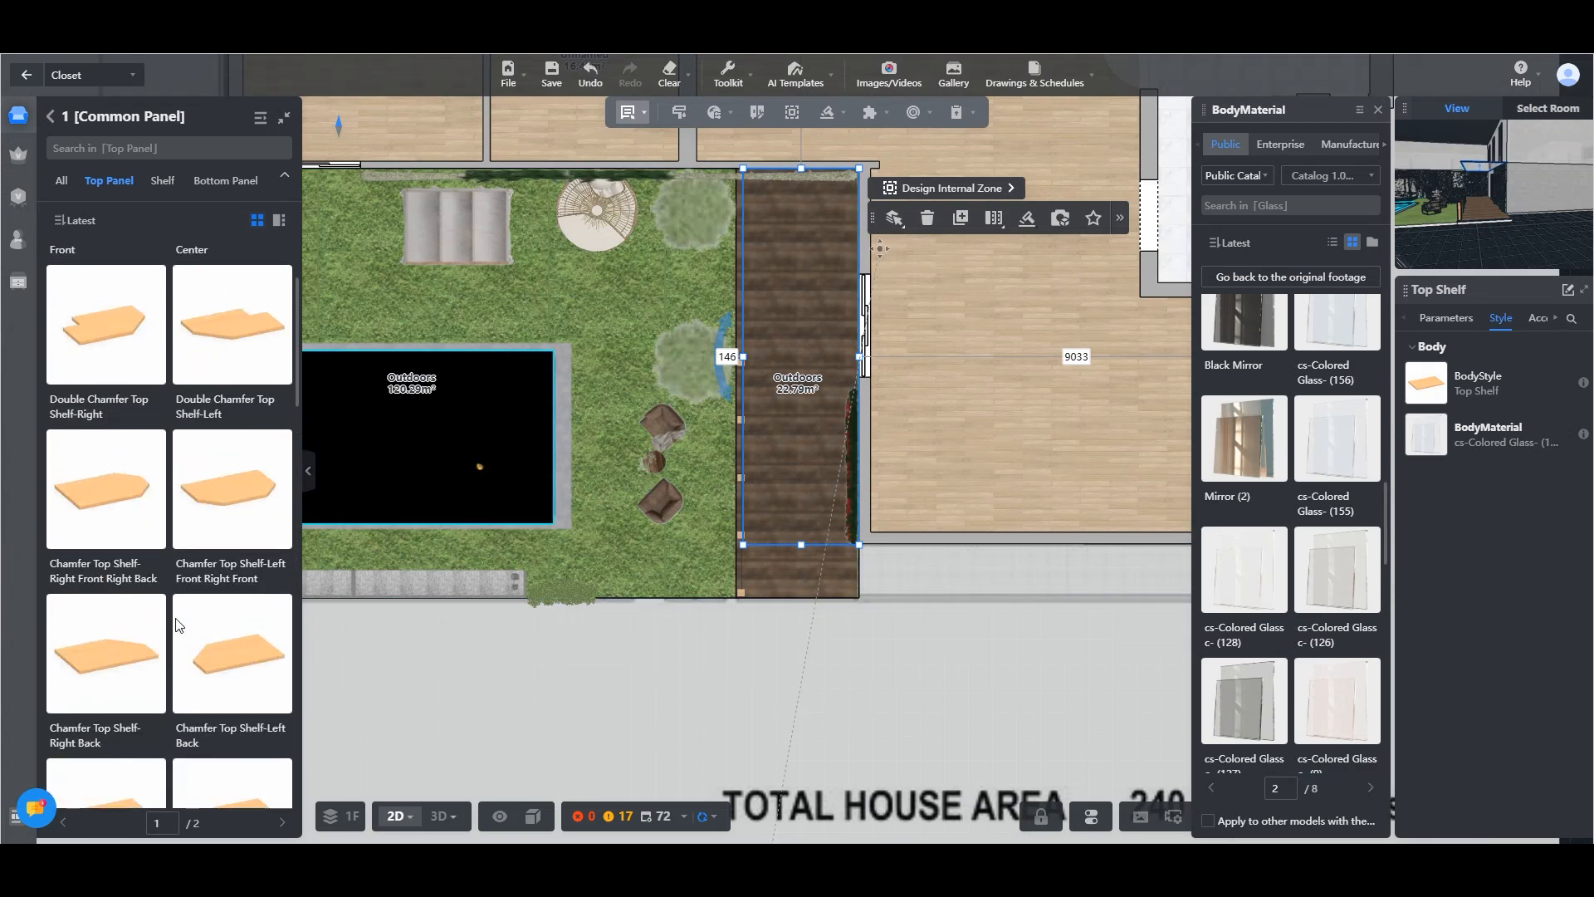
Add a 126.5 mm wide Top Shelf beam across the deck, 1800 mm above the floor.
{"action": "scroll", "scroll_direction": "down", "scroll_amount": 3}
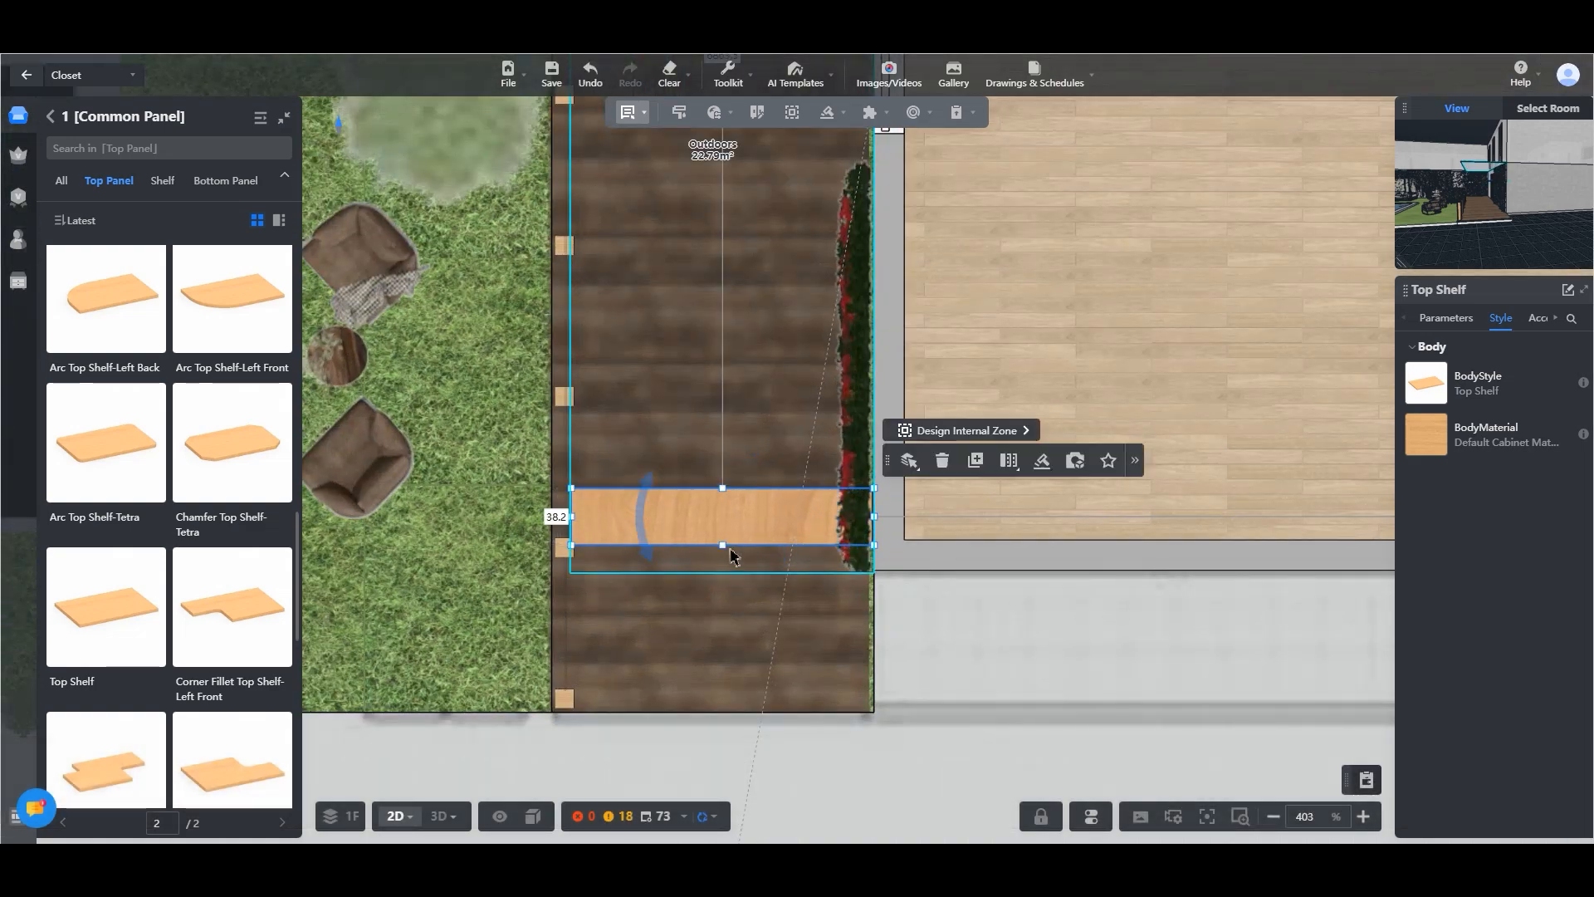
{"action": "left_click", "coordinate": [1443, 317]}
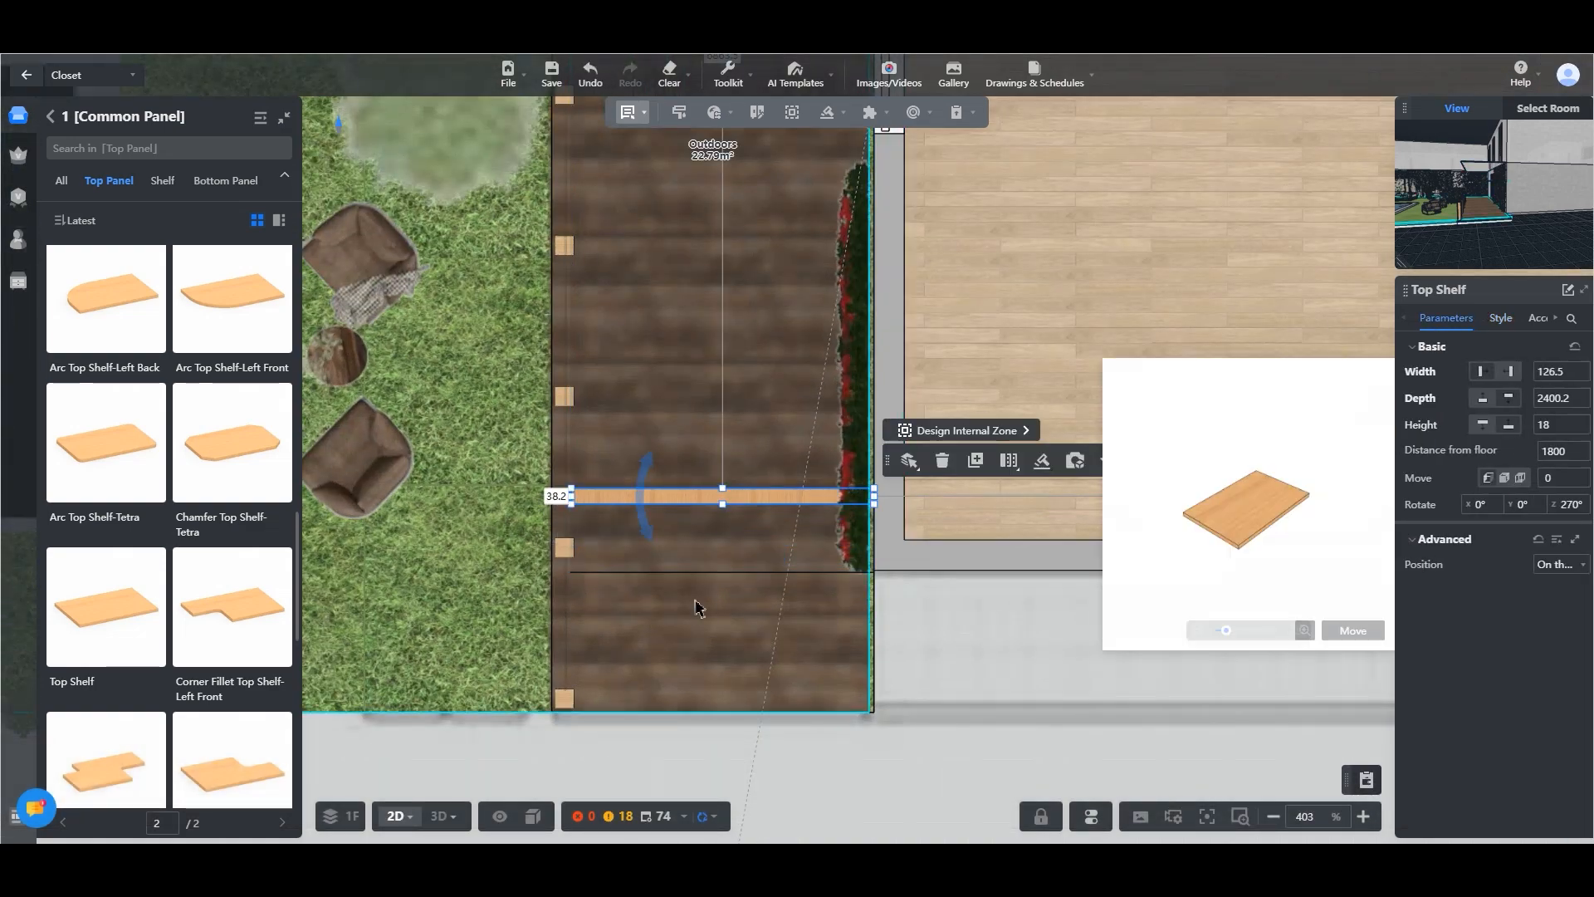
{"action": "left_click", "coordinate": [440, 815]}
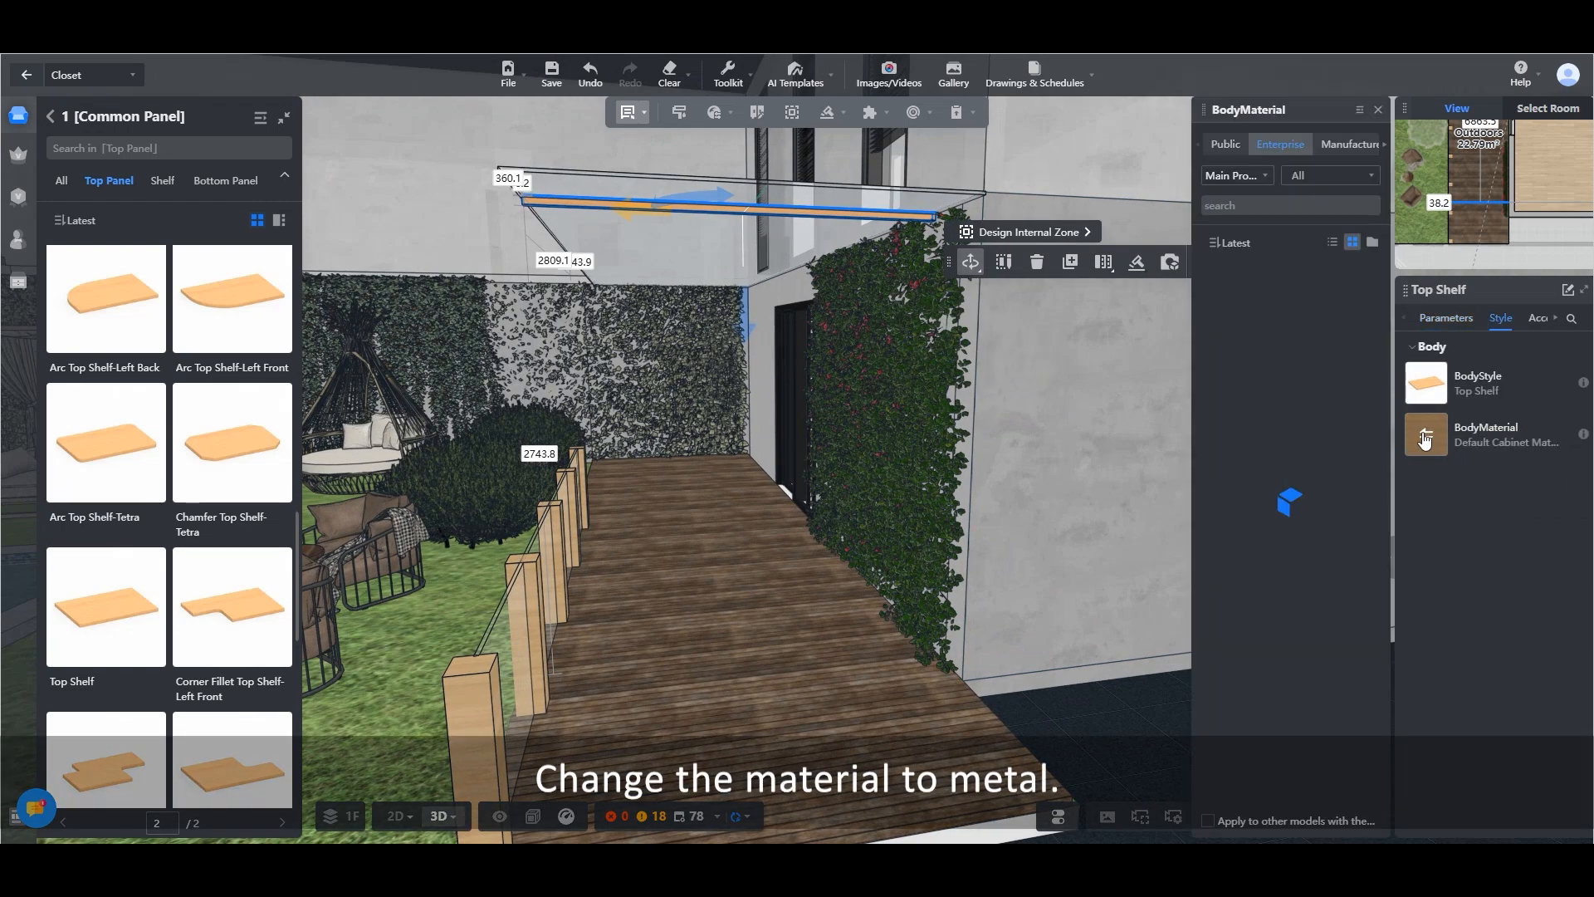
Apply Black Titanium Brushed Stainless Steel from the public Metal materials to the beam.
{"action": "left_click", "coordinate": [1226, 143]}
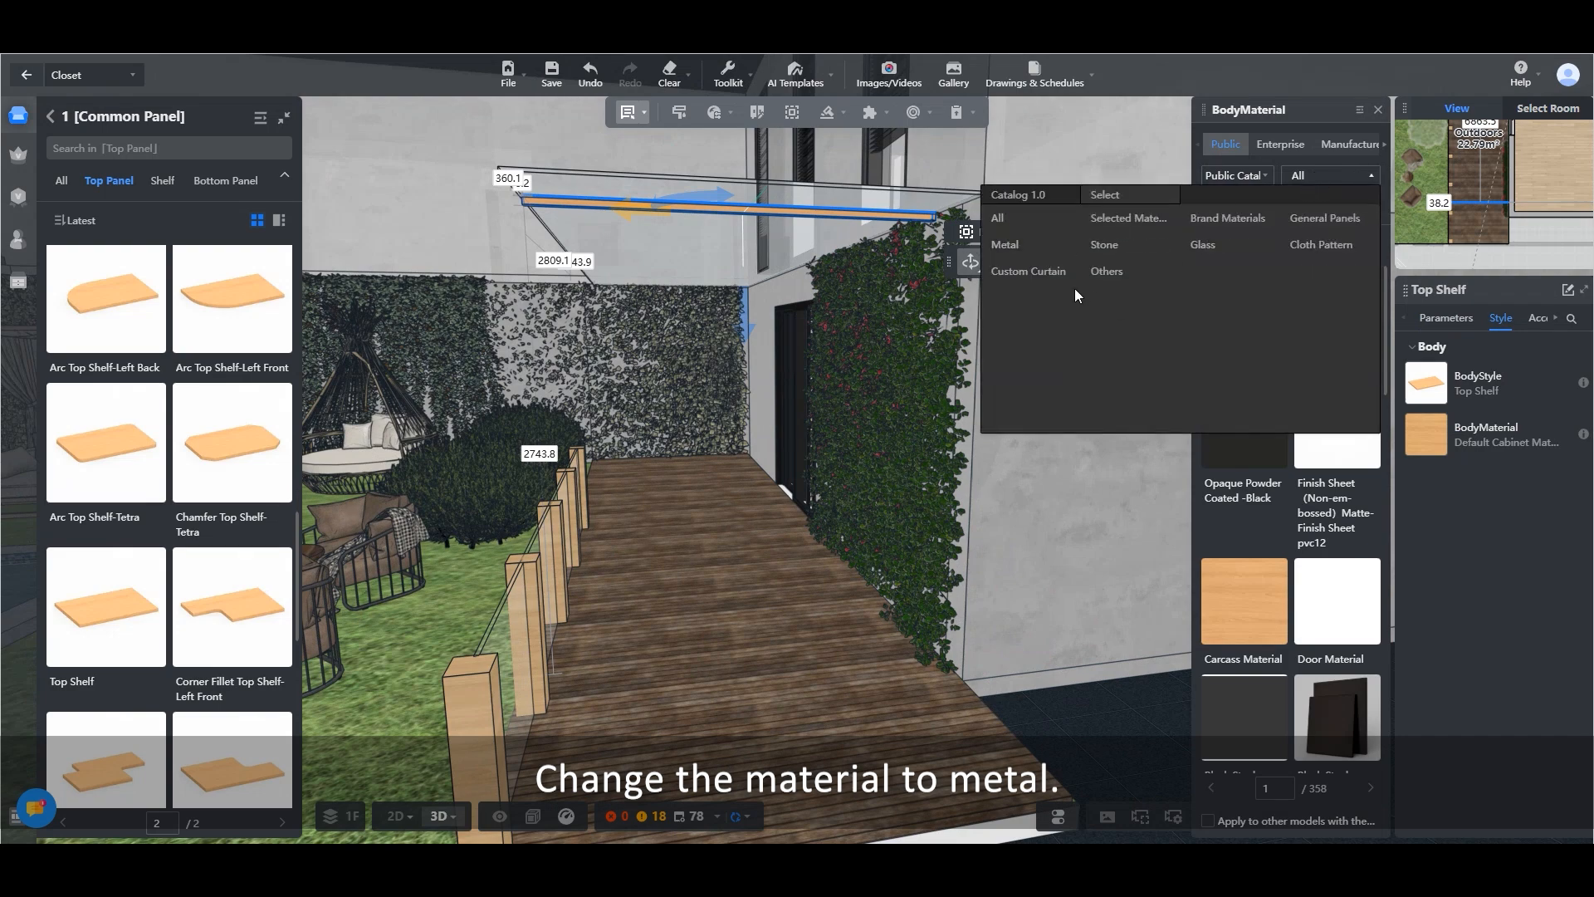
{"action": "left_click", "coordinate": [1005, 244]}
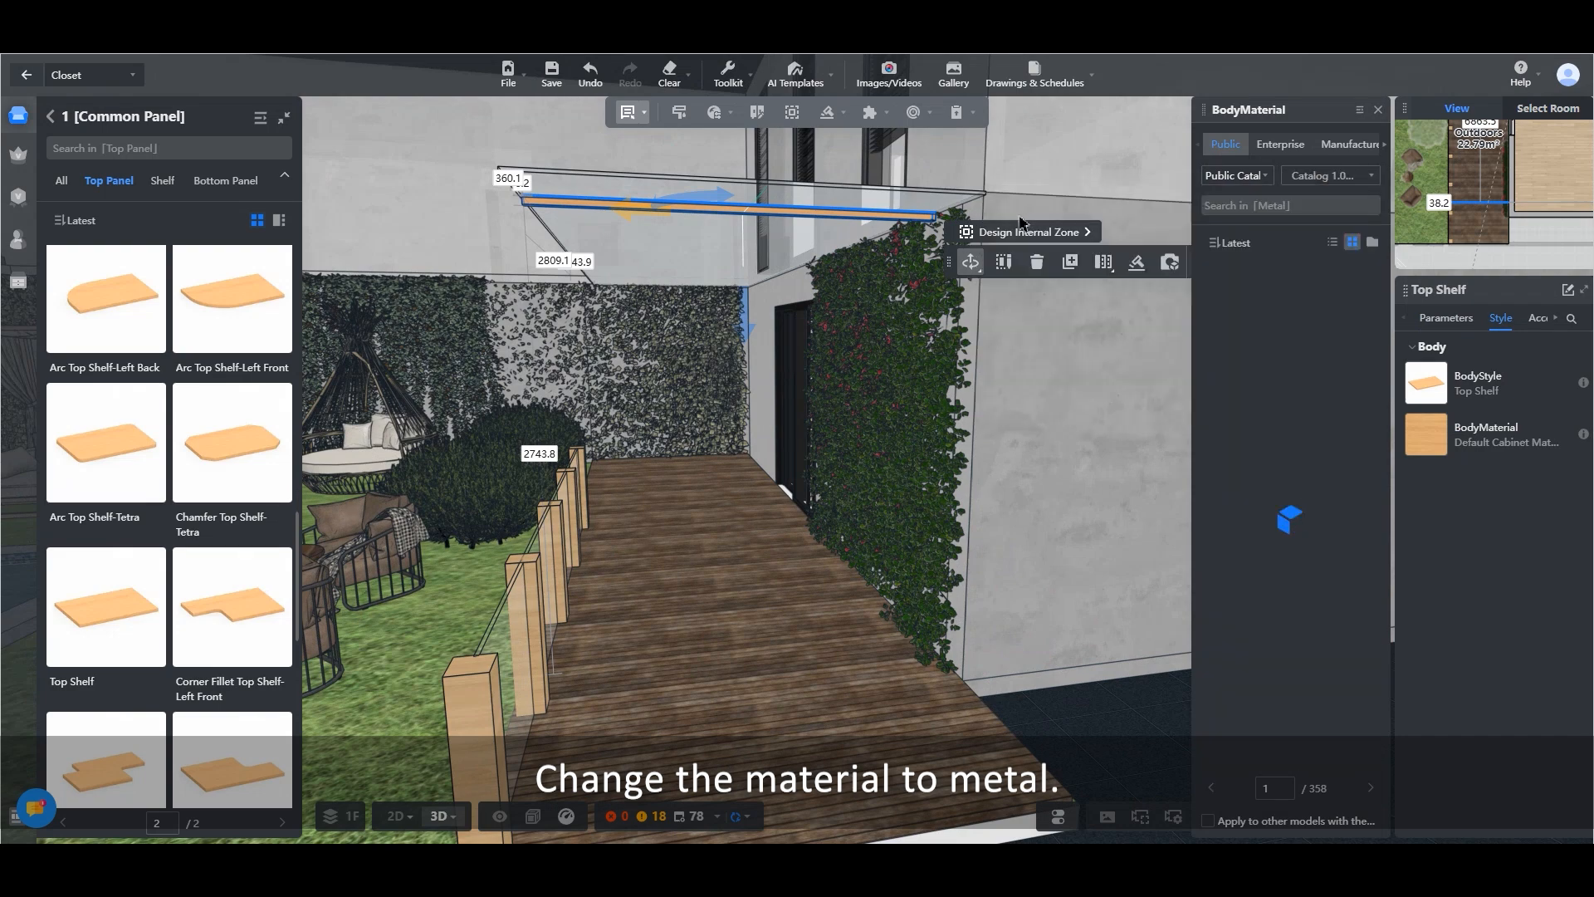
{"action": "type", "text": "Metal"}
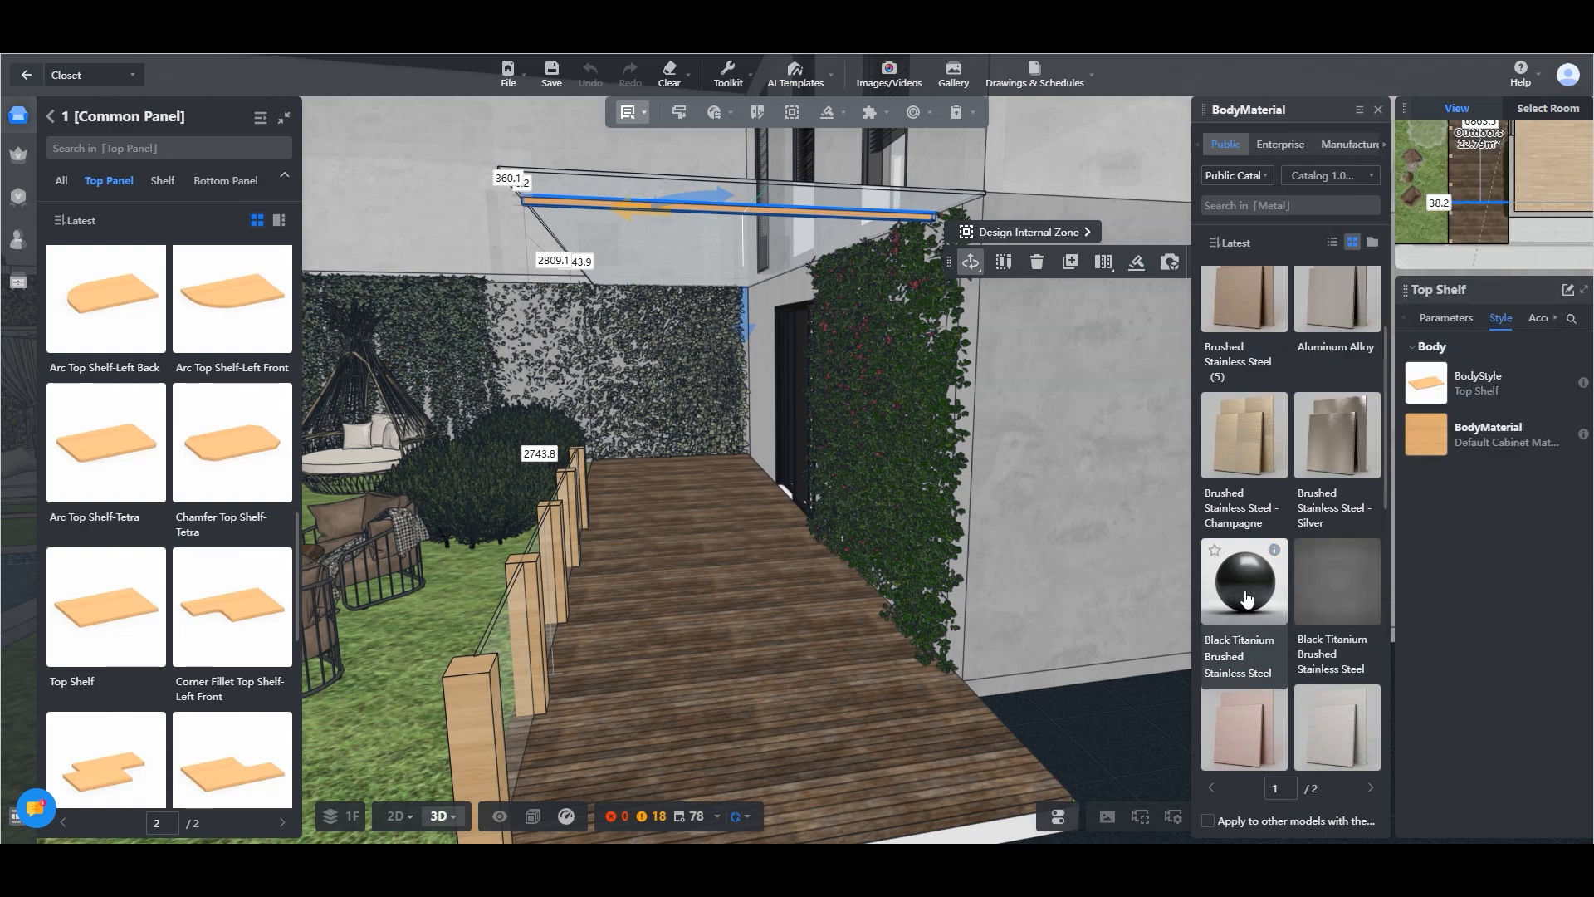
{"action": "left_click", "coordinate": [1242, 582]}
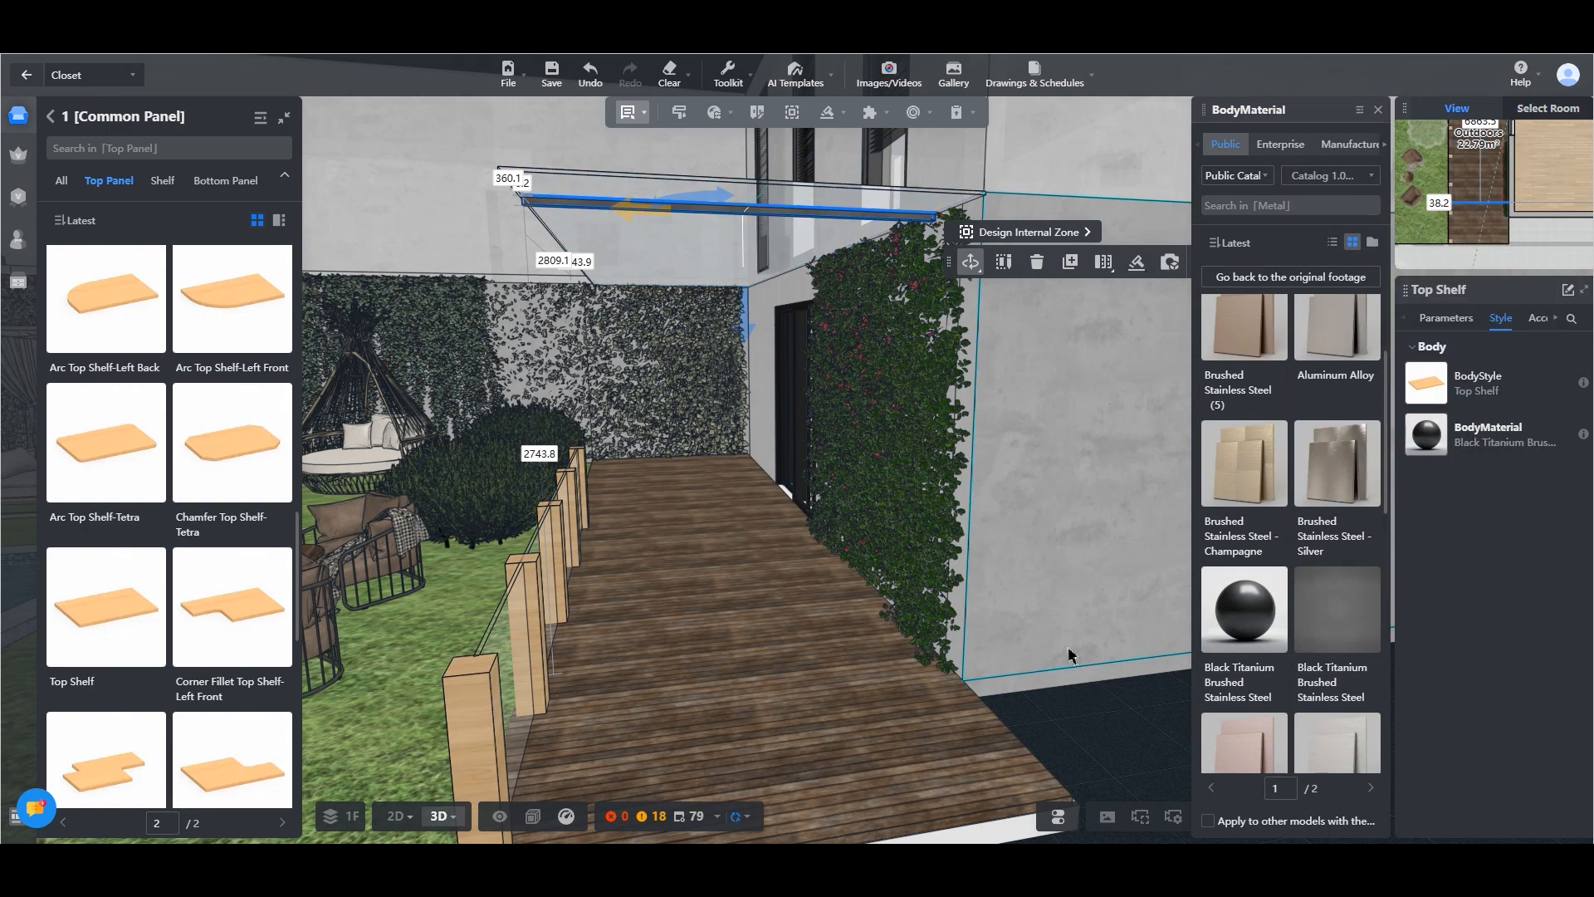
{"action": "left_click", "coordinate": [394, 815]}
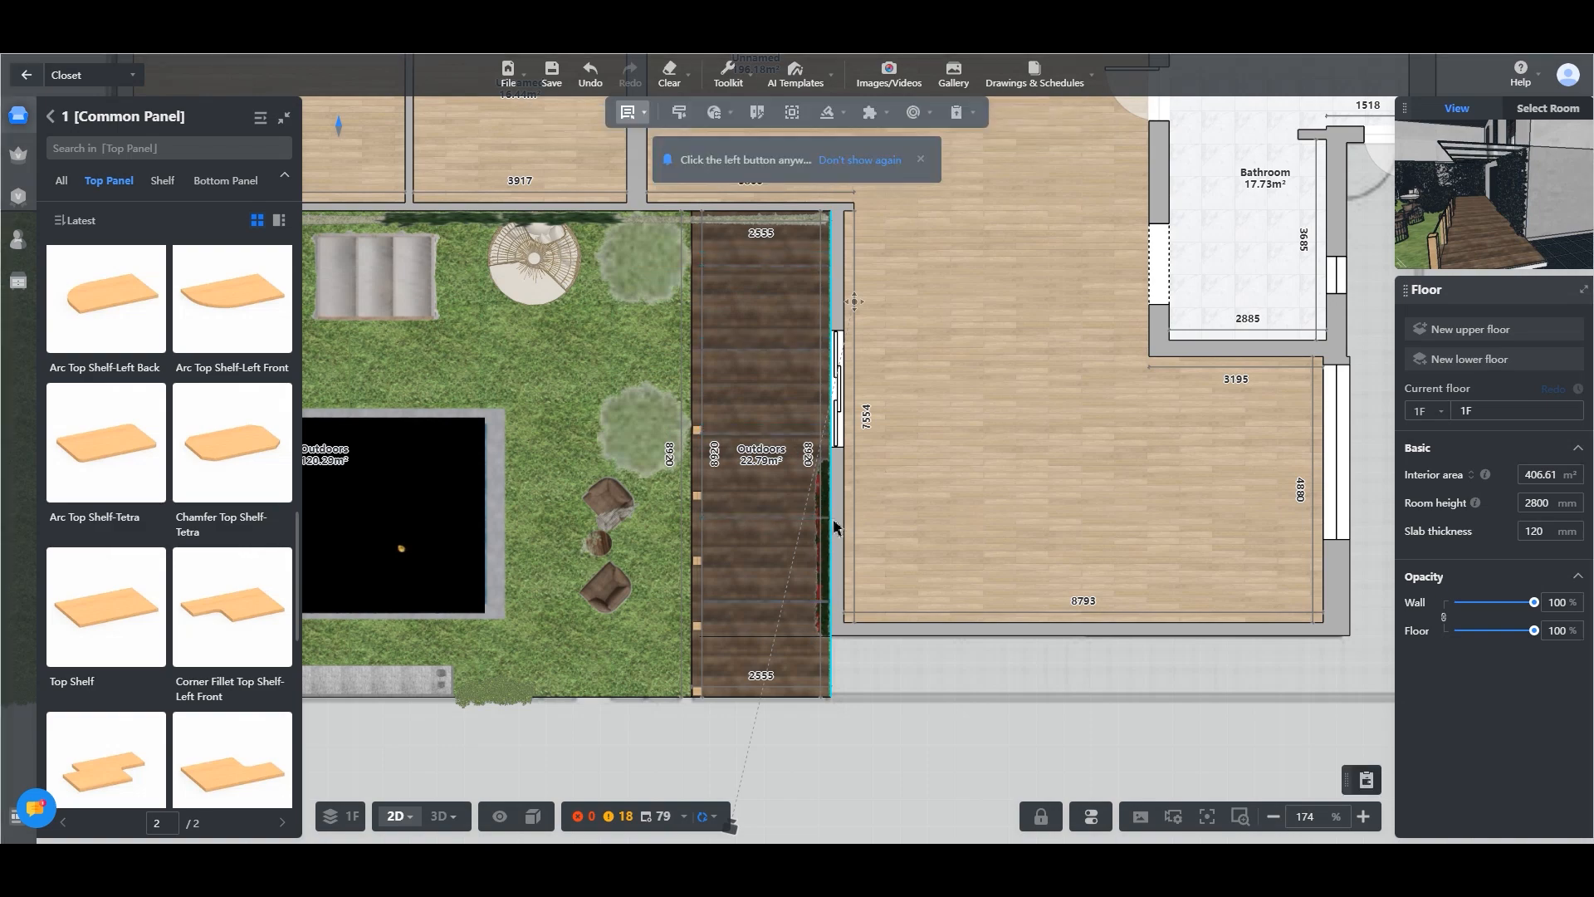
Show the finished backyard in 3D with the Outdoor library category open.
{"action": "left_click", "coordinate": [438, 815]}
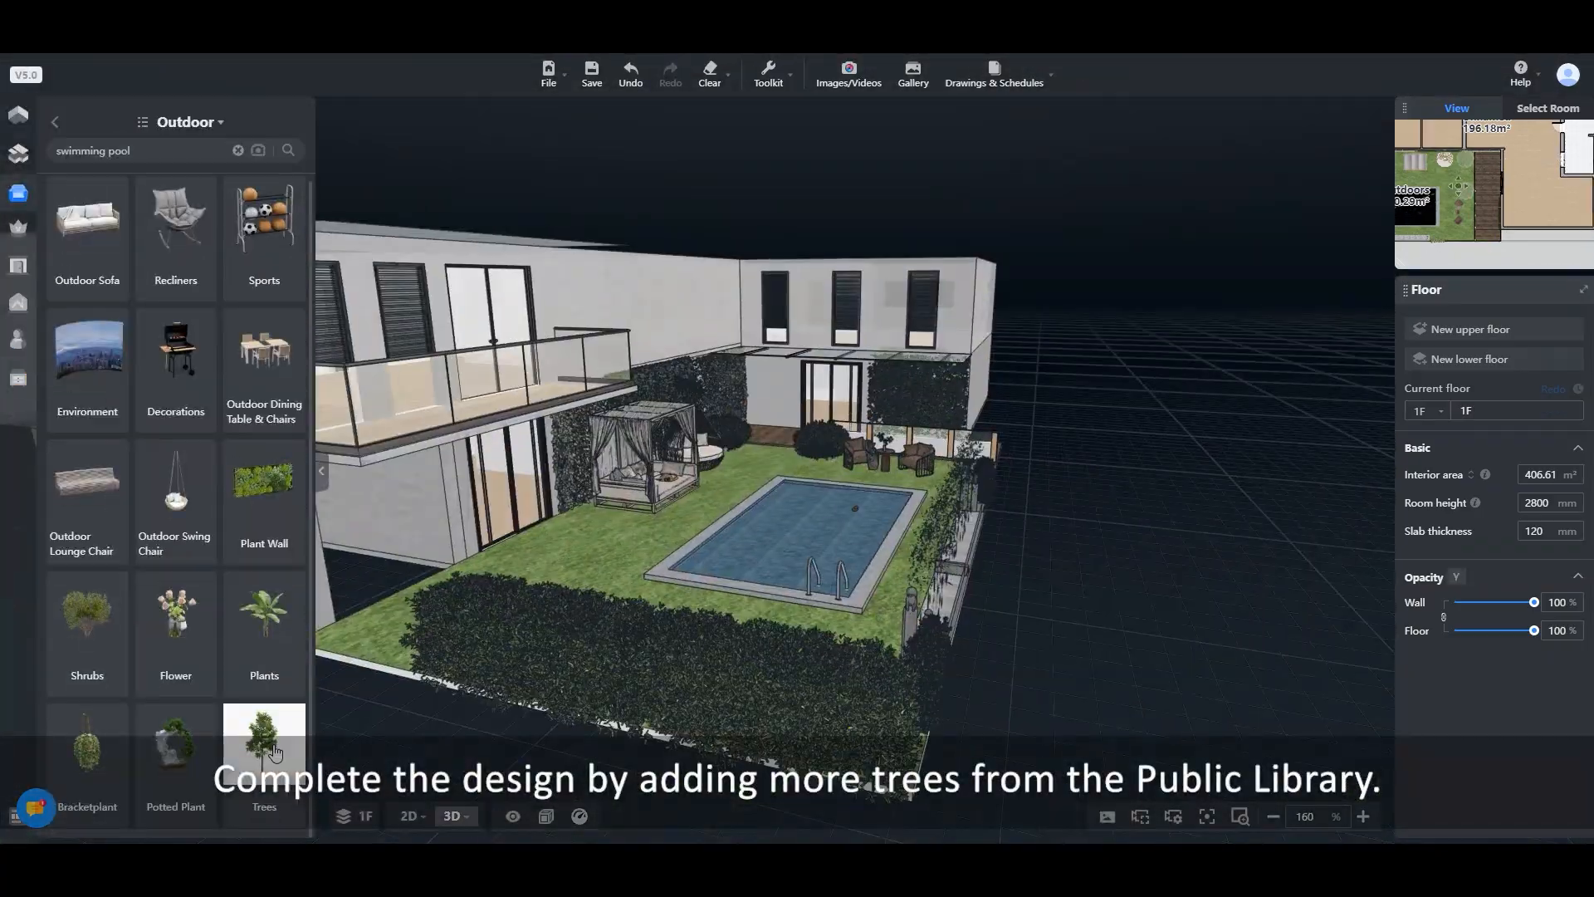
Place a White Birch Tree, Dynamic by the pool and a large Modern landscape tree beside the house.
{"action": "left_click", "coordinate": [264, 751]}
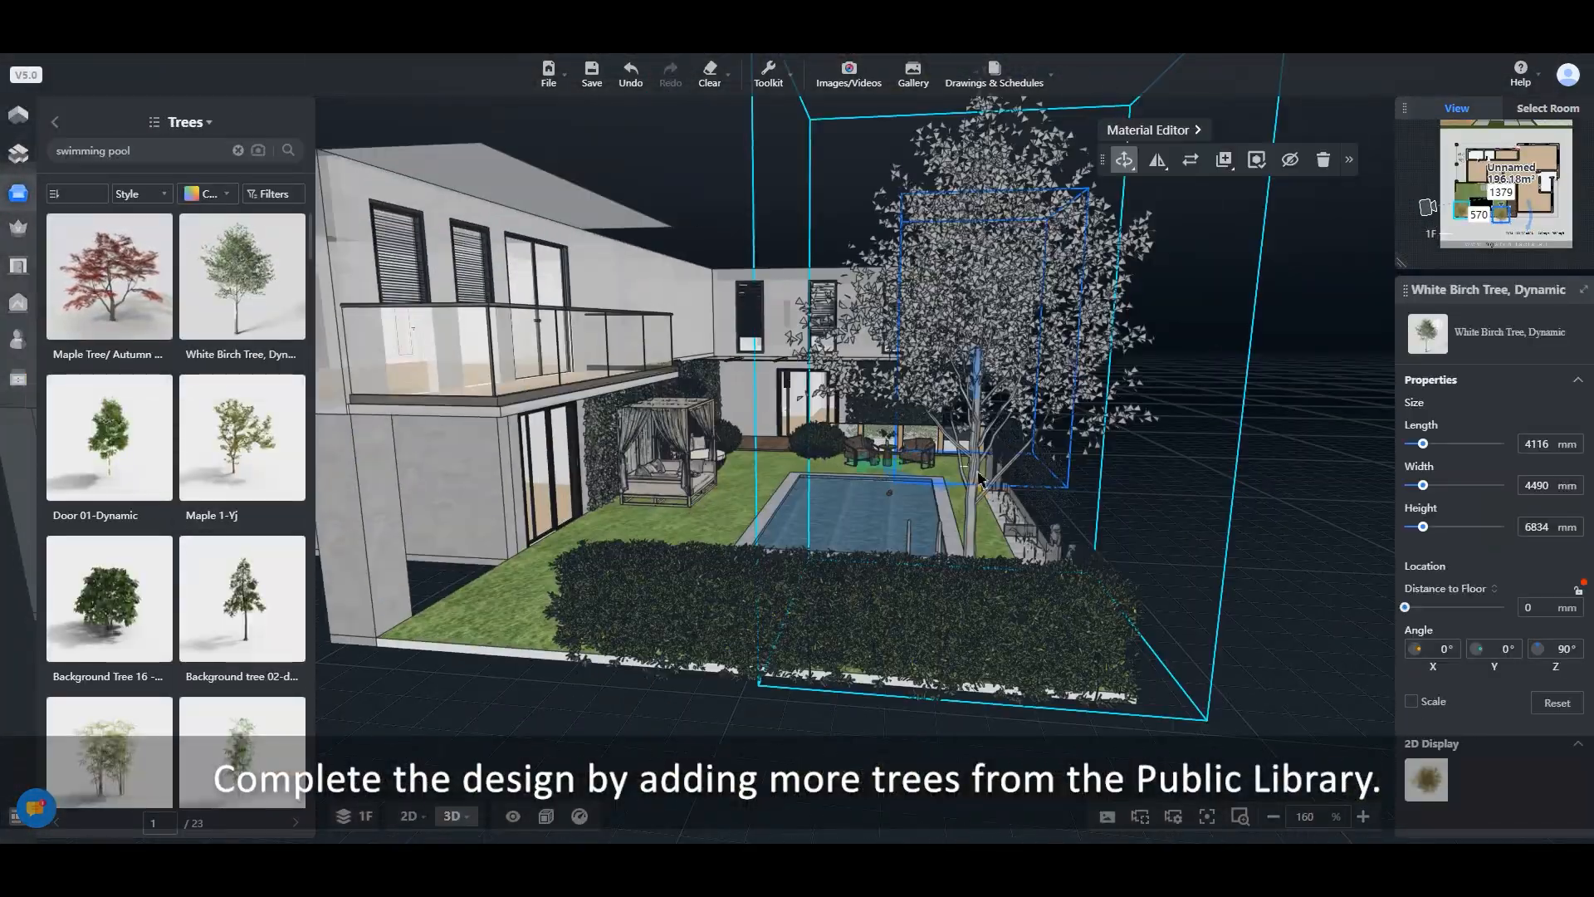
{"action": "left_click", "coordinate": [409, 815]}
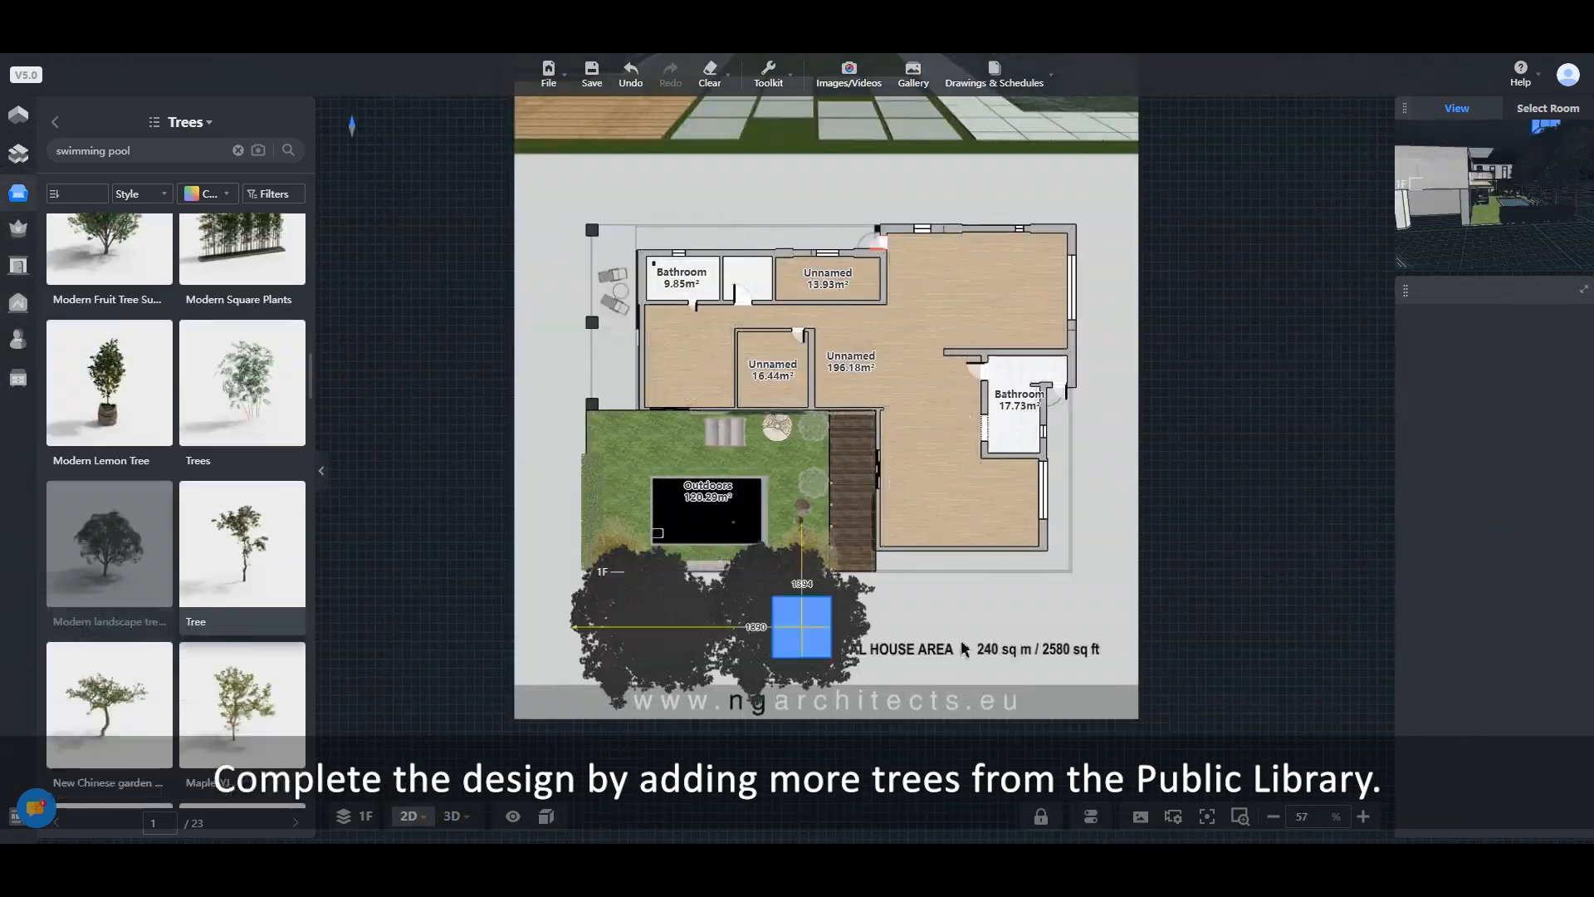
{"action": "left_click", "coordinate": [452, 815]}
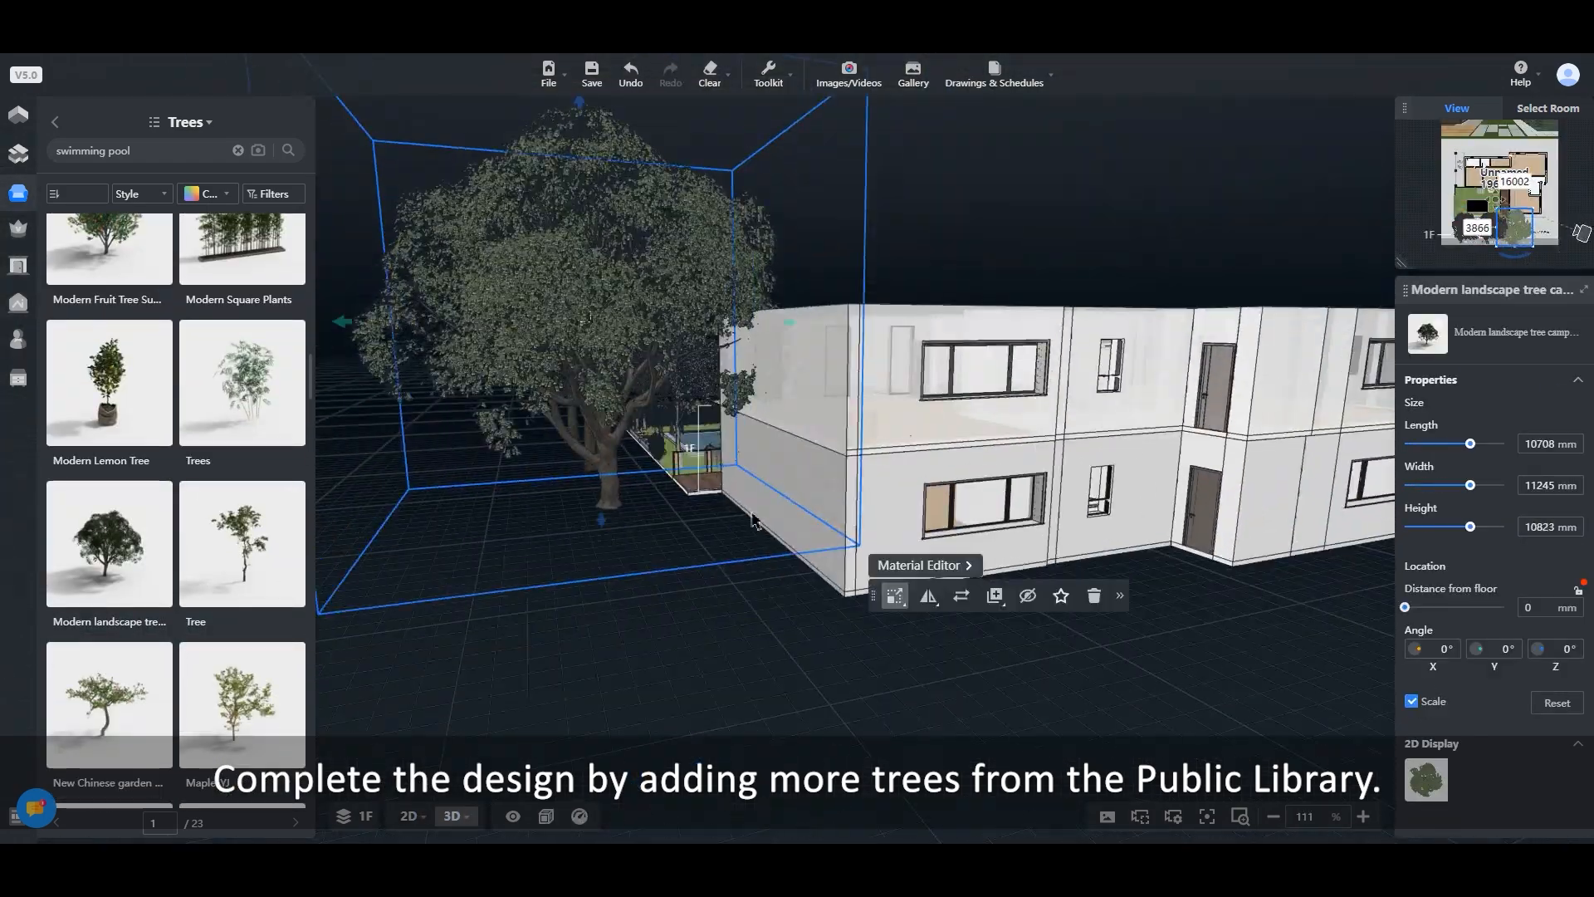